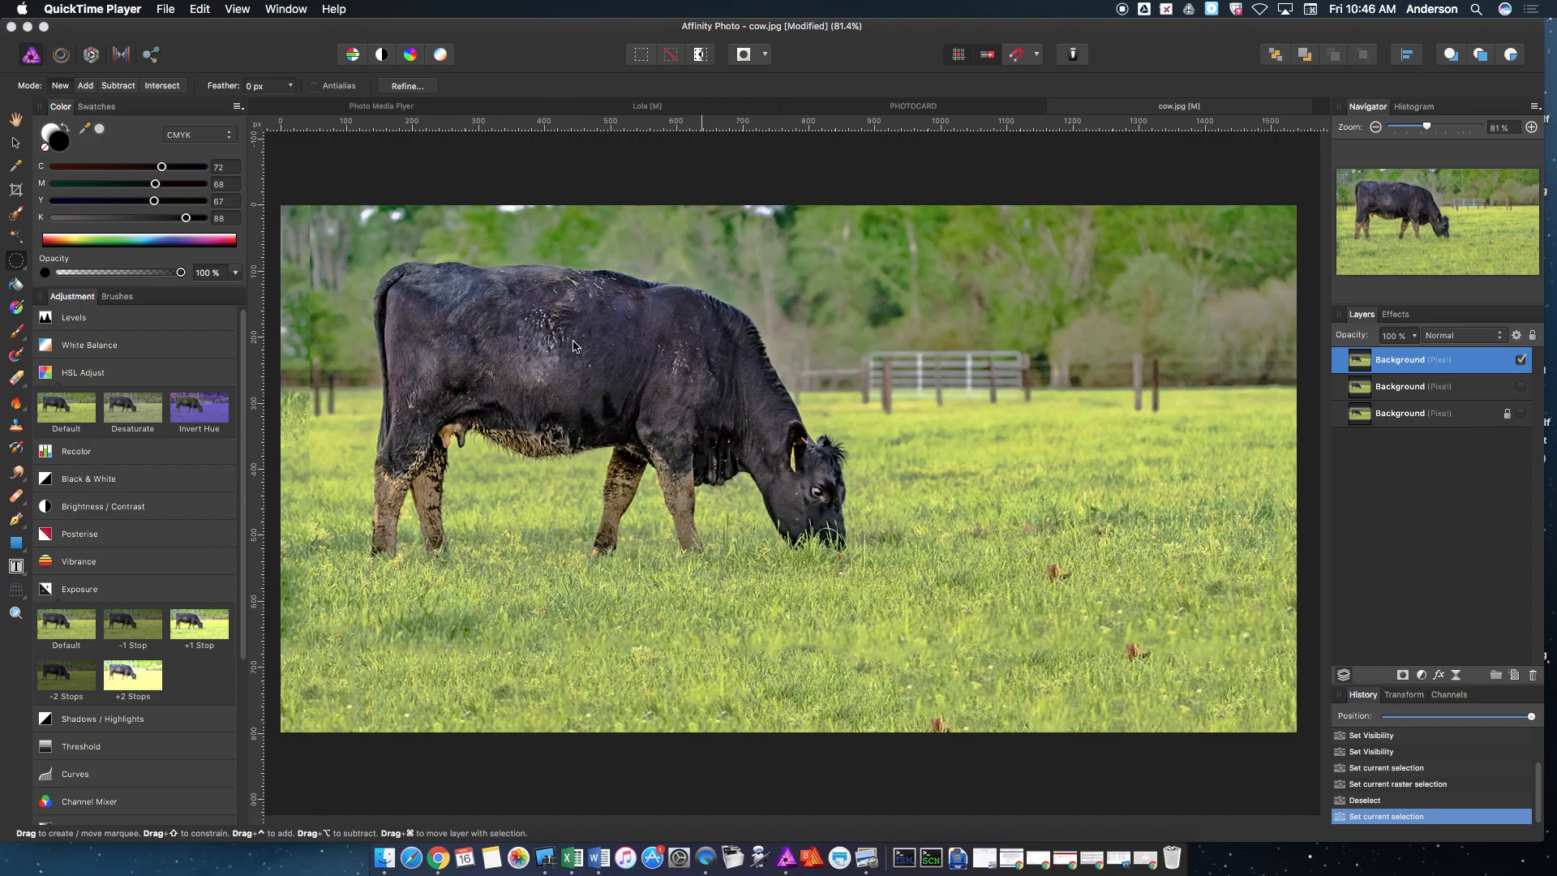
mouse_move(902, 479)
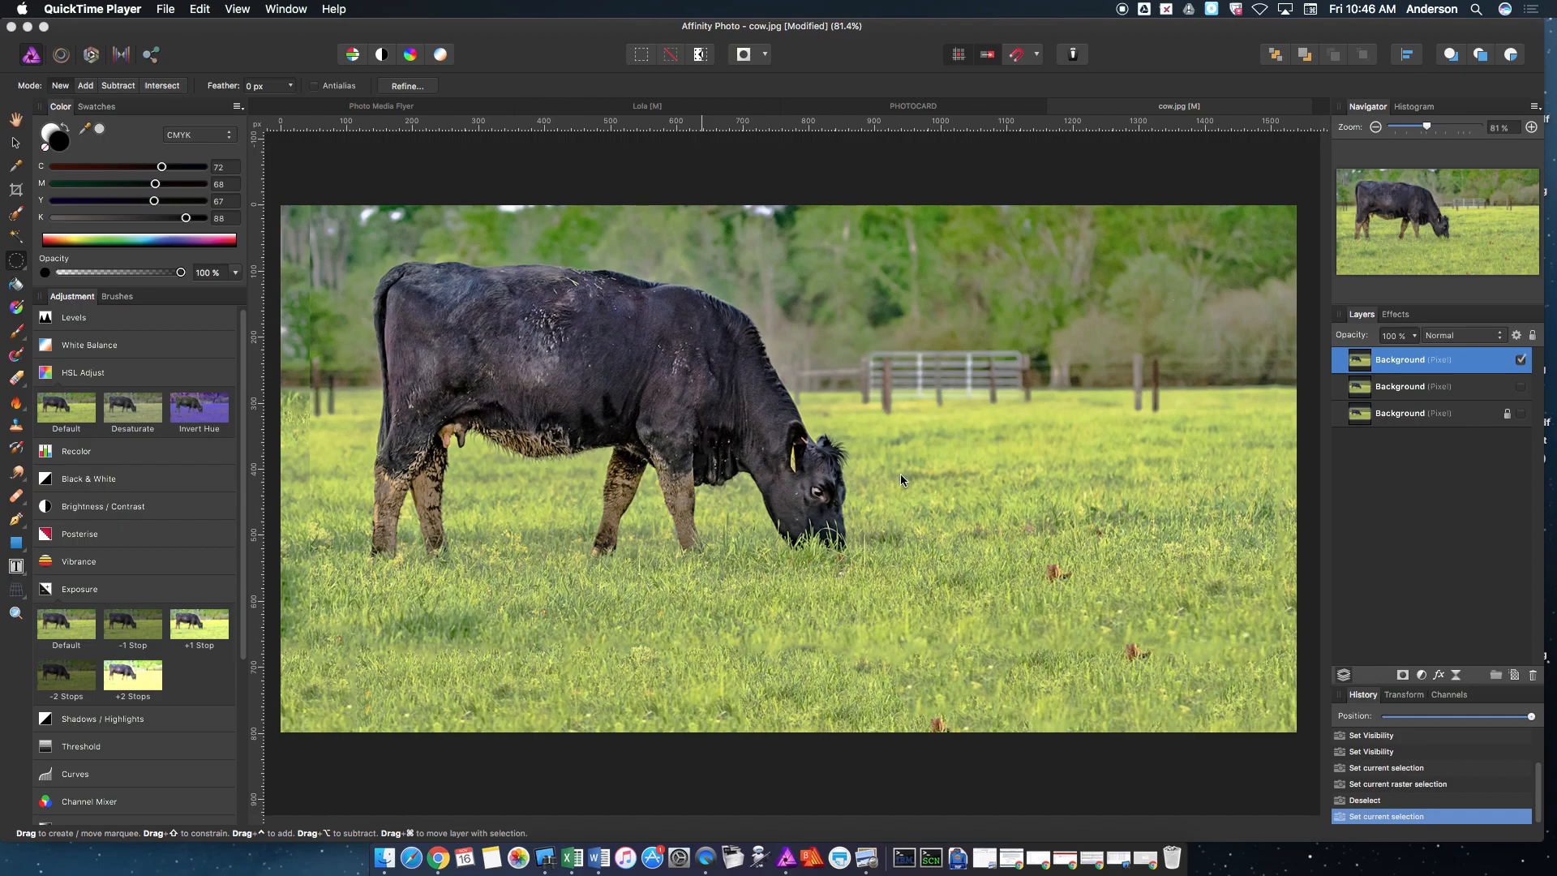
mouse_move(1154, 510)
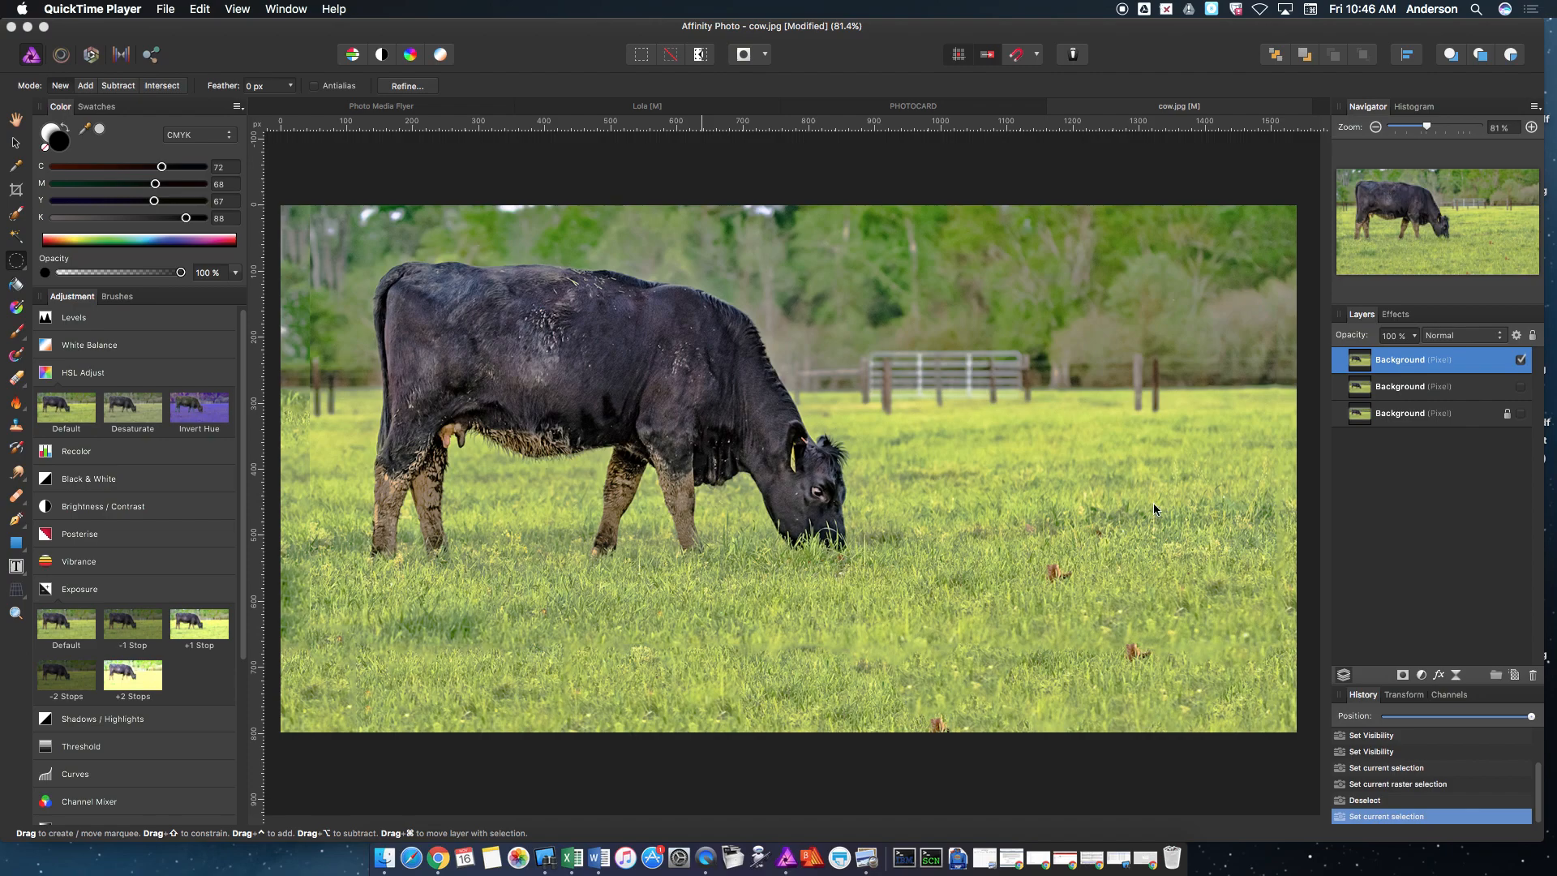
mouse_move(968, 428)
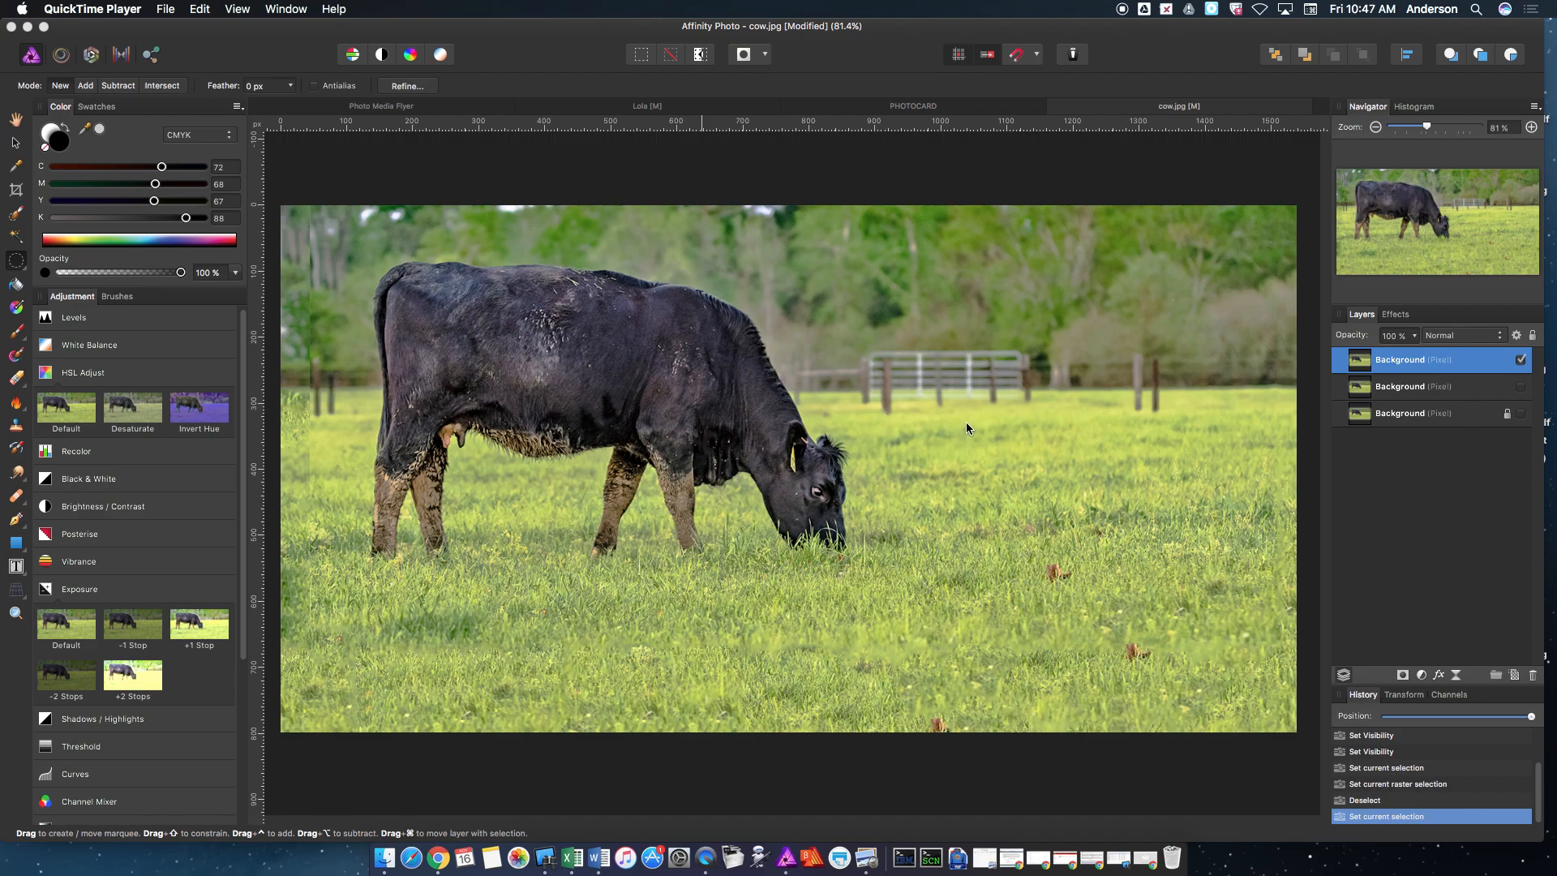
mouse_move(992, 430)
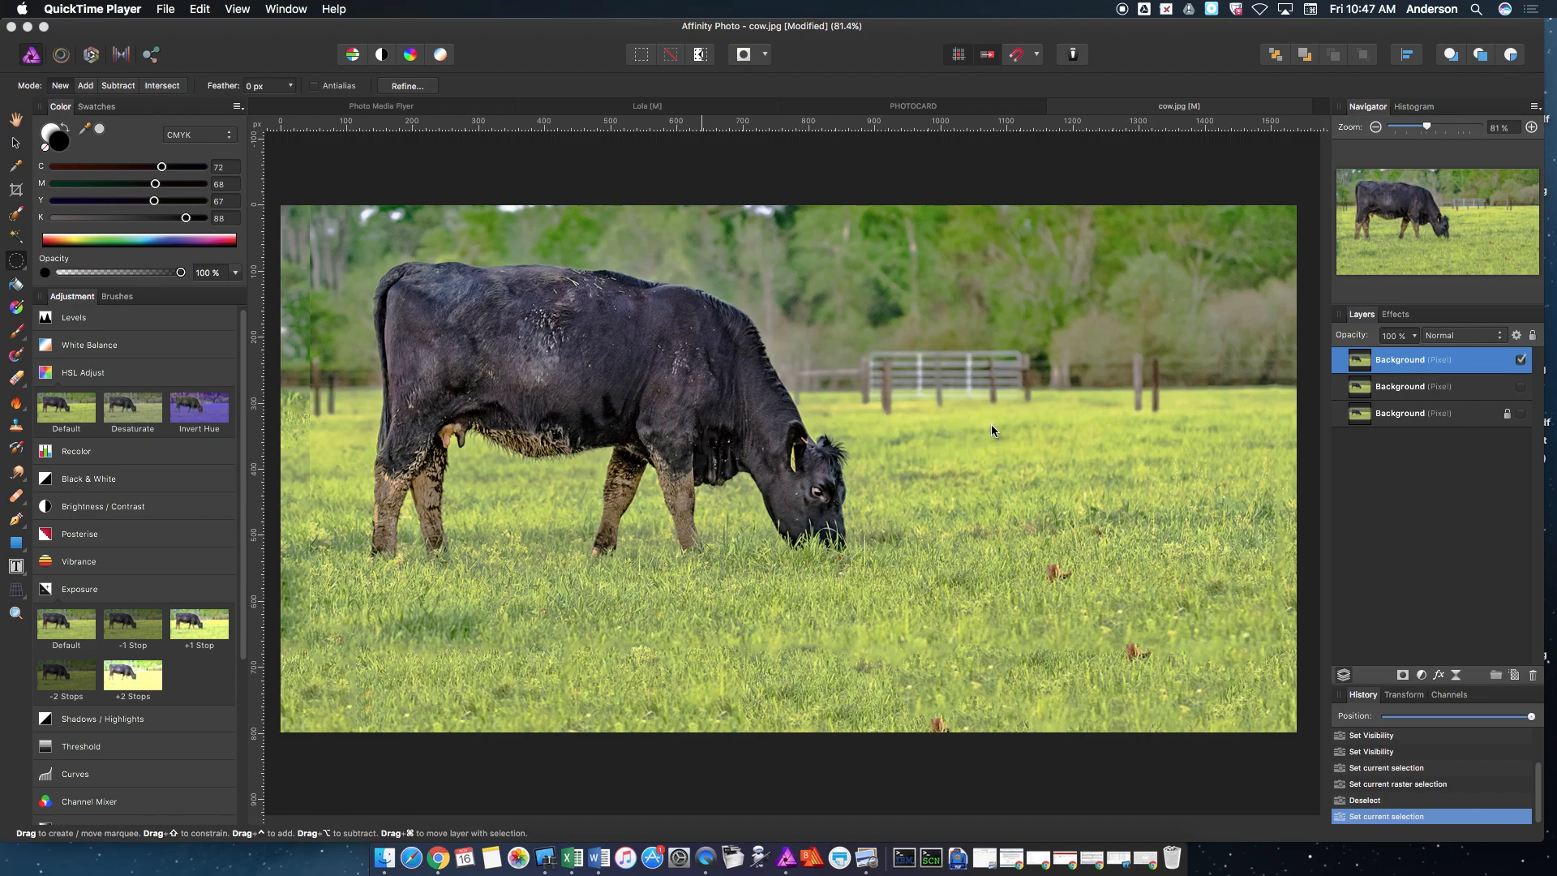
mouse_move(835, 342)
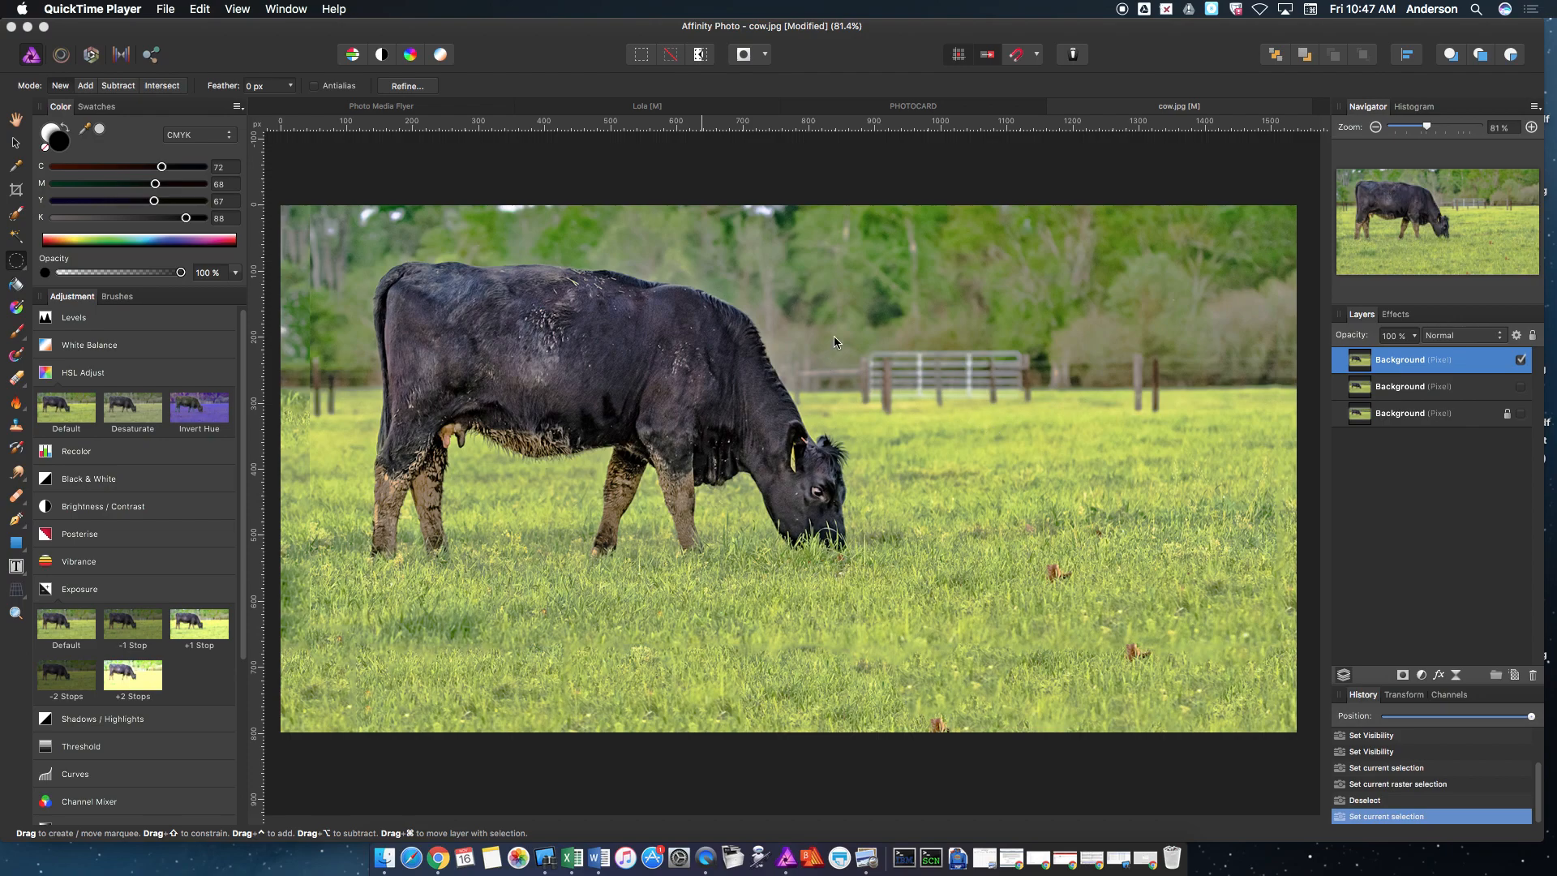
mouse_move(485, 394)
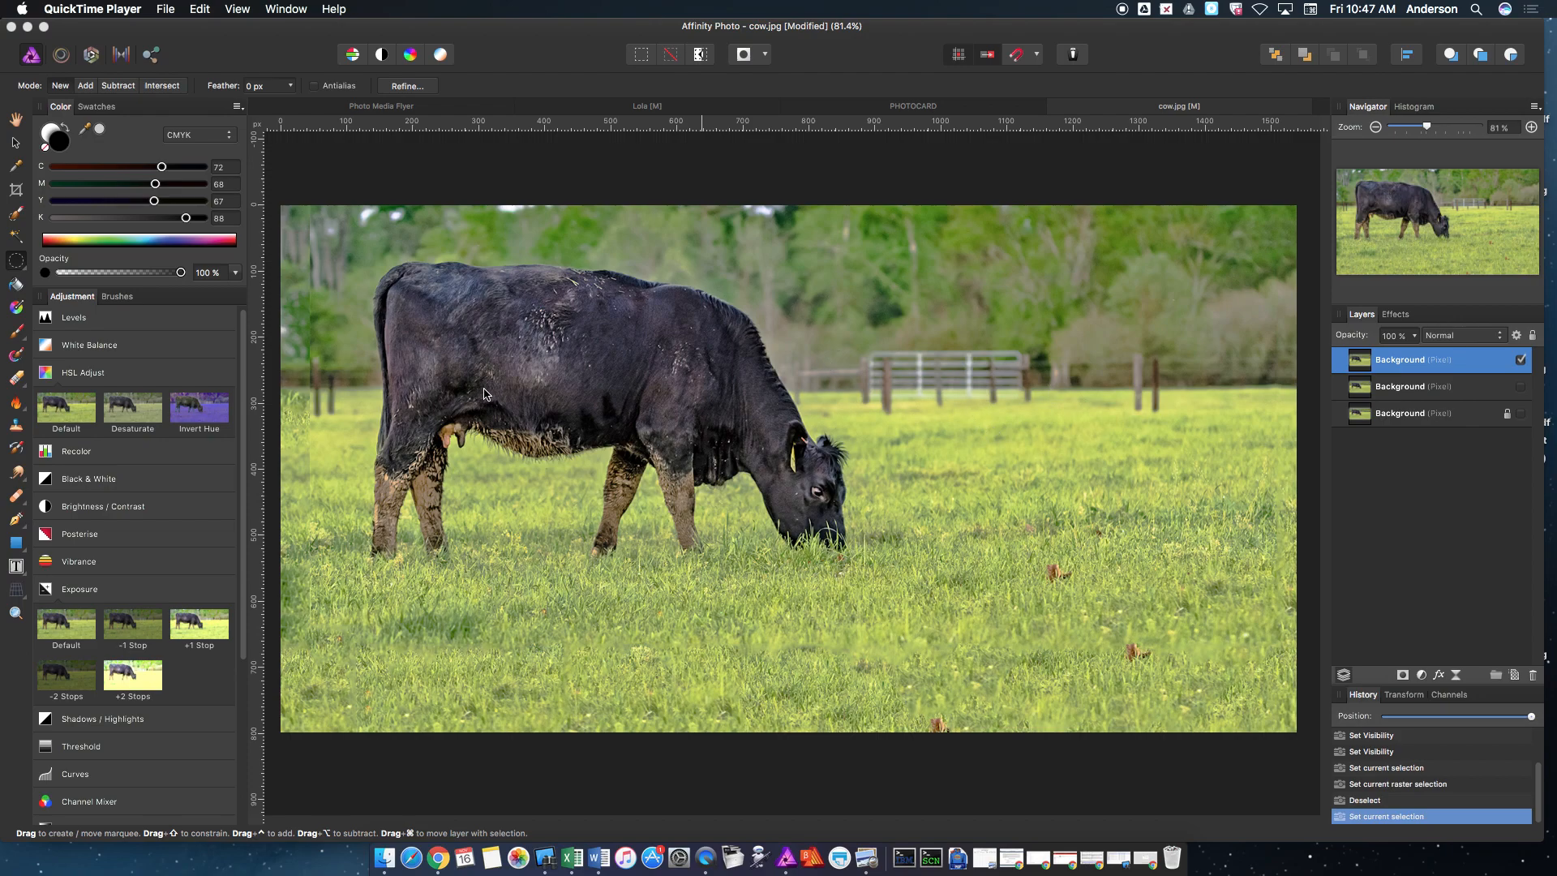
mouse_move(1404, 421)
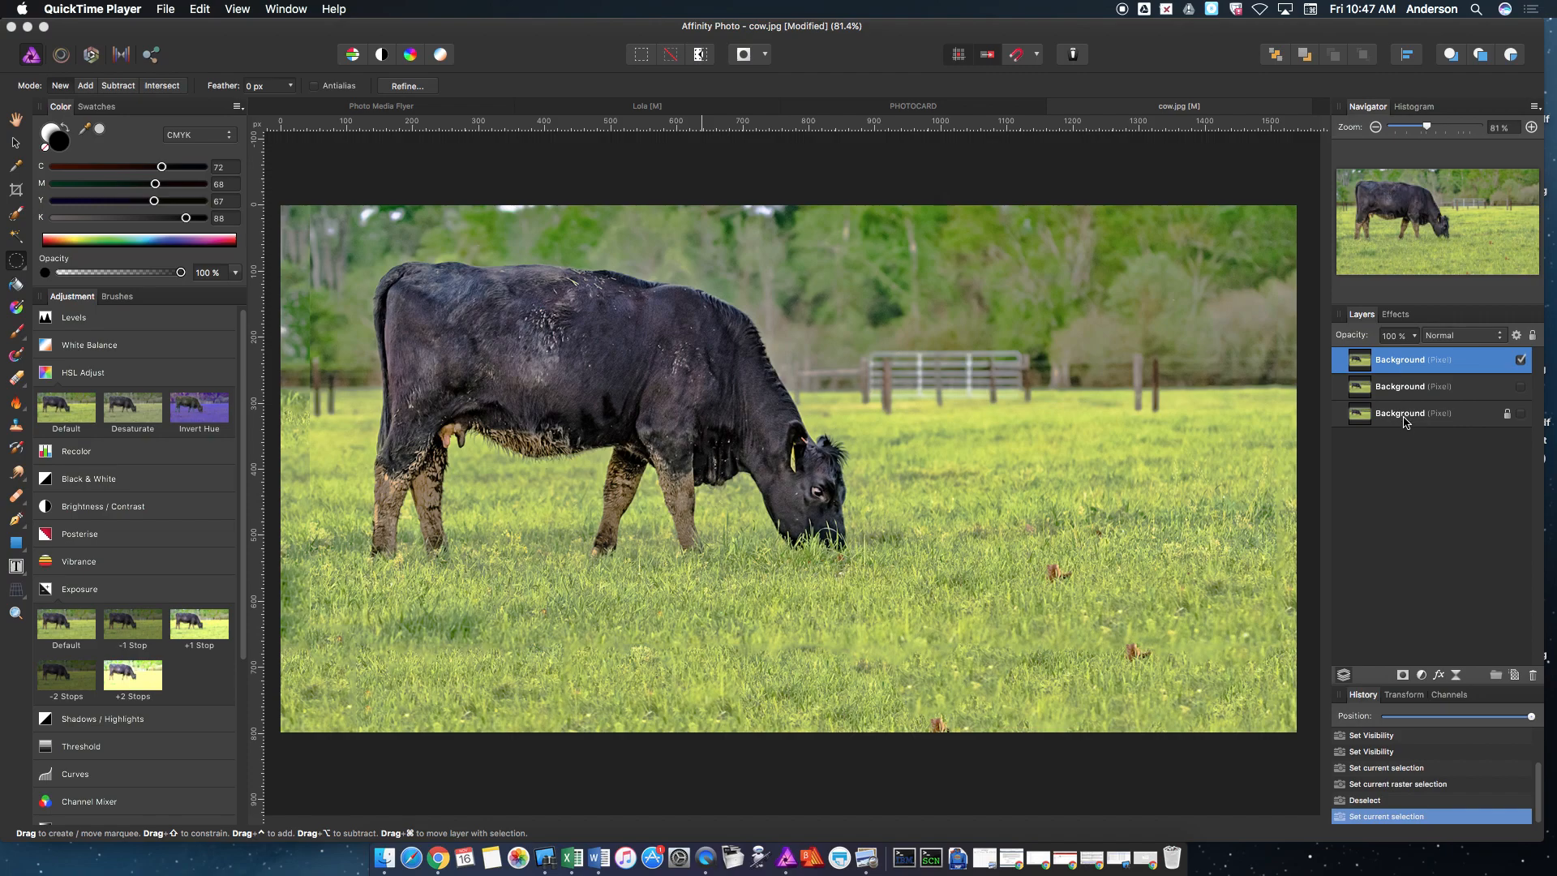
Add a mask to the top Background layer and switch to the Paint Brush Tool.
click(1401, 413)
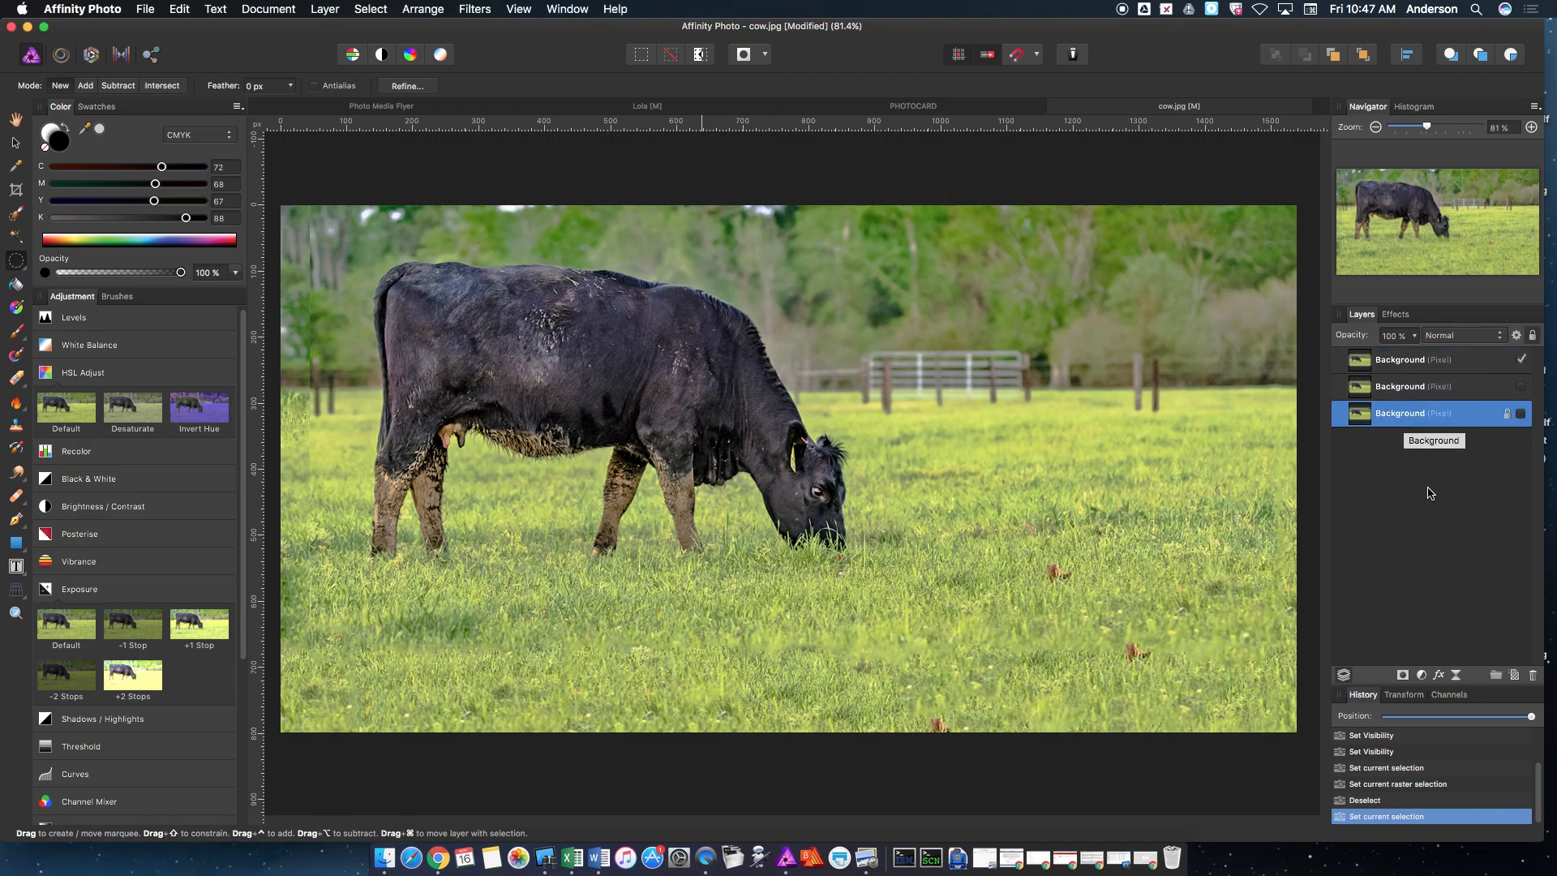
click(1401, 359)
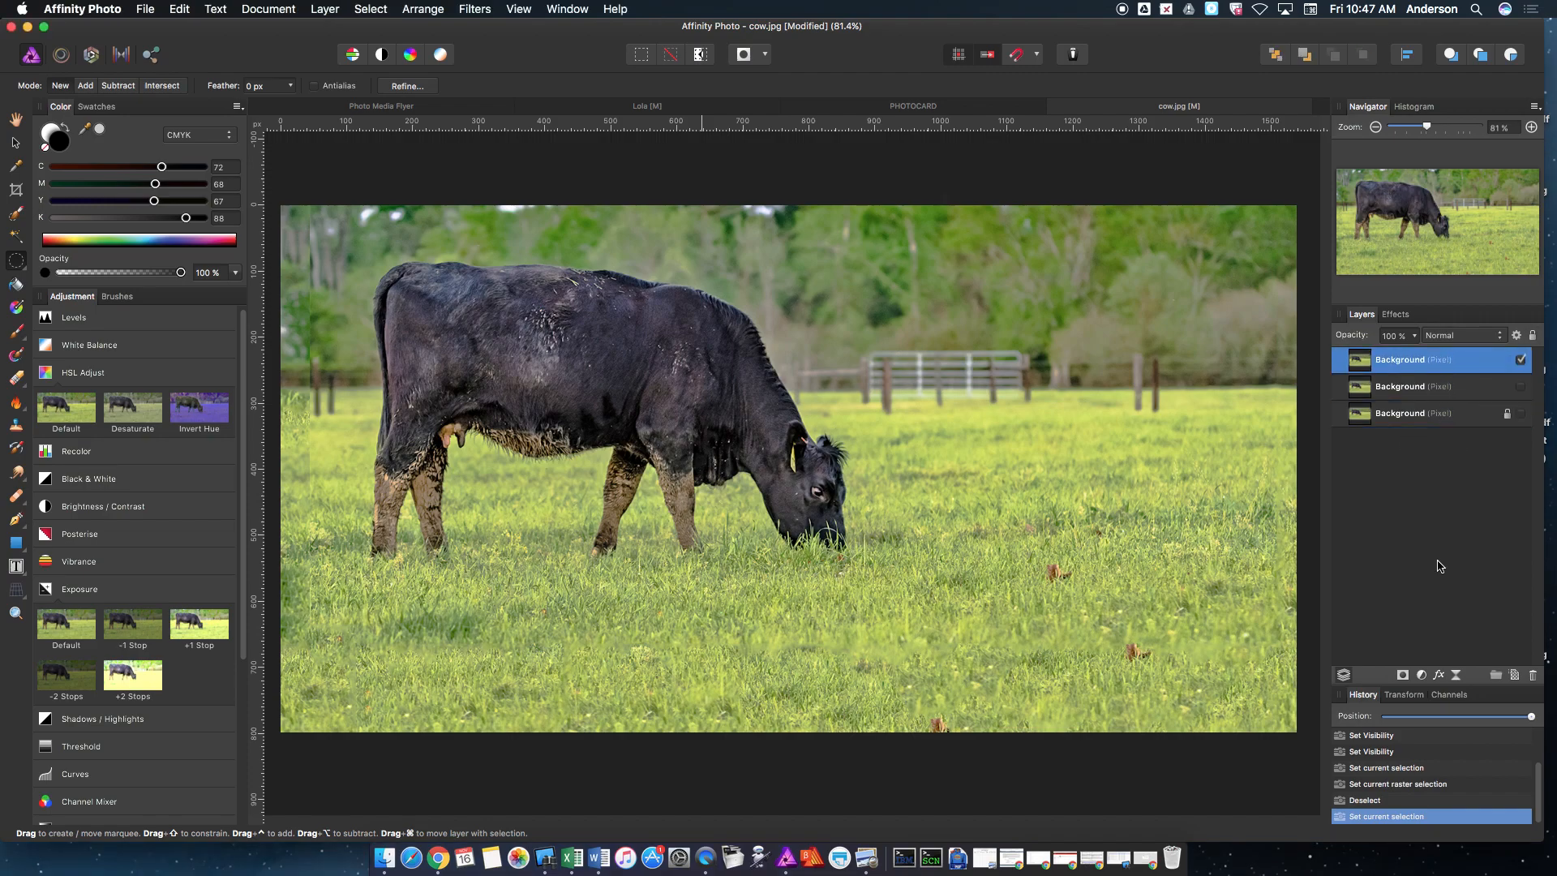
click(1420, 412)
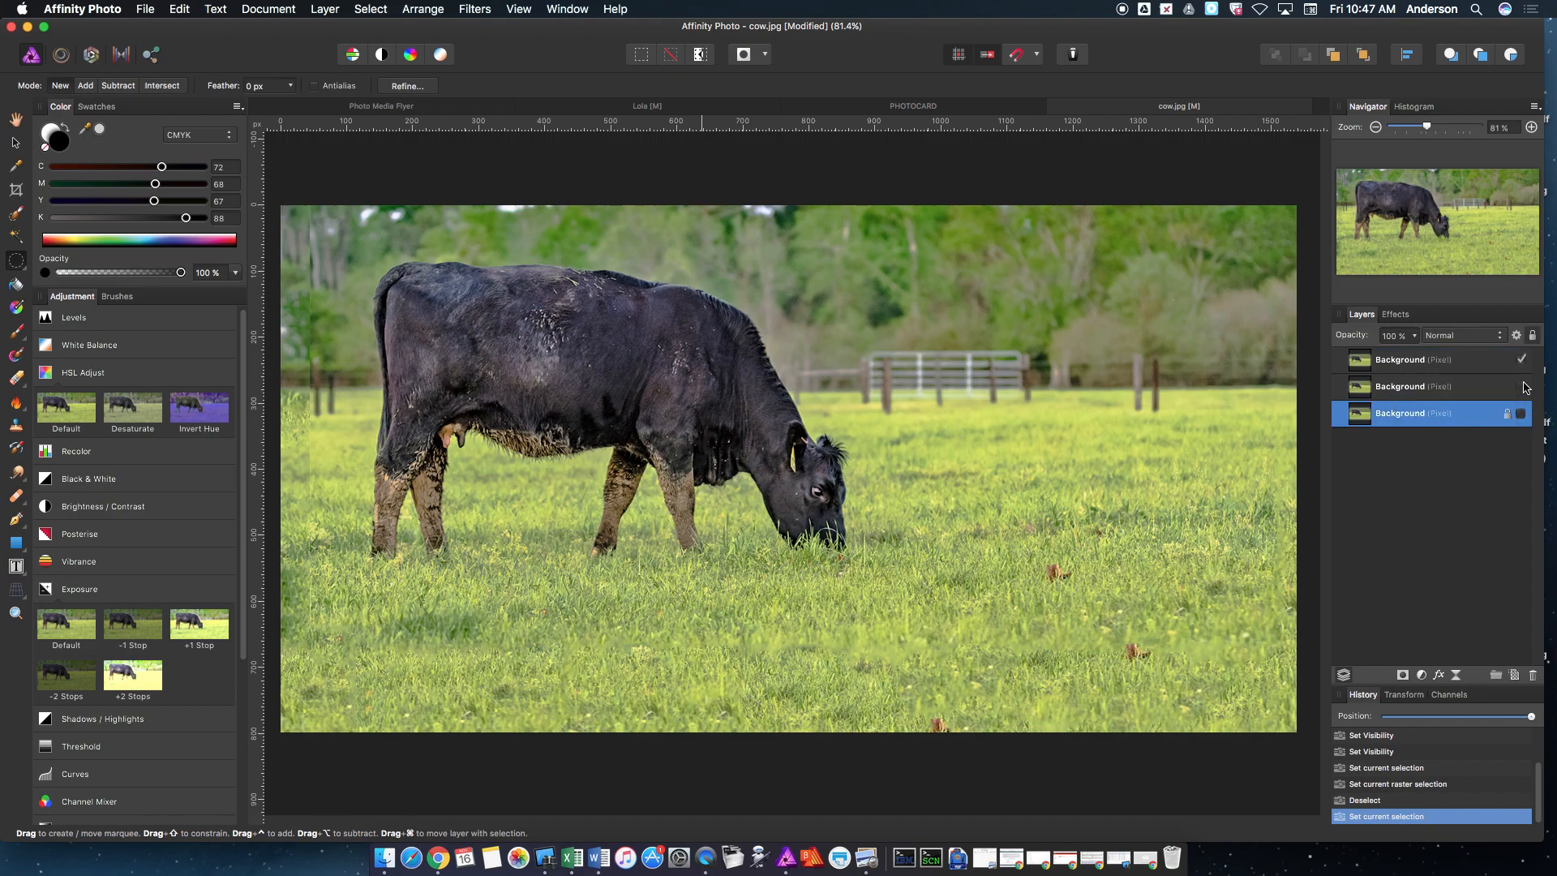
click(1400, 359)
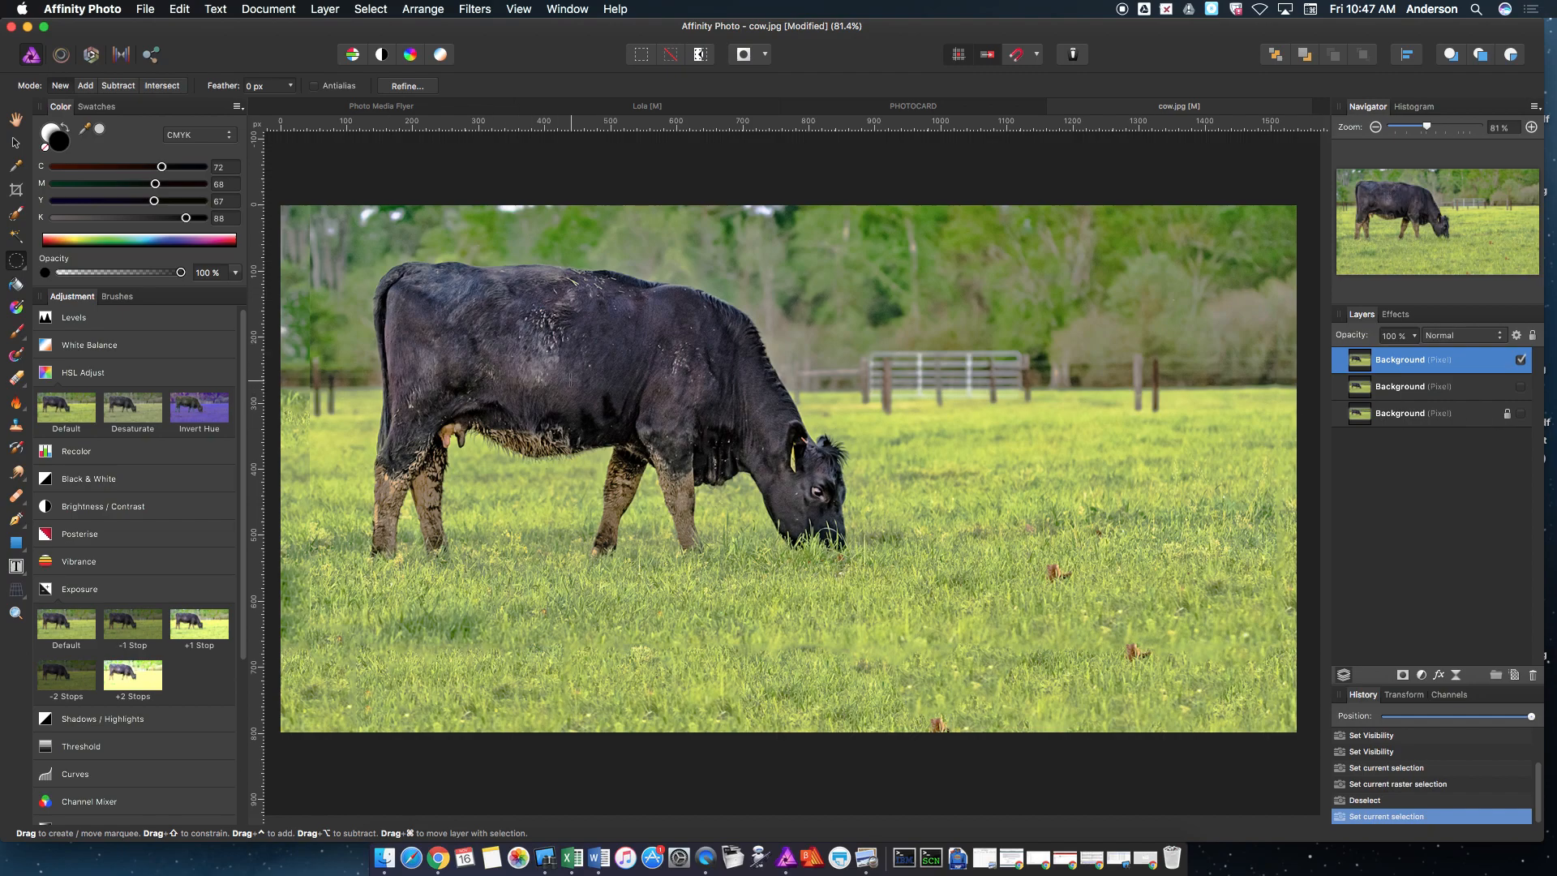
click(1403, 676)
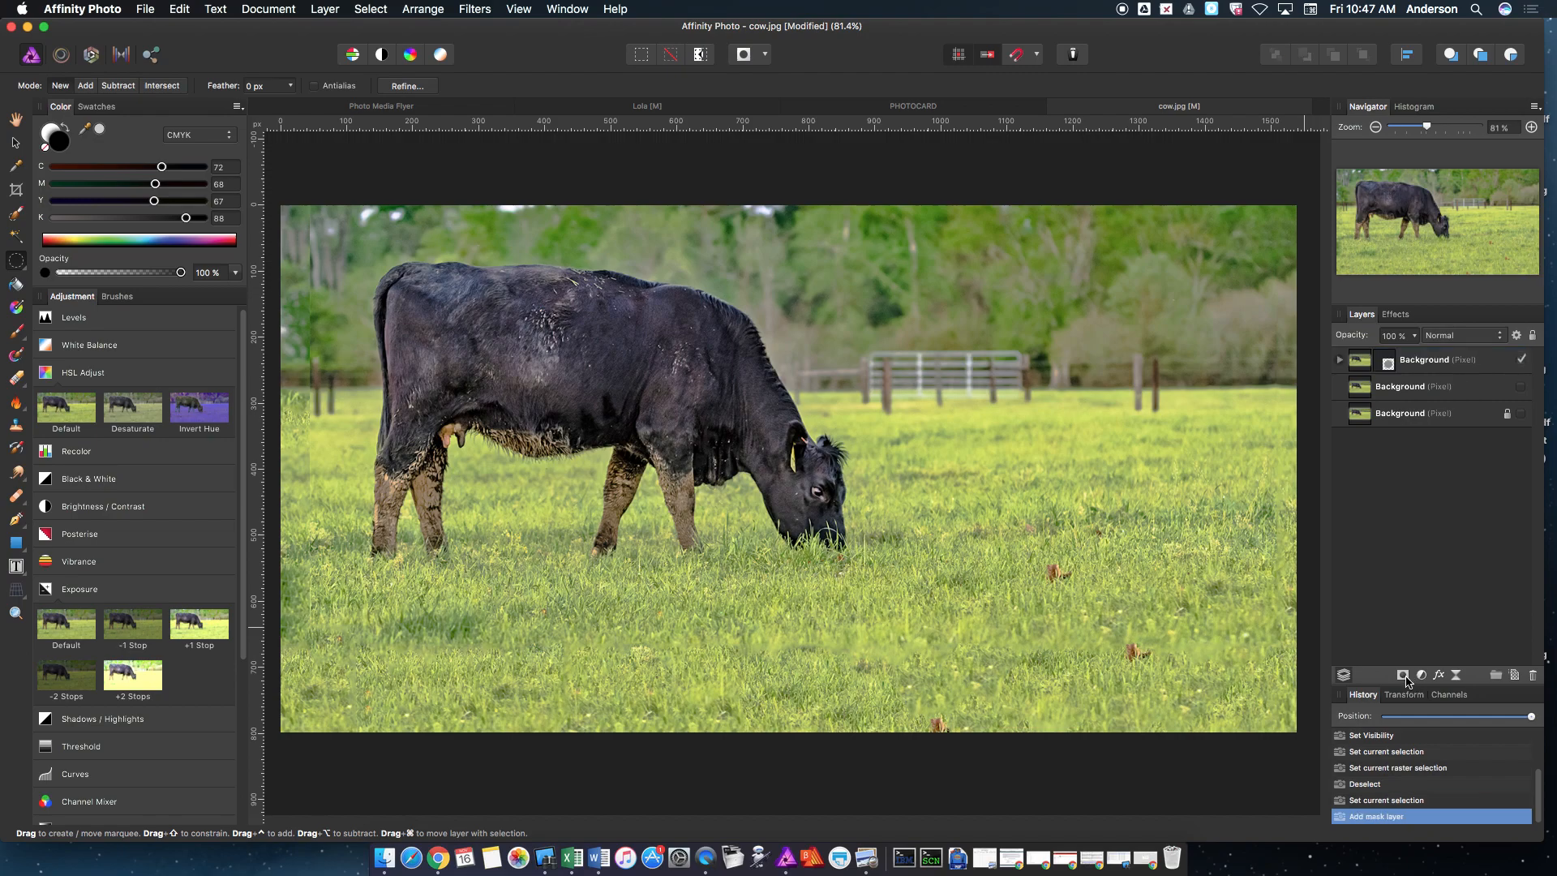
click(1383, 359)
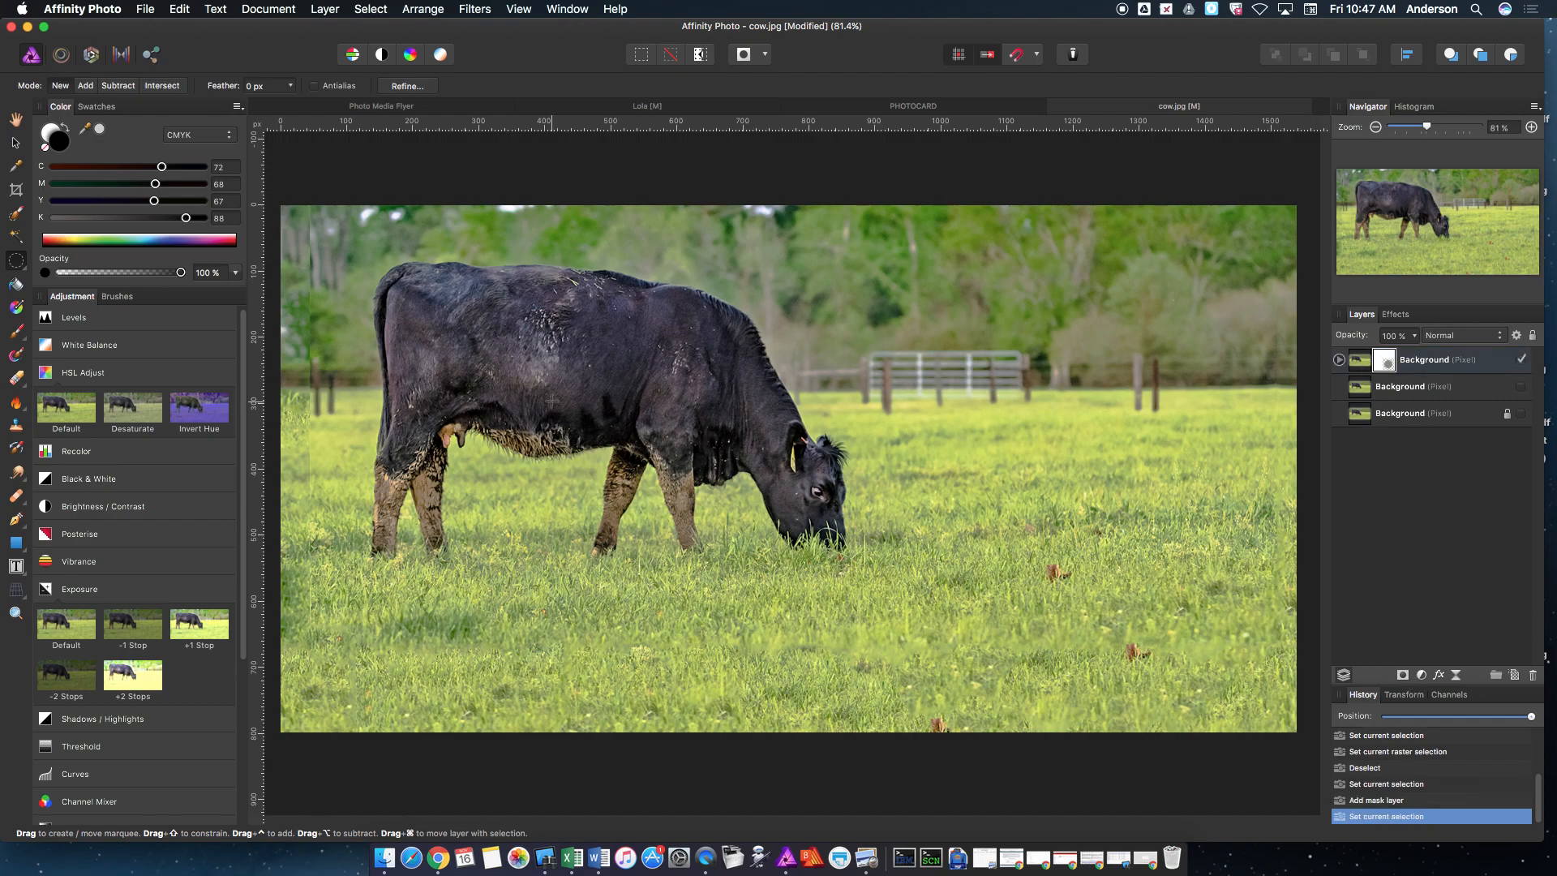
click(16, 333)
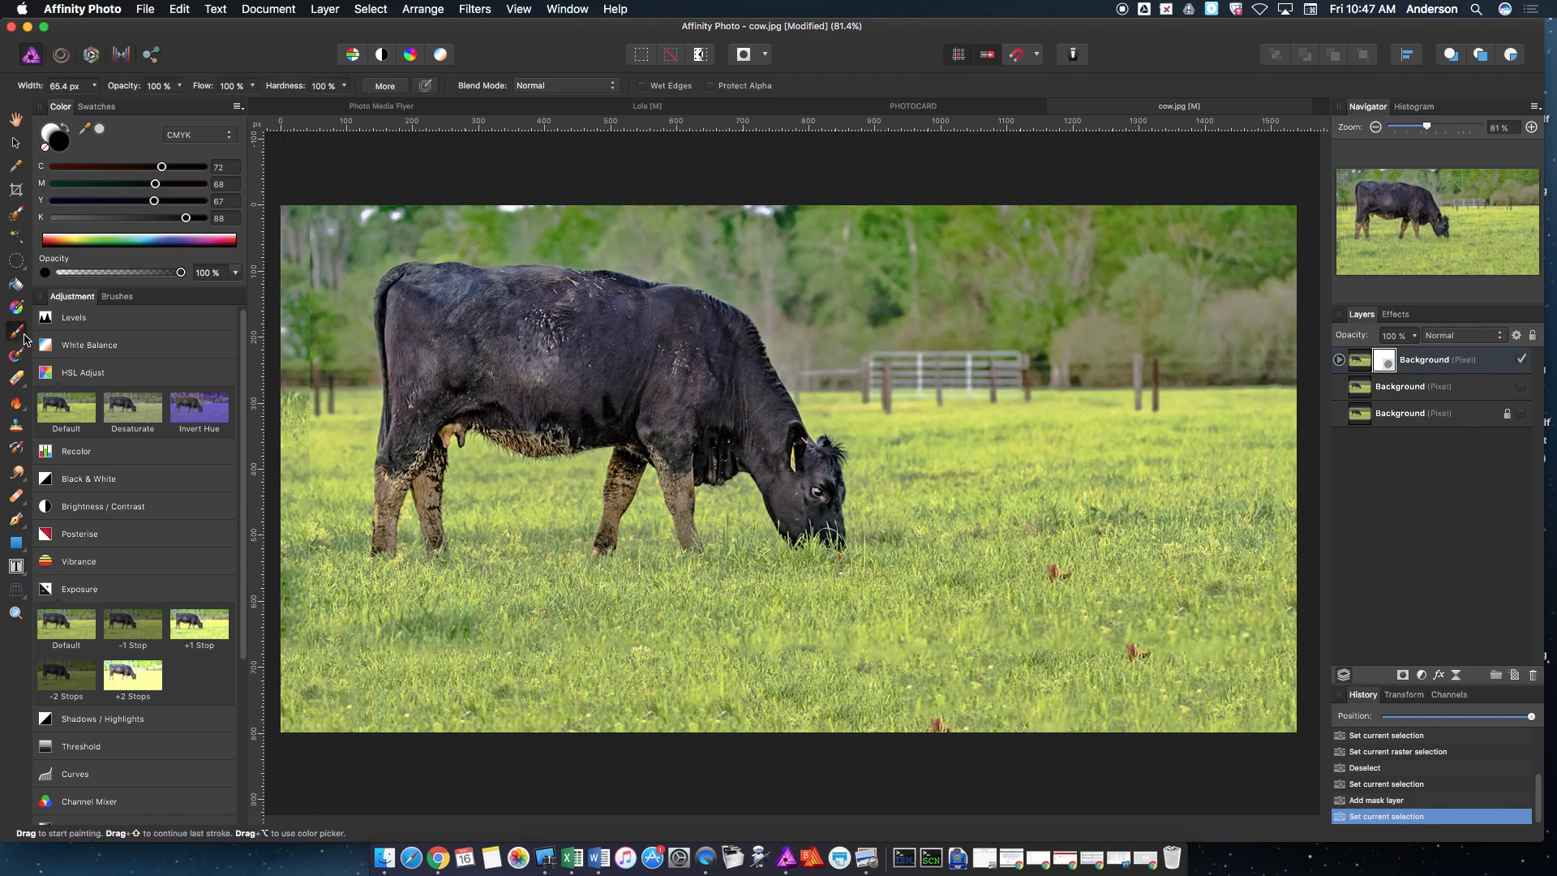
mouse_move(64, 147)
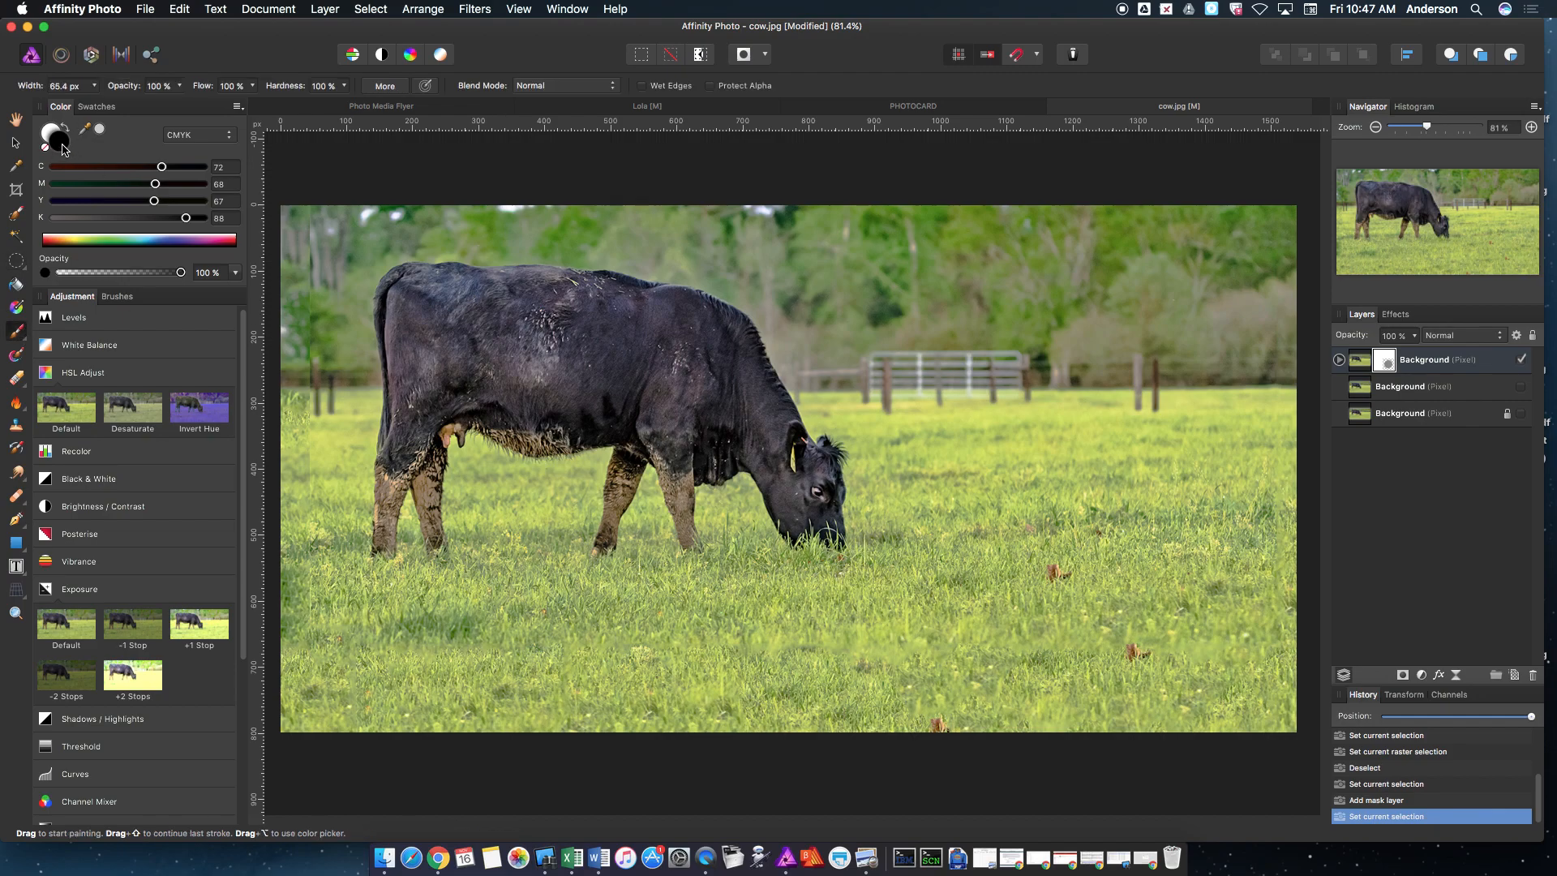
mouse_move(579, 310)
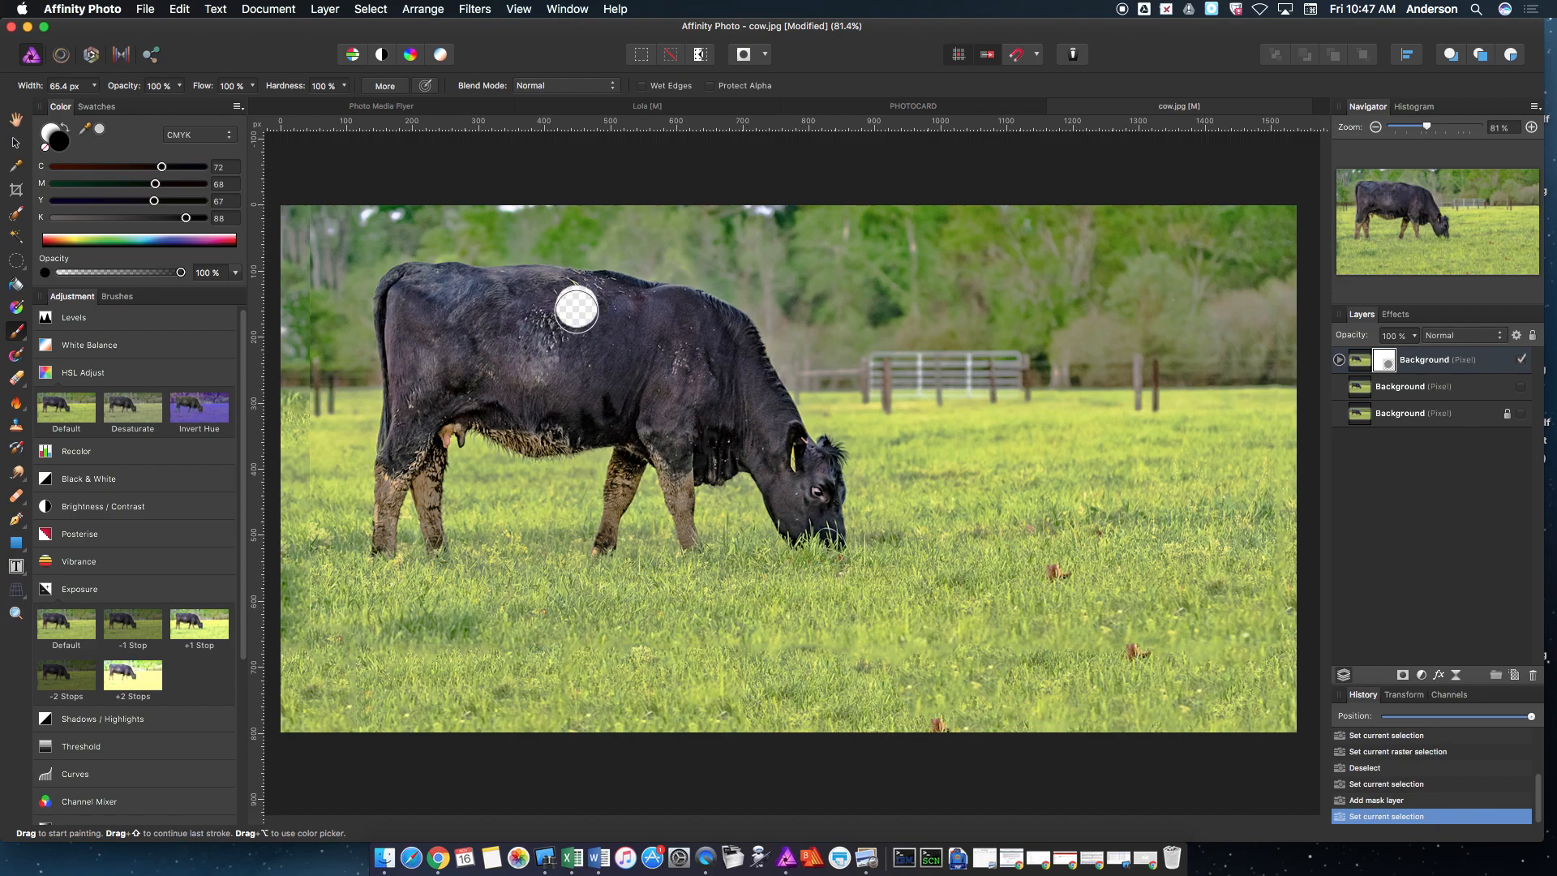
mouse_move(591, 297)
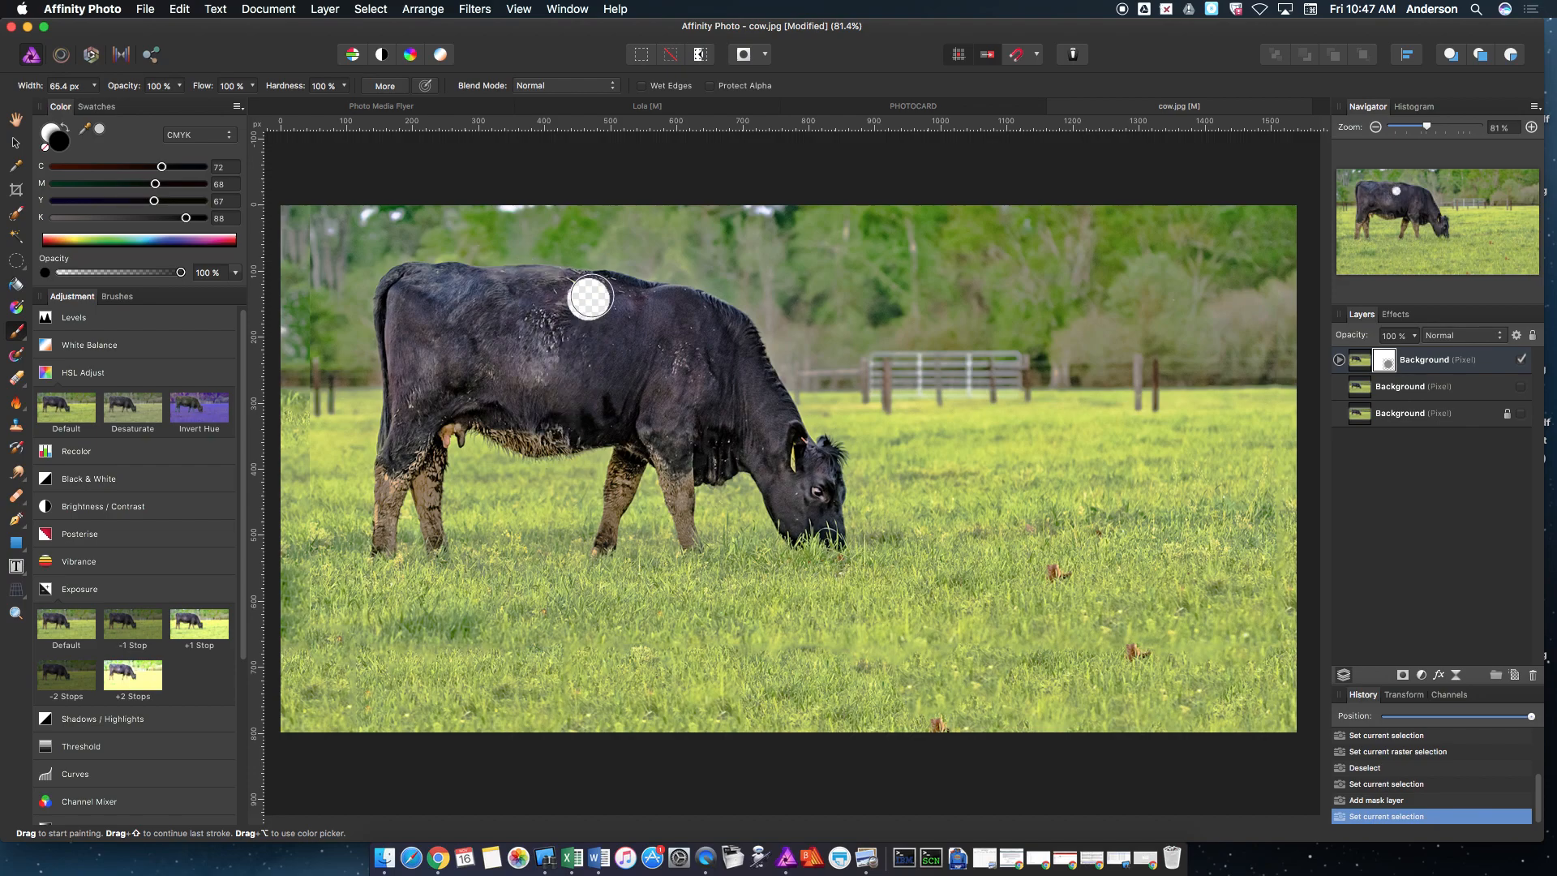
mouse_move(591, 432)
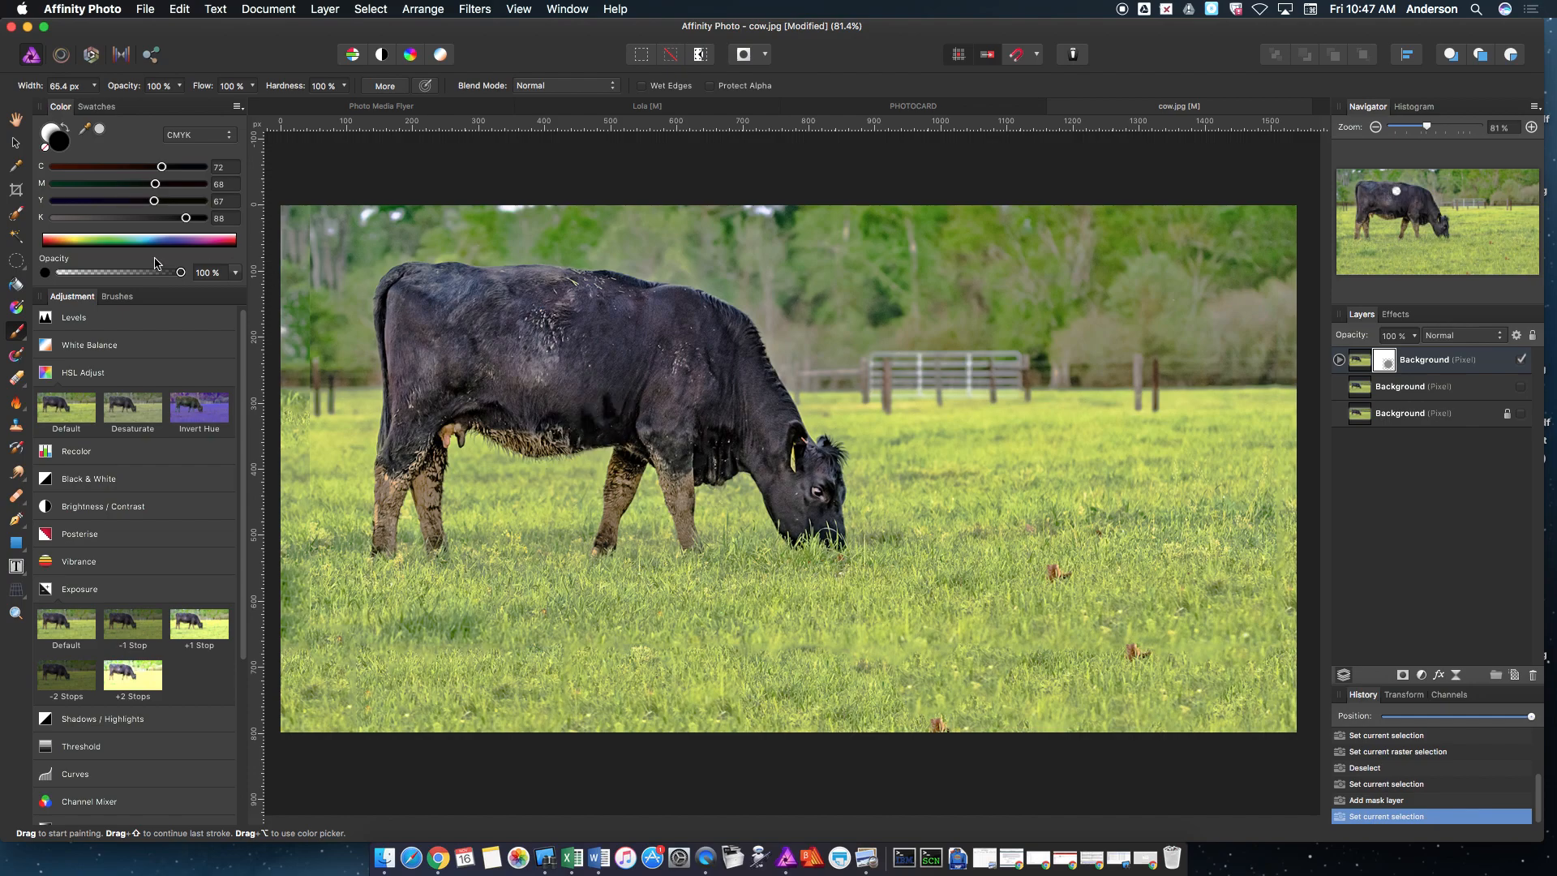
Draw an elliptical selection over the cow's hindquarters and invert the selection.
click(14, 142)
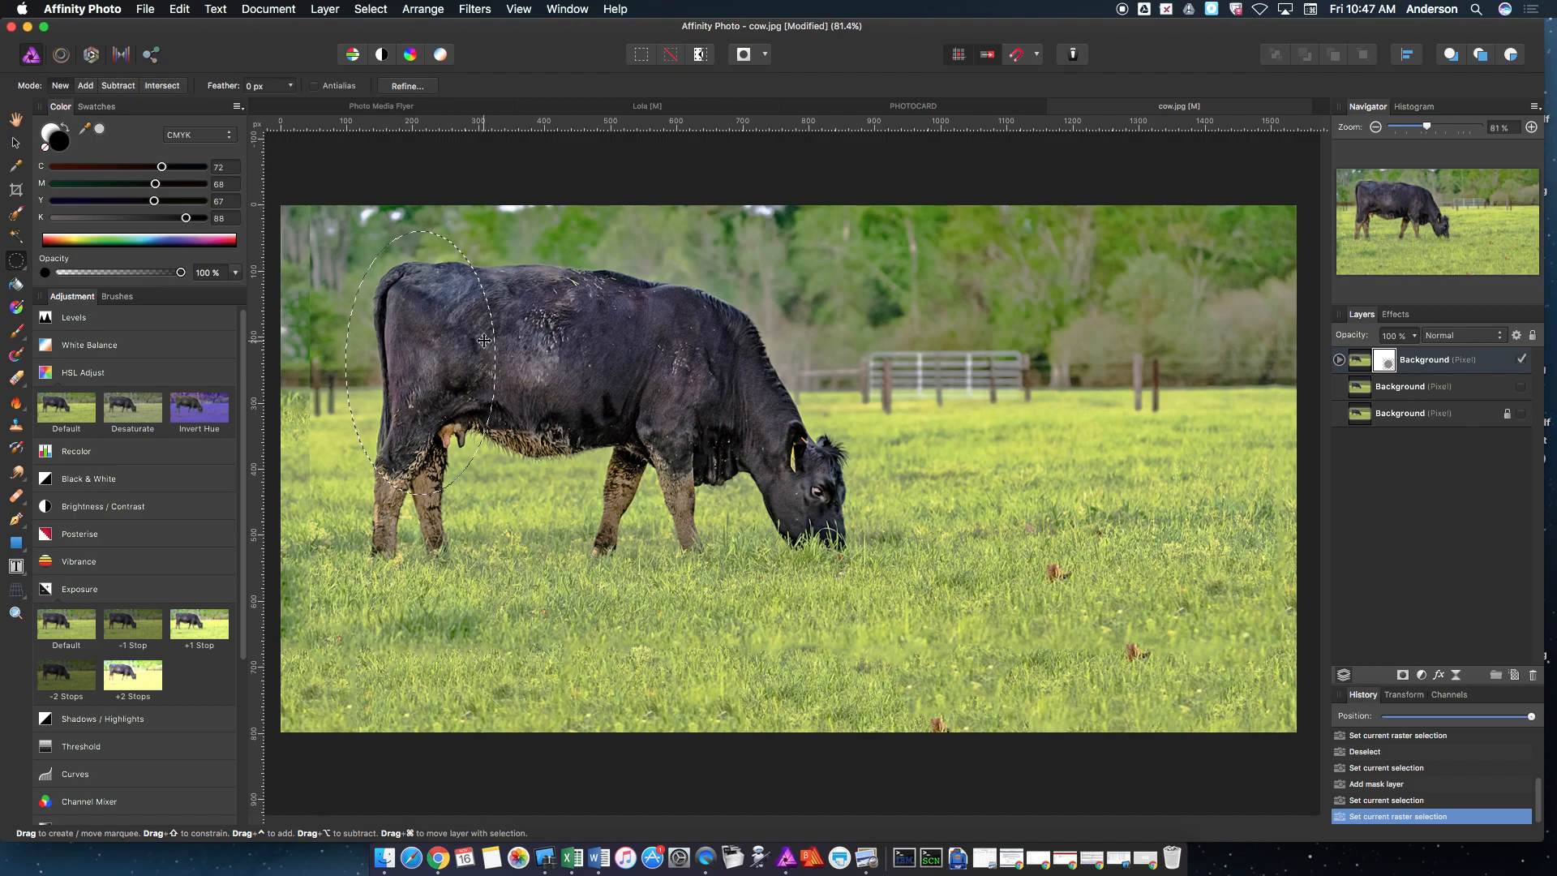
click(370, 9)
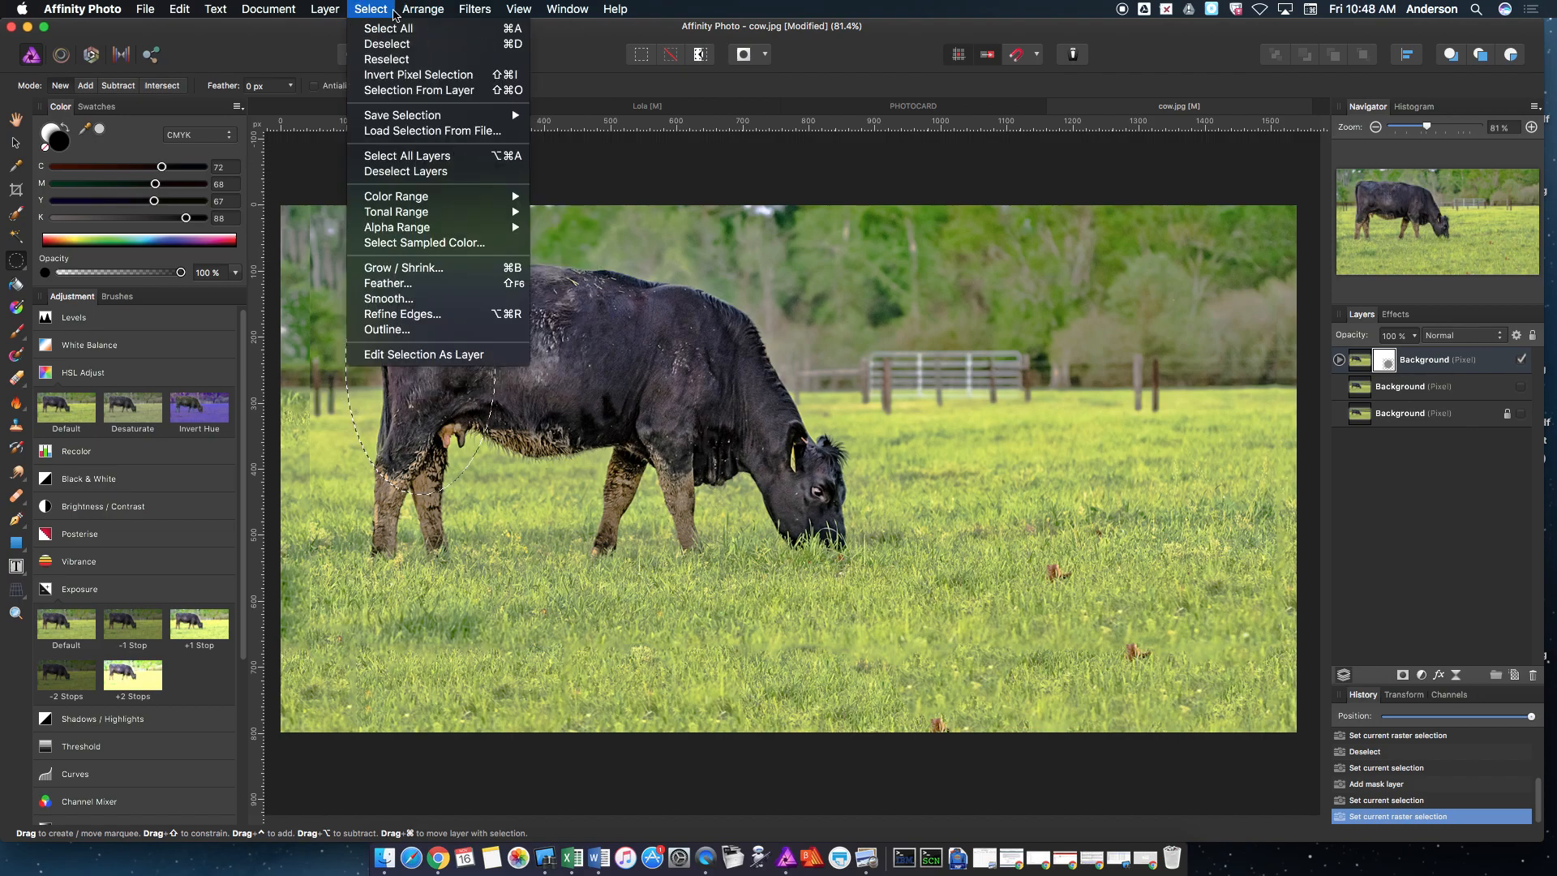
click(418, 75)
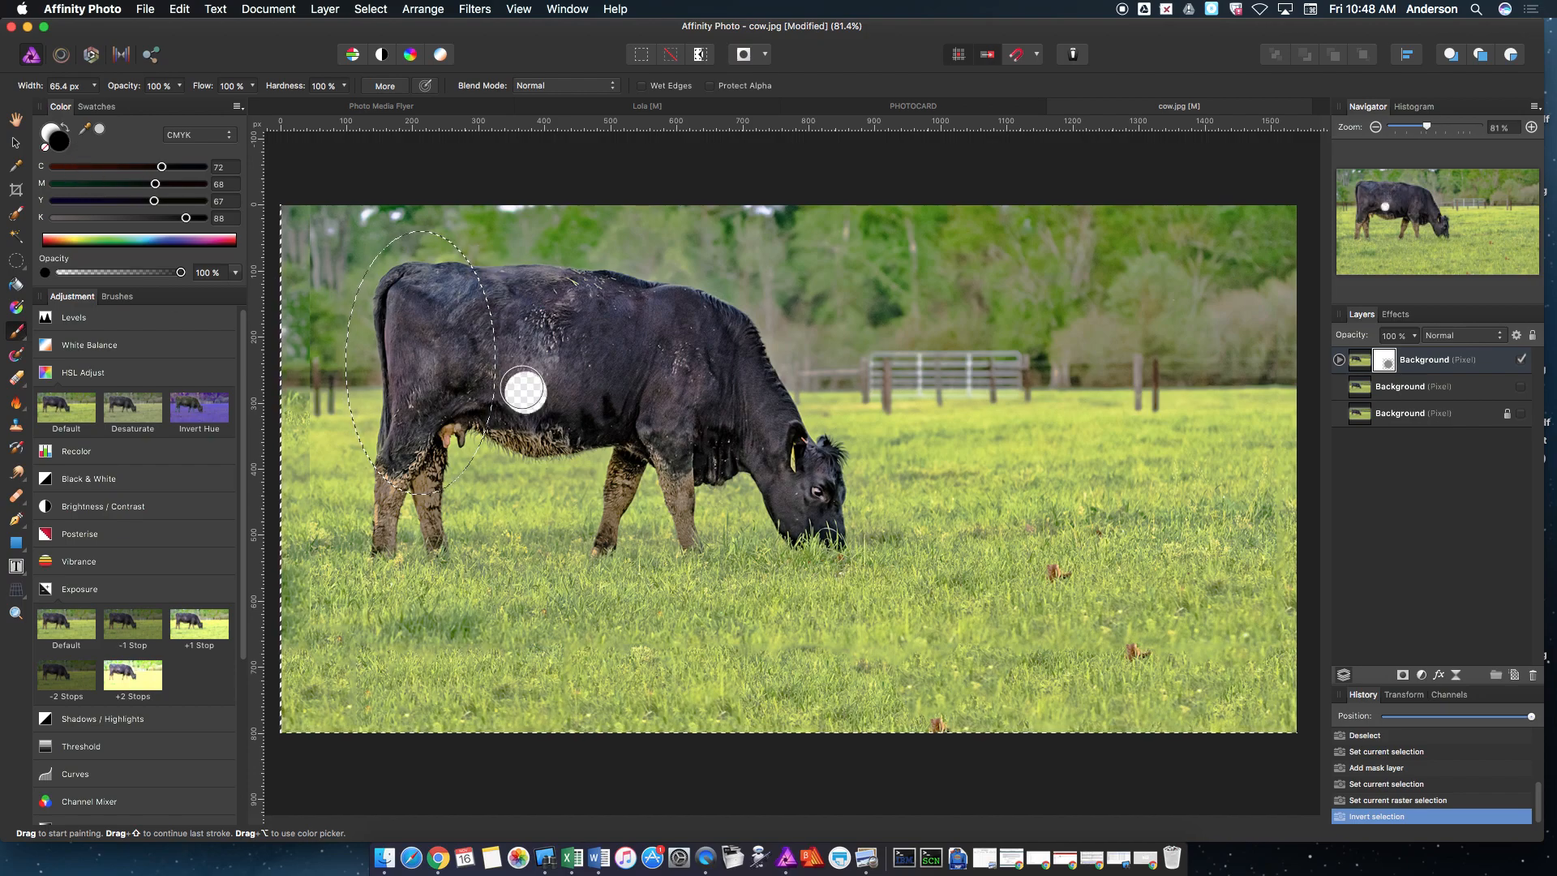
mouse_move(474, 257)
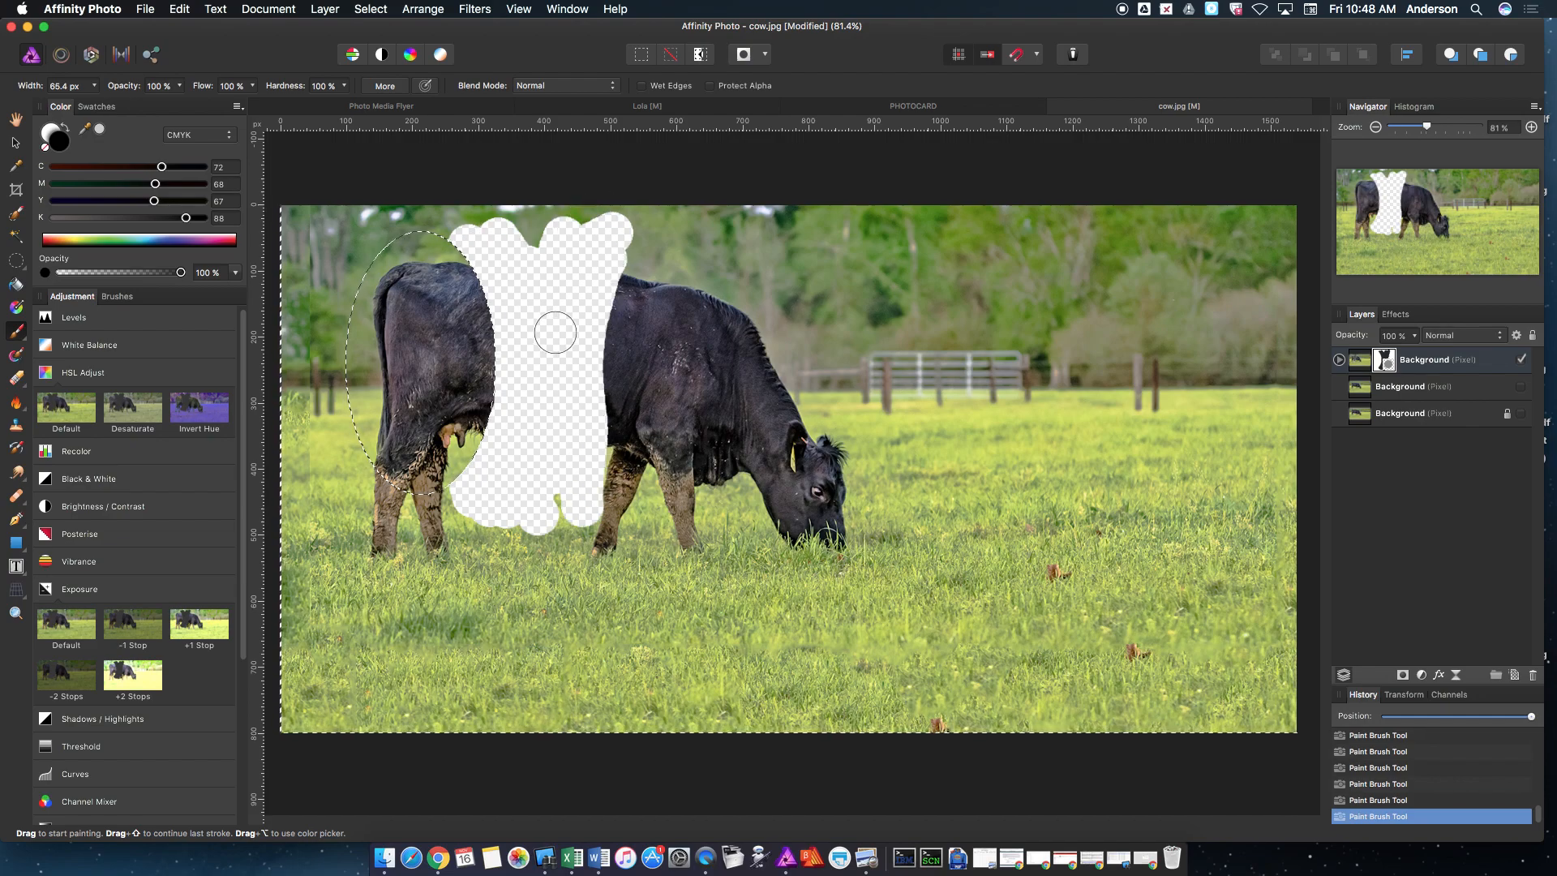
Clear the selection and paint the cow back along the hole's right edge.
click(370, 9)
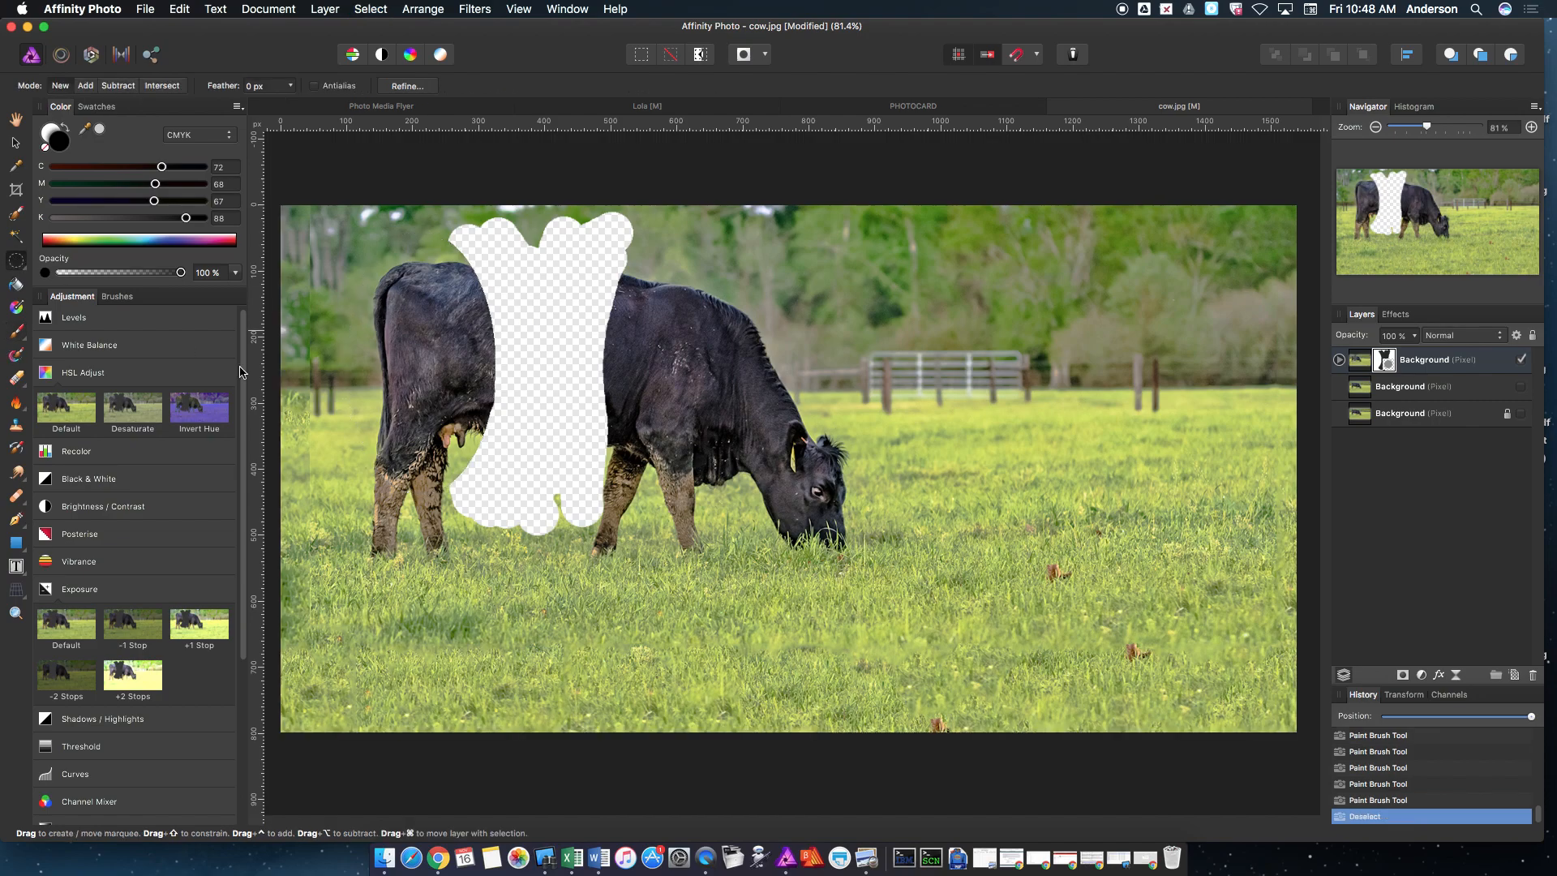
mouse_move(481, 283)
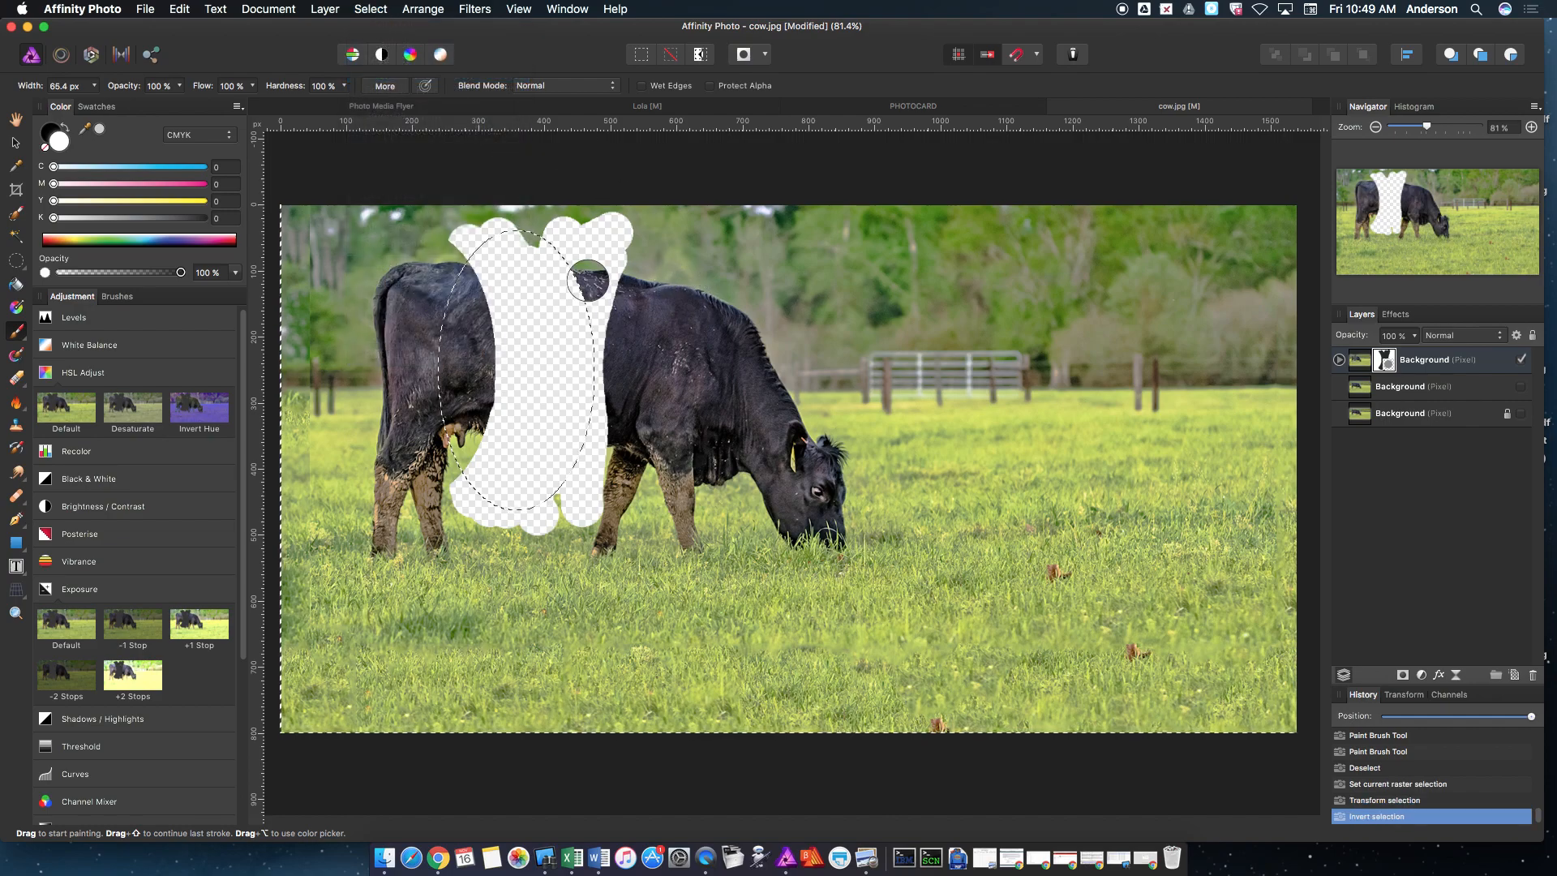
drag(588, 282, 596, 348)
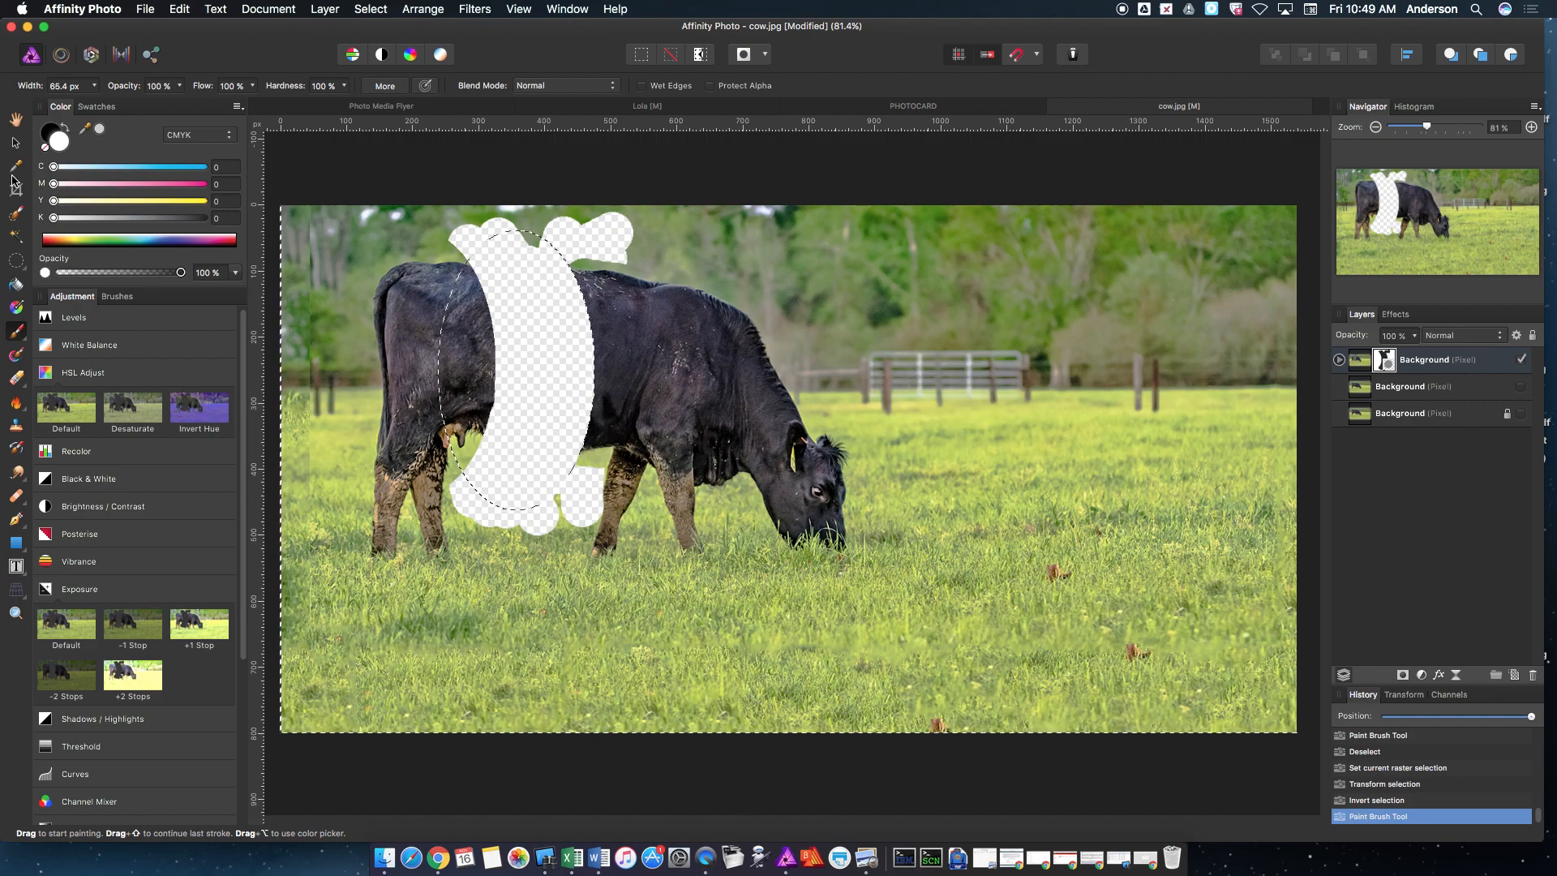
click(15, 143)
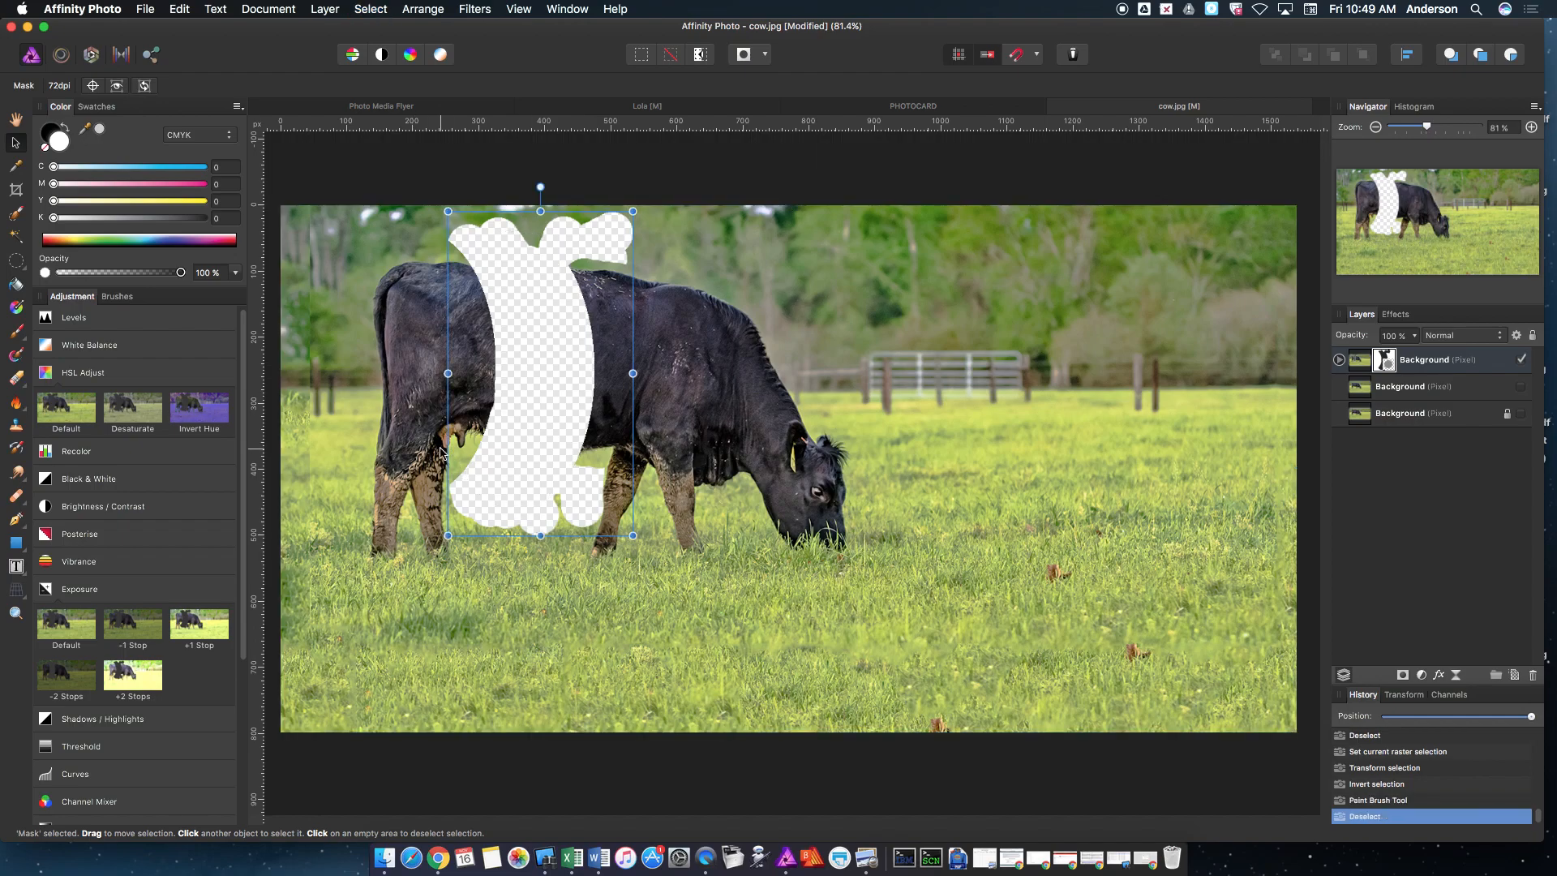
mouse_move(941, 362)
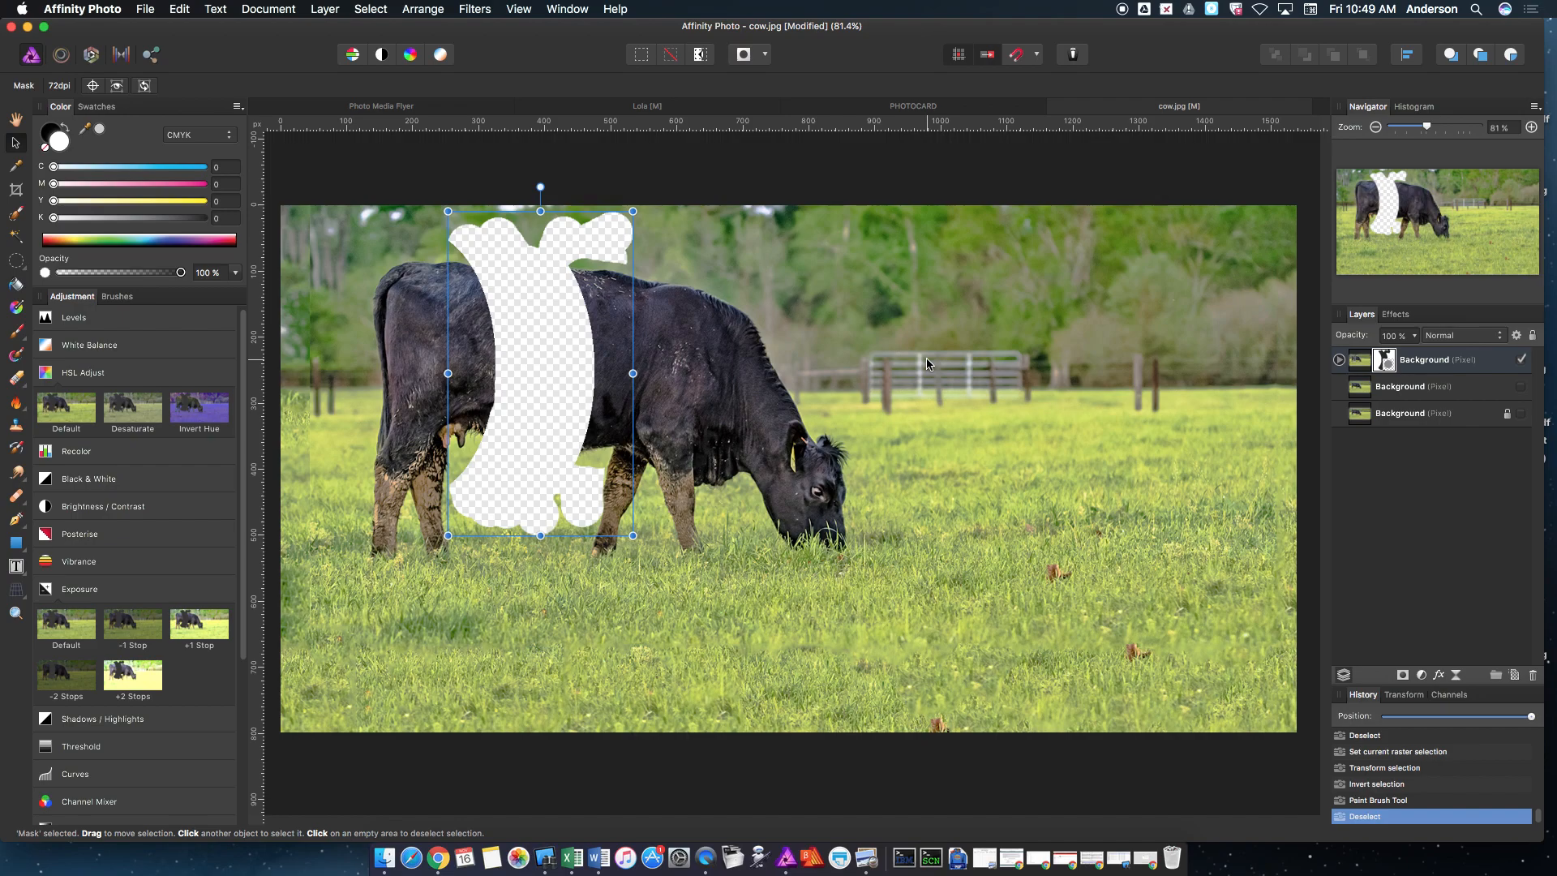
mouse_move(583, 459)
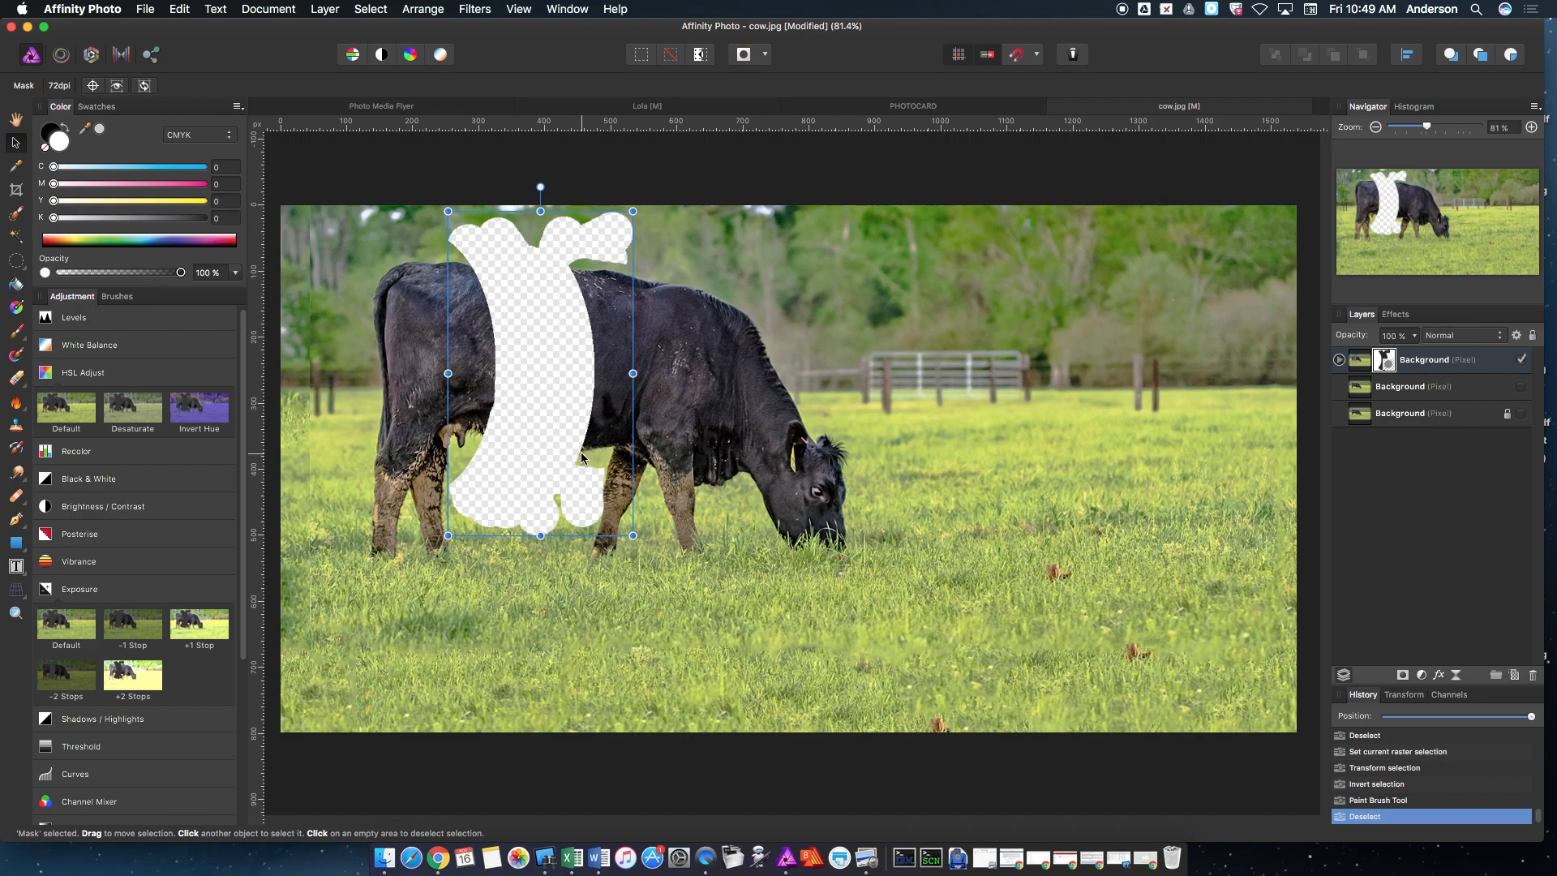
mouse_move(501, 384)
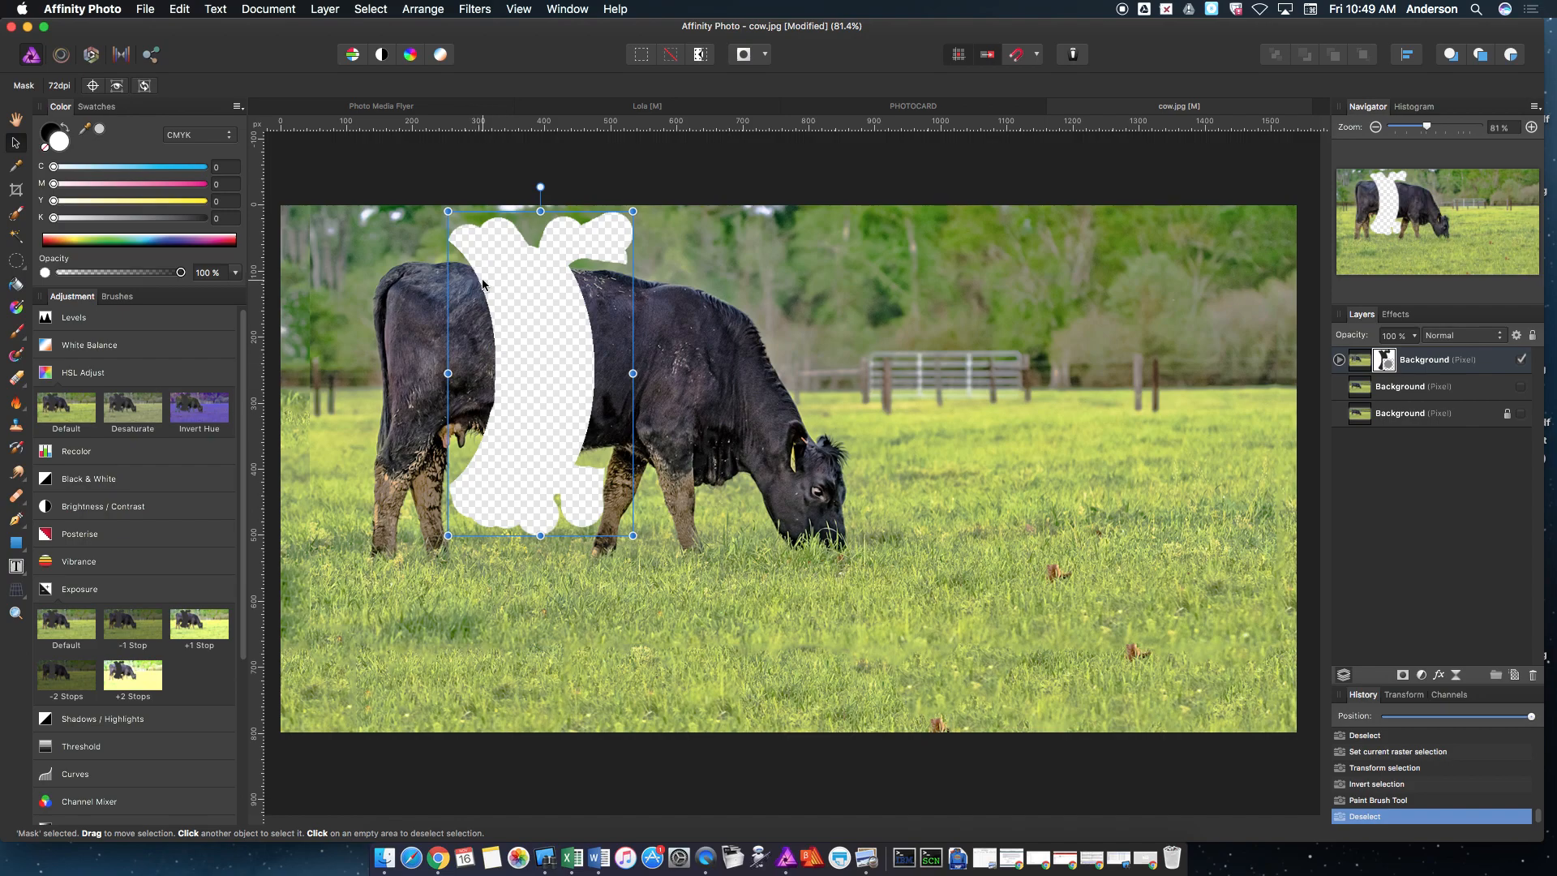
mouse_move(517, 387)
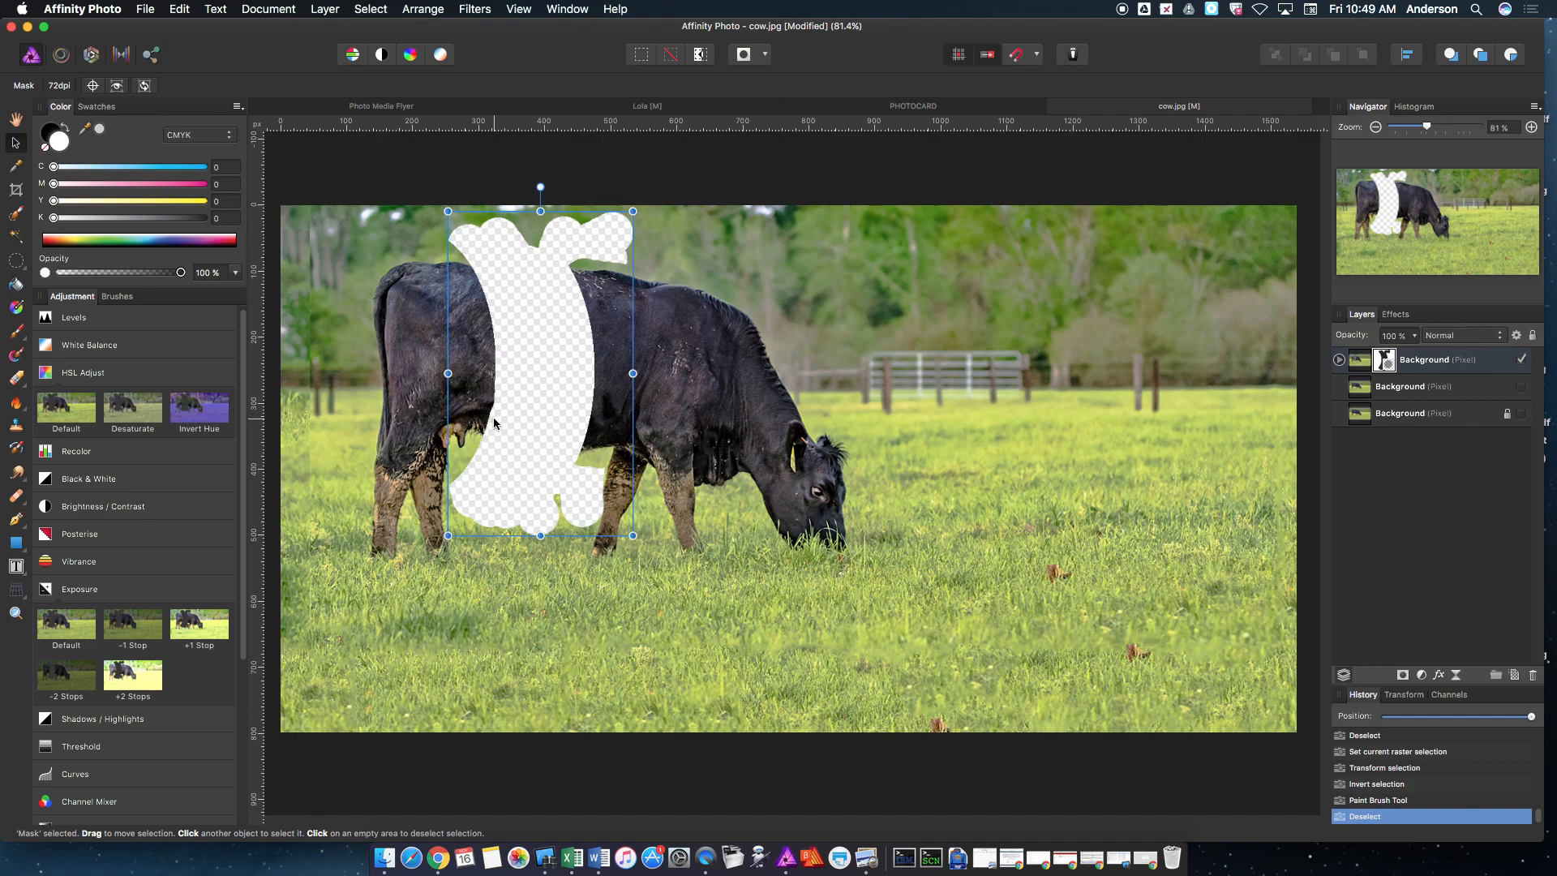
mouse_move(576, 288)
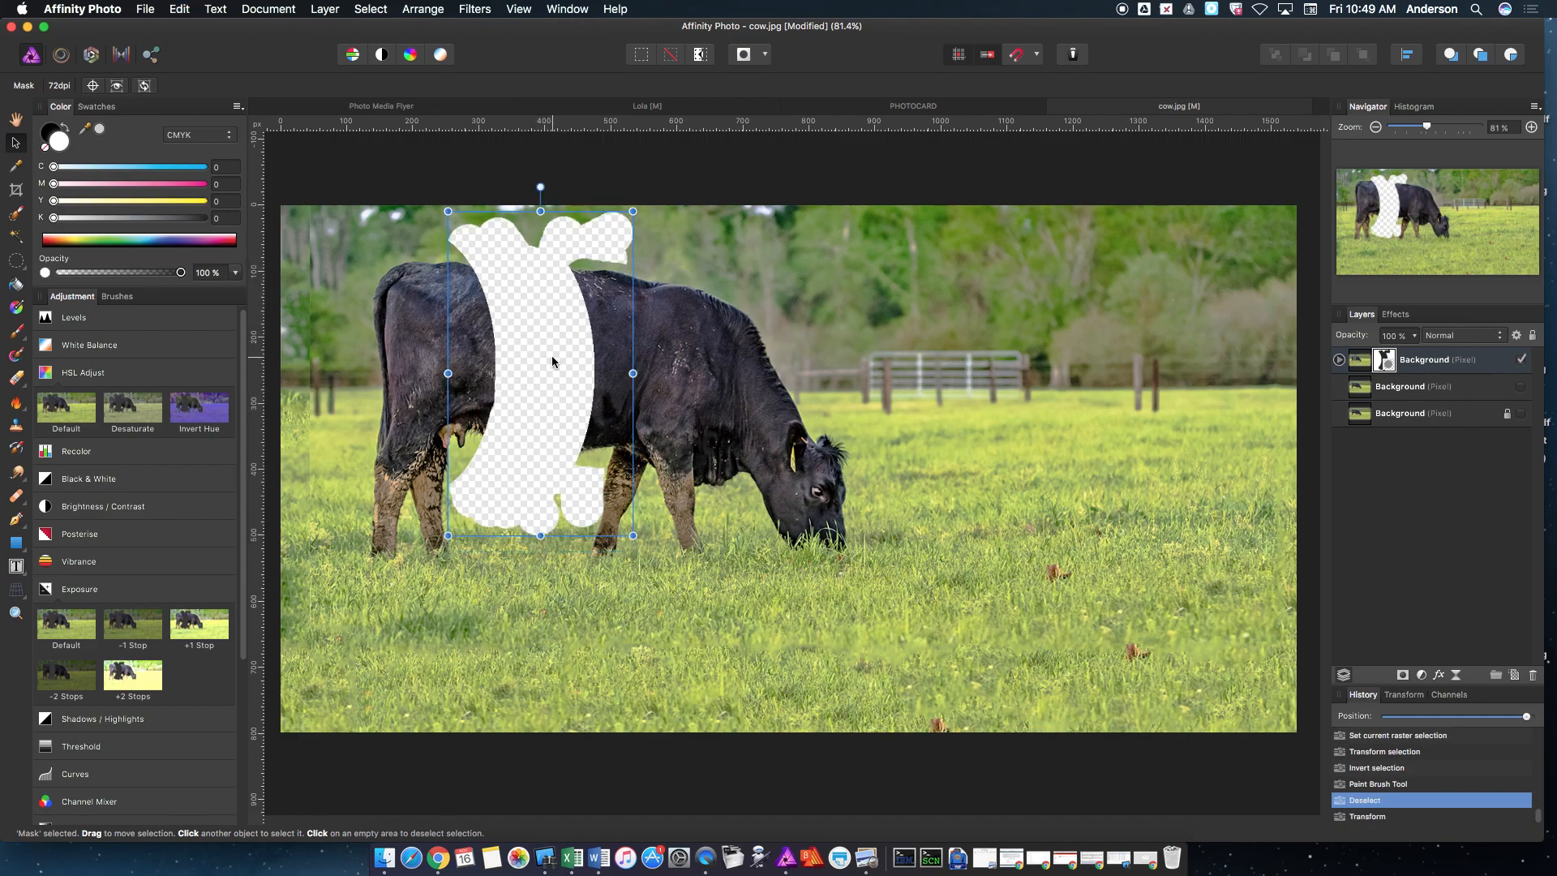
mouse_move(490, 347)
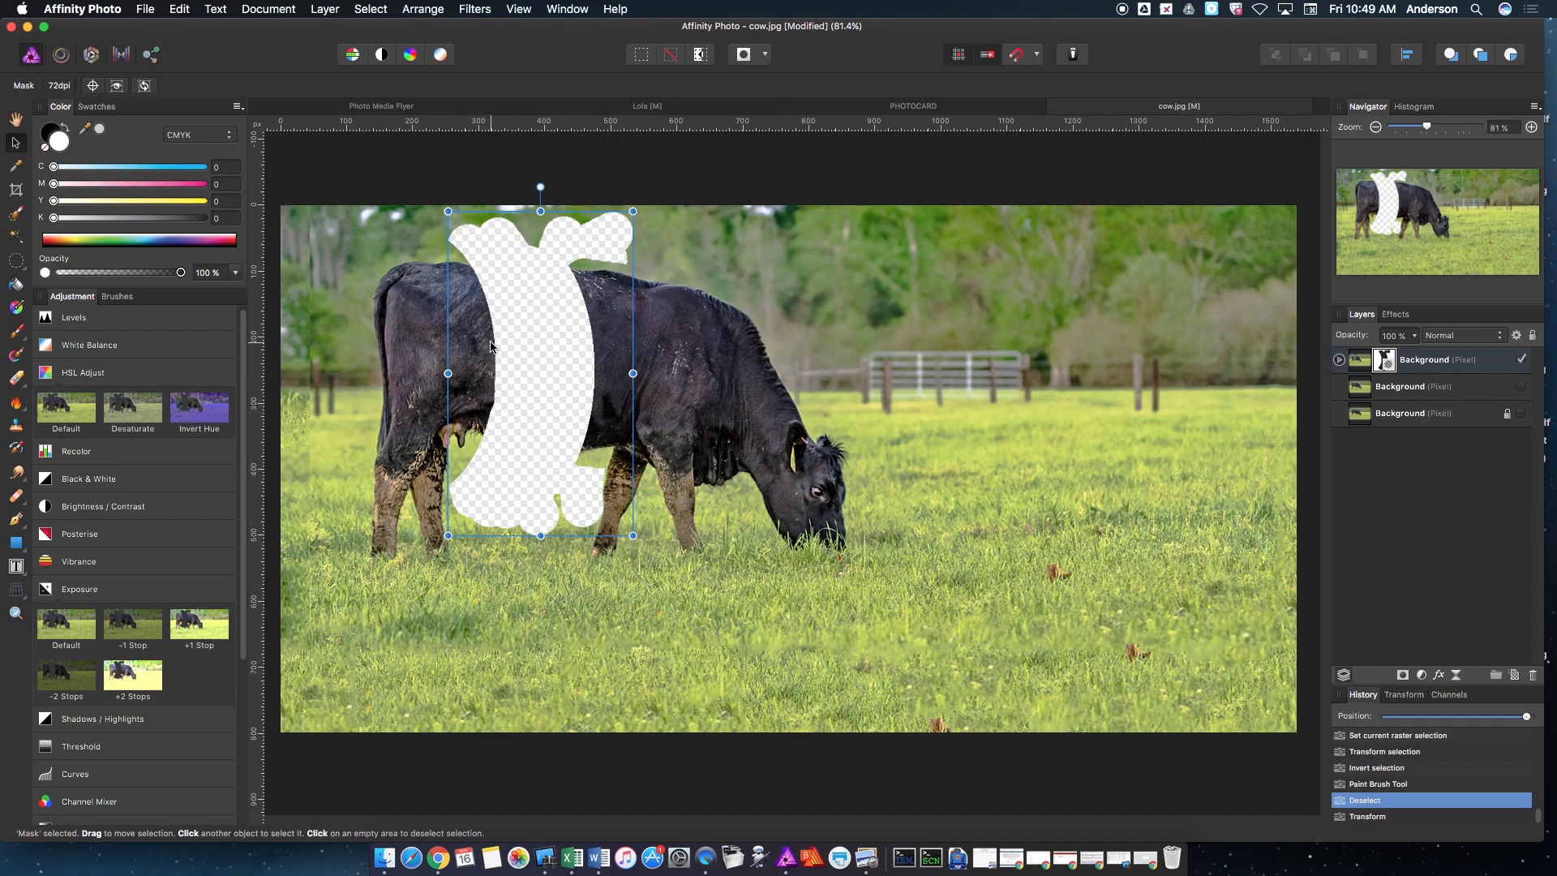
mouse_move(680, 364)
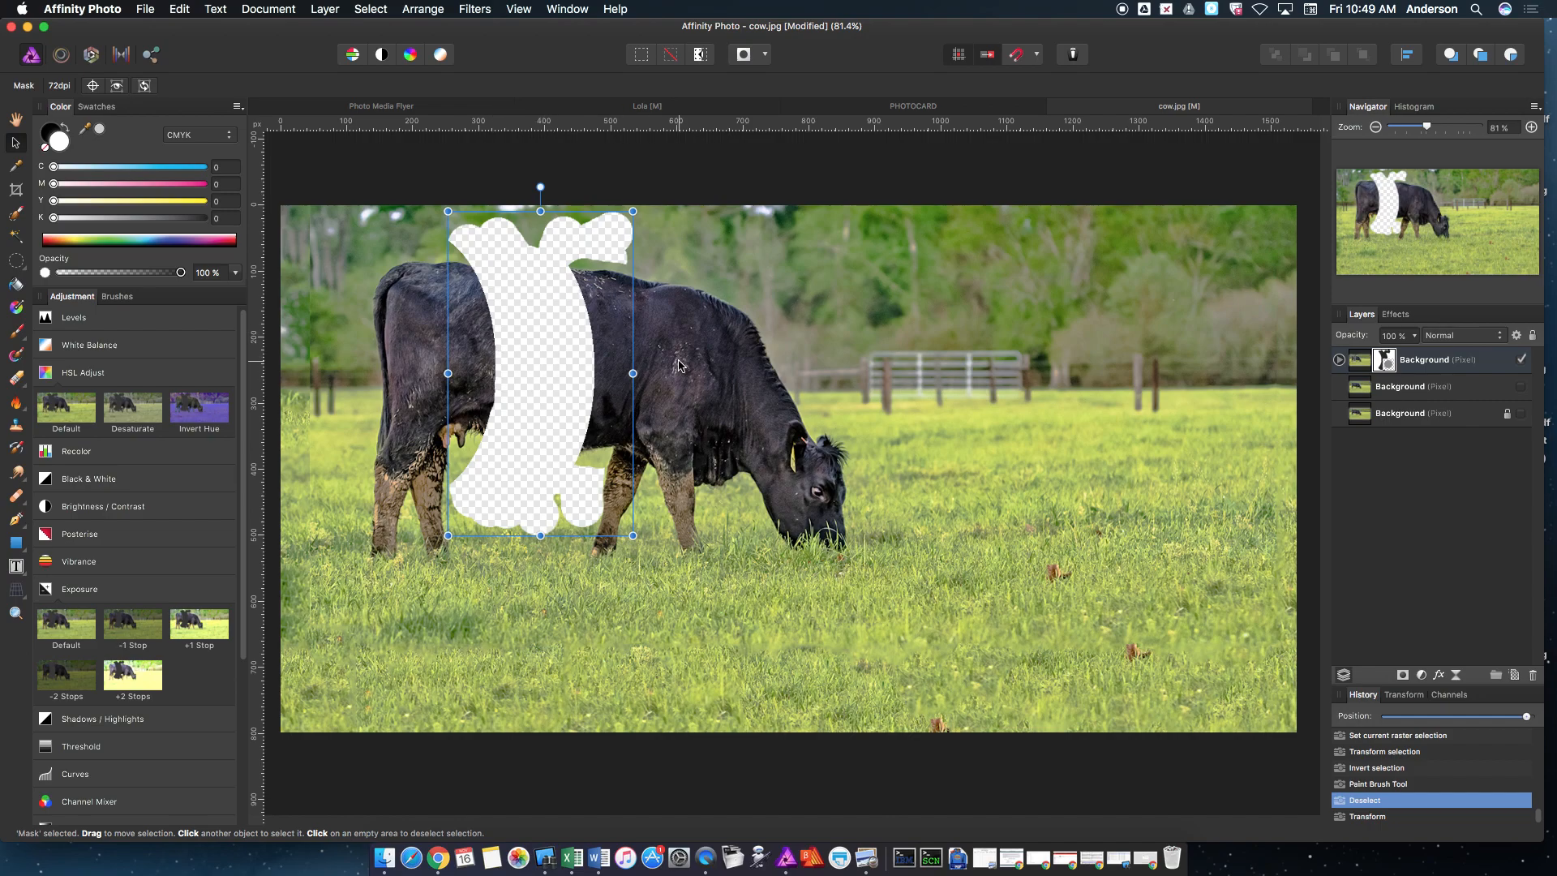
mouse_move(58, 399)
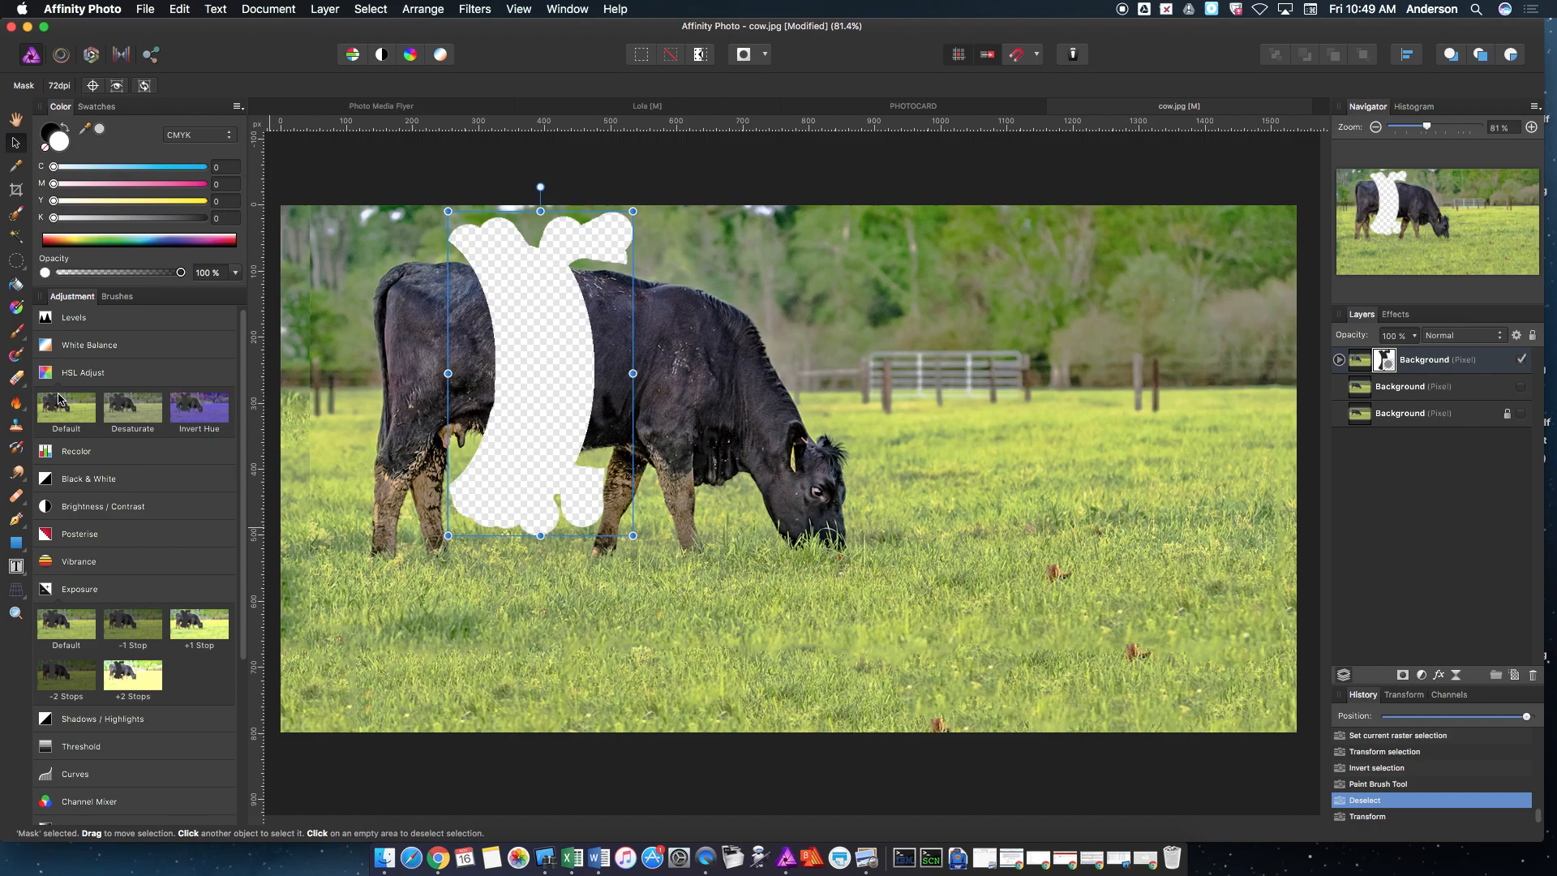
mouse_move(22, 336)
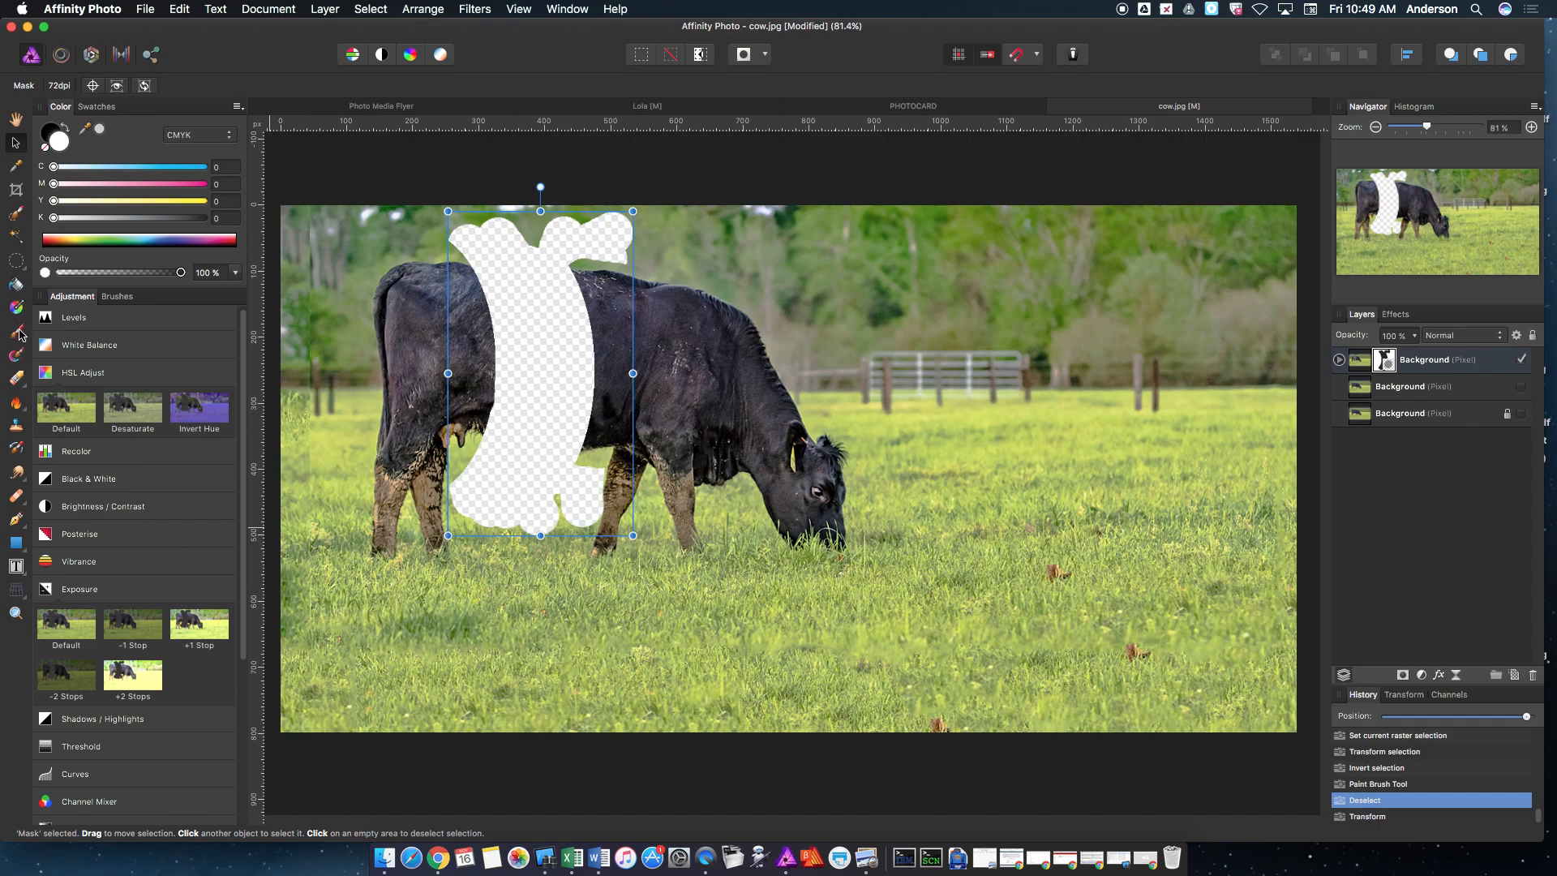
Switch to the Paint Brush to extend the mask hole upward and downward.
click(16, 331)
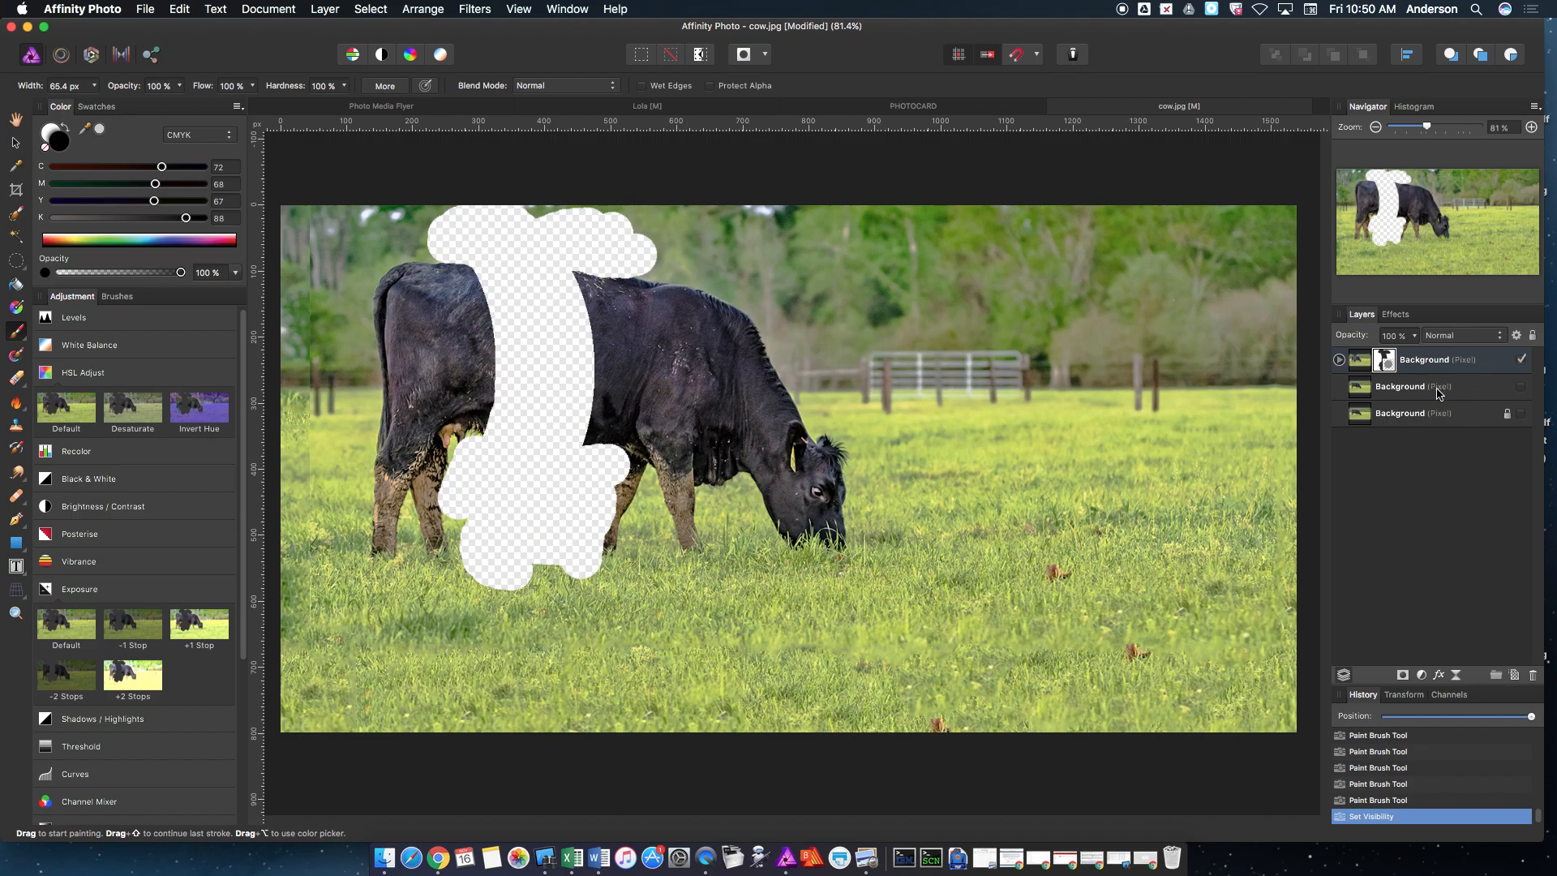
Select the middle Background layer and turn on its visibility.
click(1430, 386)
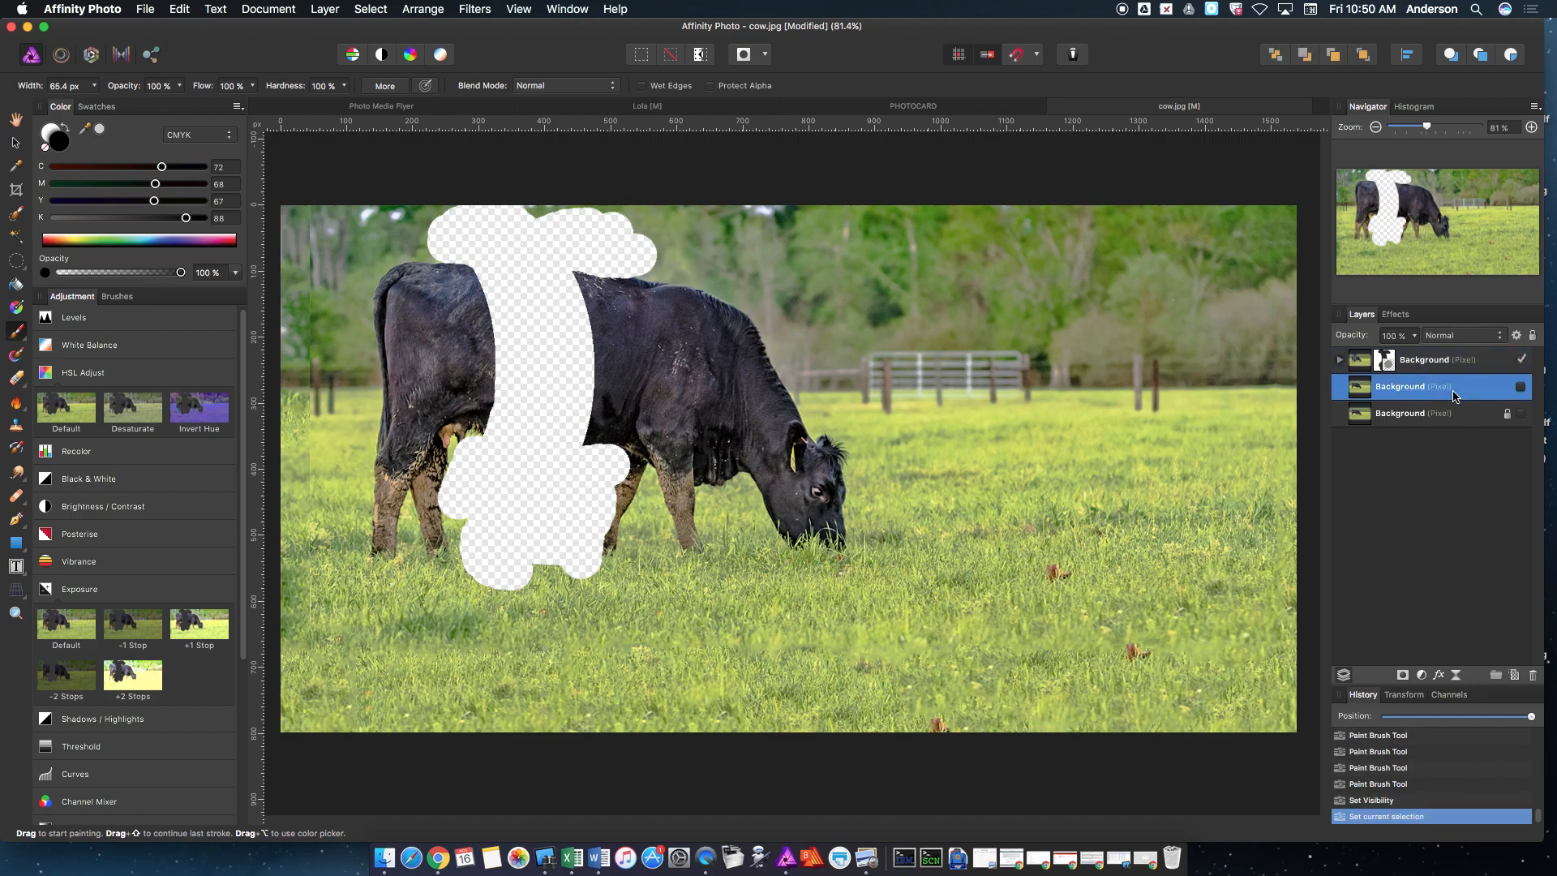
click(1345, 386)
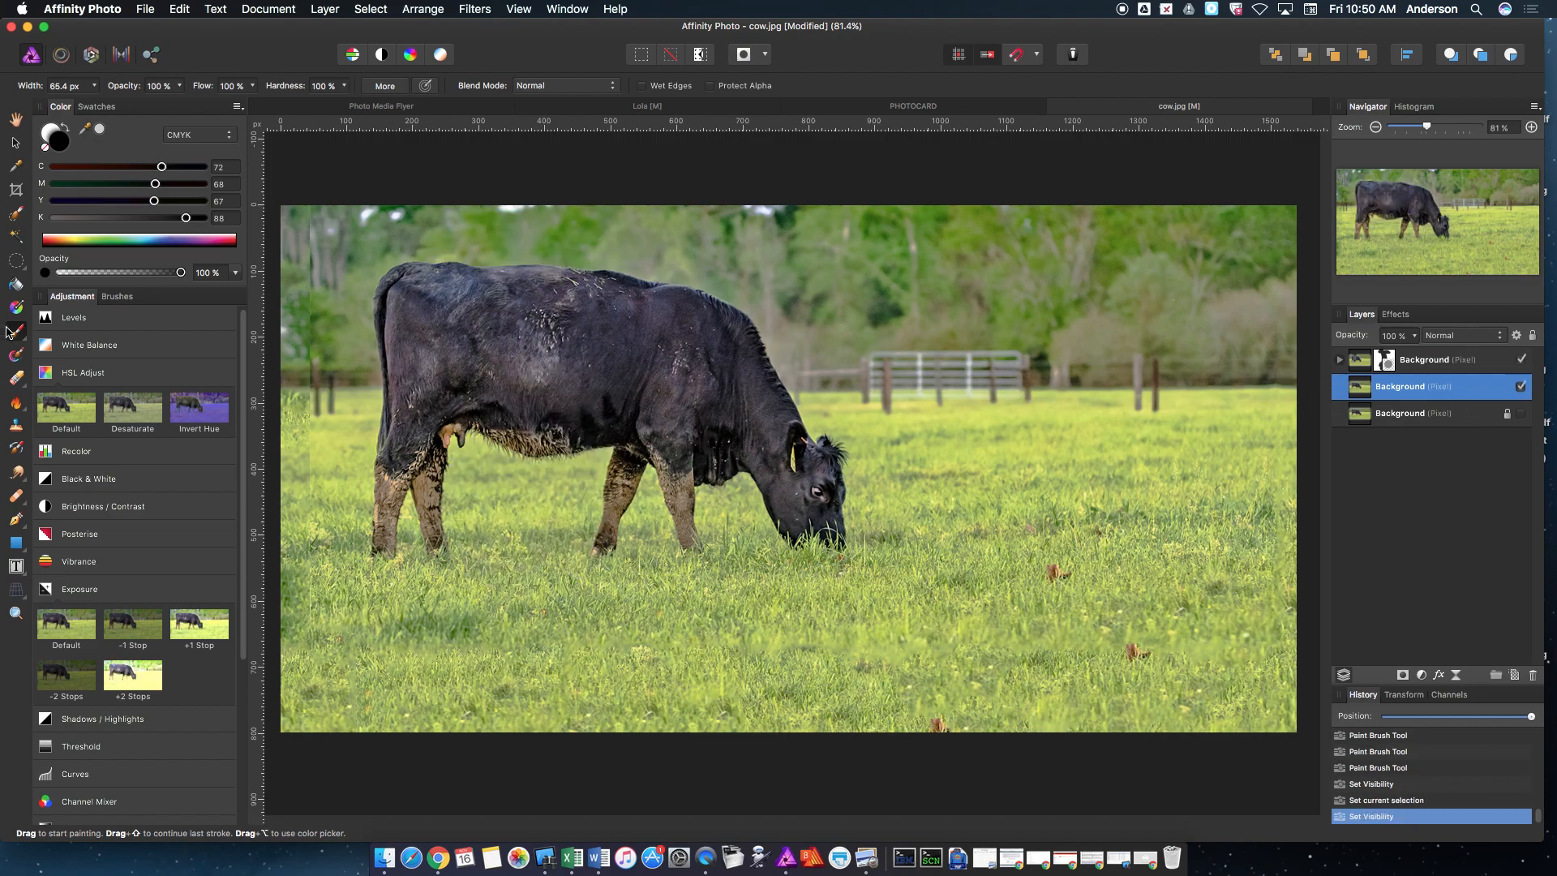
mouse_move(10, 412)
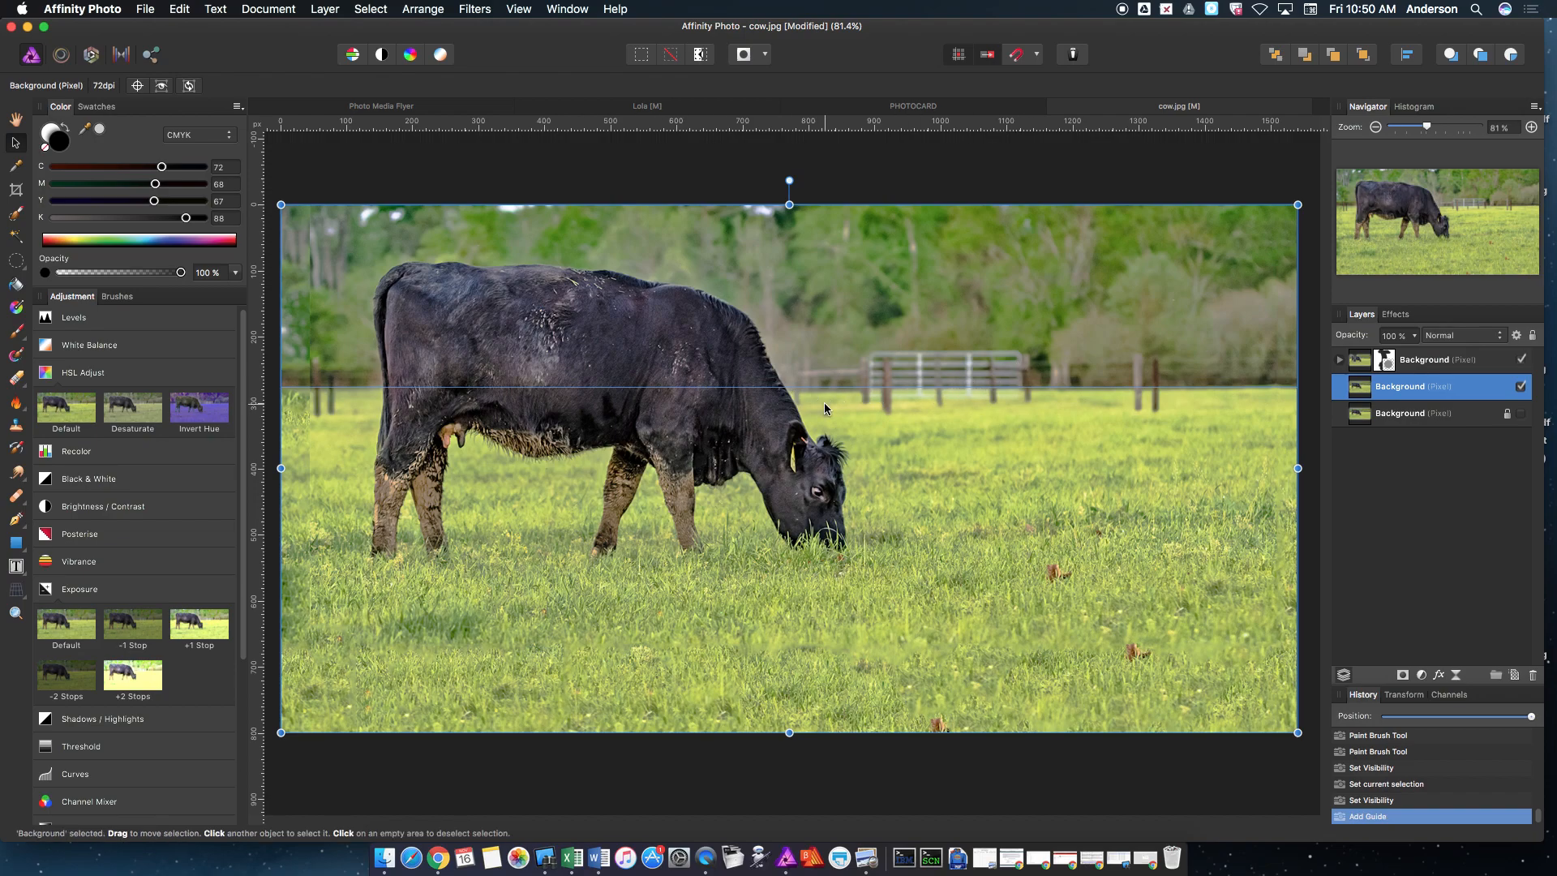
mouse_move(820, 435)
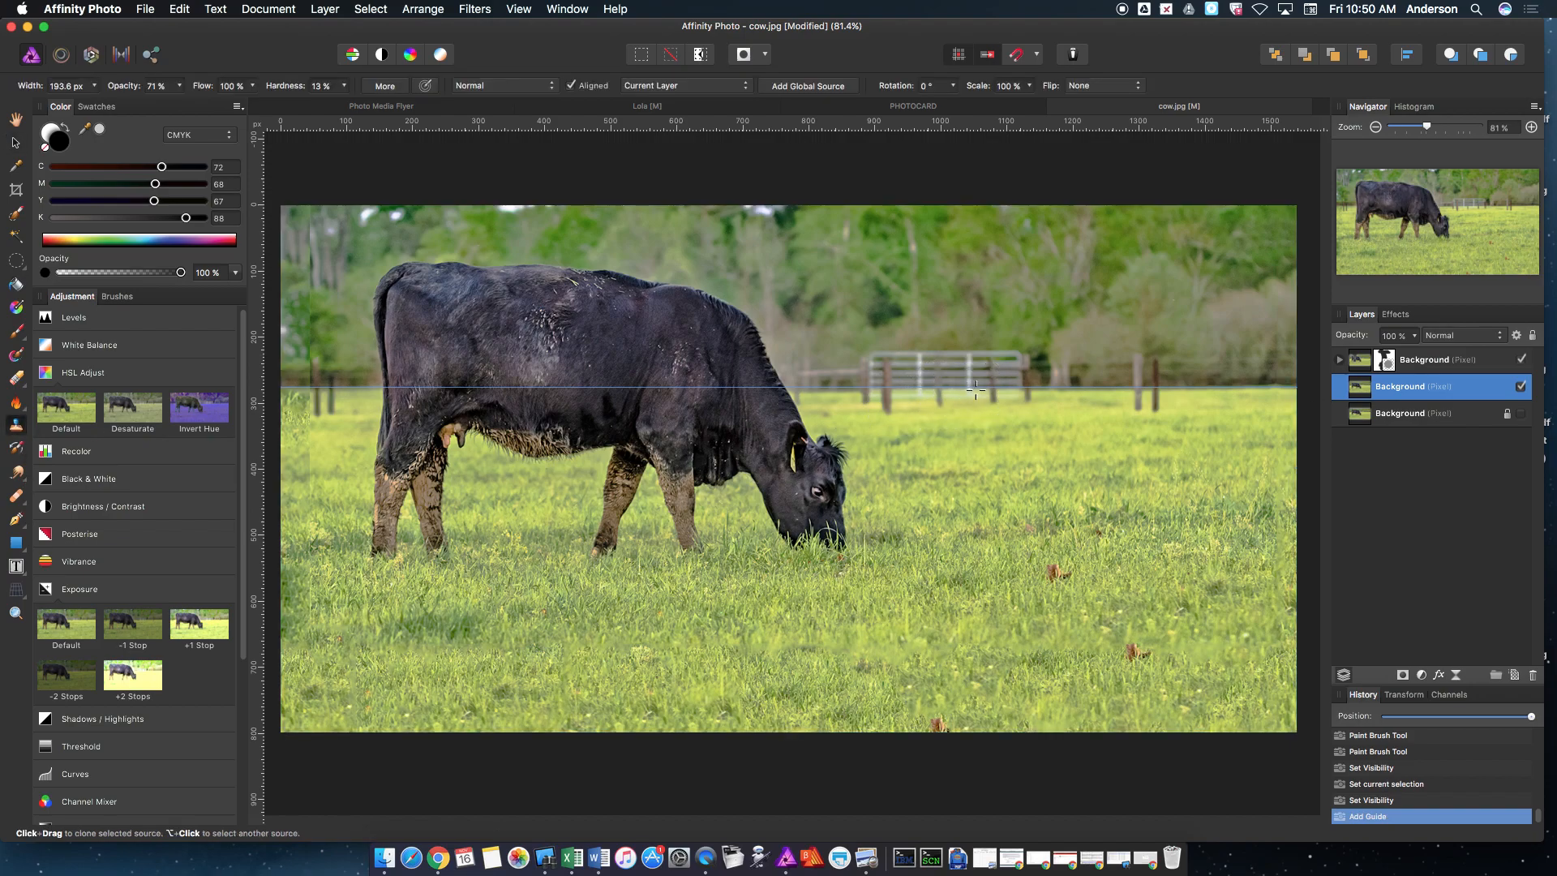
mouse_move(960, 385)
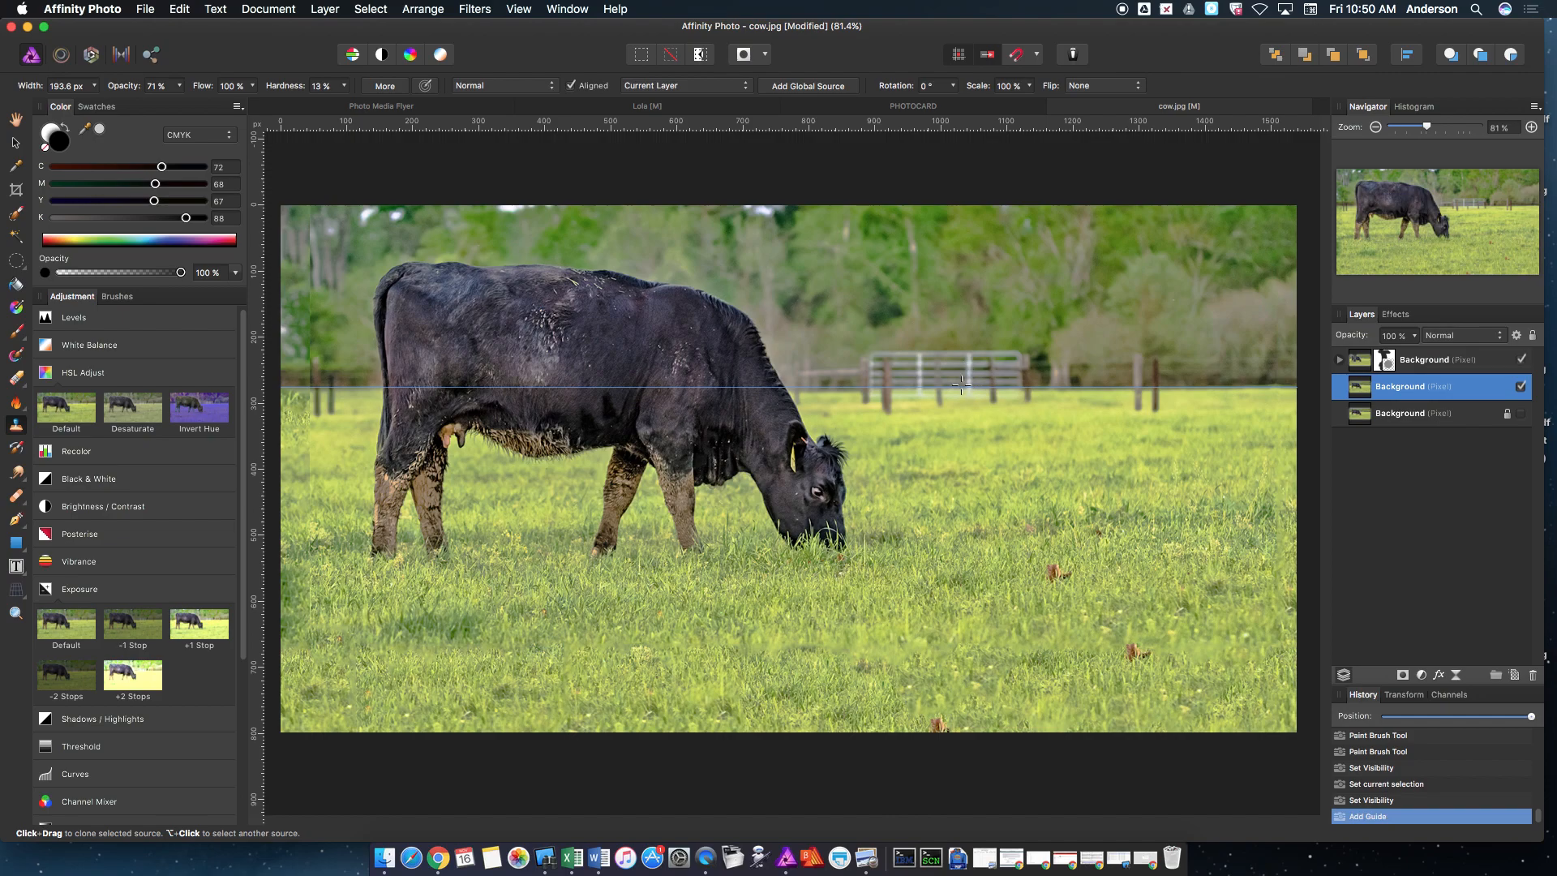
mouse_move(834, 527)
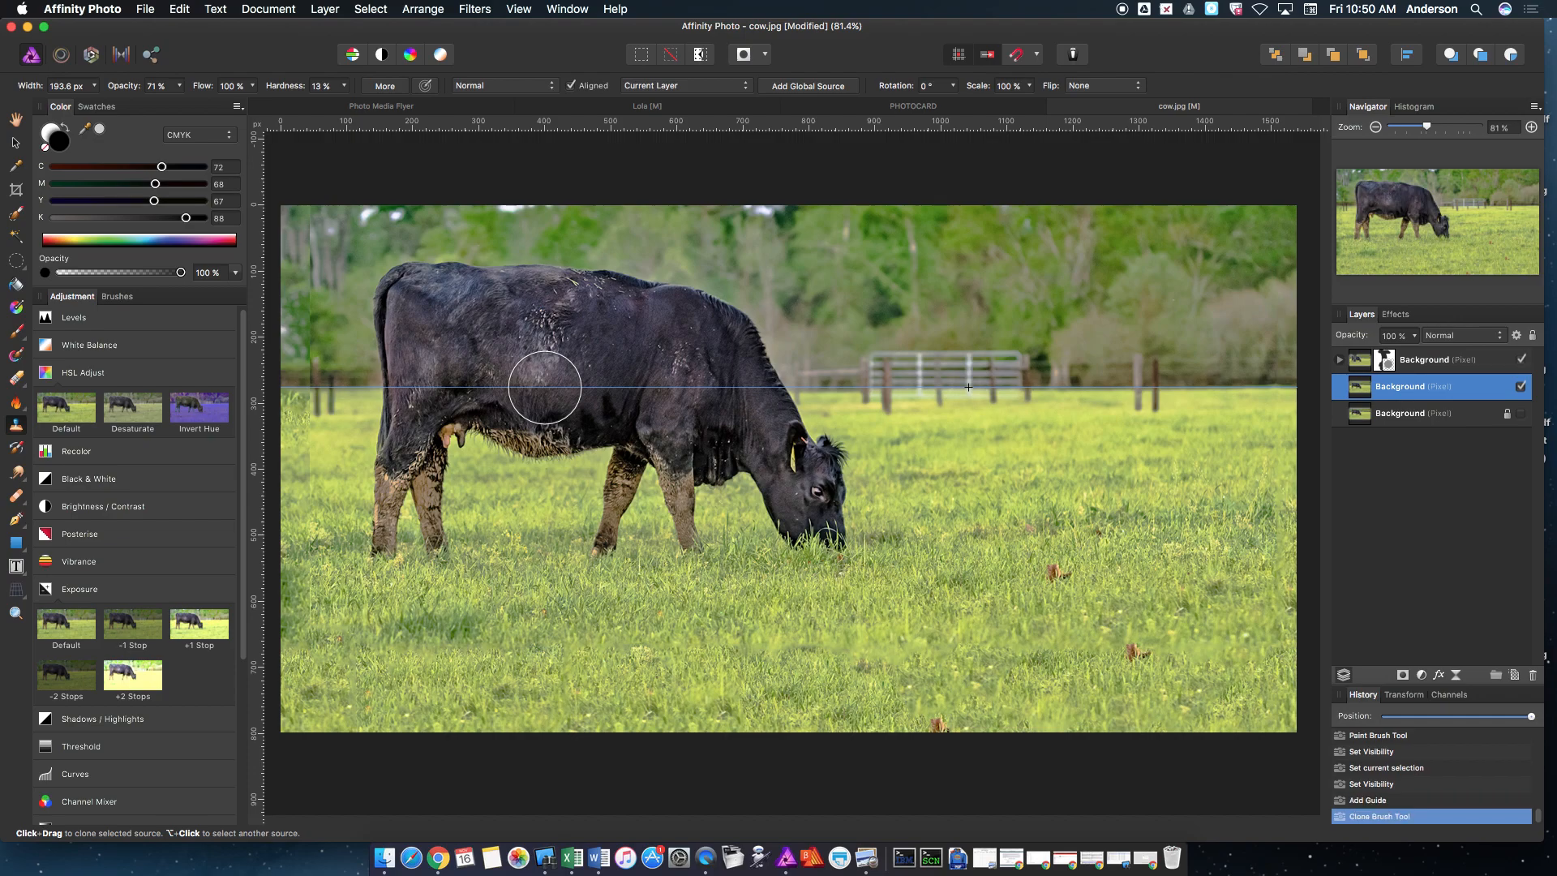
Clone fence and trees over the cow's torso on the middle layer.
click(544, 388)
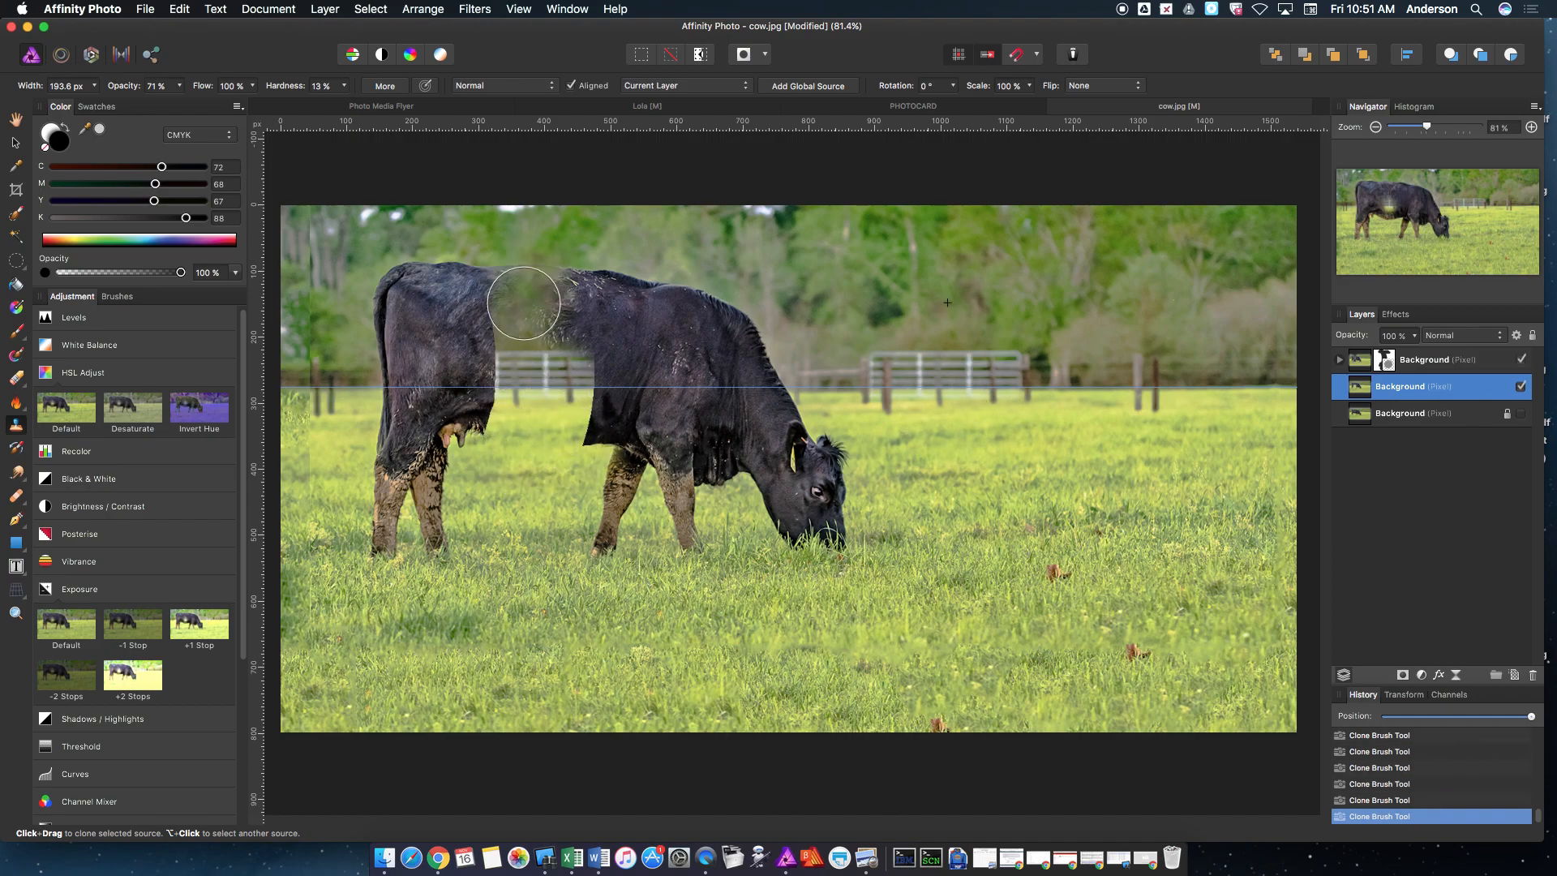
drag(523, 303, 523, 243)
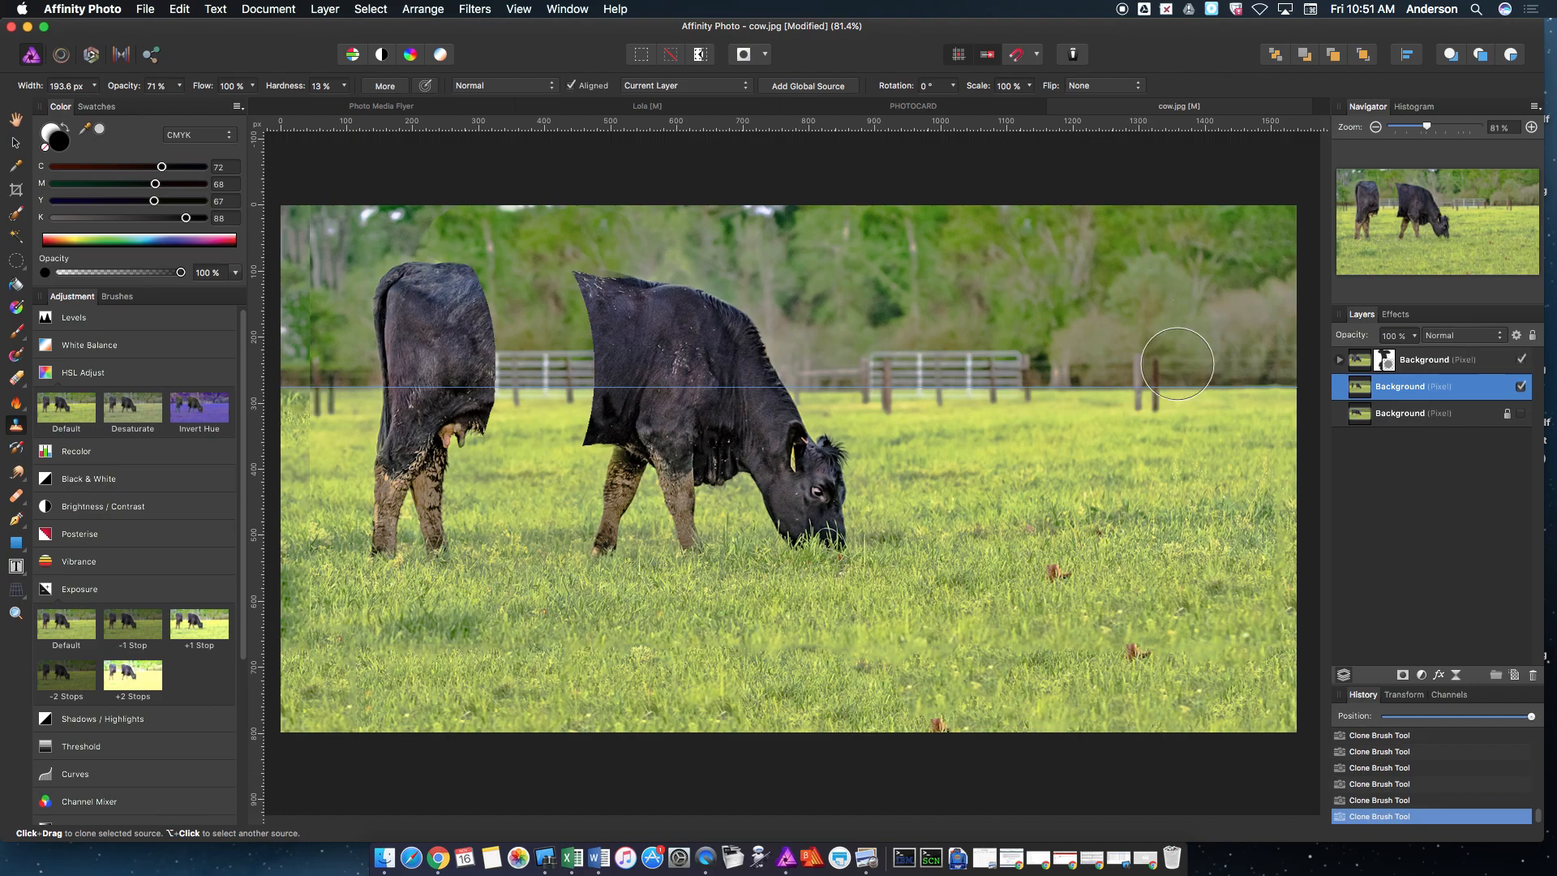
mouse_move(408, 273)
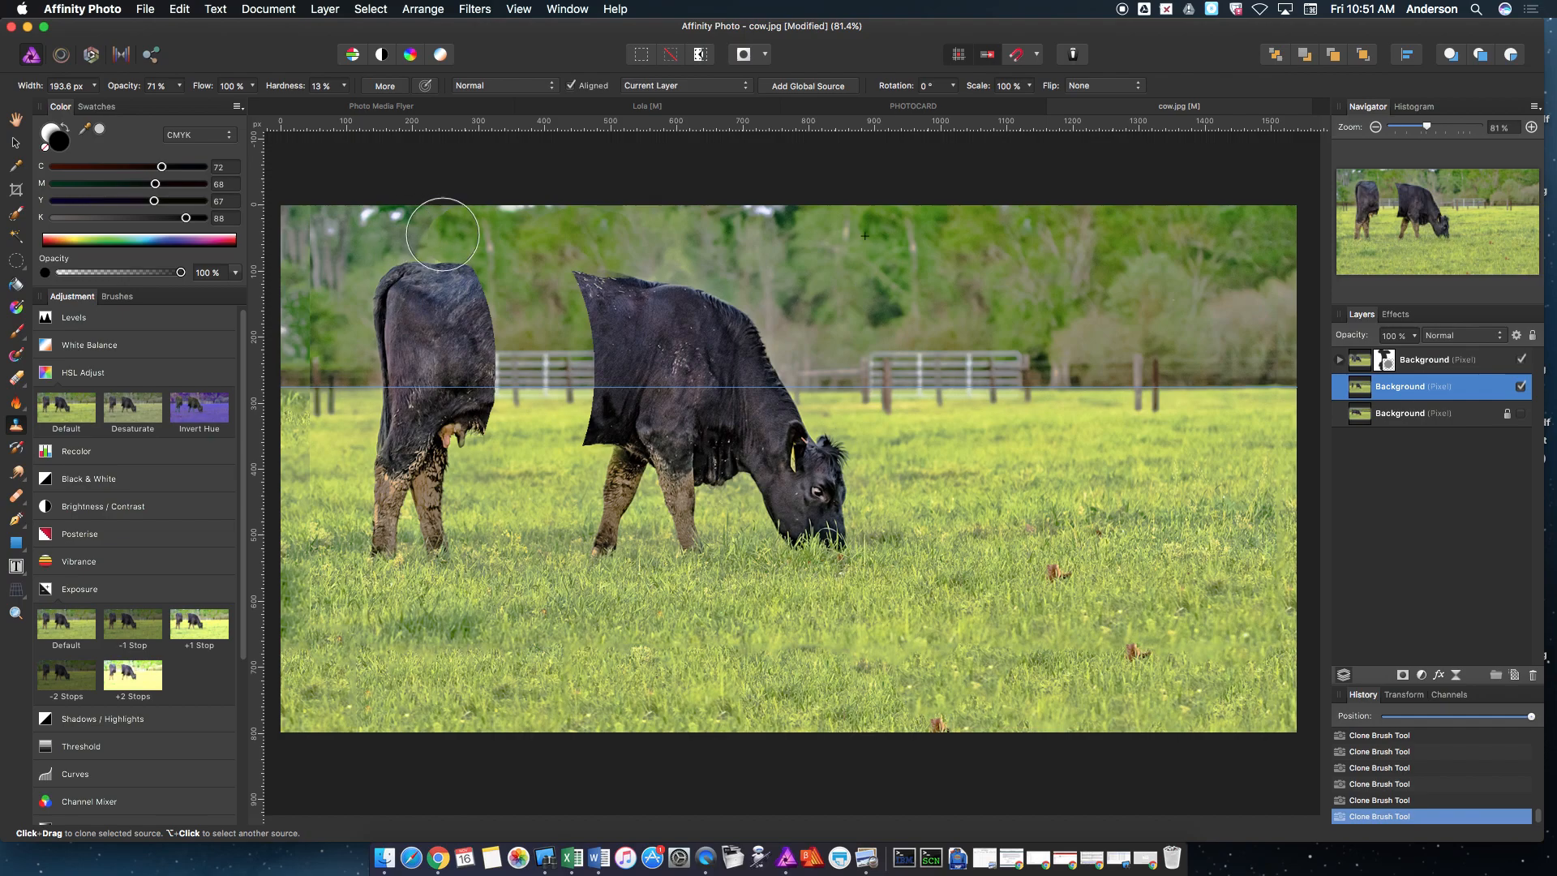
mouse_move(425, 227)
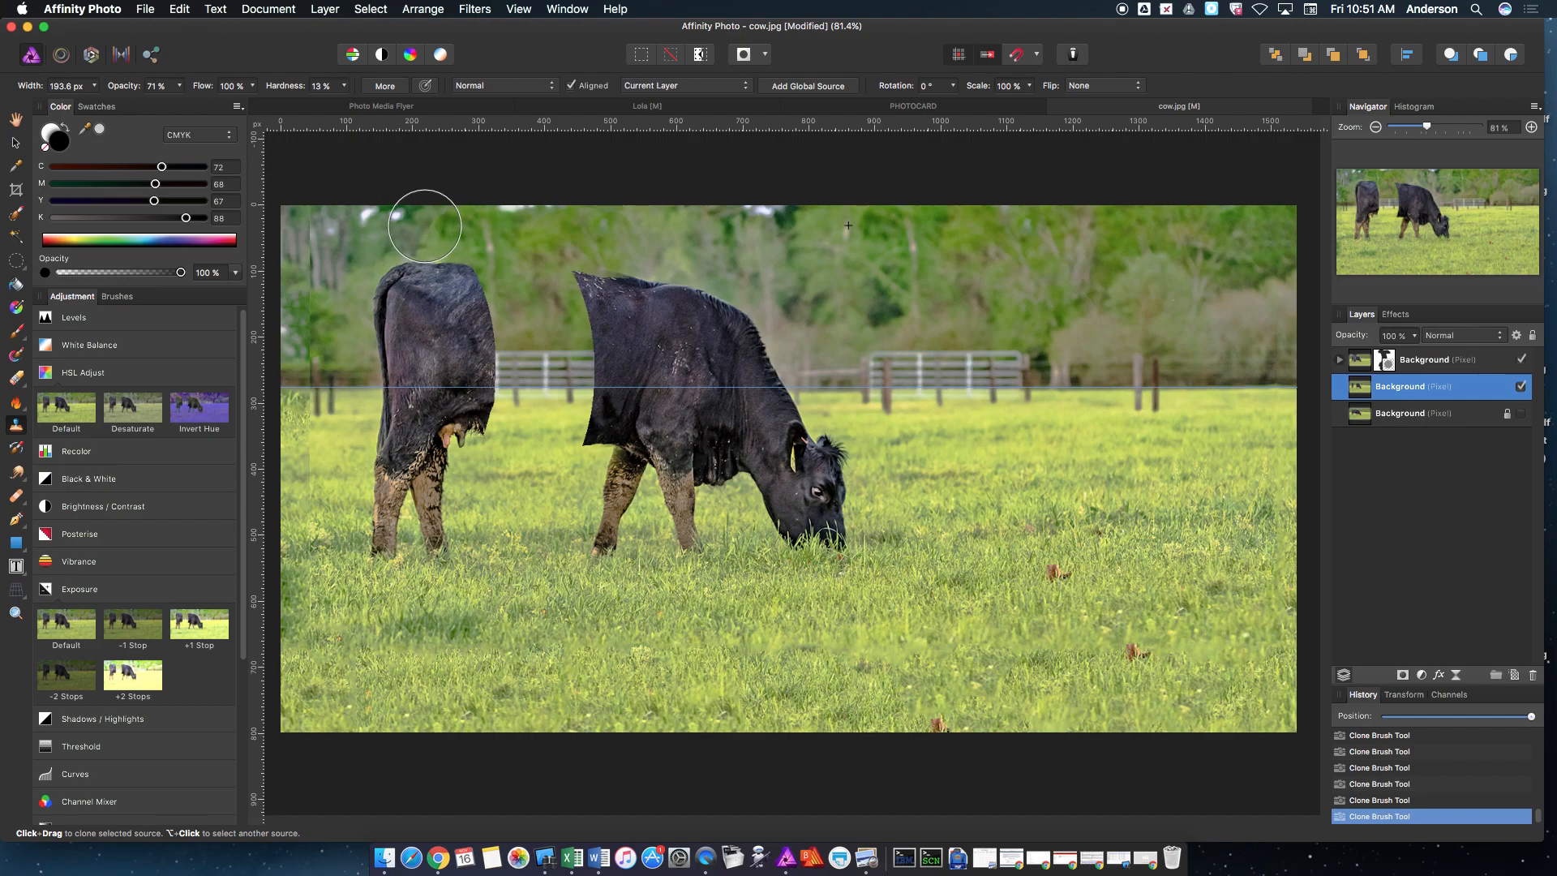
click(1424, 359)
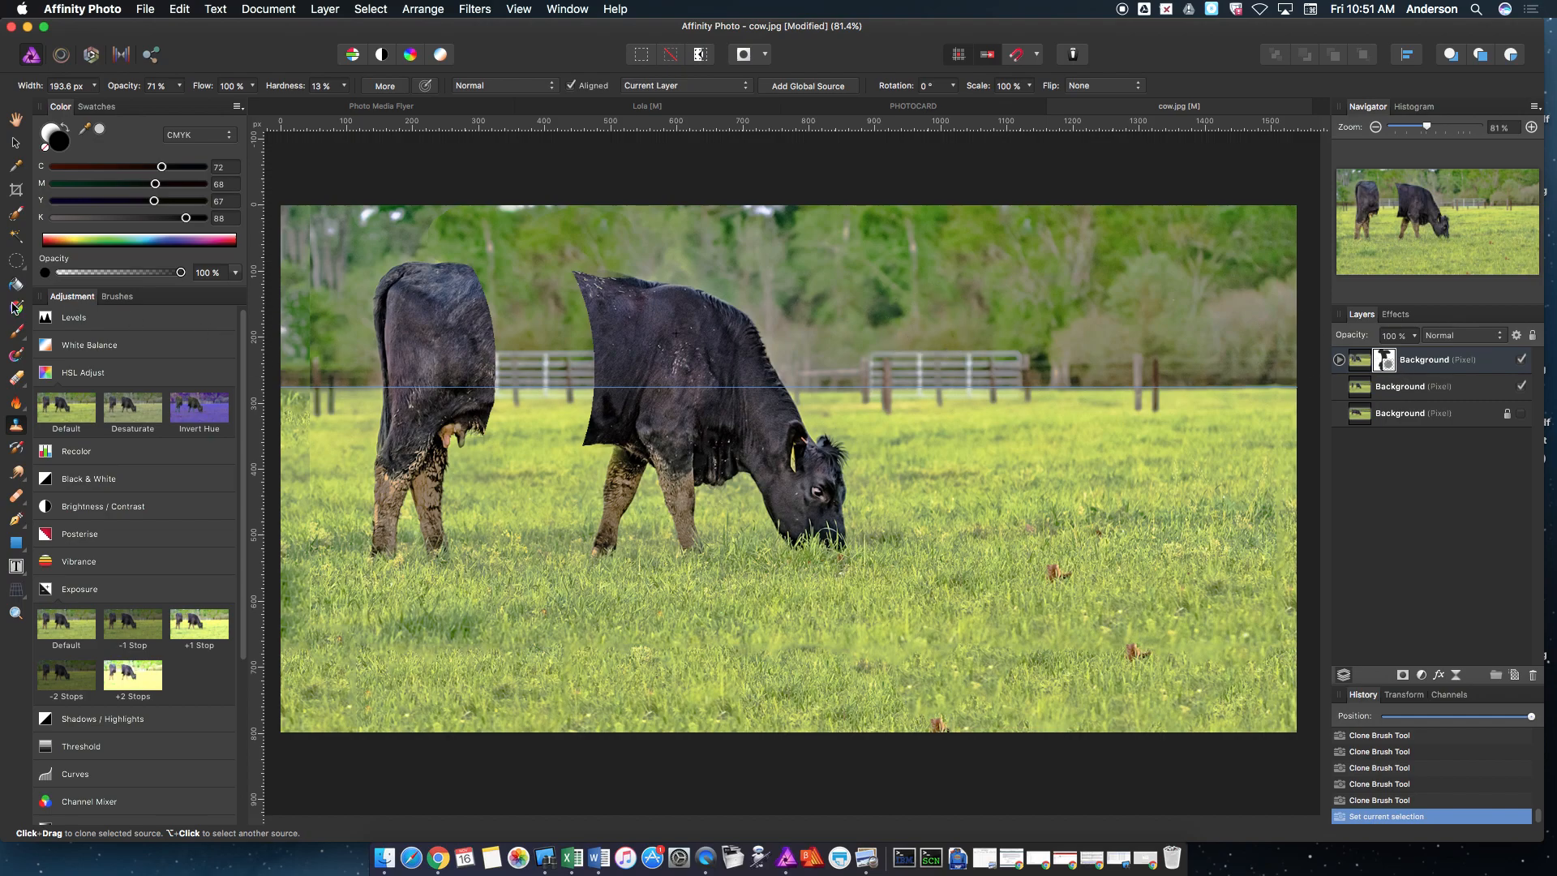
Select the top masked layer and set up the brush for low-opacity mask painting.
click(14, 333)
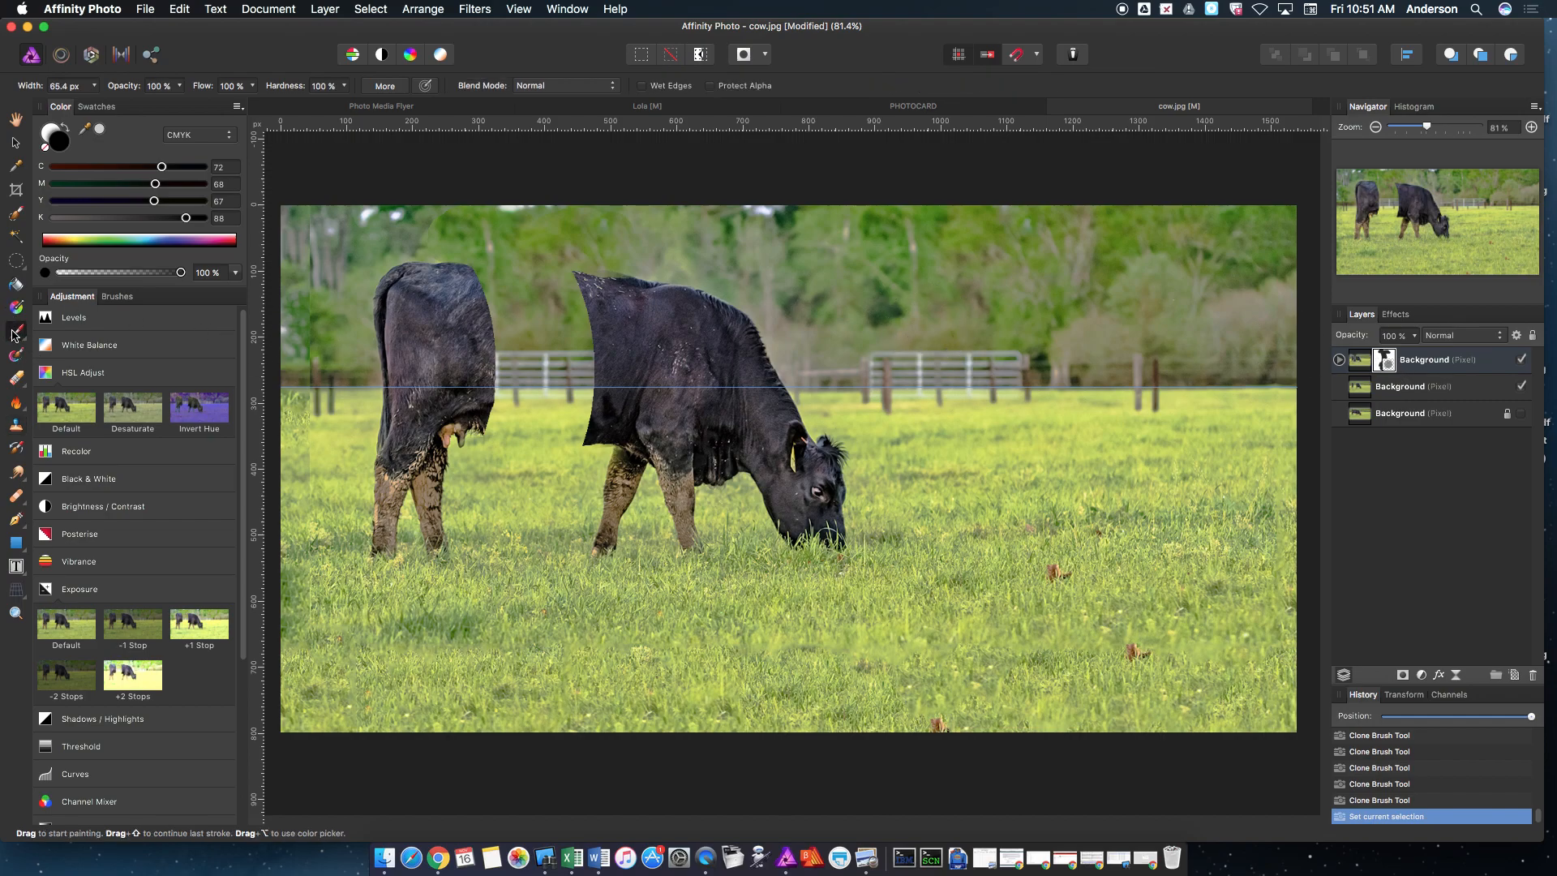
click(158, 86)
text(24)
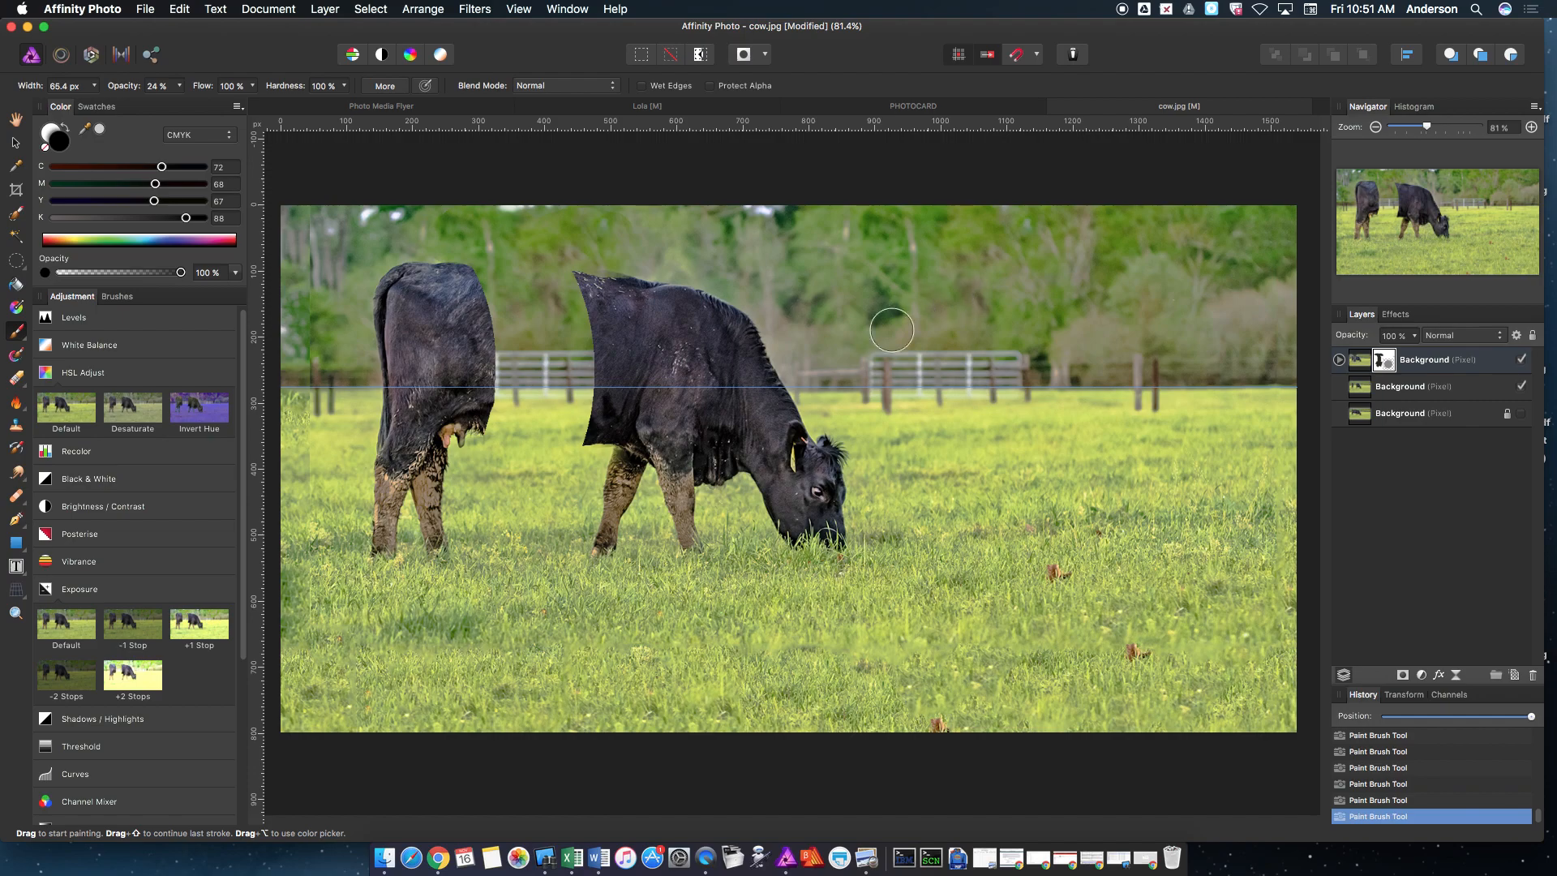
mouse_move(950, 509)
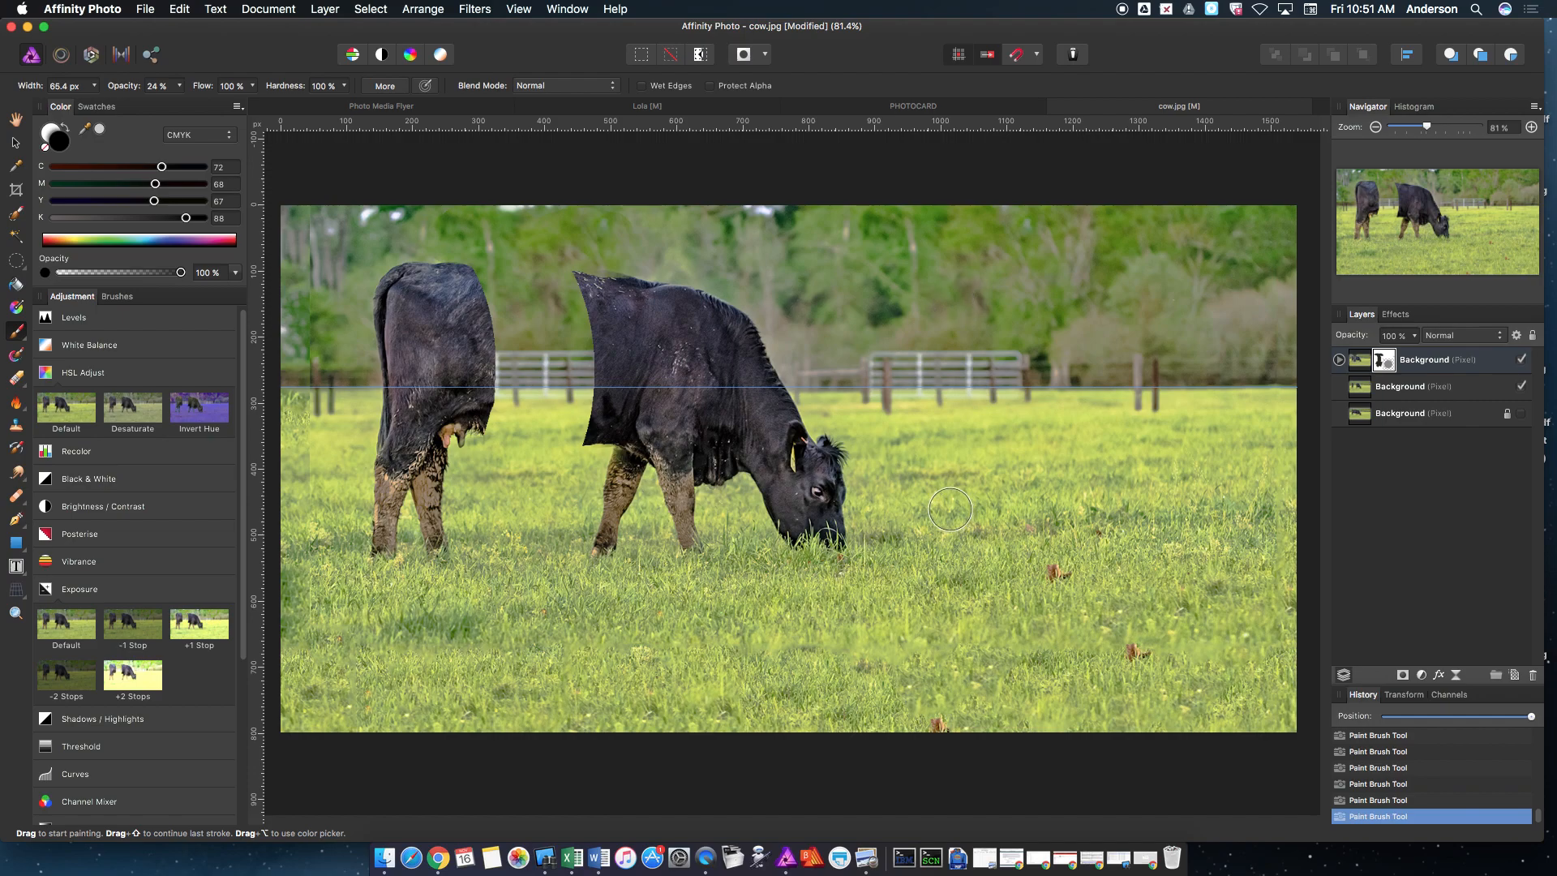
mouse_move(1390, 450)
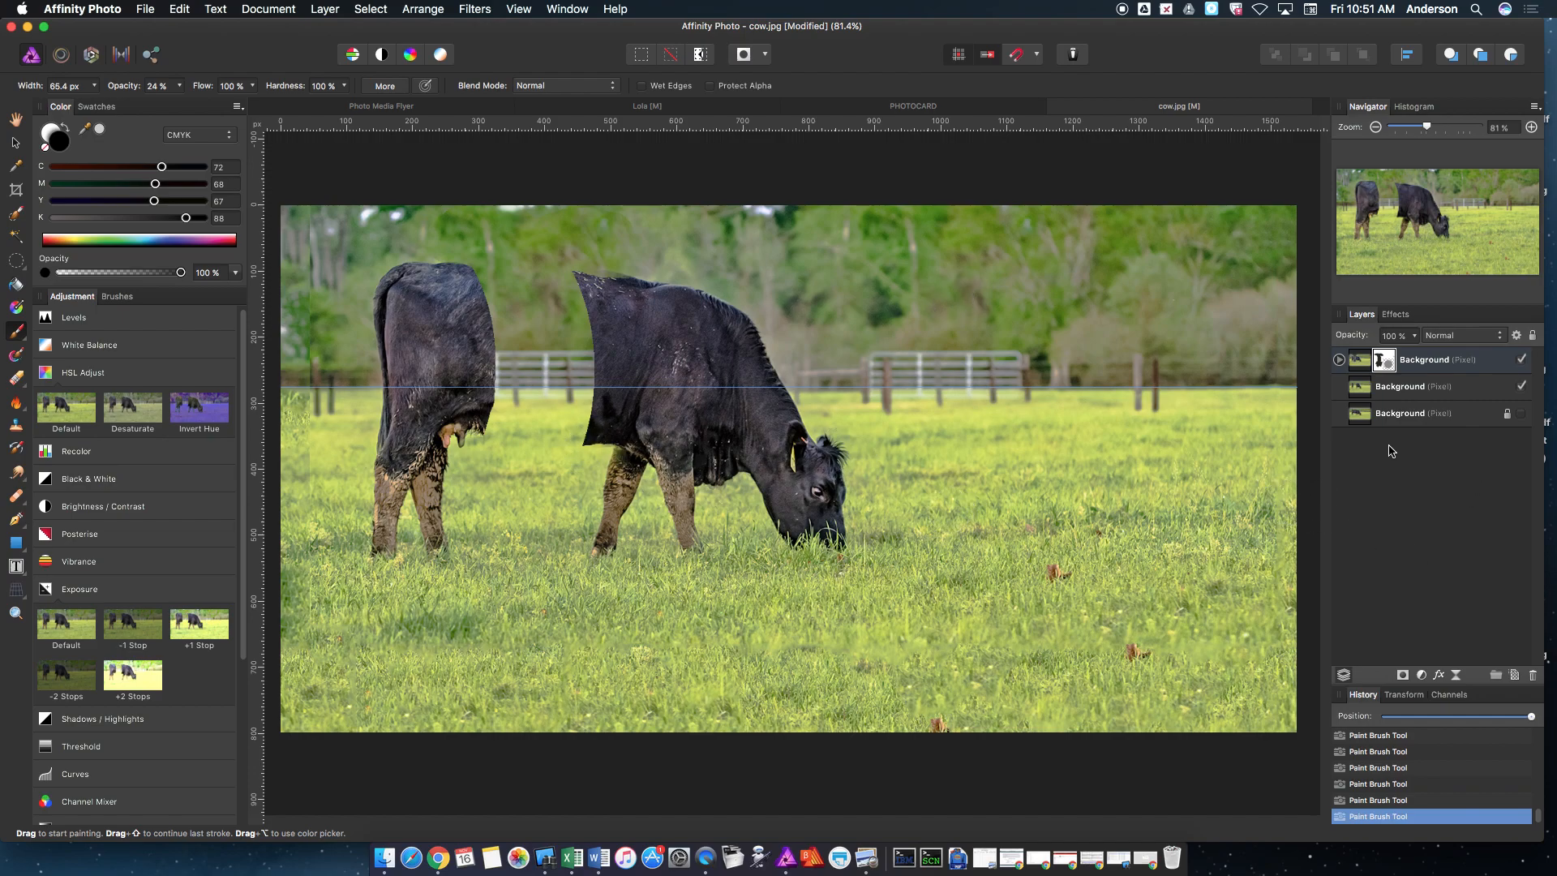
click(1420, 386)
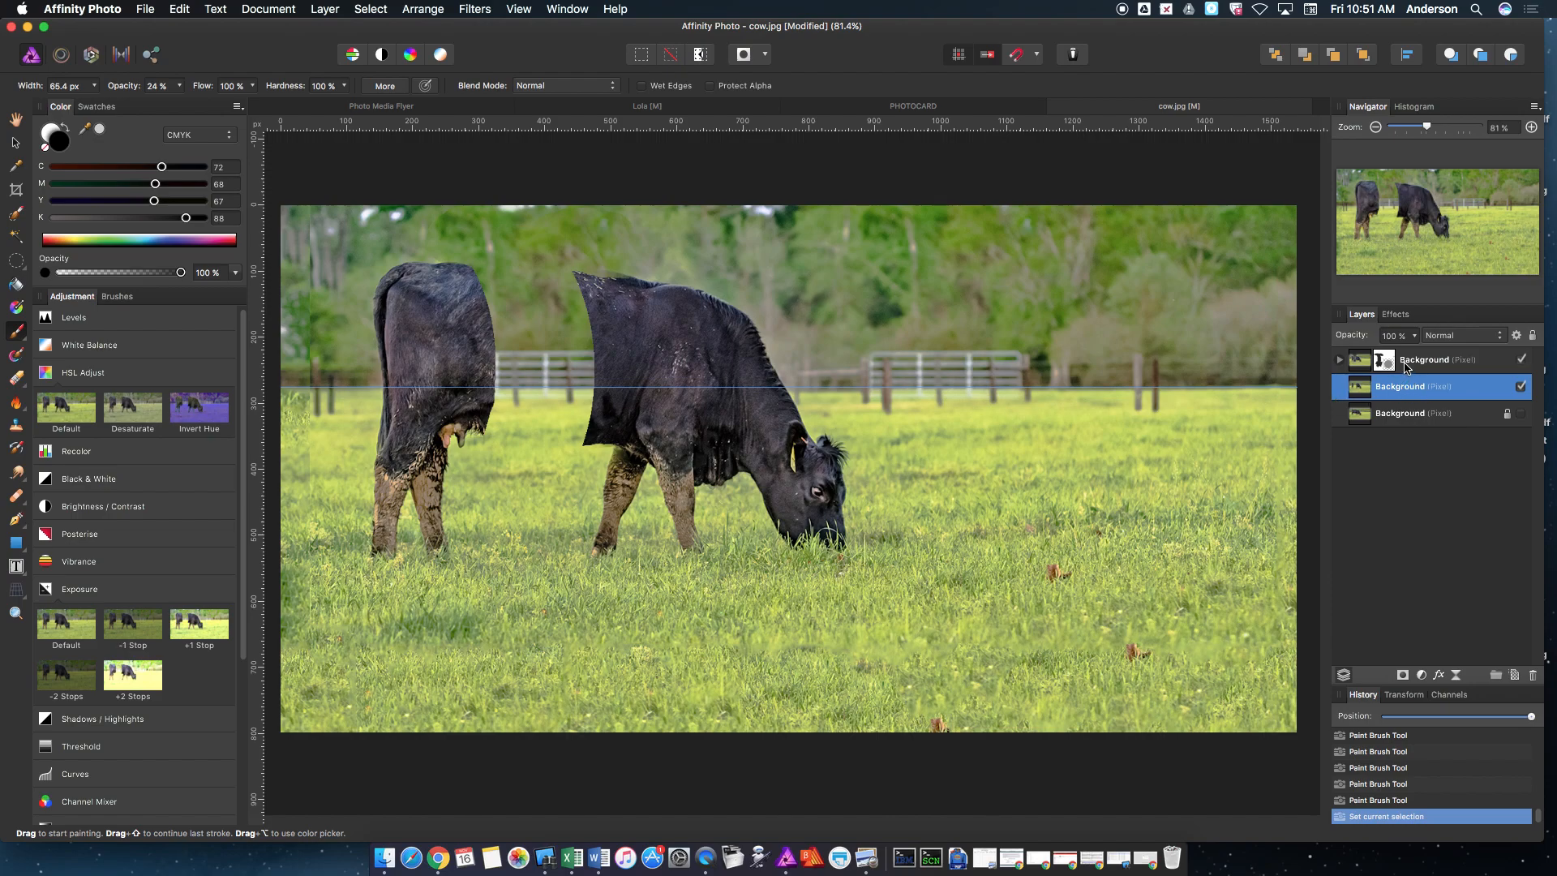
click(1424, 358)
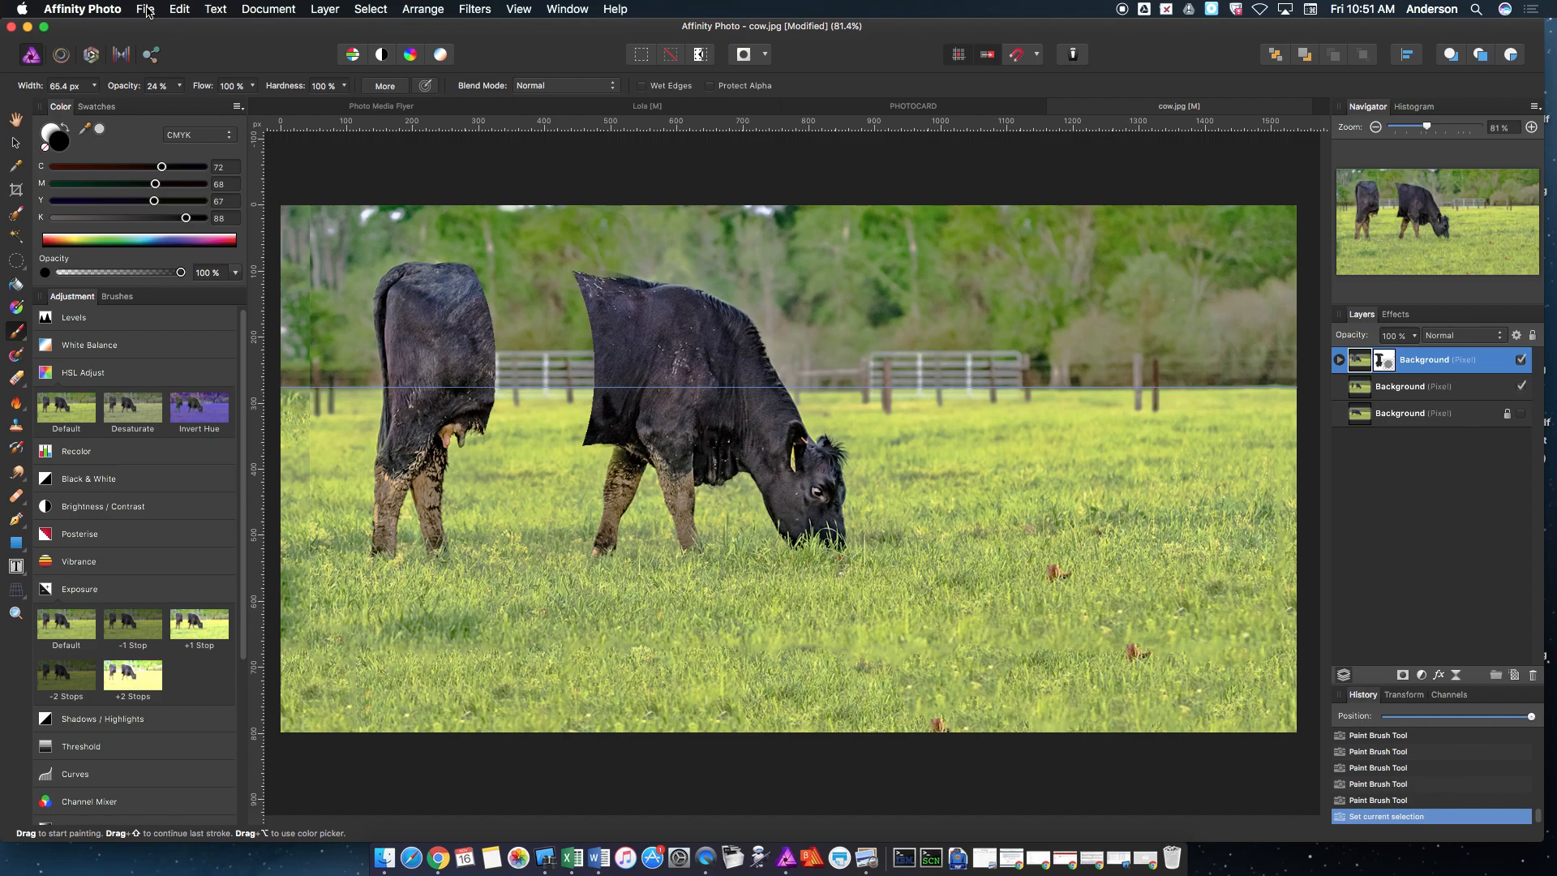
Place the Swiss cheese photo into the document and select the new layer.
click(145, 9)
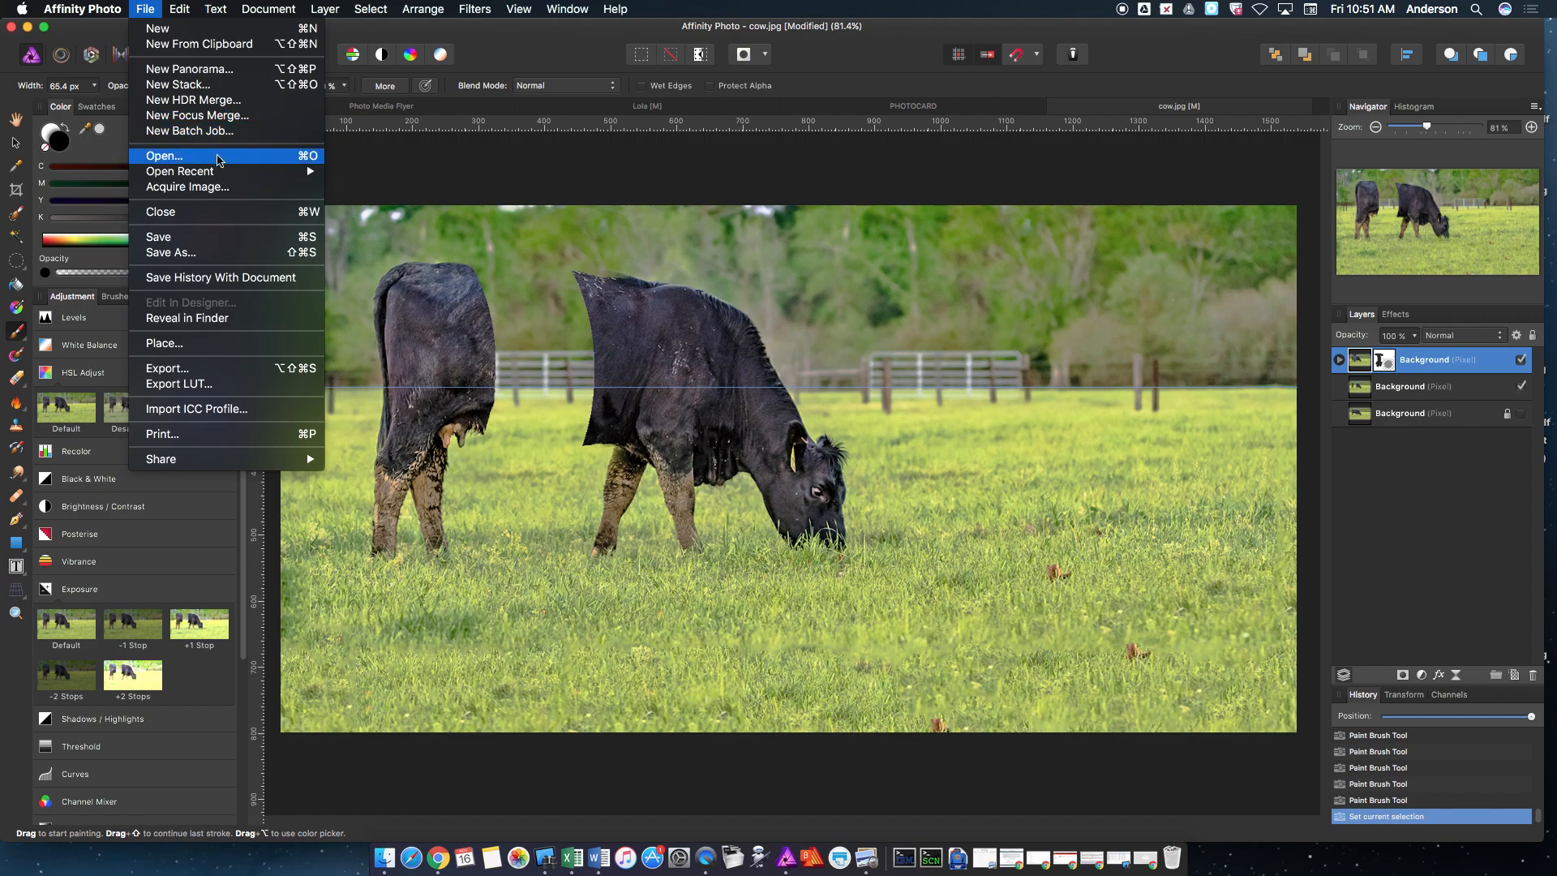
mouse_move(169, 353)
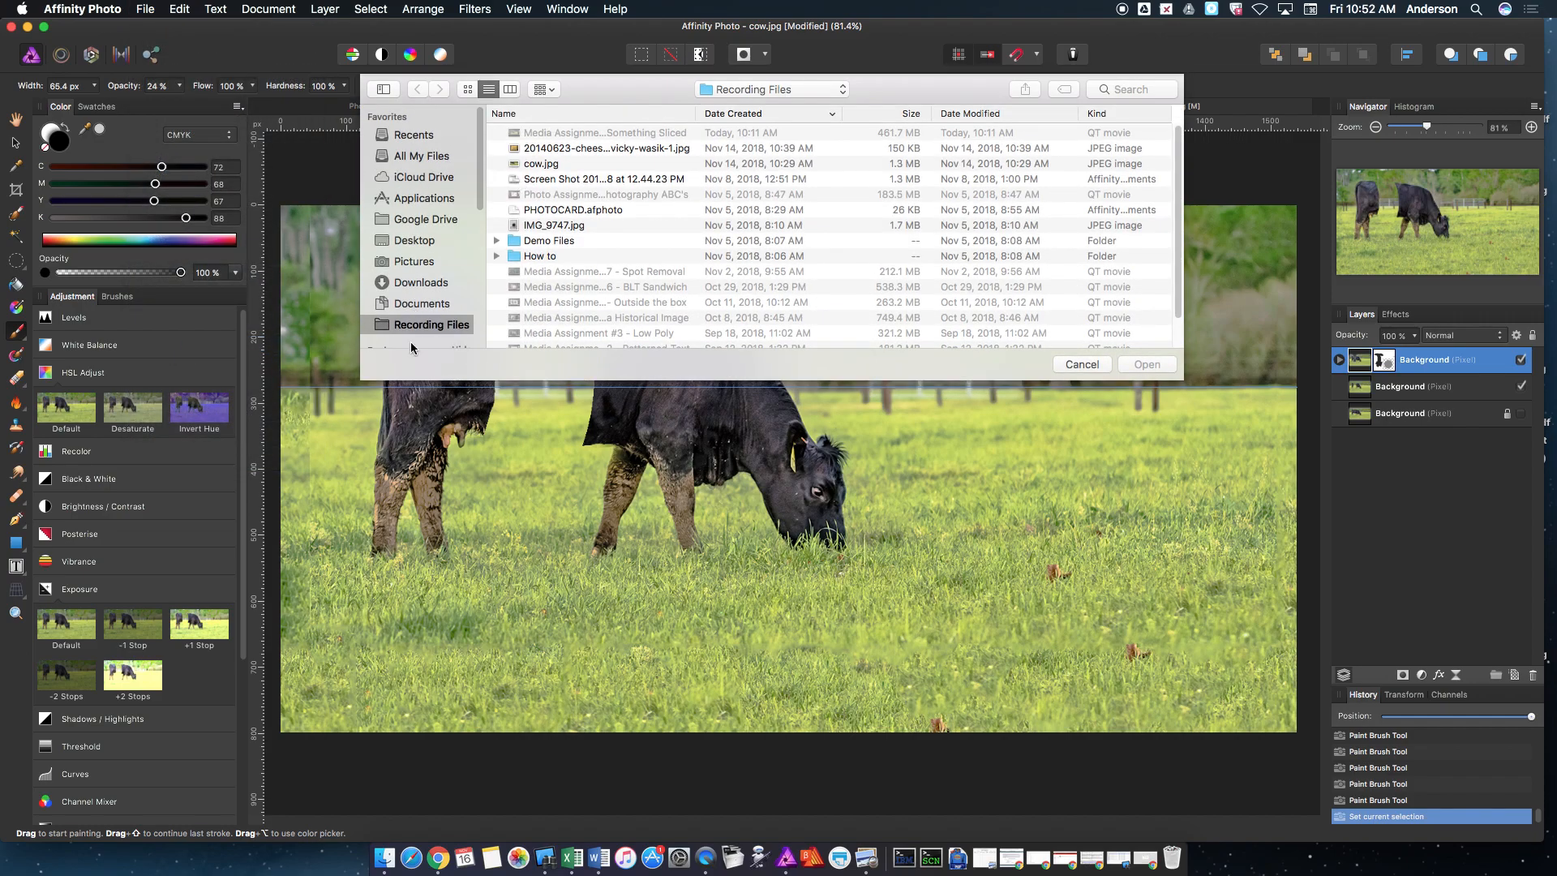
click(606, 148)
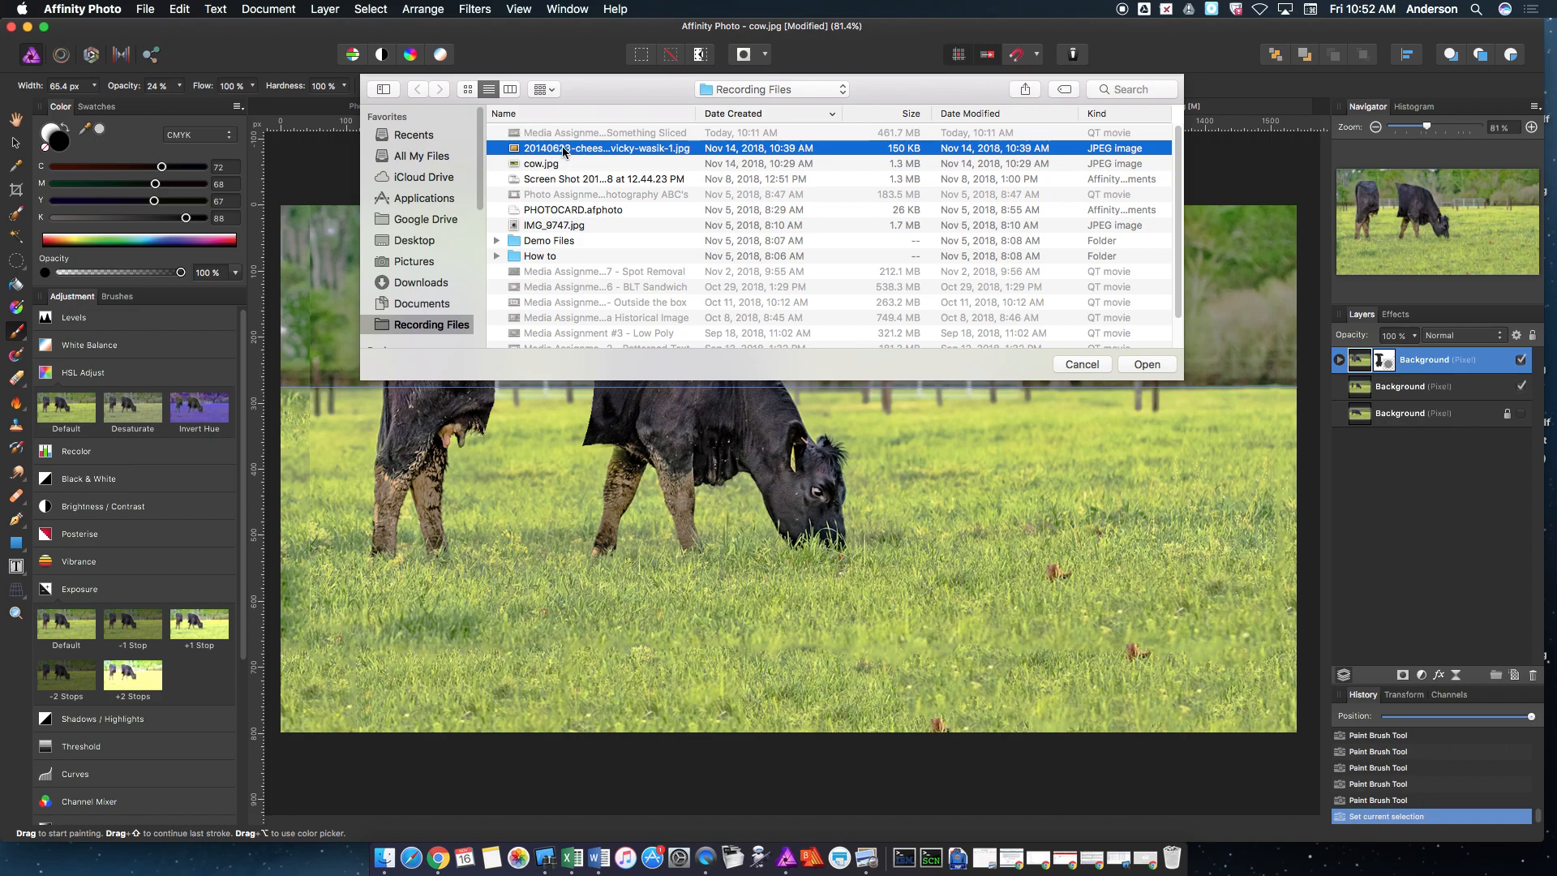
click(1146, 365)
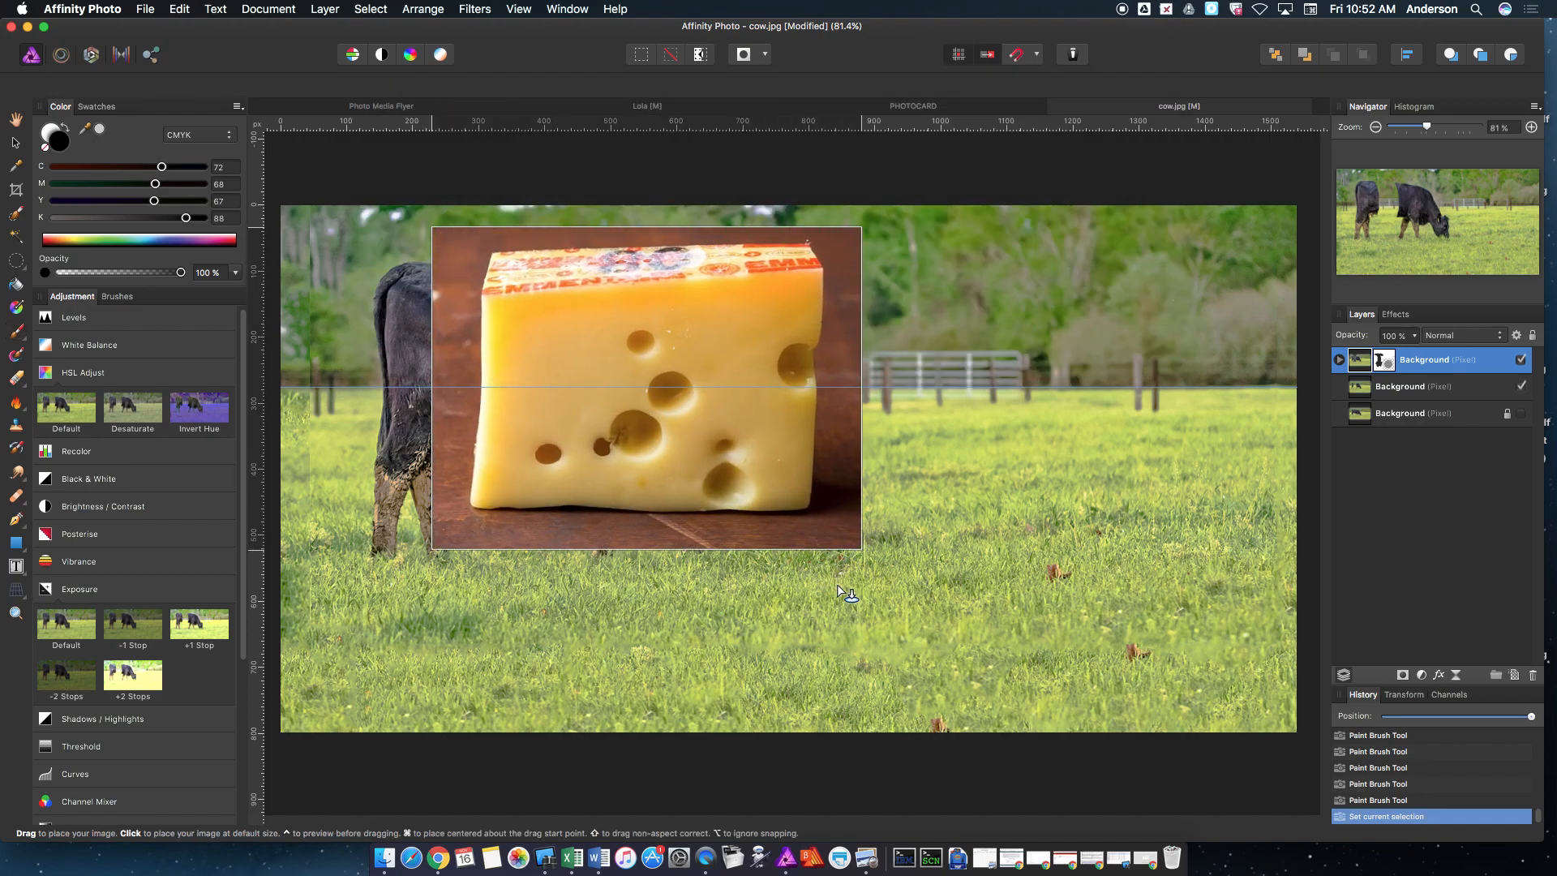
click(645, 388)
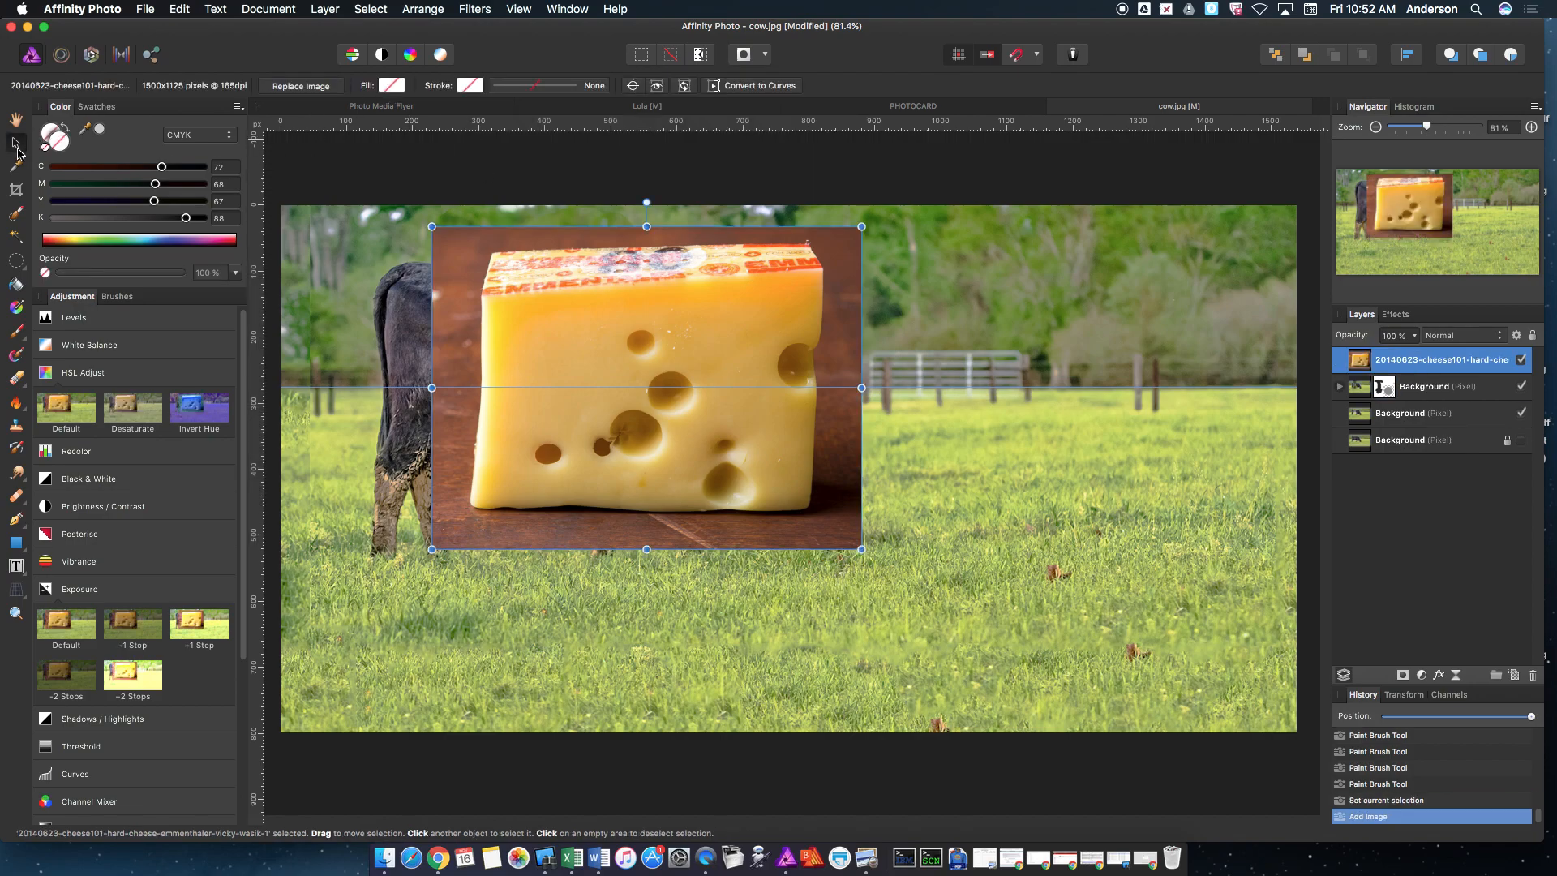
mouse_move(476, 184)
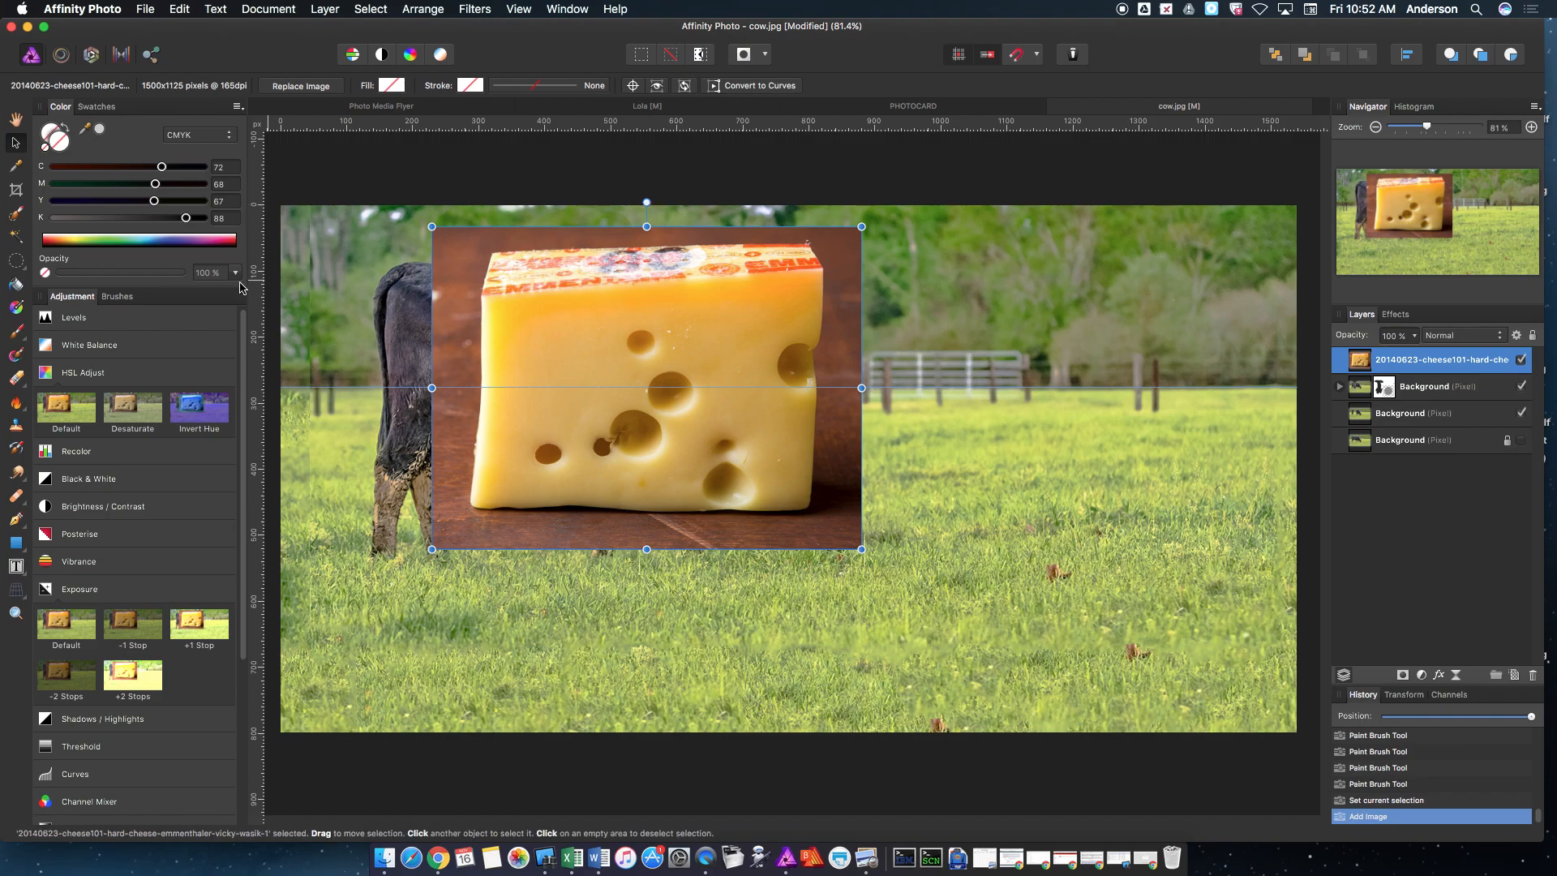
Rasterize the cheese layer, then delete its wooden background and label and deselect.
click(325, 9)
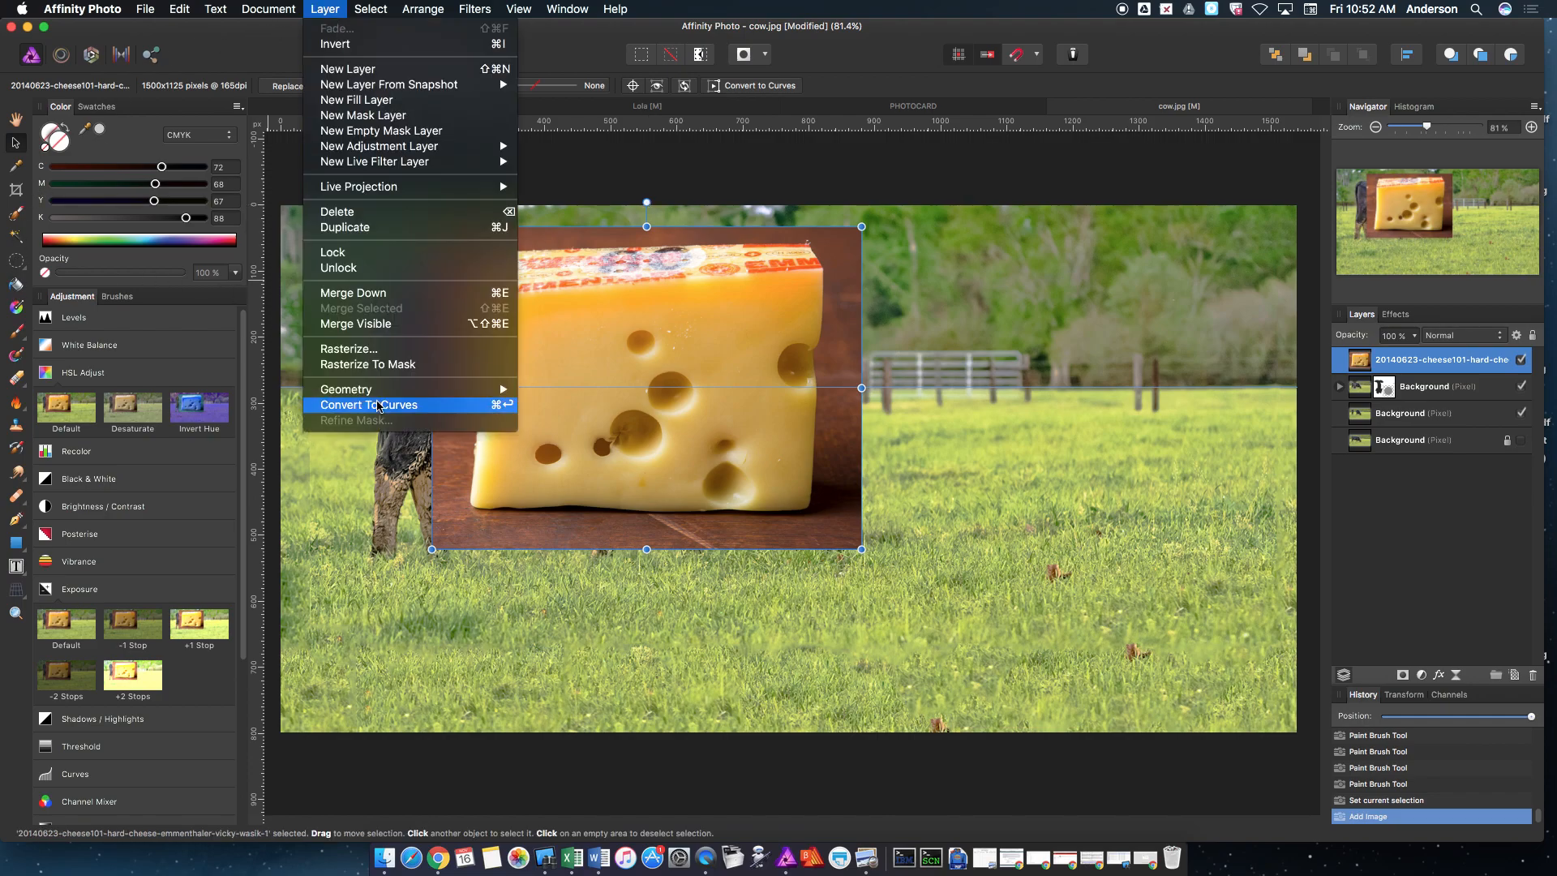
click(348, 349)
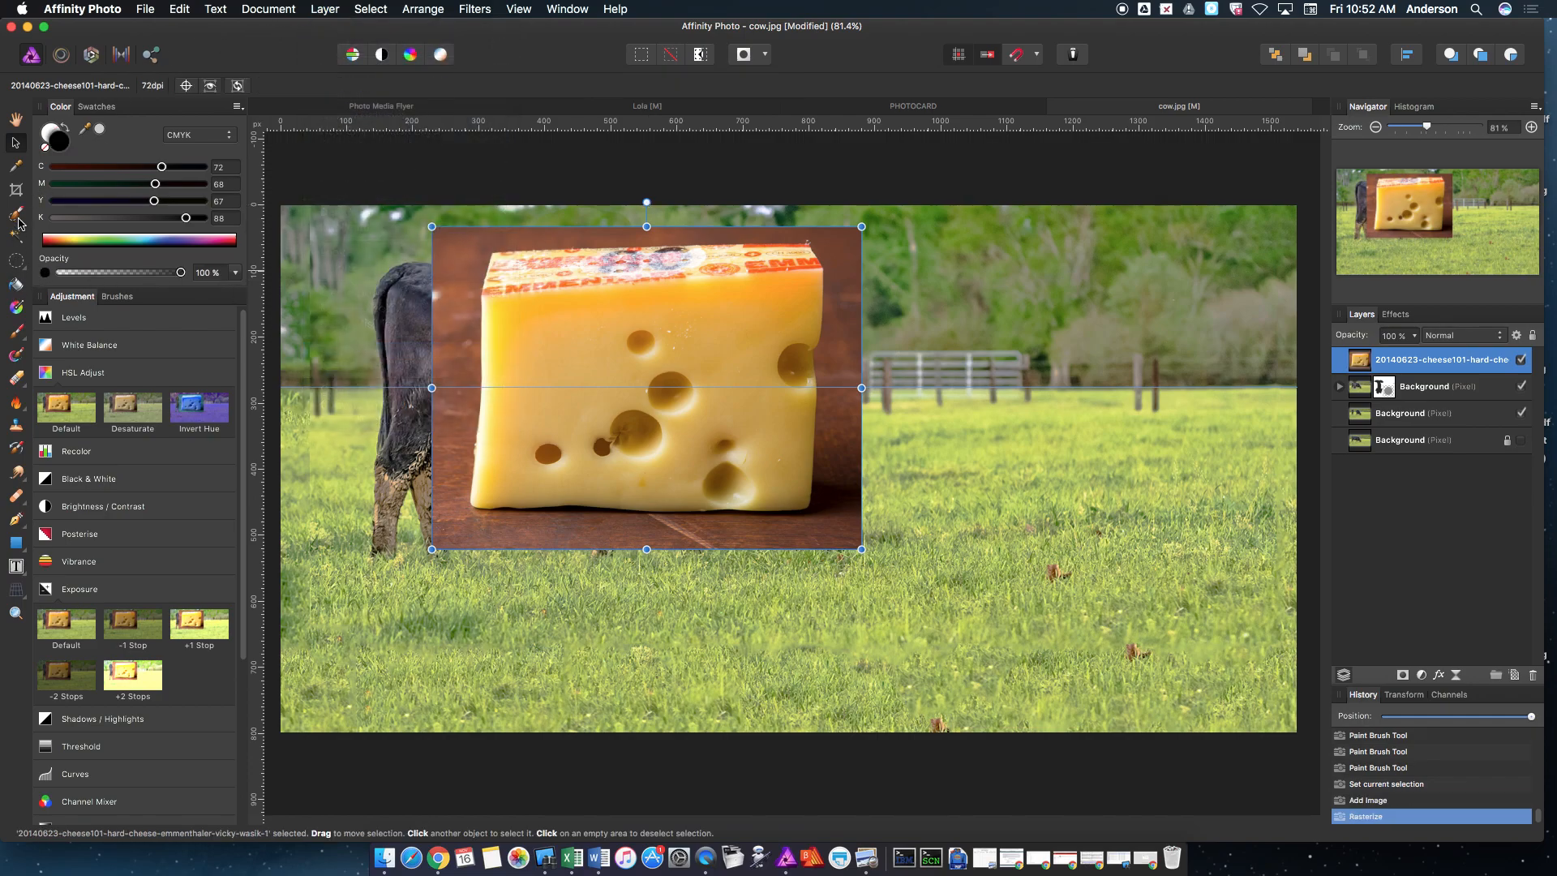
click(16, 214)
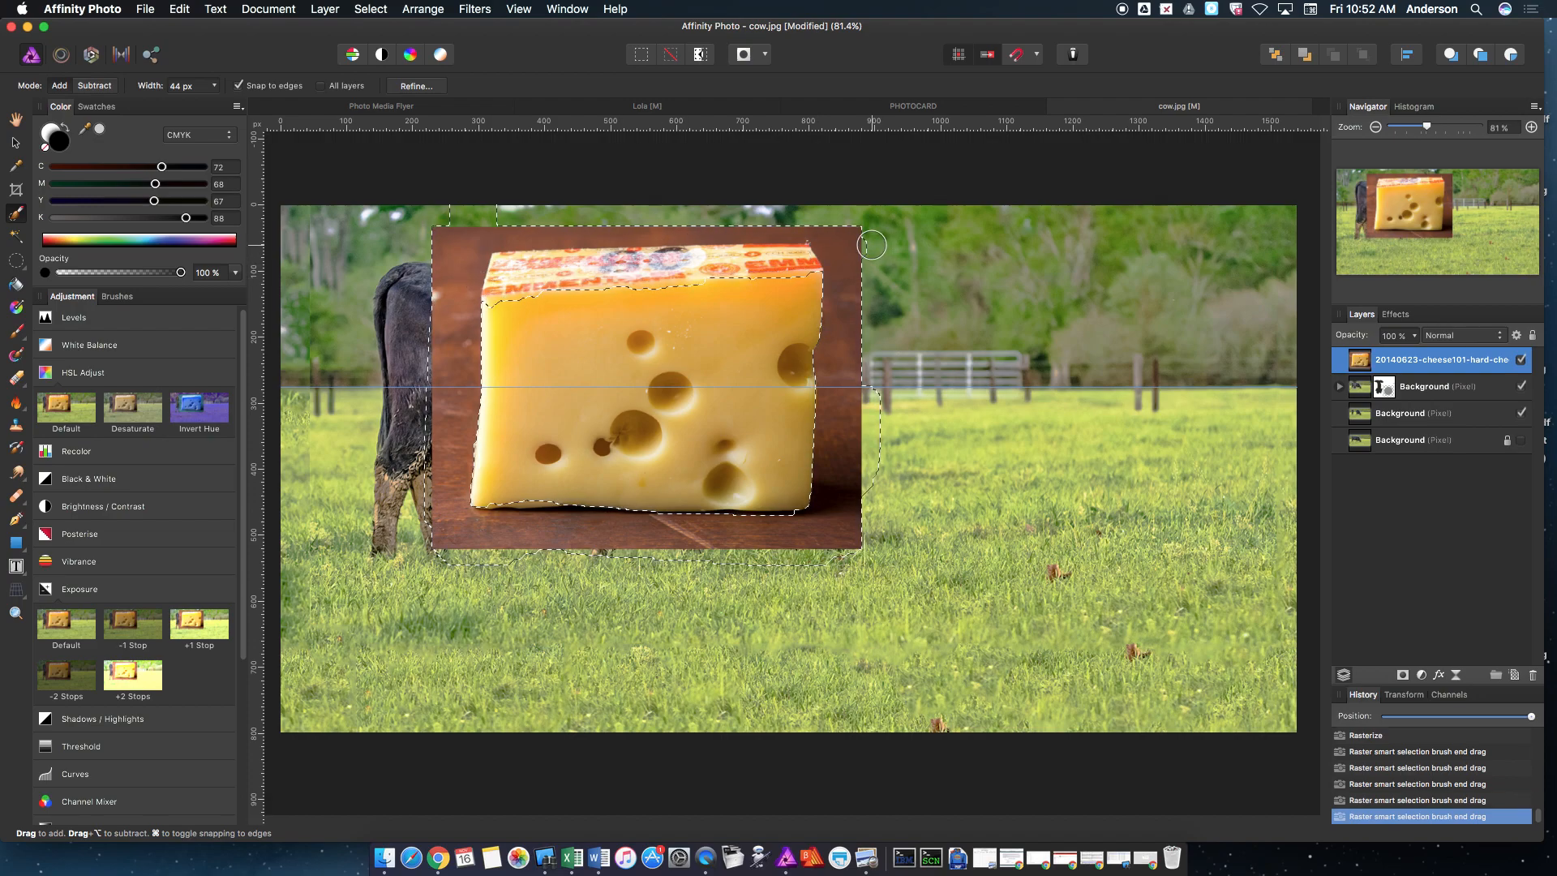
key(Delete)
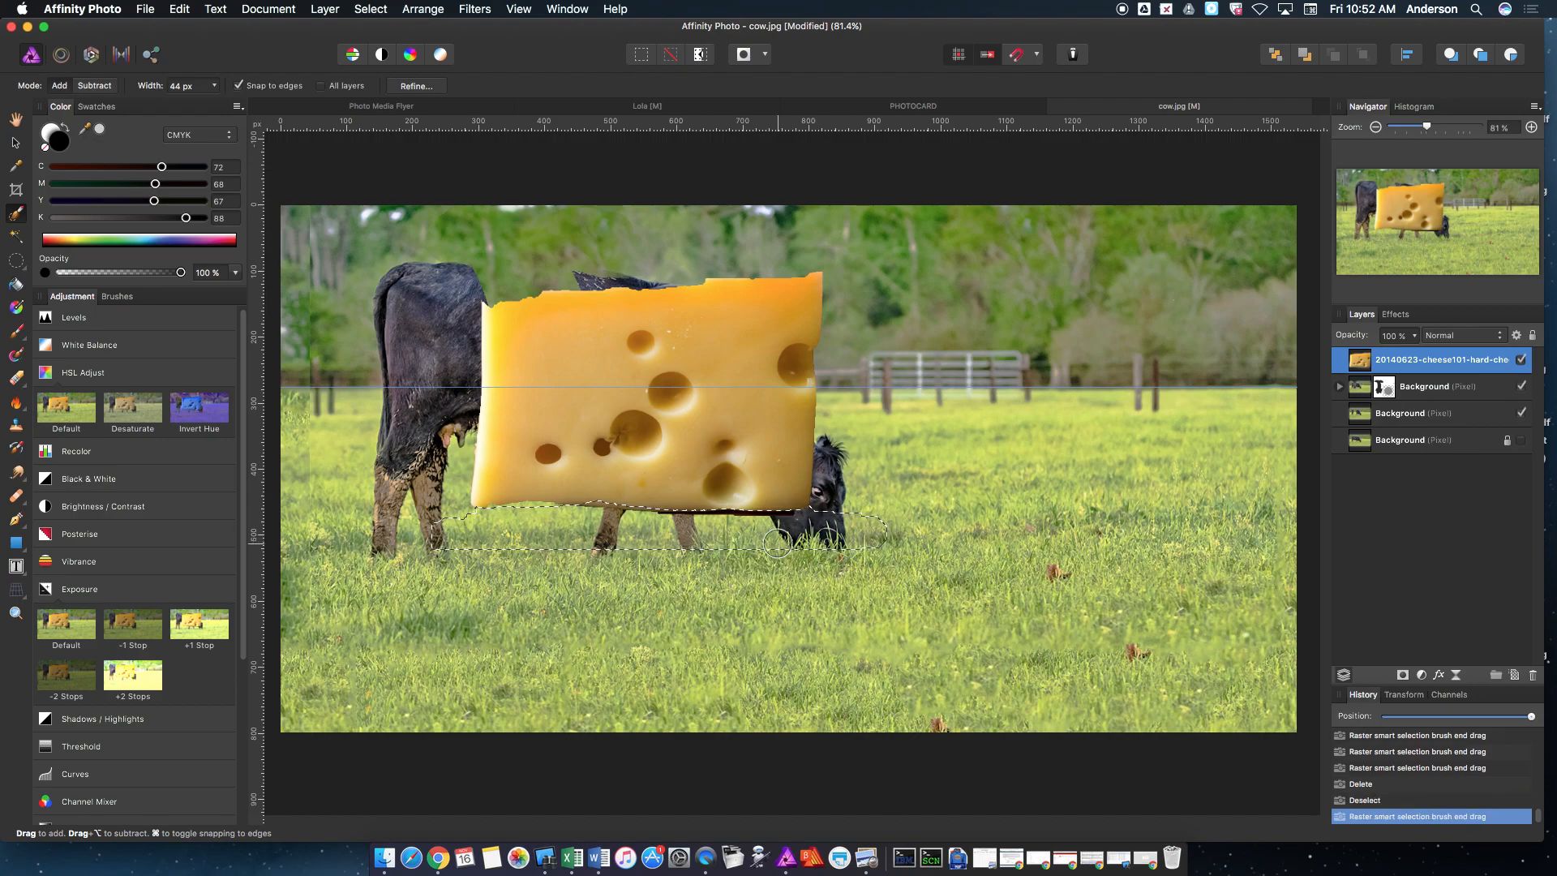
click(370, 9)
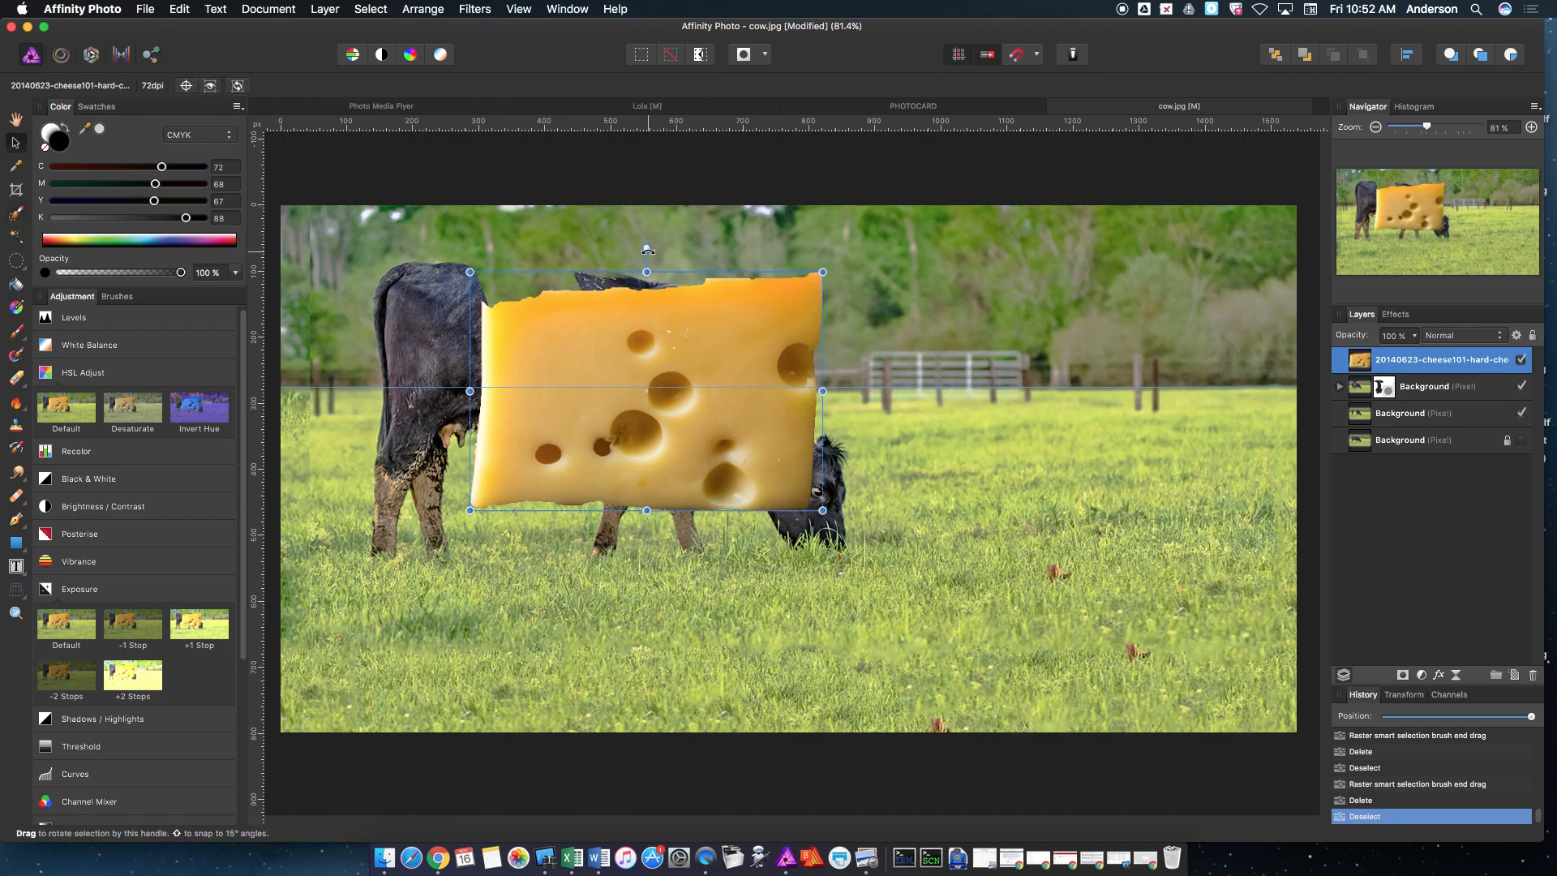
click(15, 384)
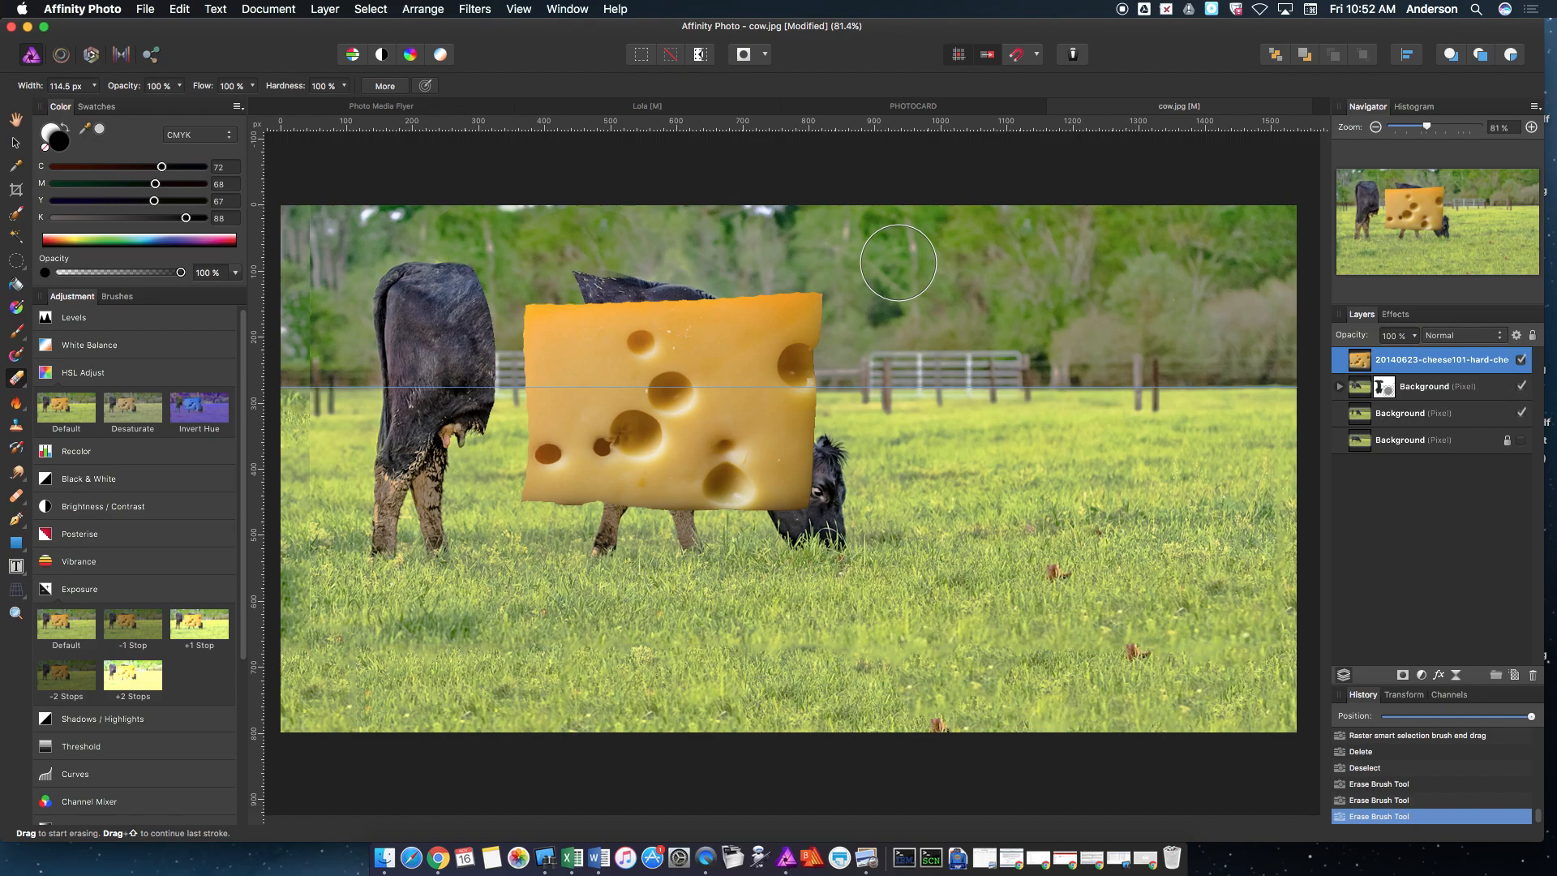
mouse_move(866, 284)
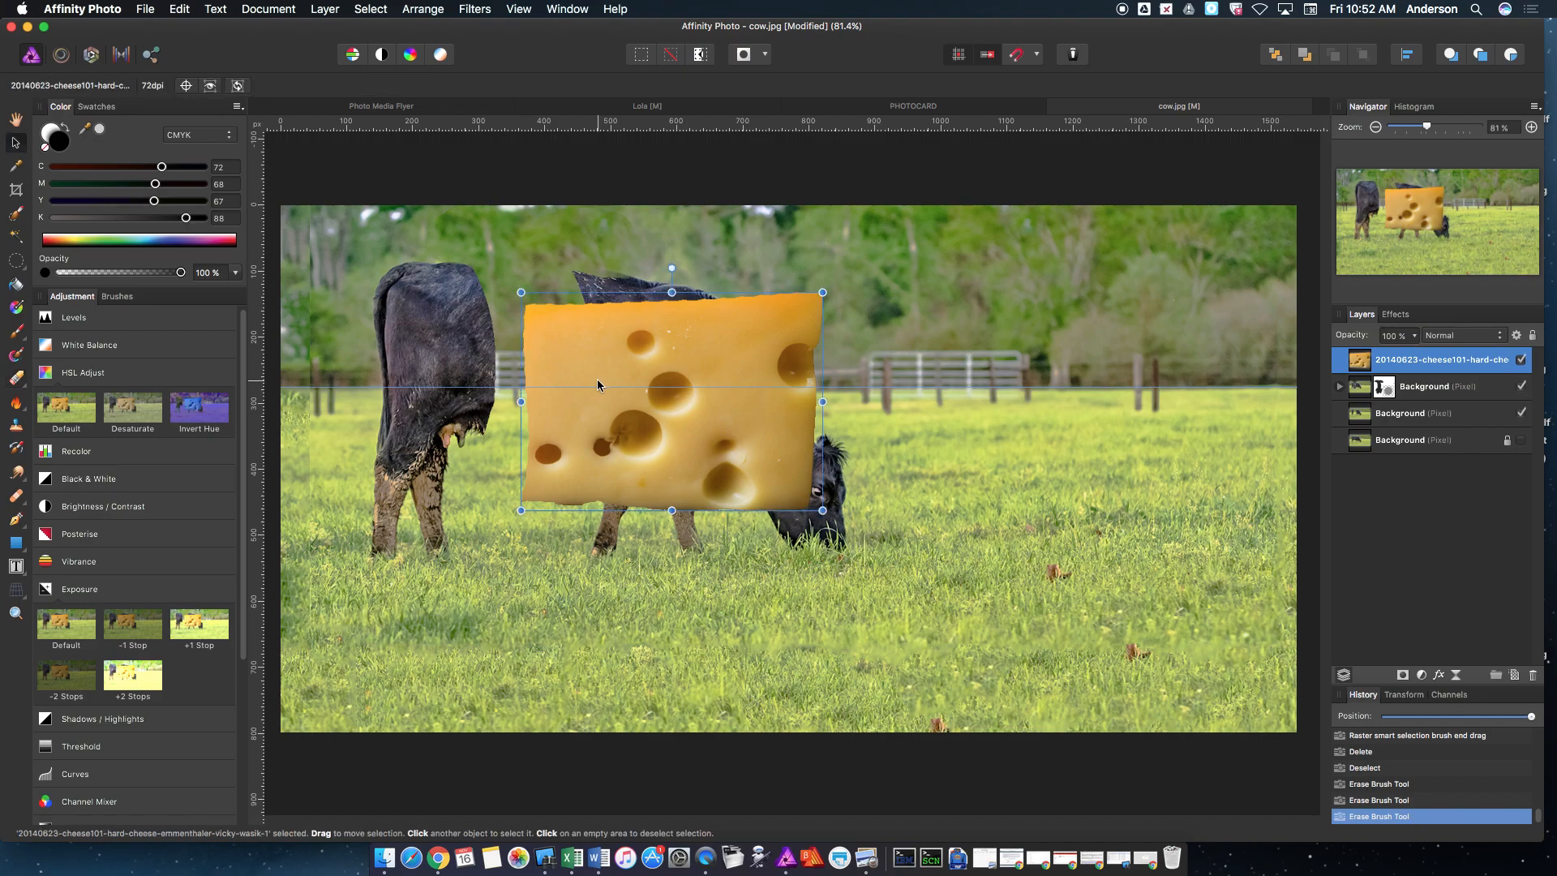
mouse_move(672, 271)
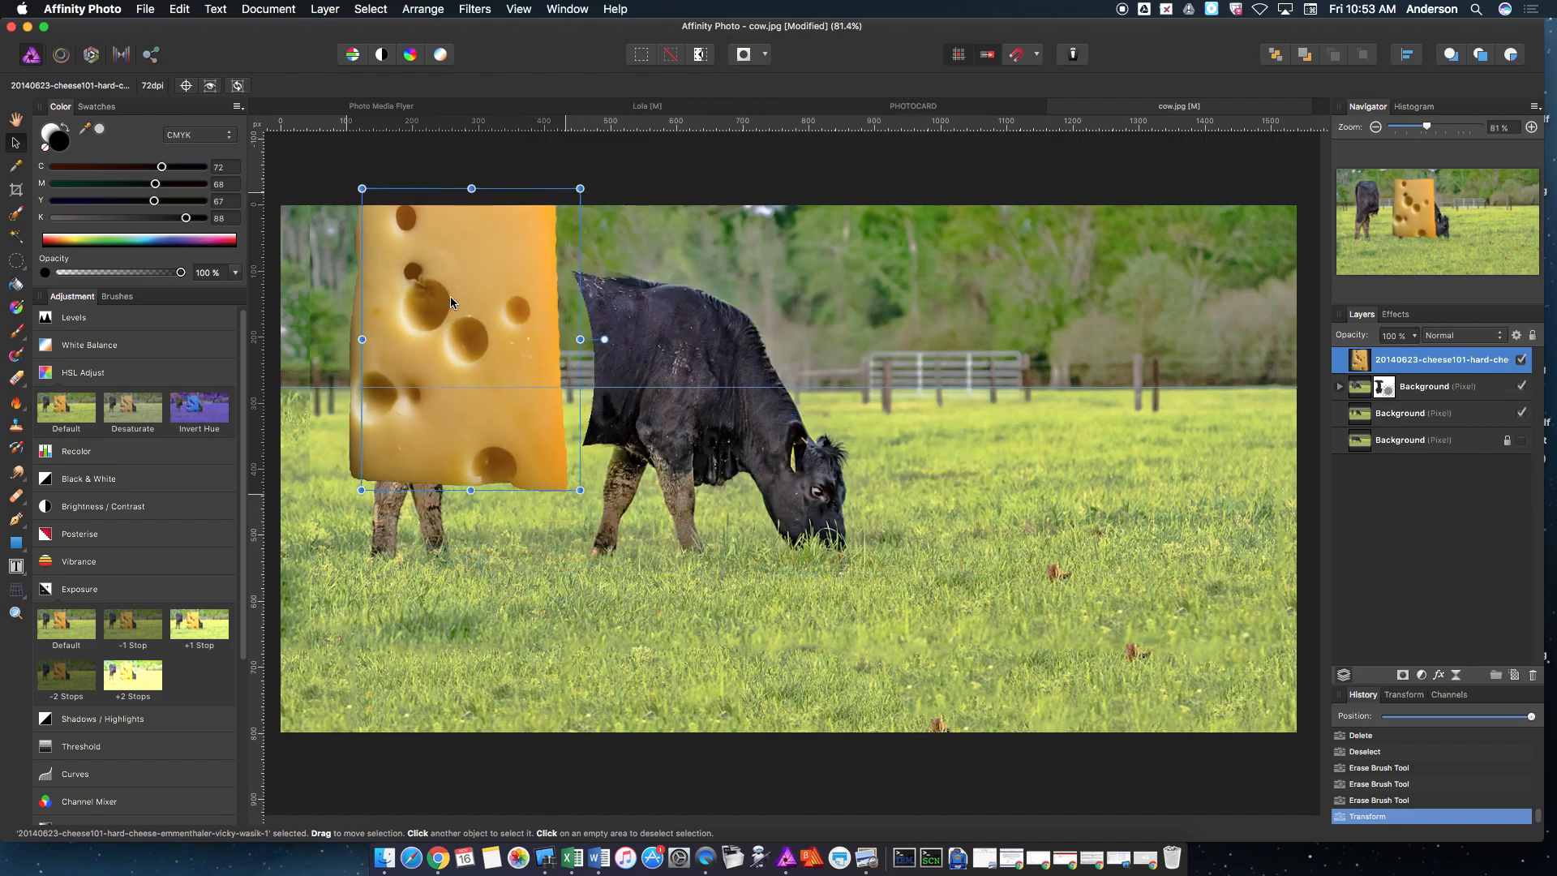
Drag the cheese slab over the cow's middle body.
drag(451, 303, 467, 331)
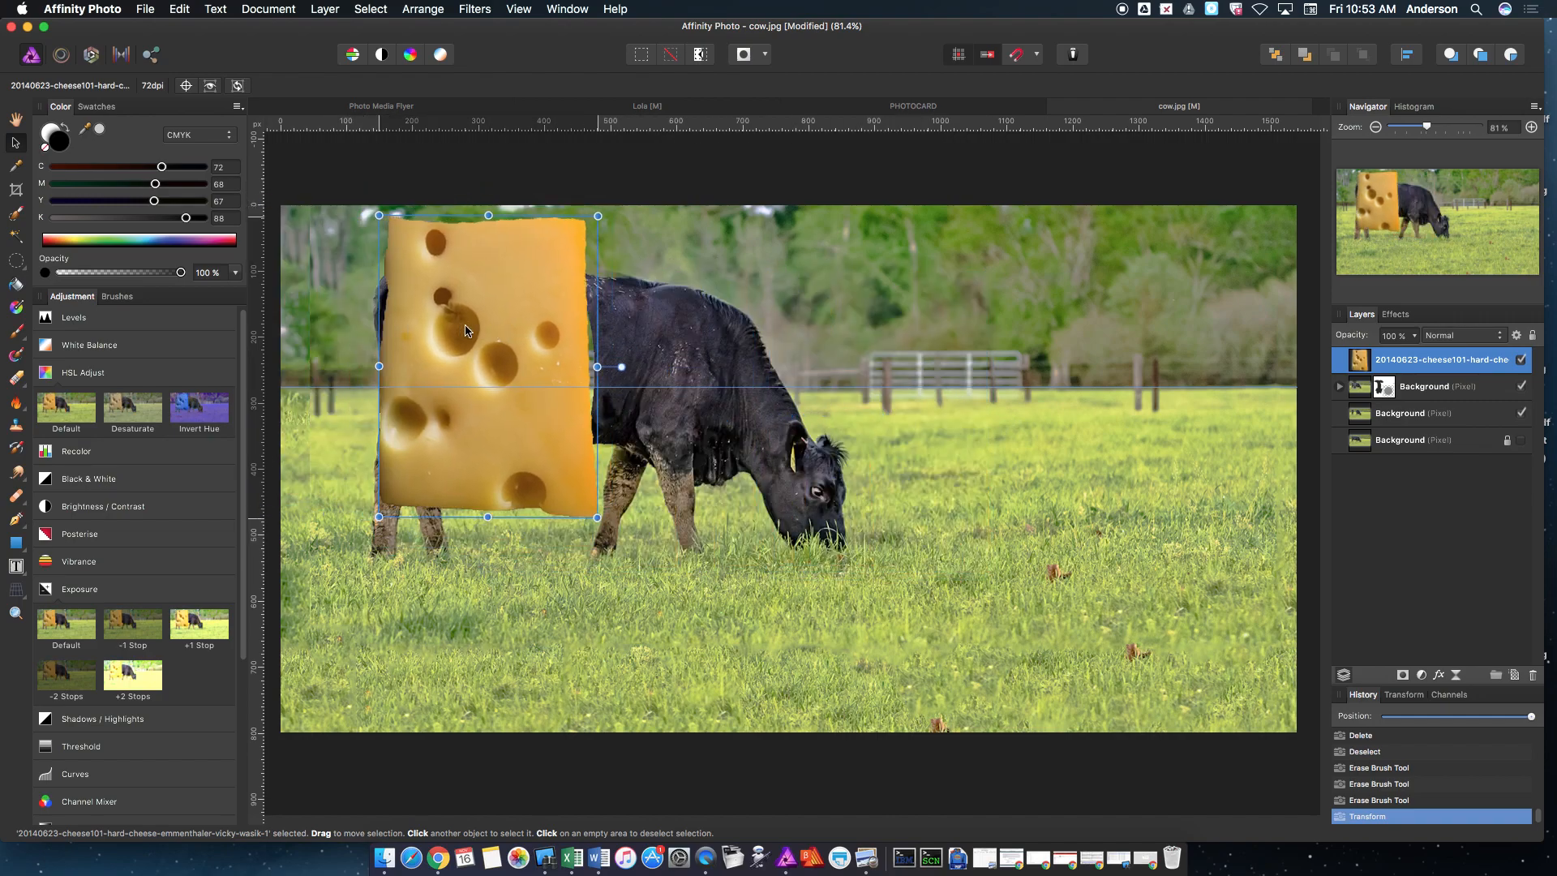
drag(467, 331, 496, 334)
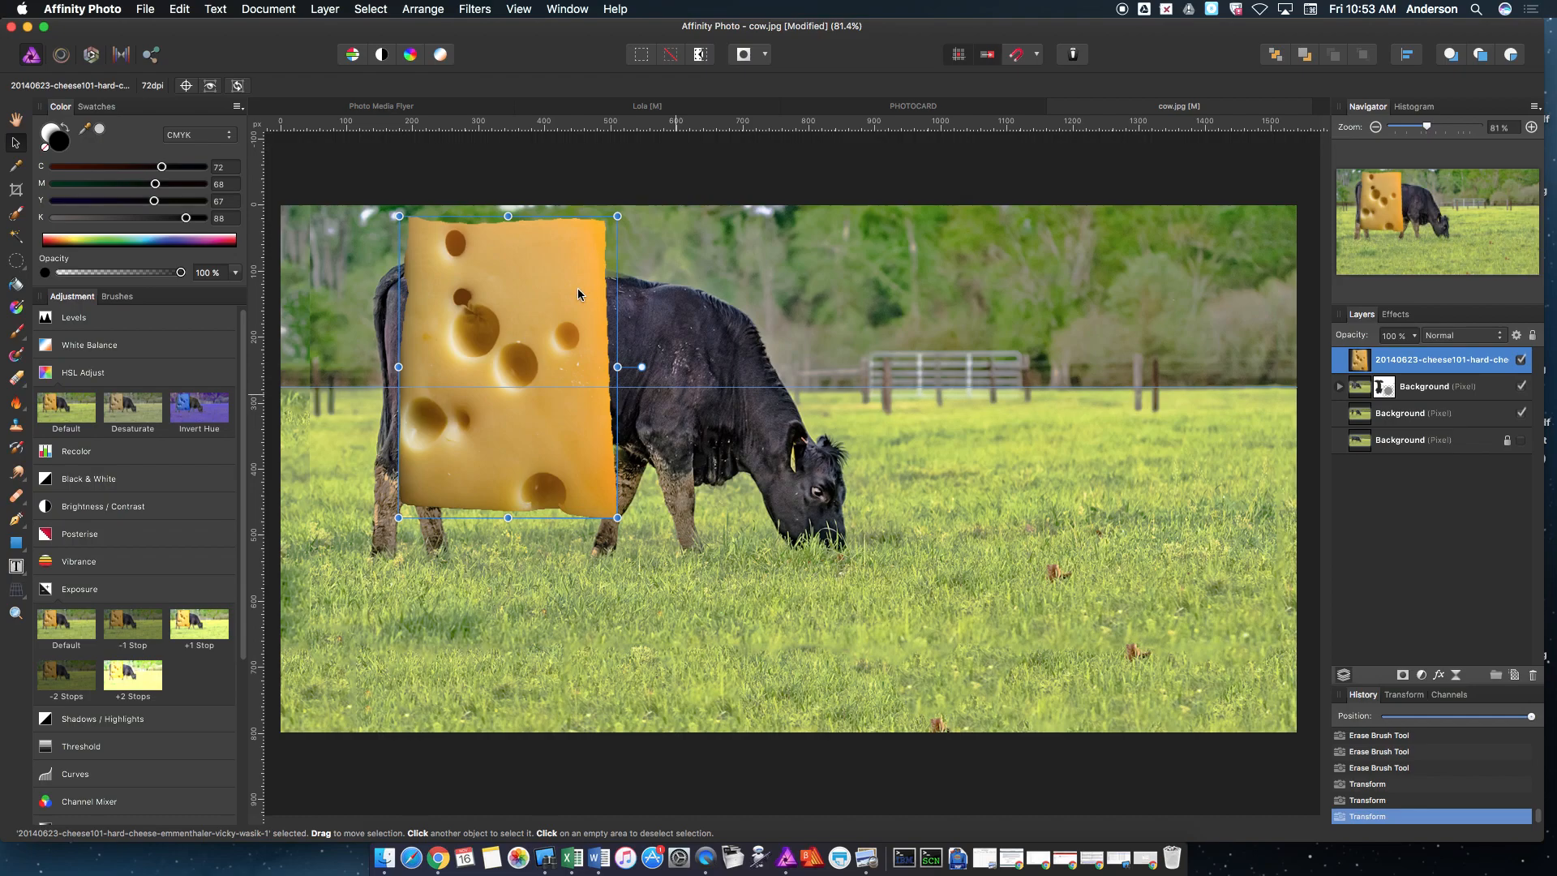
mouse_move(543, 320)
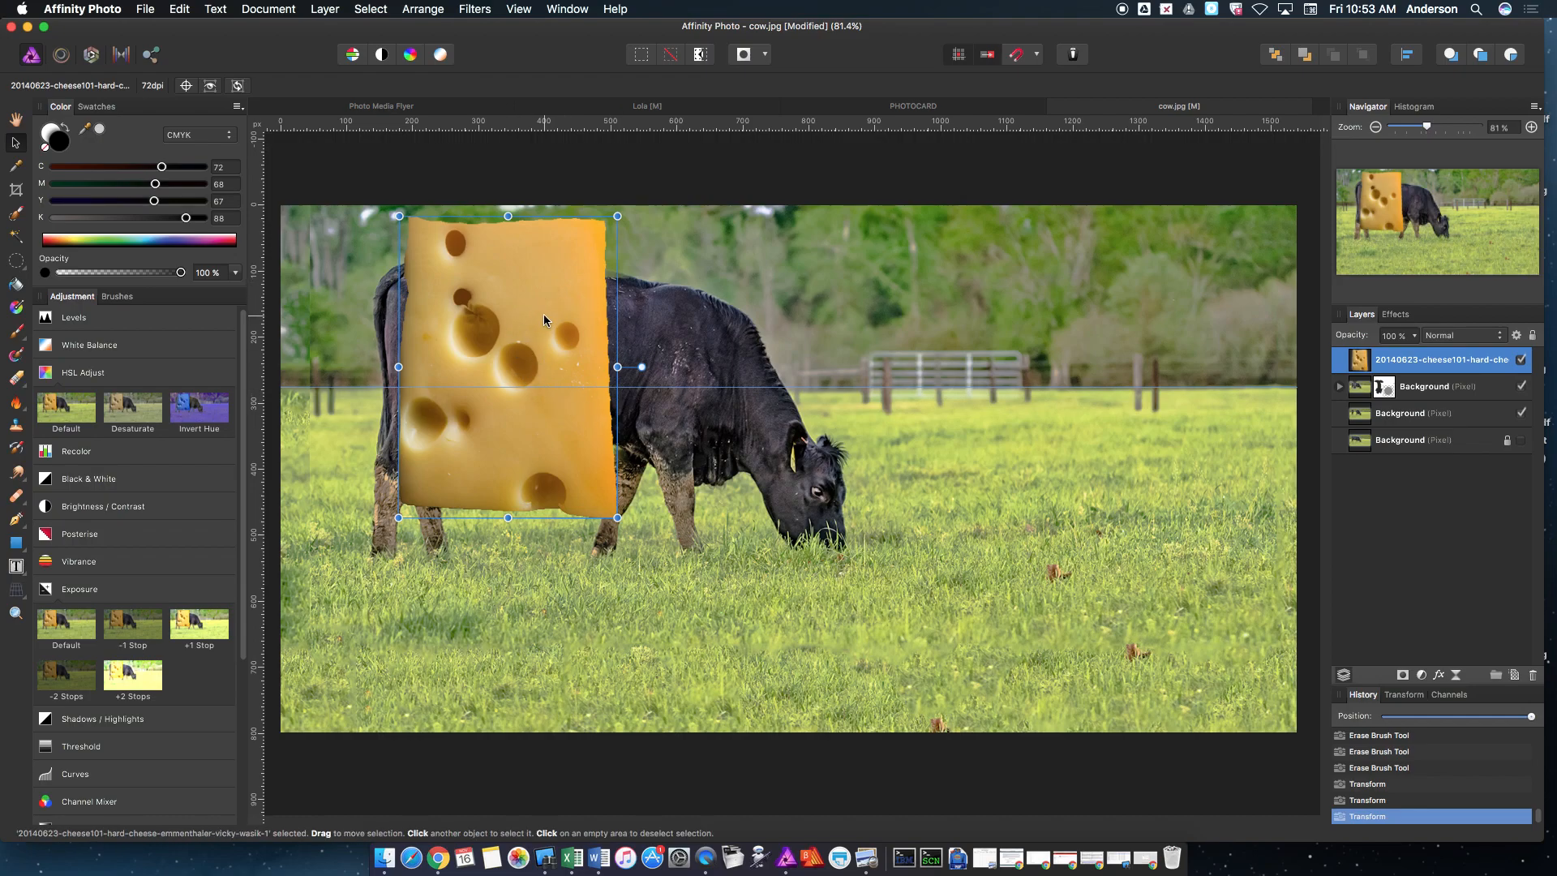
mouse_move(455, 395)
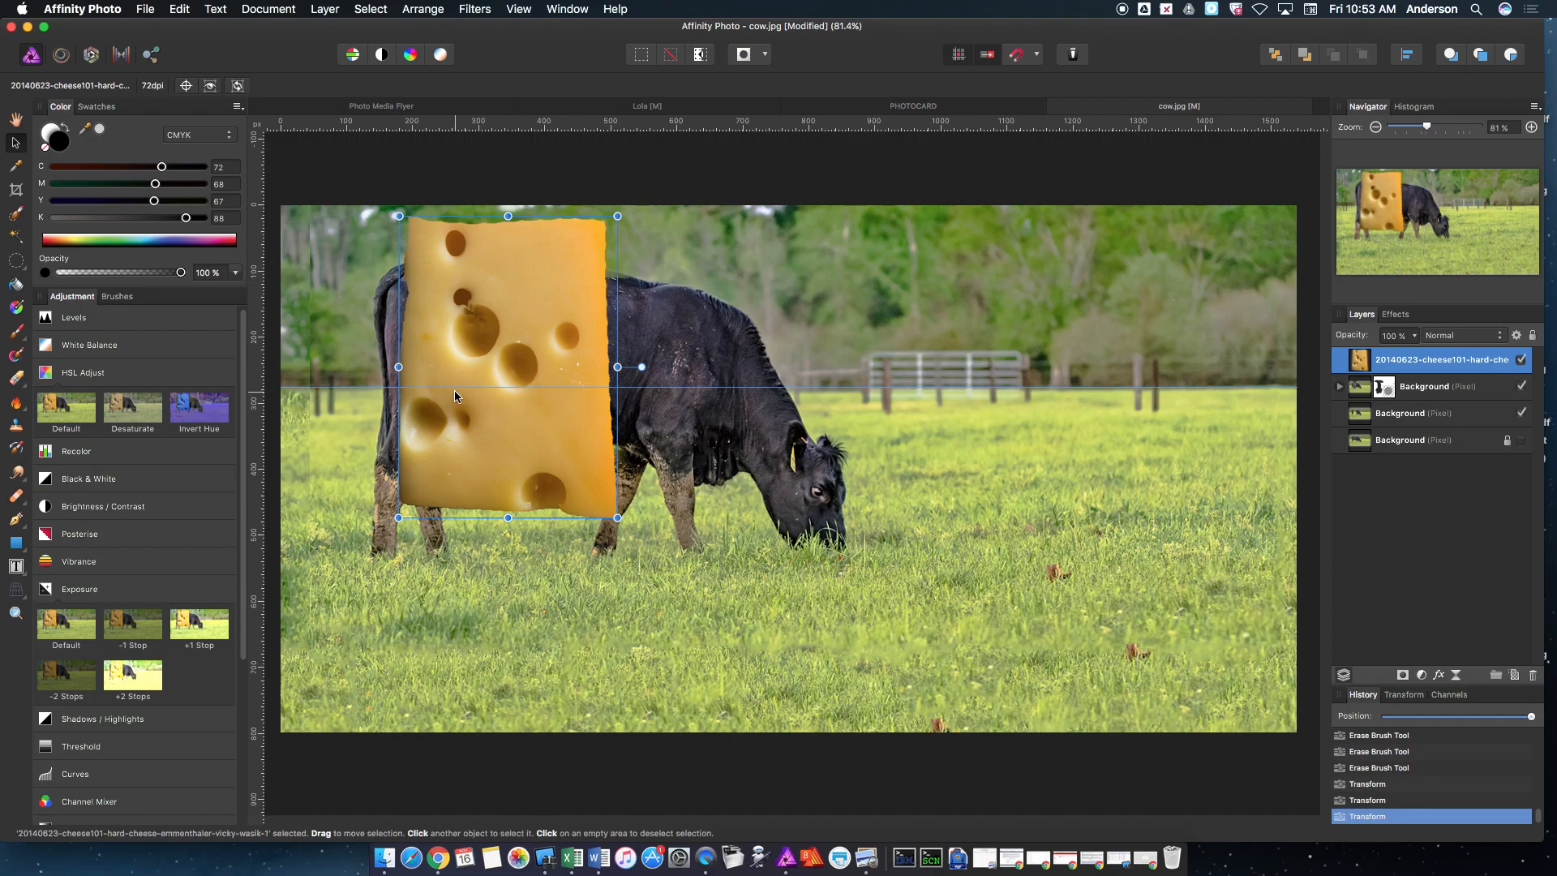
mouse_move(479, 370)
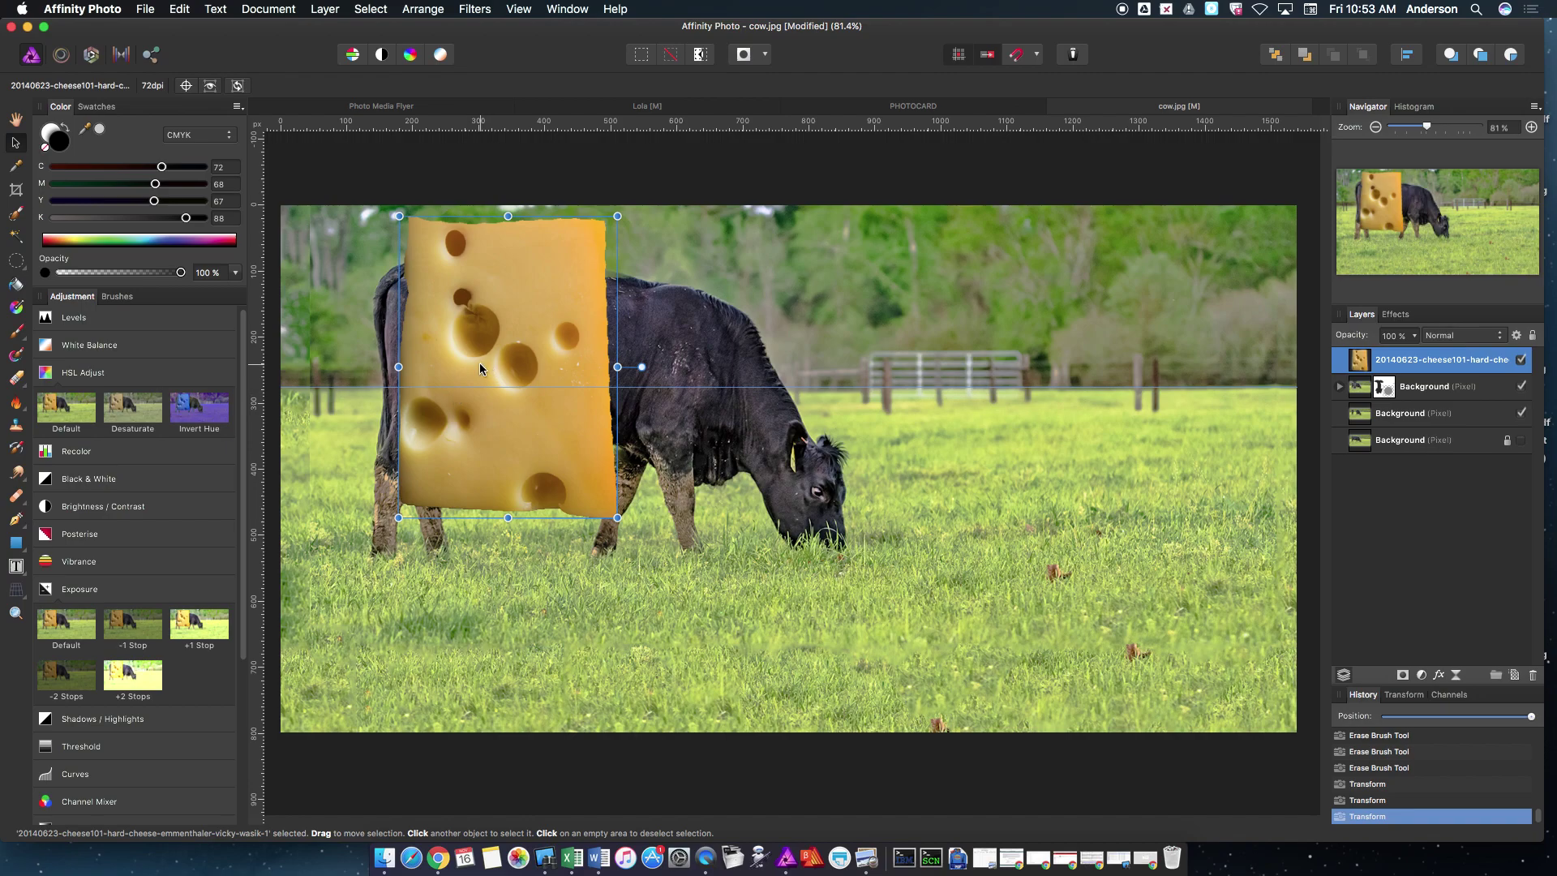
mouse_move(601, 296)
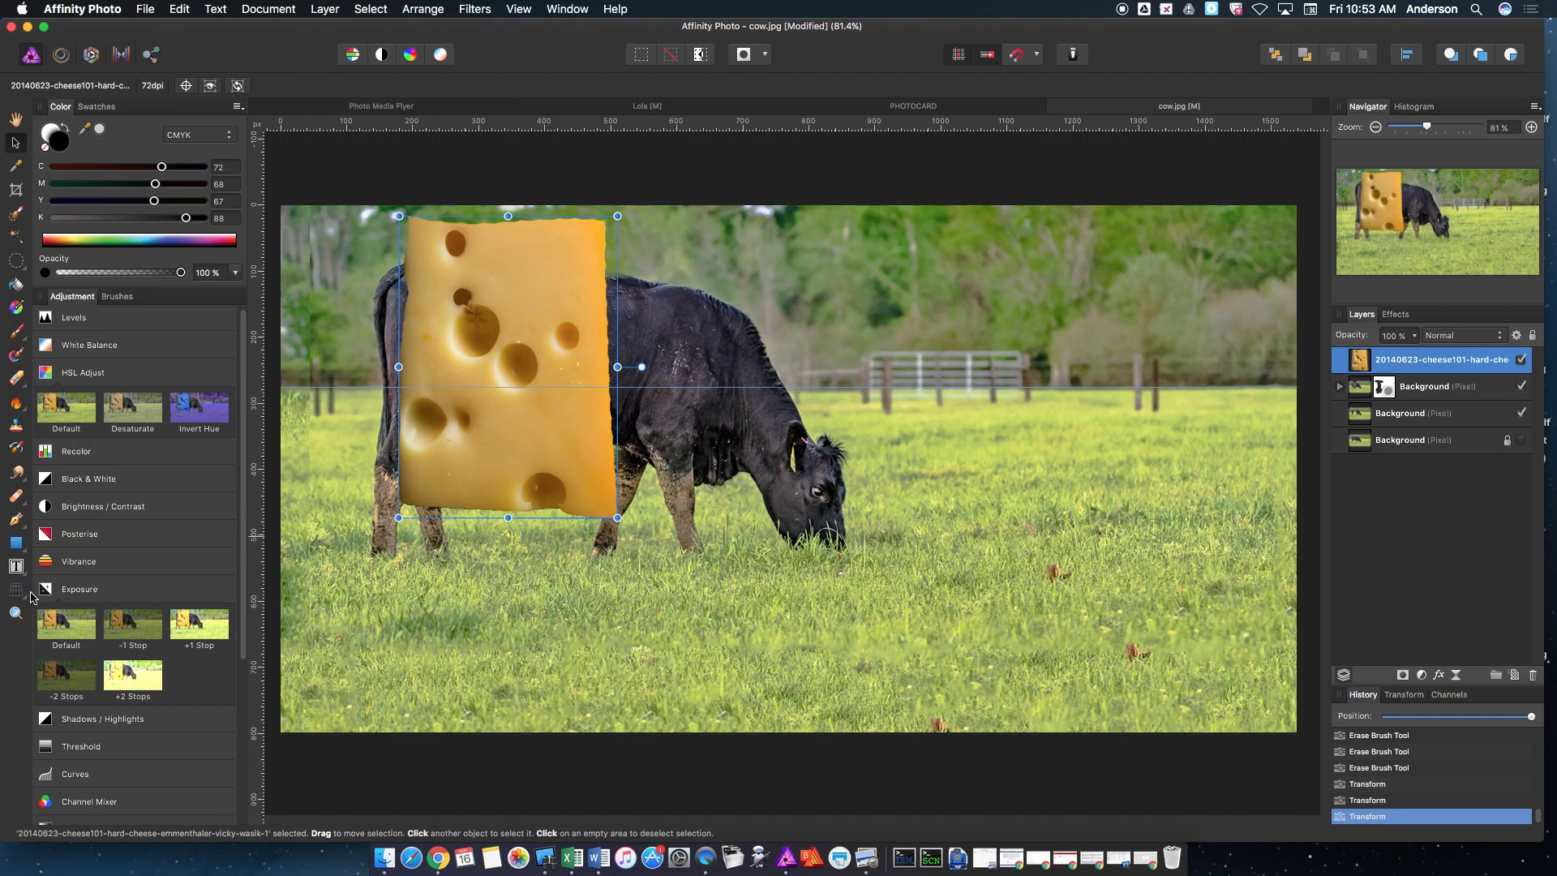
mouse_move(579, 367)
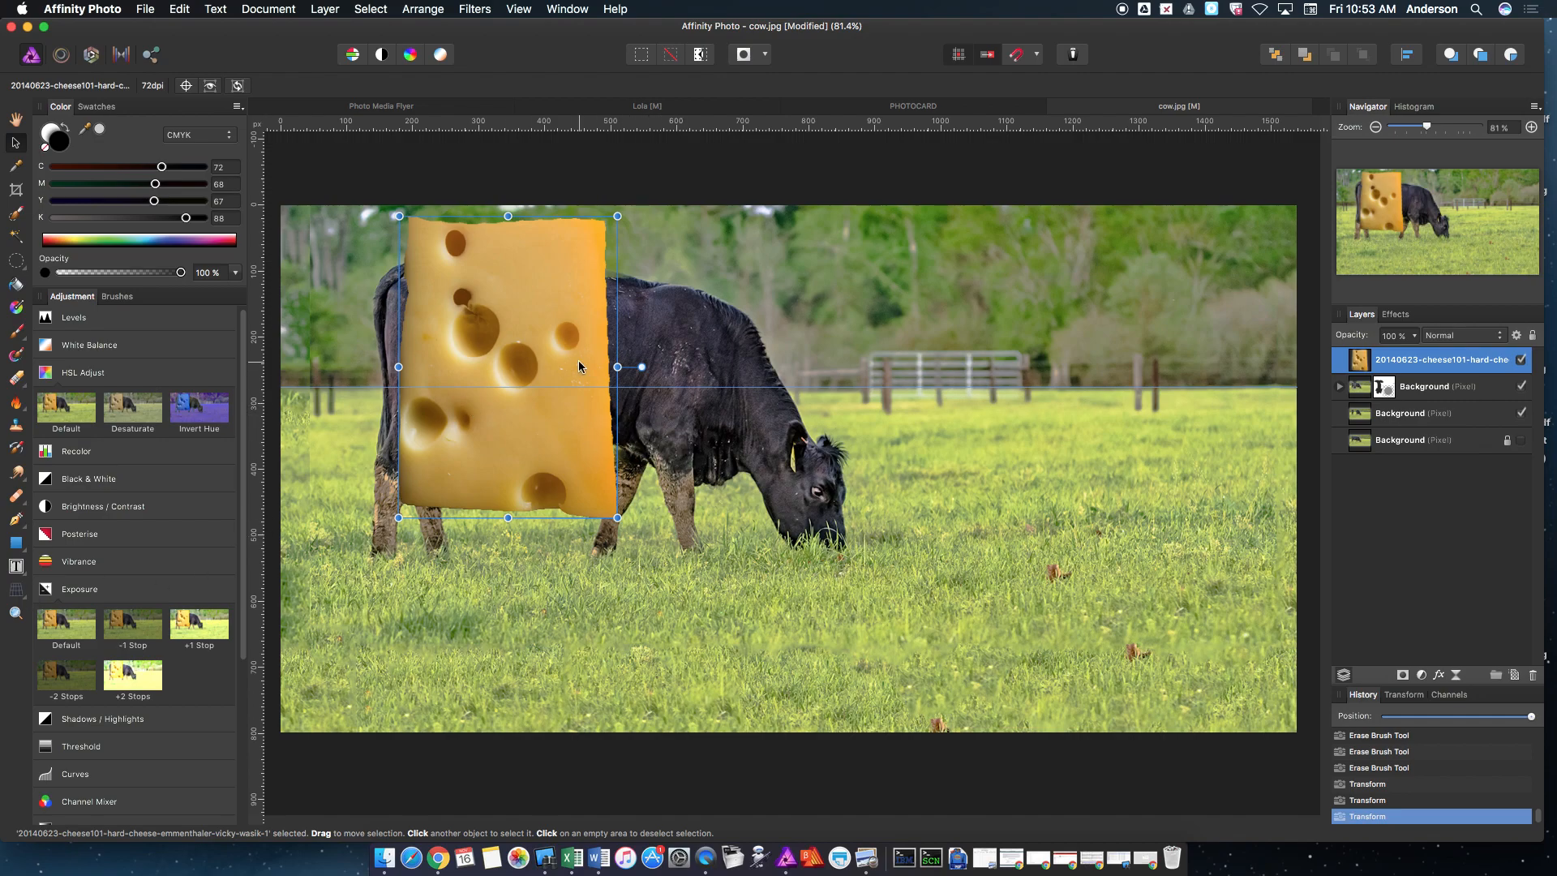
mouse_move(527, 415)
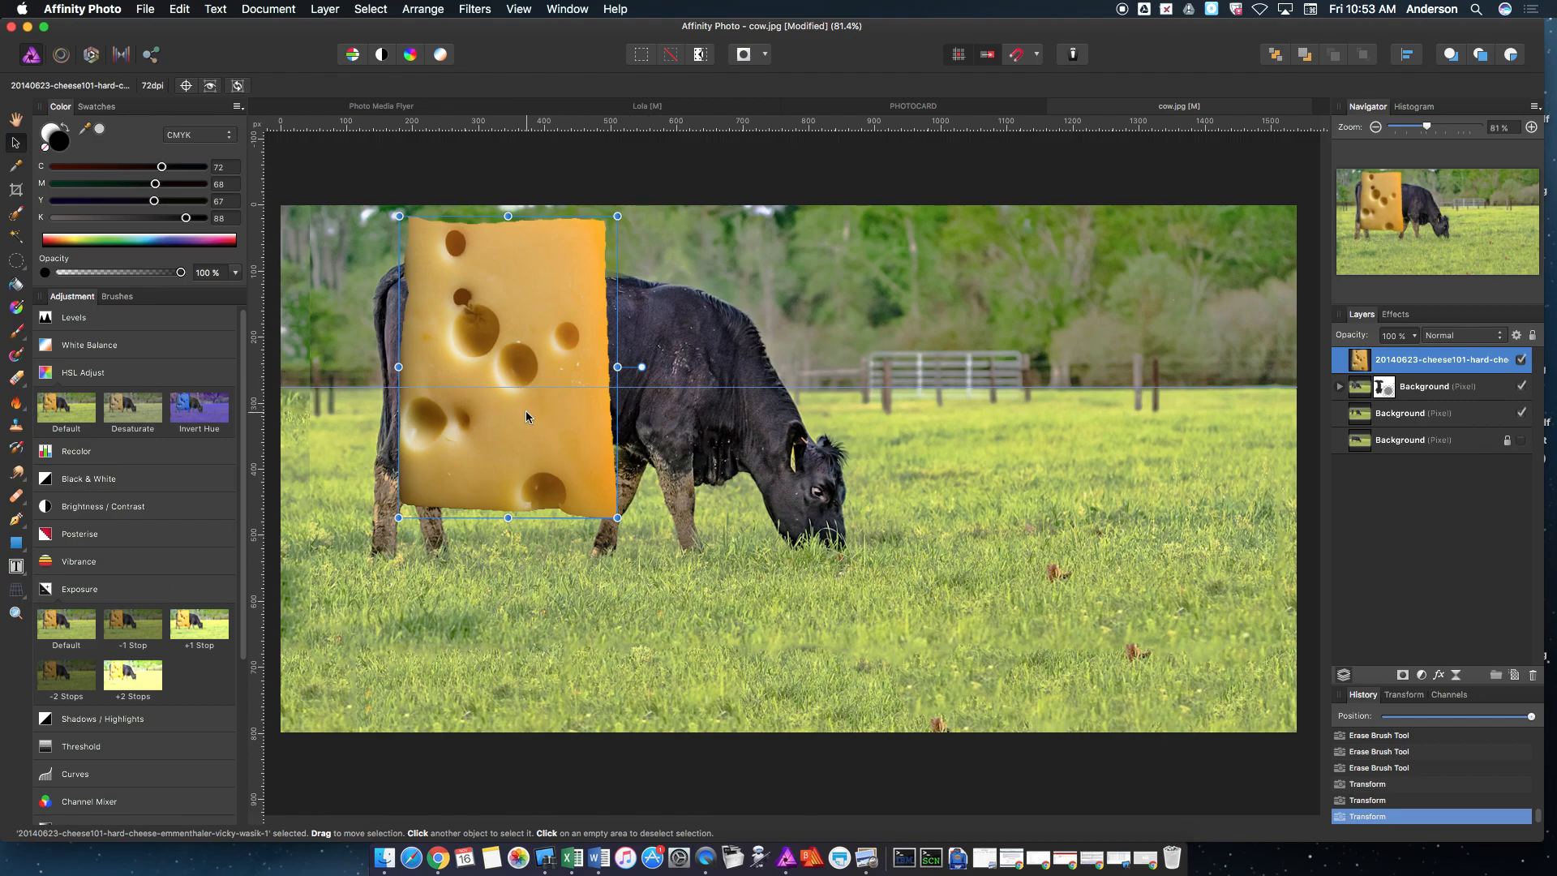
mouse_move(19, 599)
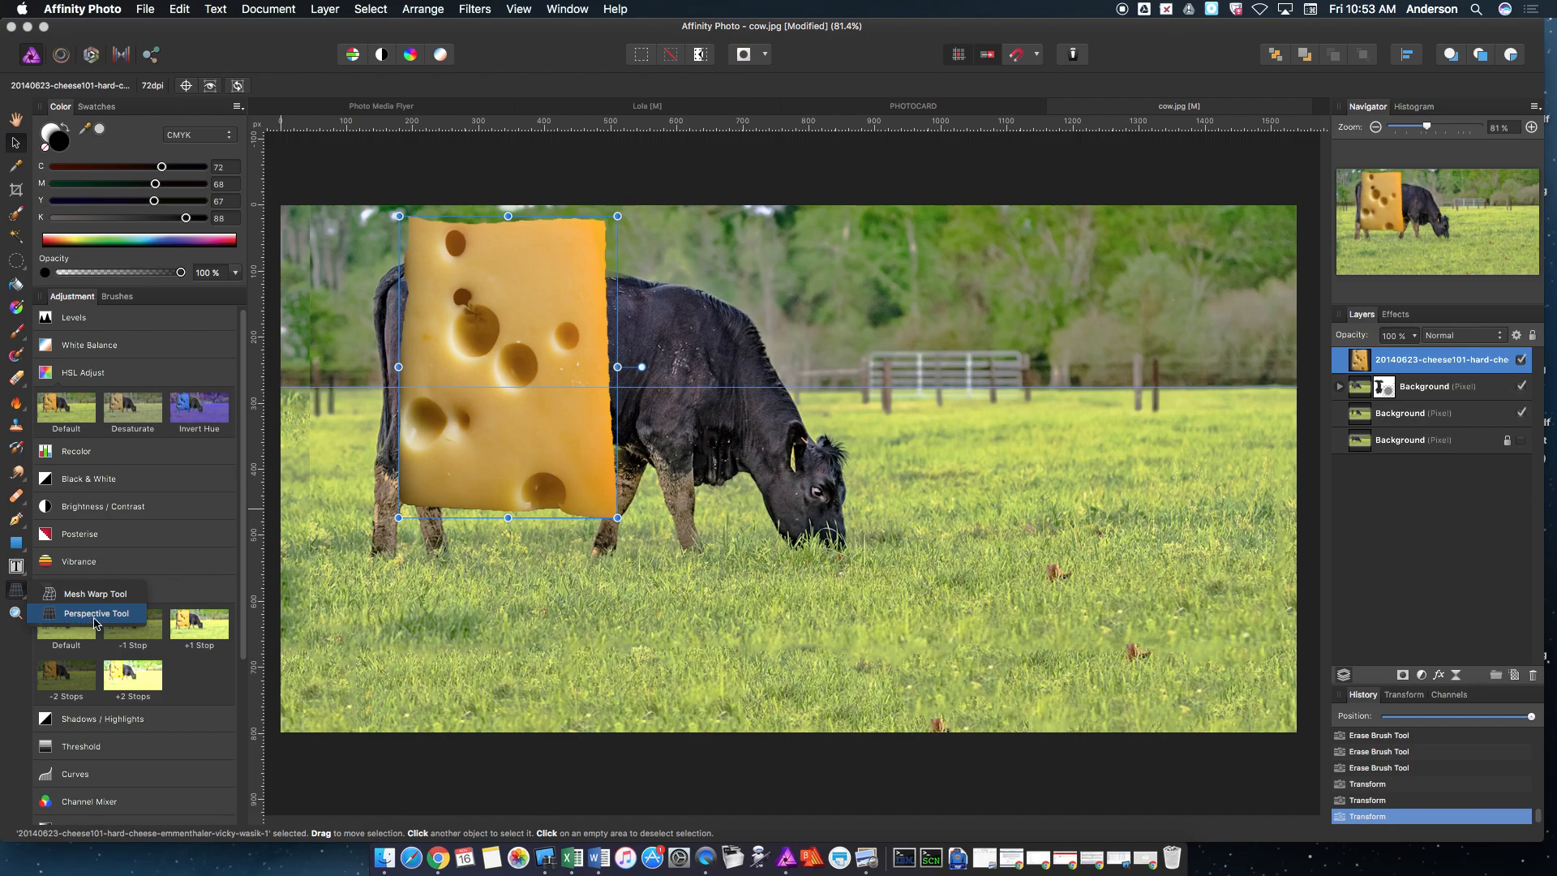
Skew the cheese with the Perspective tool into an angled slab spanning the body gap.
click(96, 614)
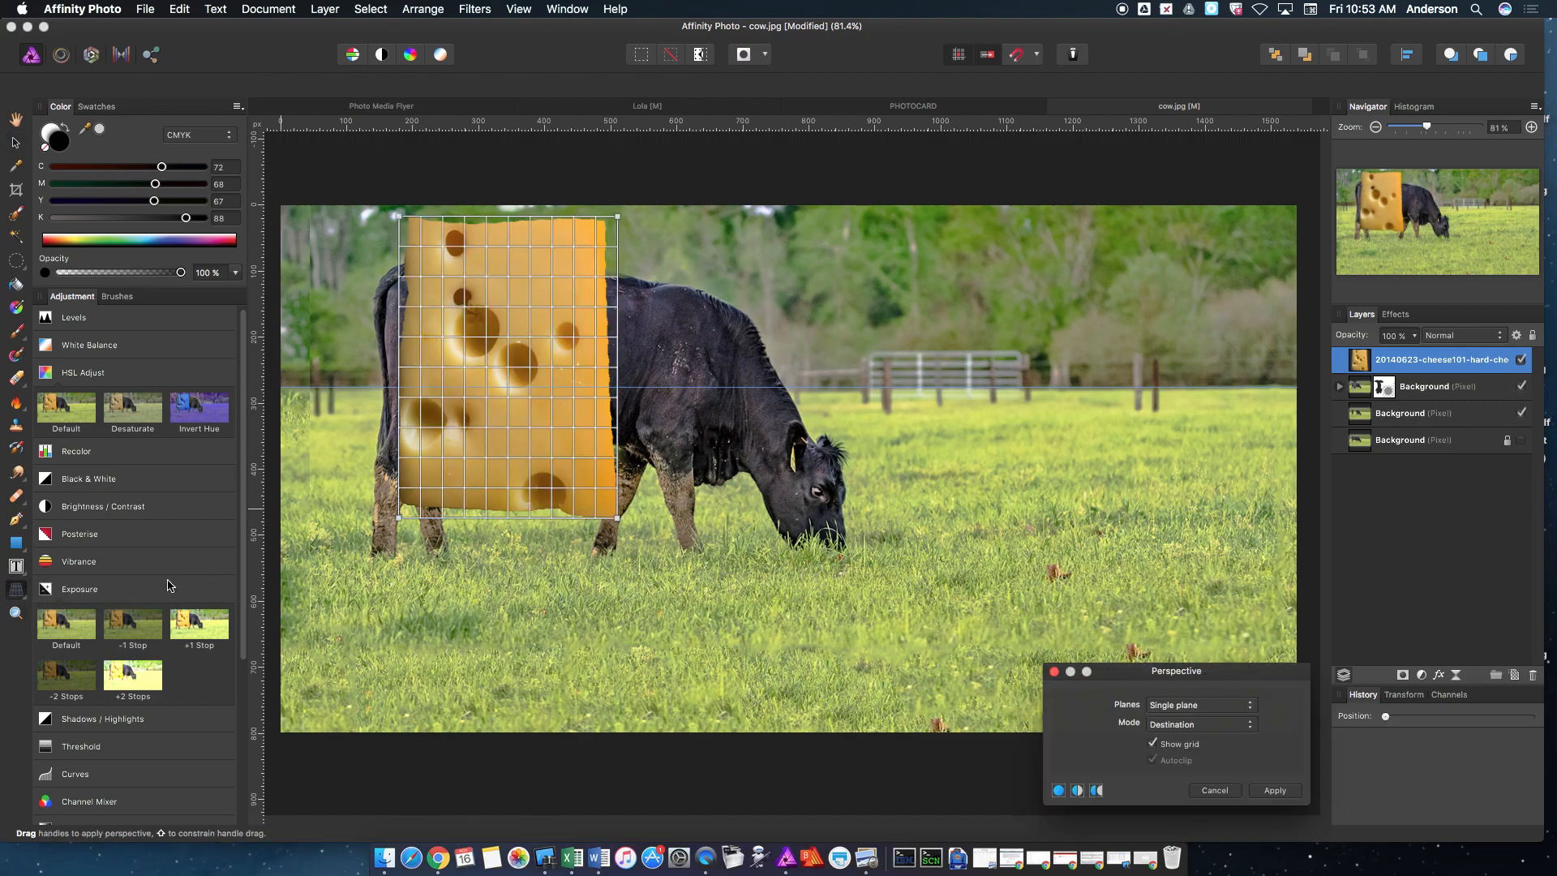
drag(398, 216, 437, 231)
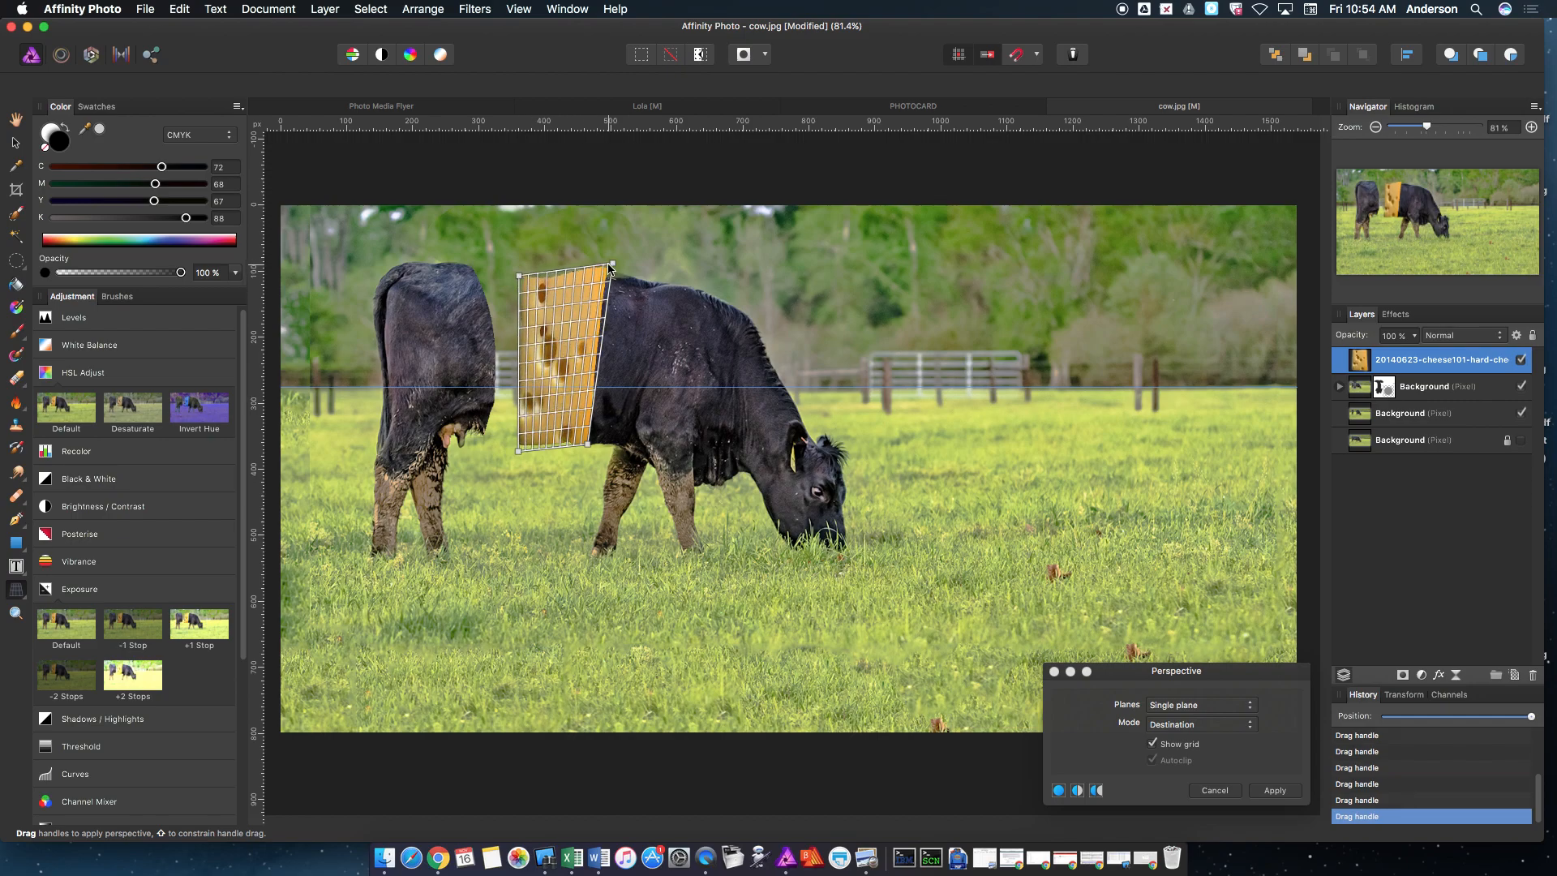
drag(610, 266, 613, 271)
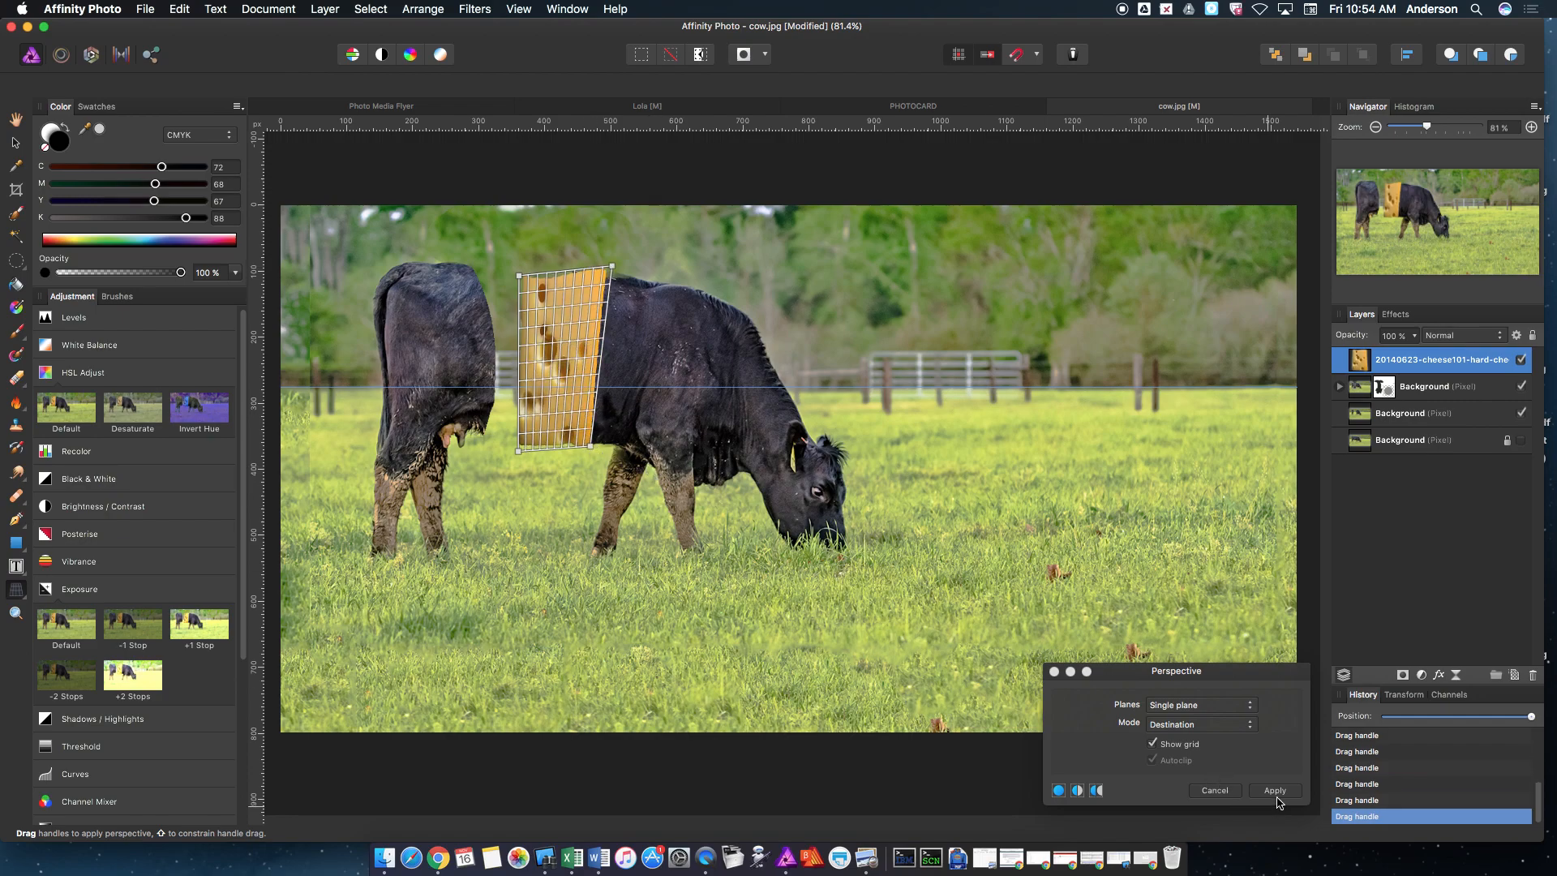
Apply the perspective warp, stretch the cheese to fill the hole, and select the cow layer.
click(1275, 791)
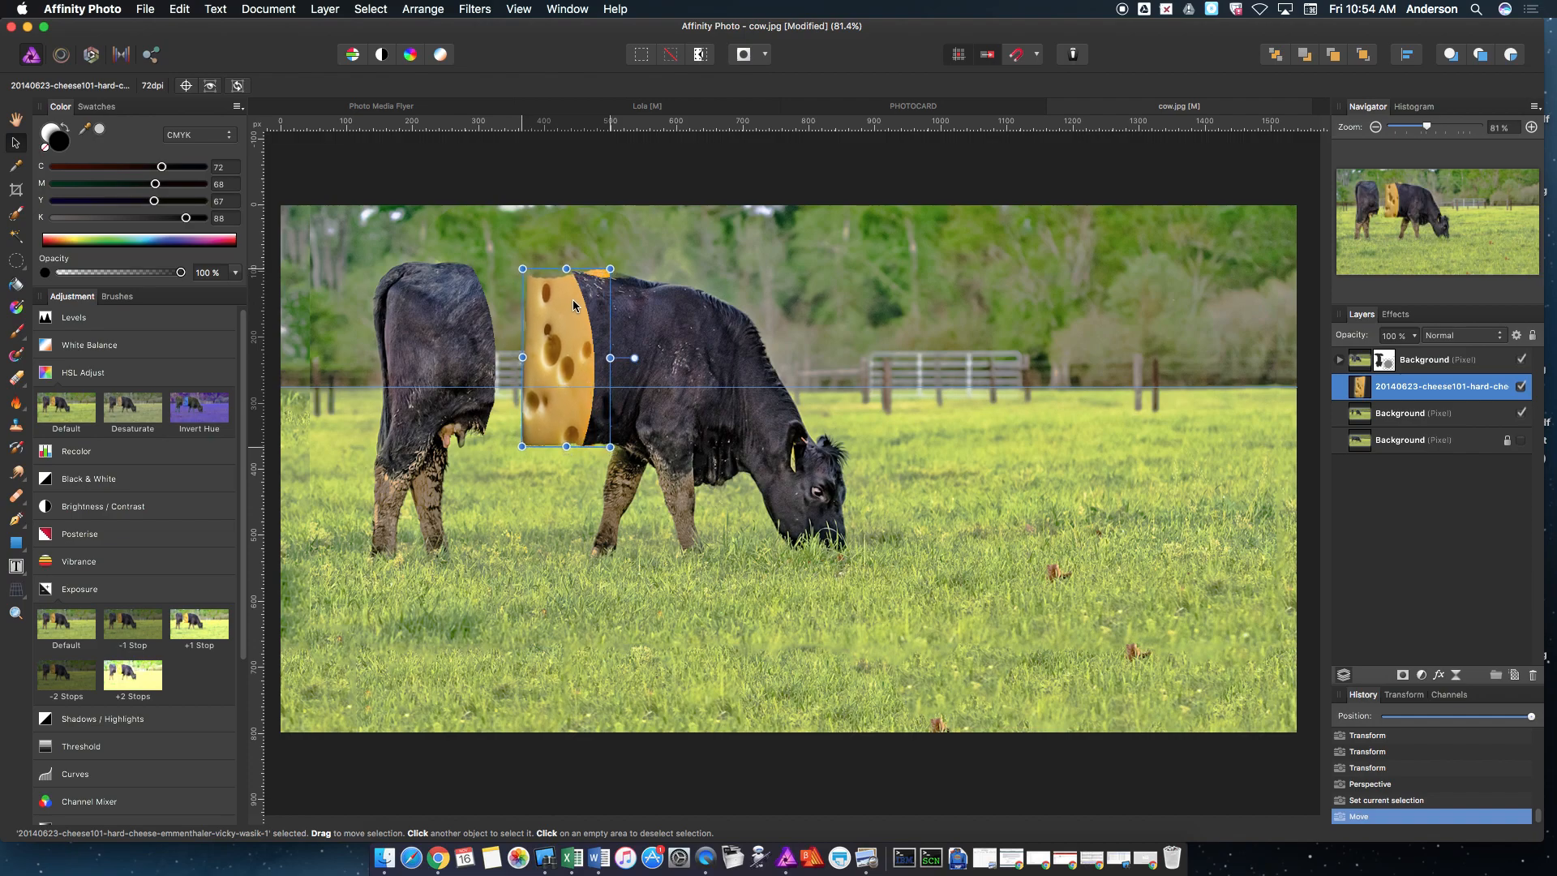
drag(609, 268, 609, 266)
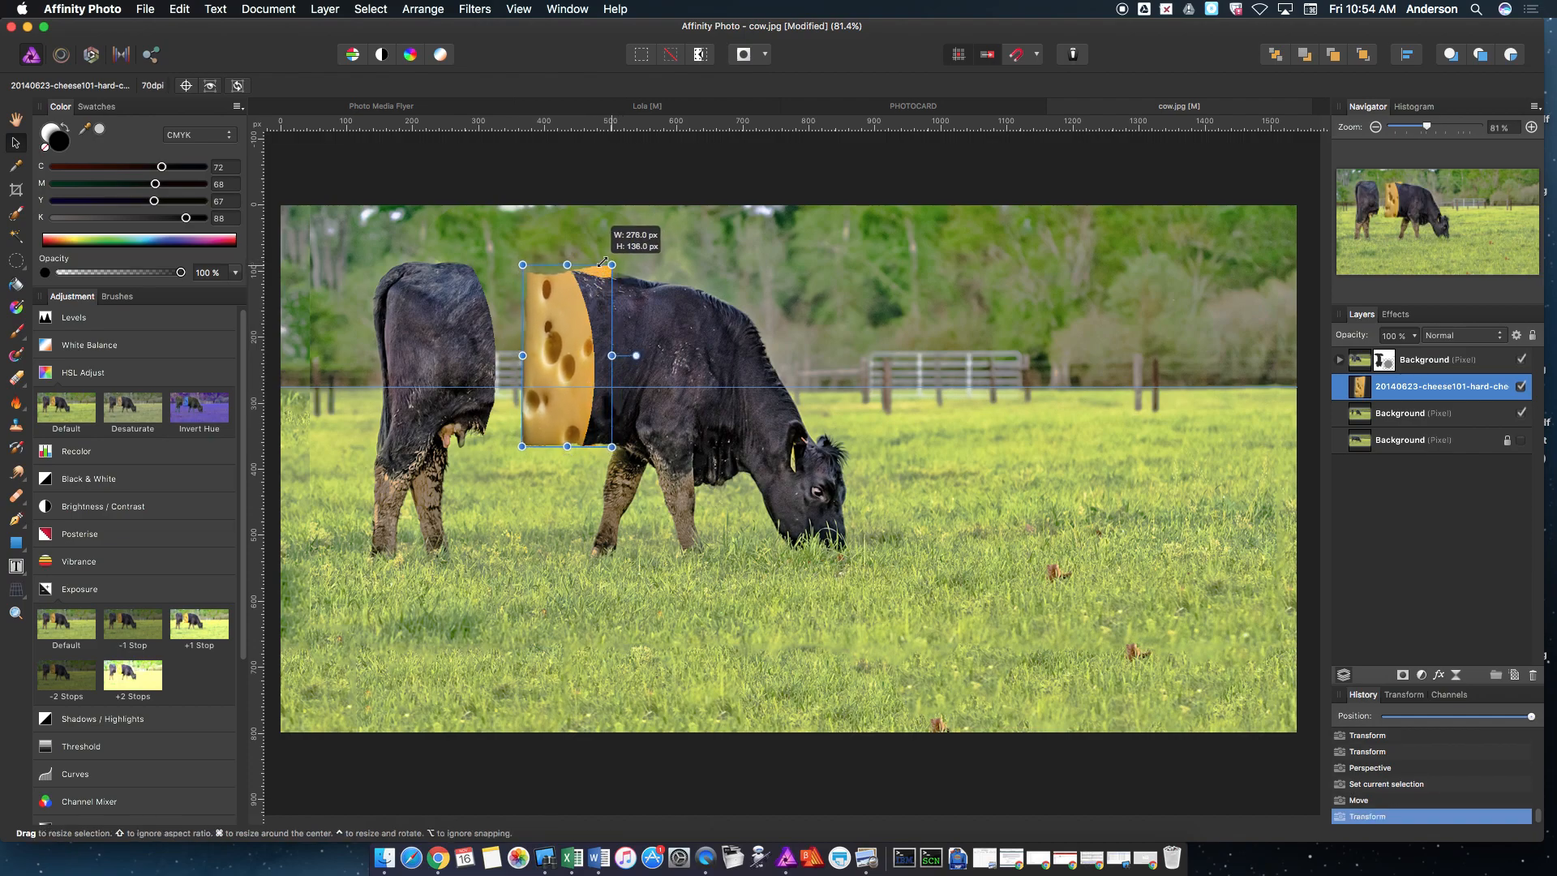
click(1424, 360)
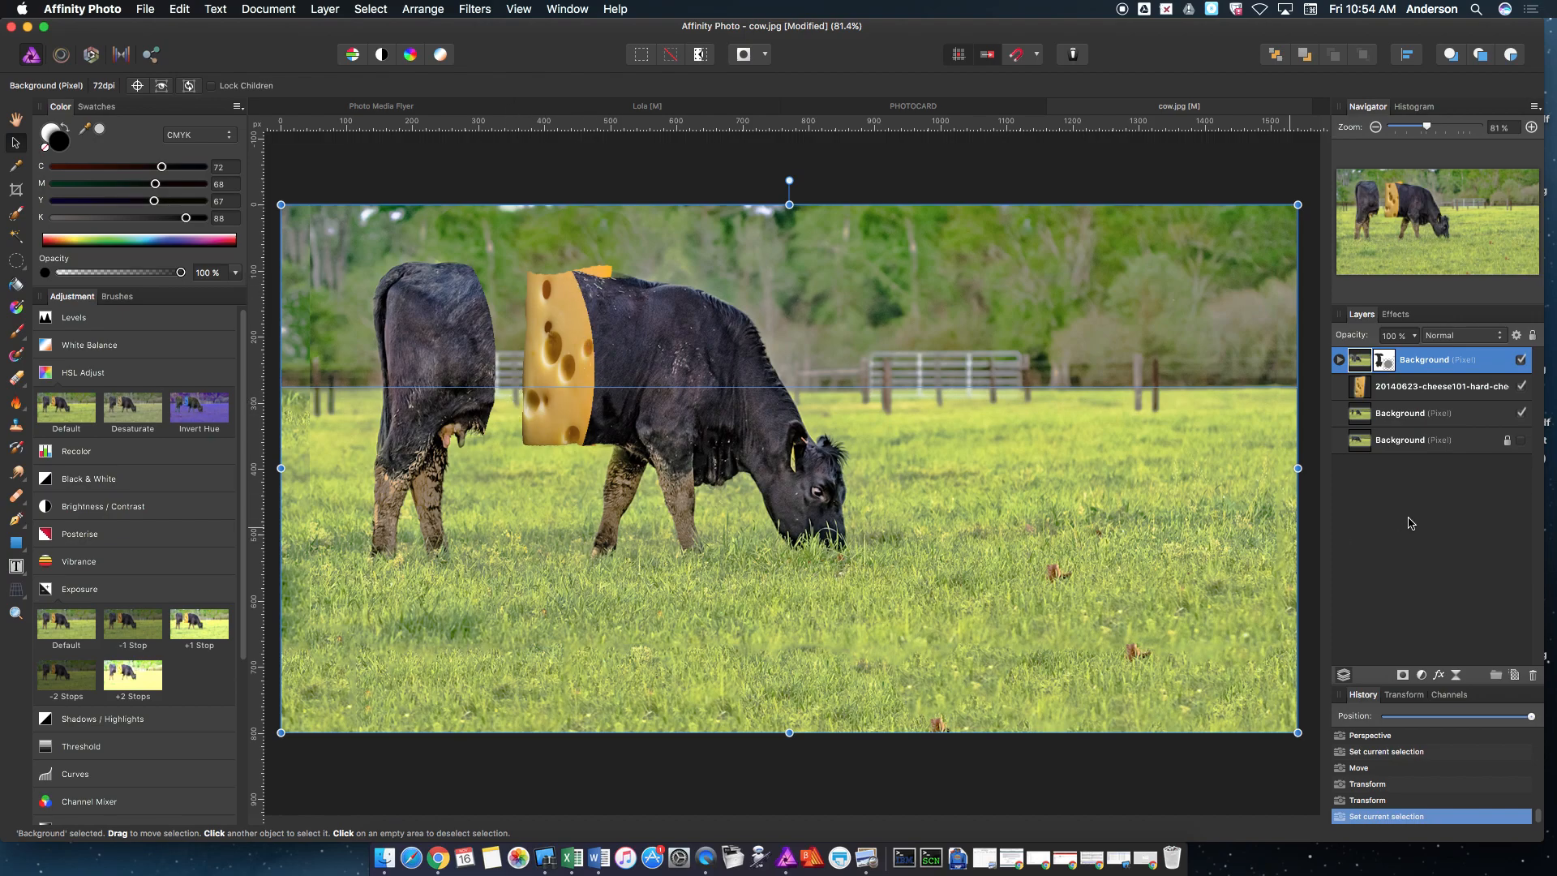
Add a mask to the cheese layer and paint away the cheese above the cow's back.
click(1441, 386)
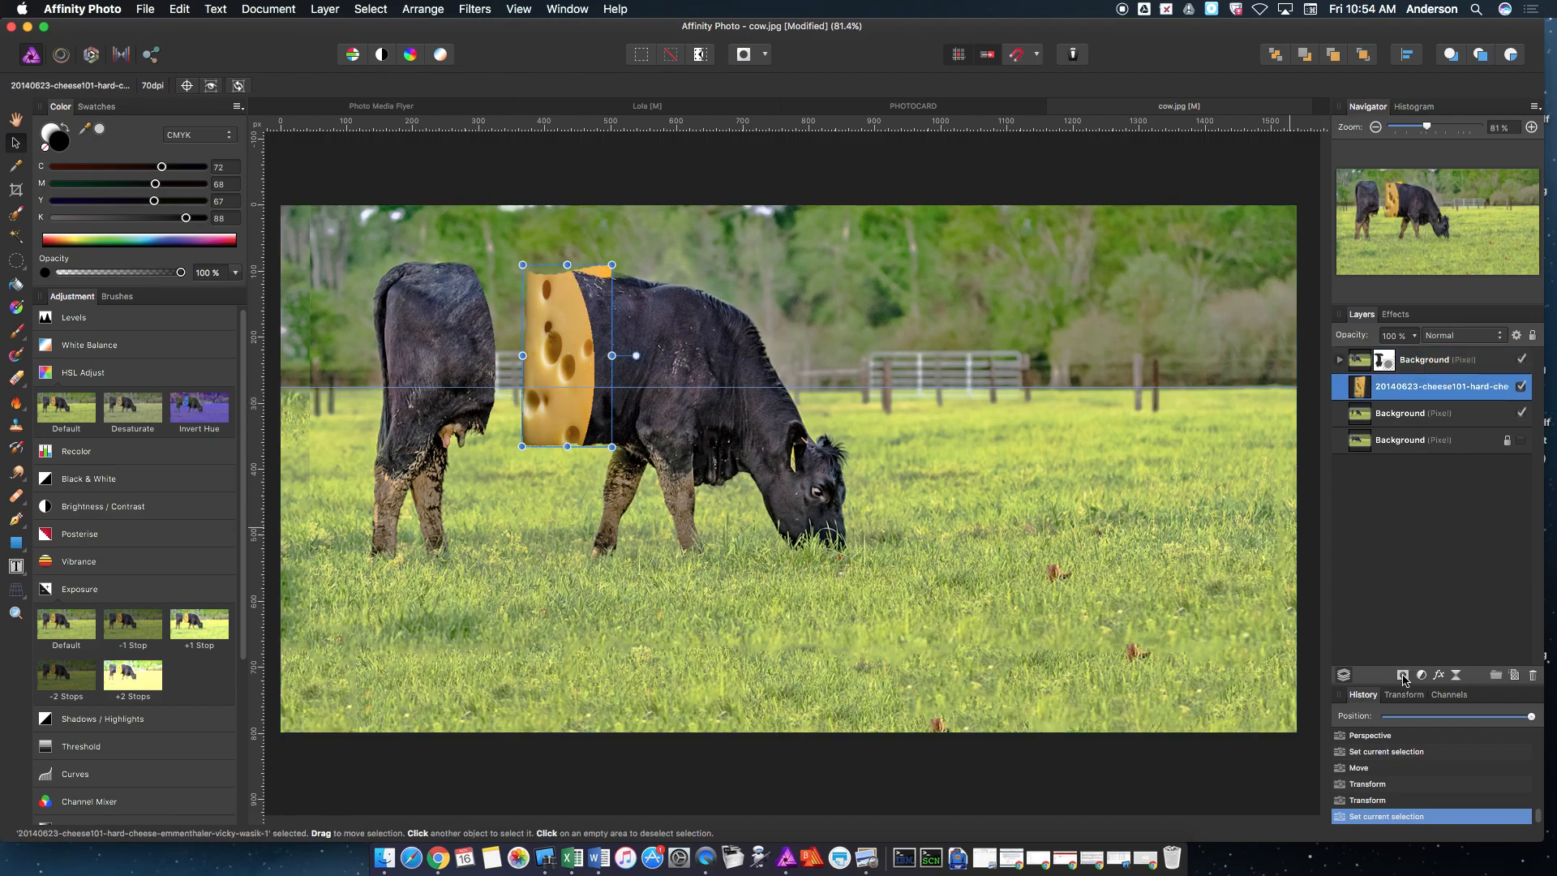
click(1403, 676)
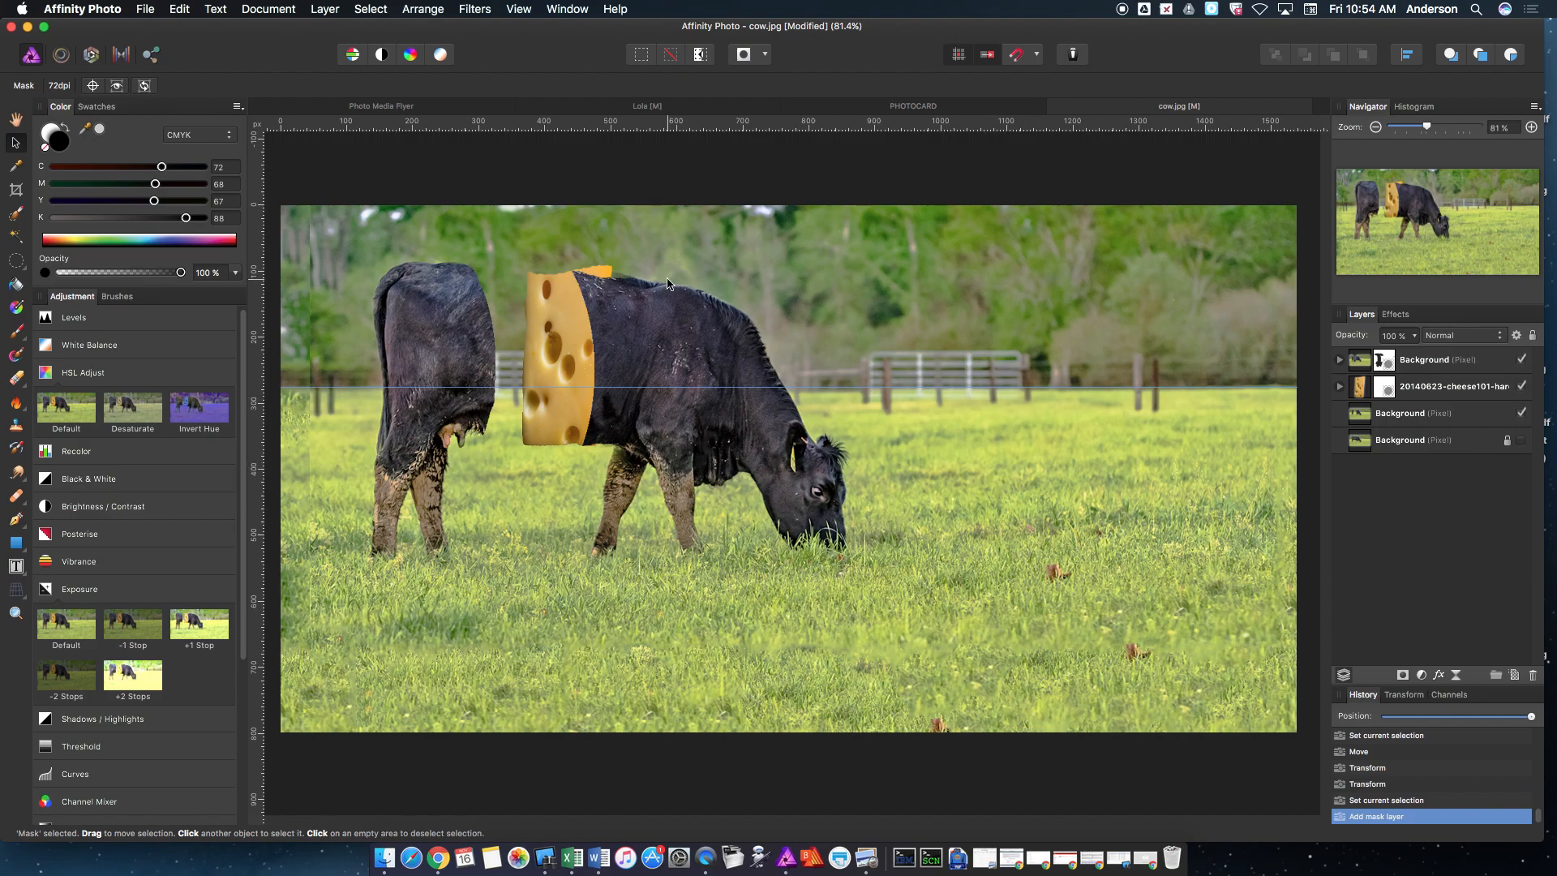
mouse_move(12, 450)
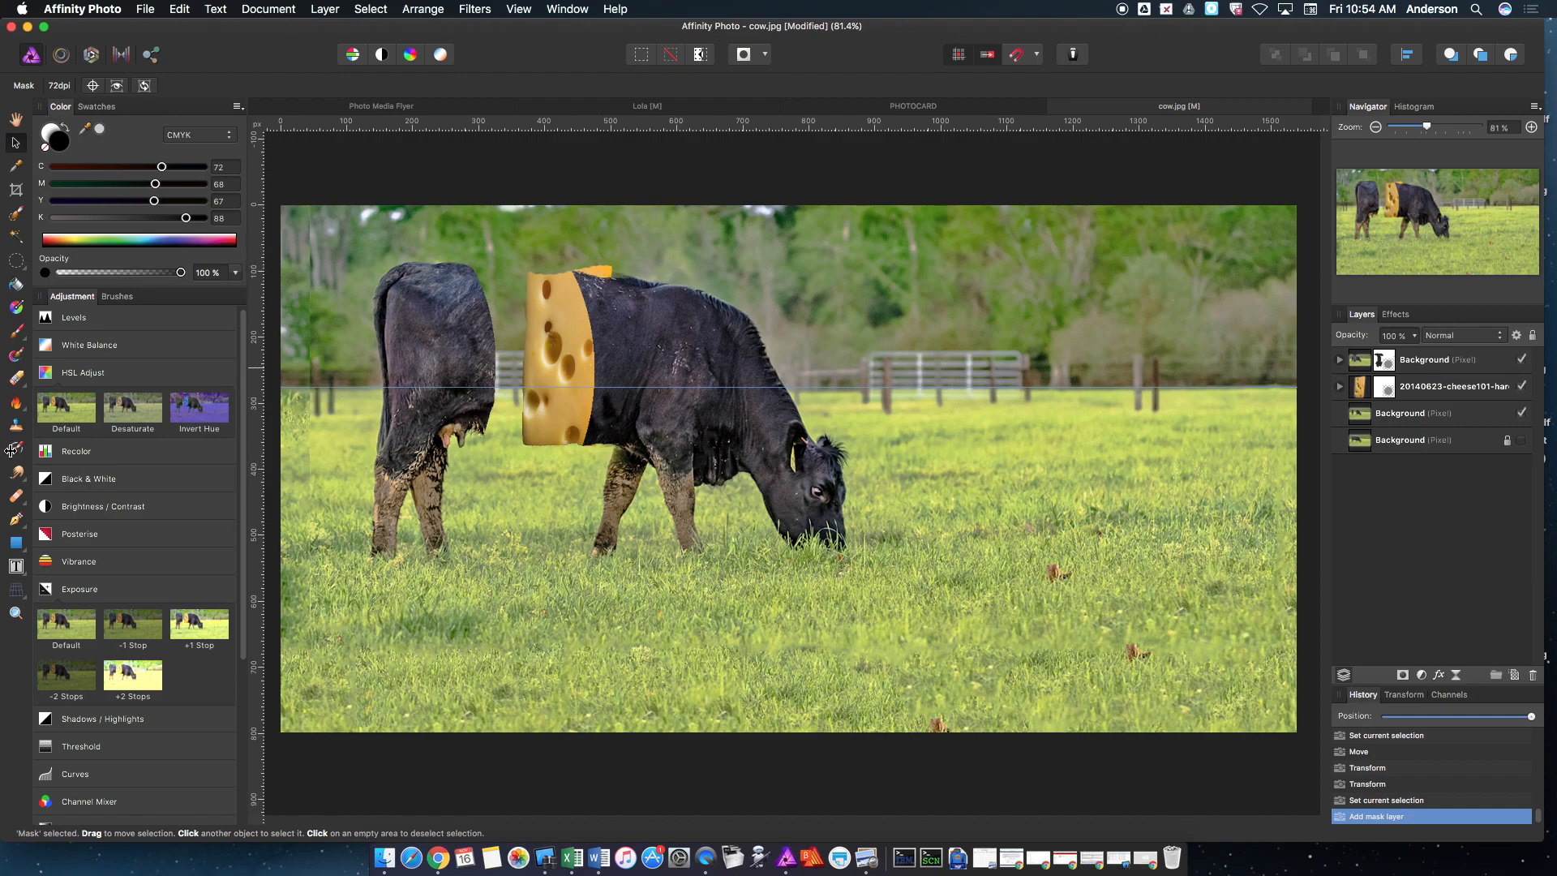
mouse_move(20, 296)
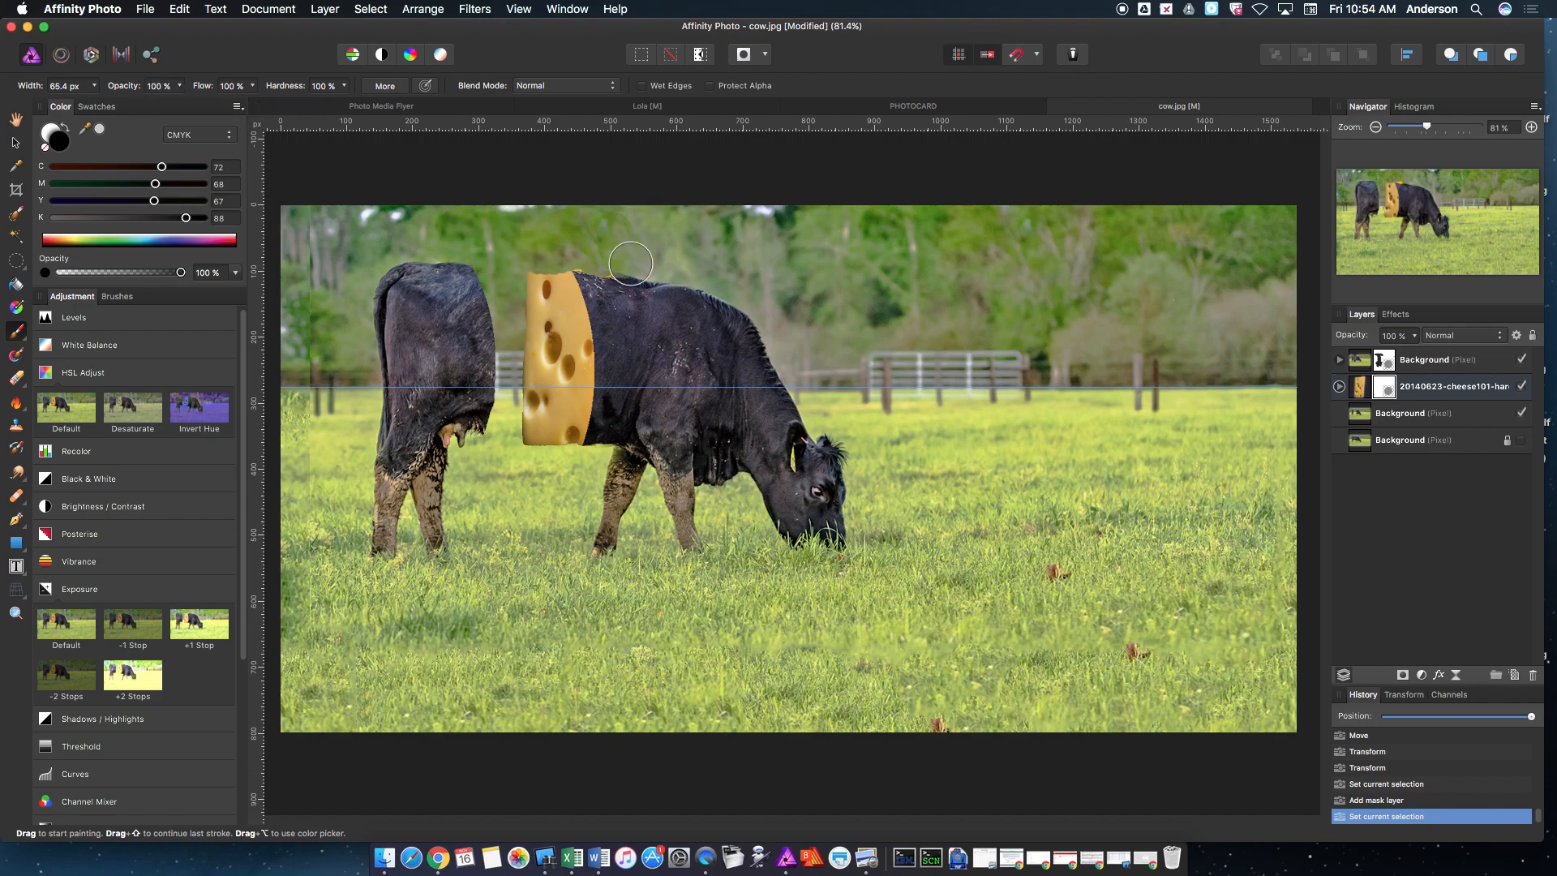
drag(631, 265, 540, 249)
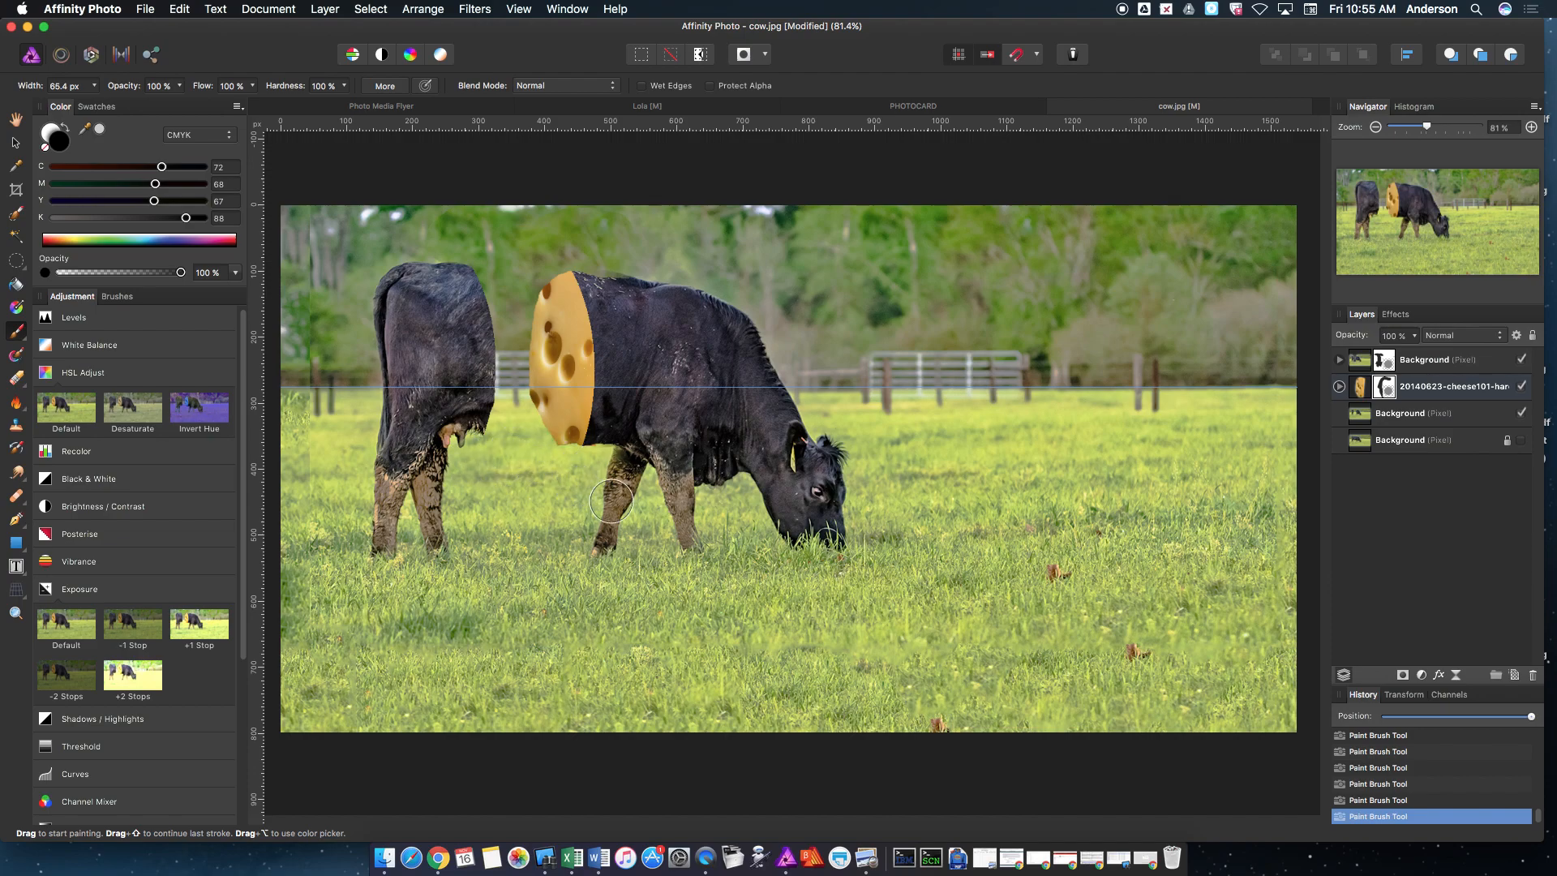
mouse_move(425, 434)
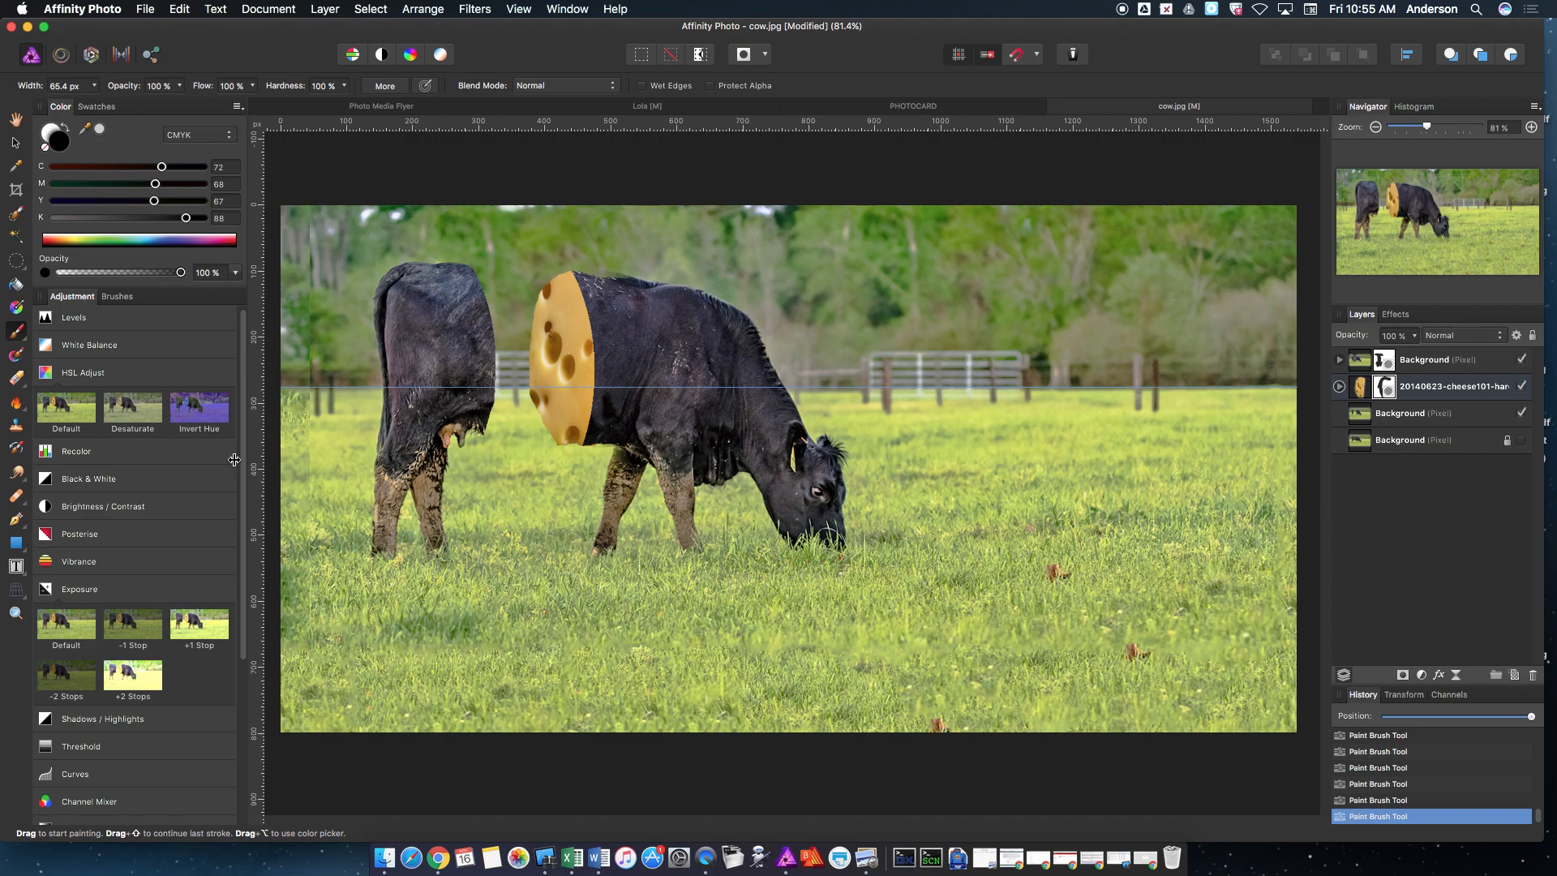
mouse_move(10, 405)
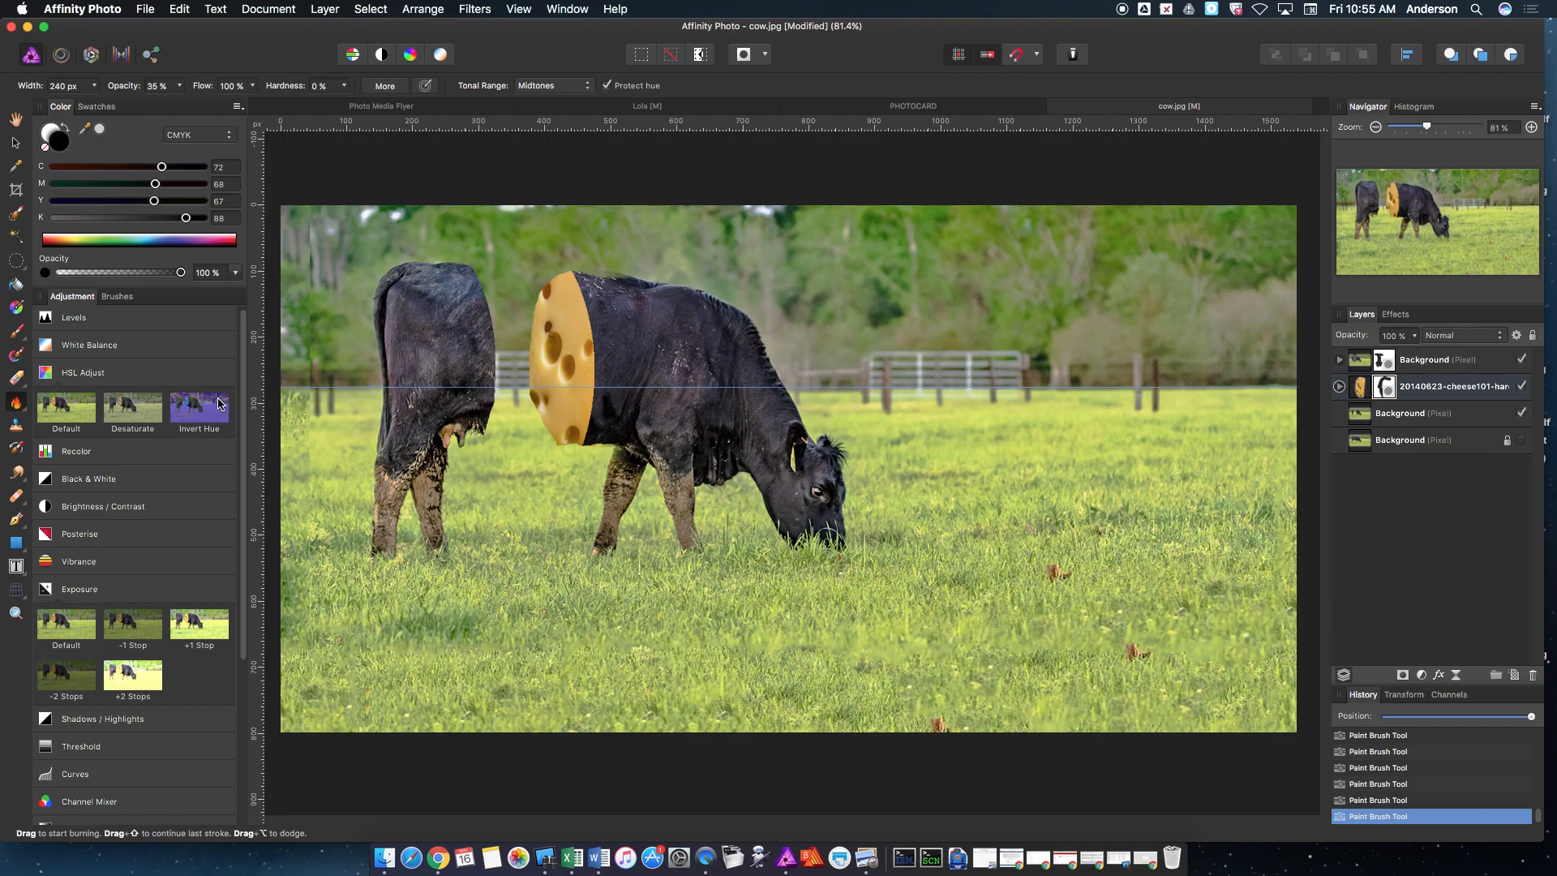
Burn the cheese slice's lower and upper edges with Midtones at 35% opacity.
click(1455, 386)
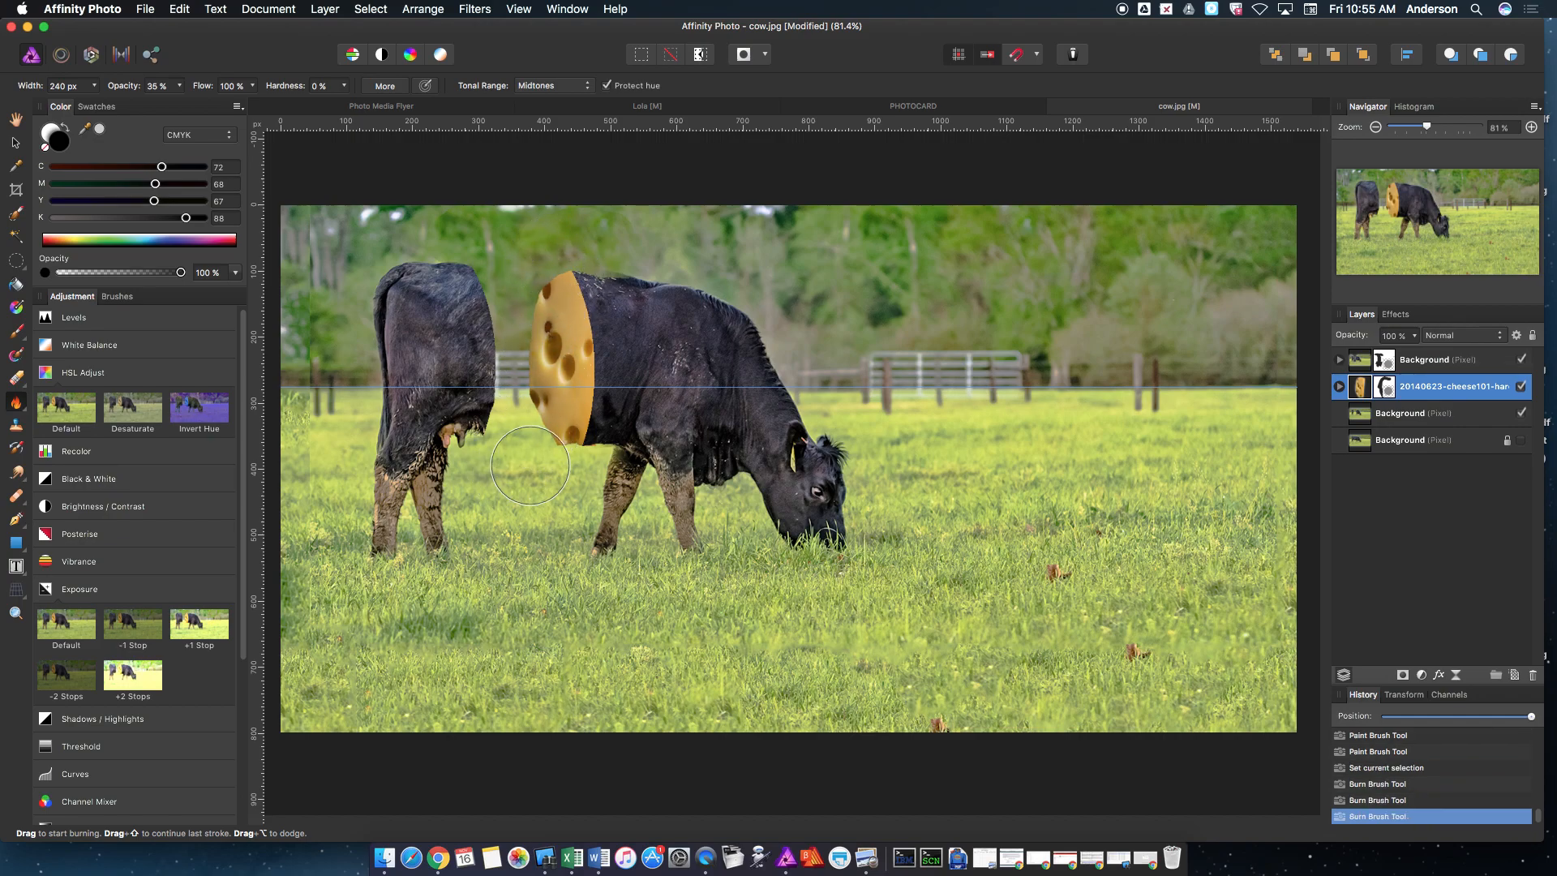
drag(529, 465, 618, 474)
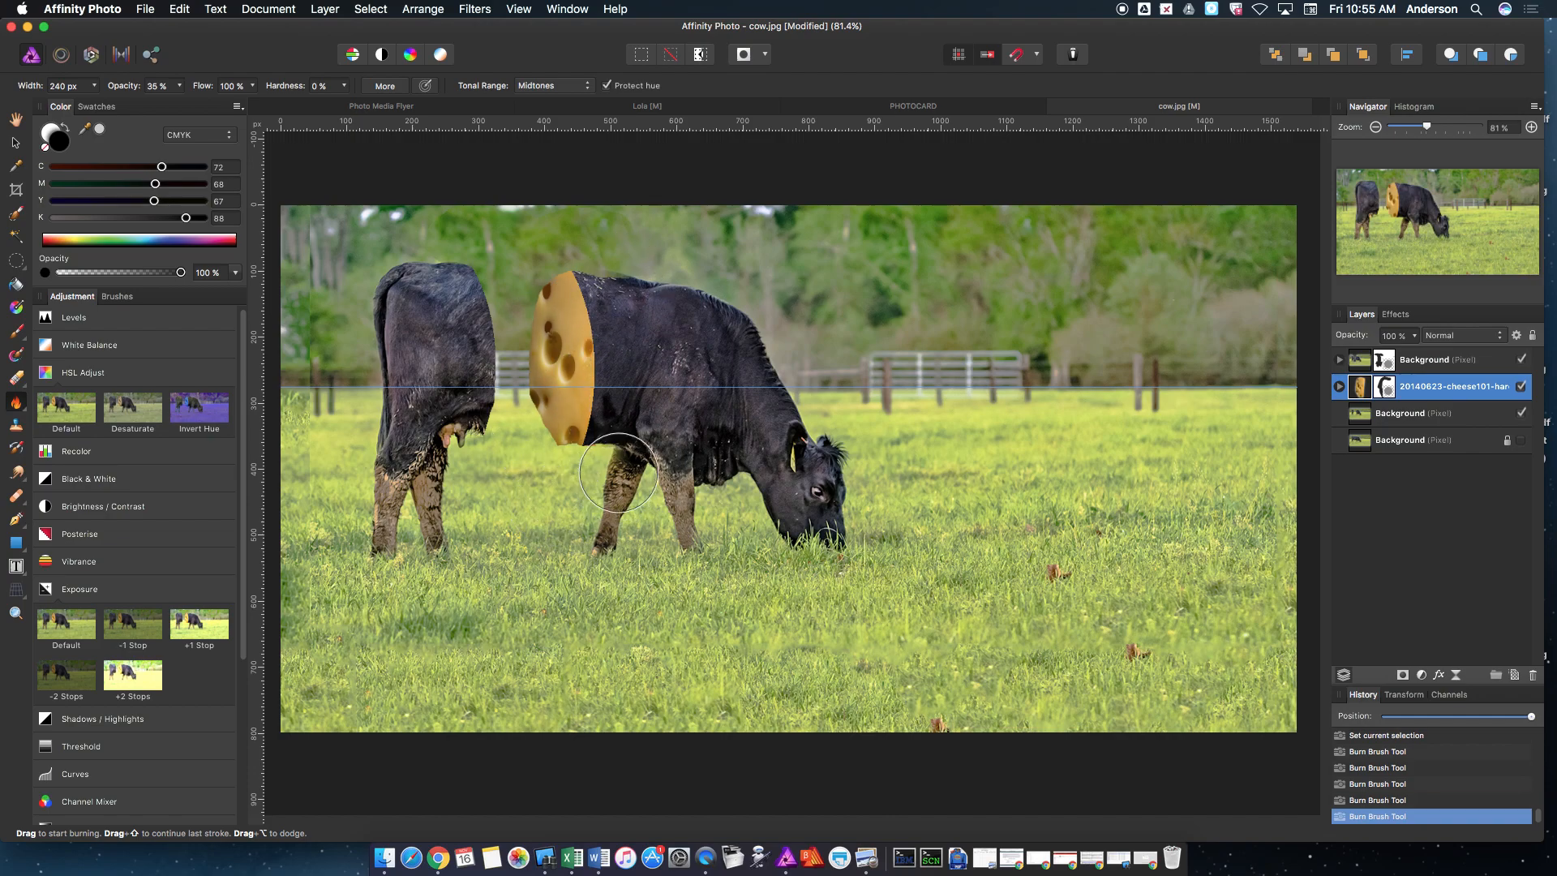
drag(618, 474, 618, 343)
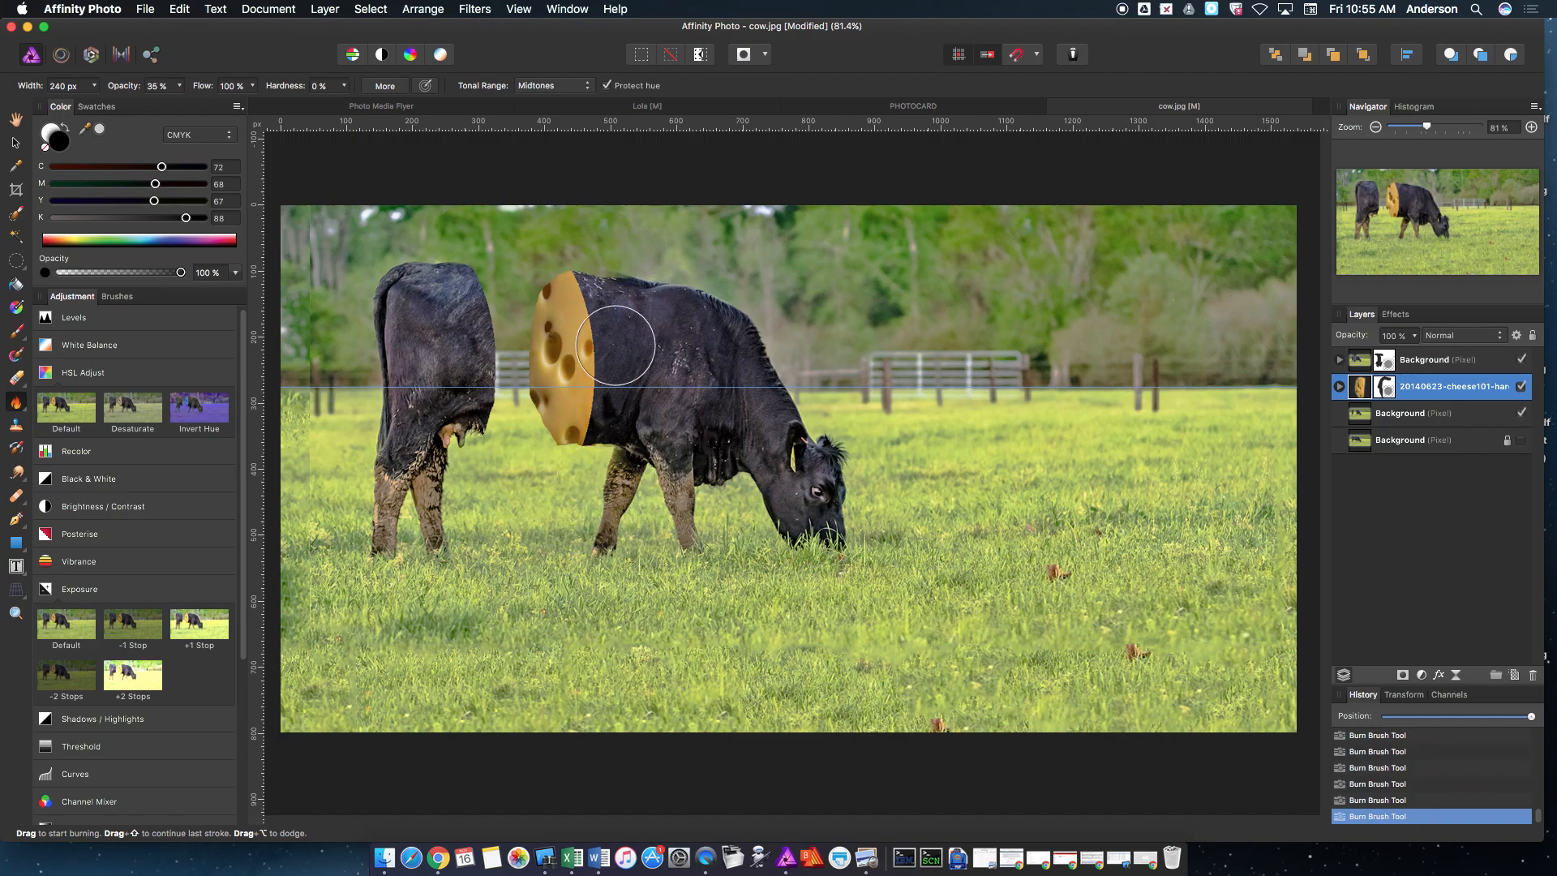
mouse_move(624, 290)
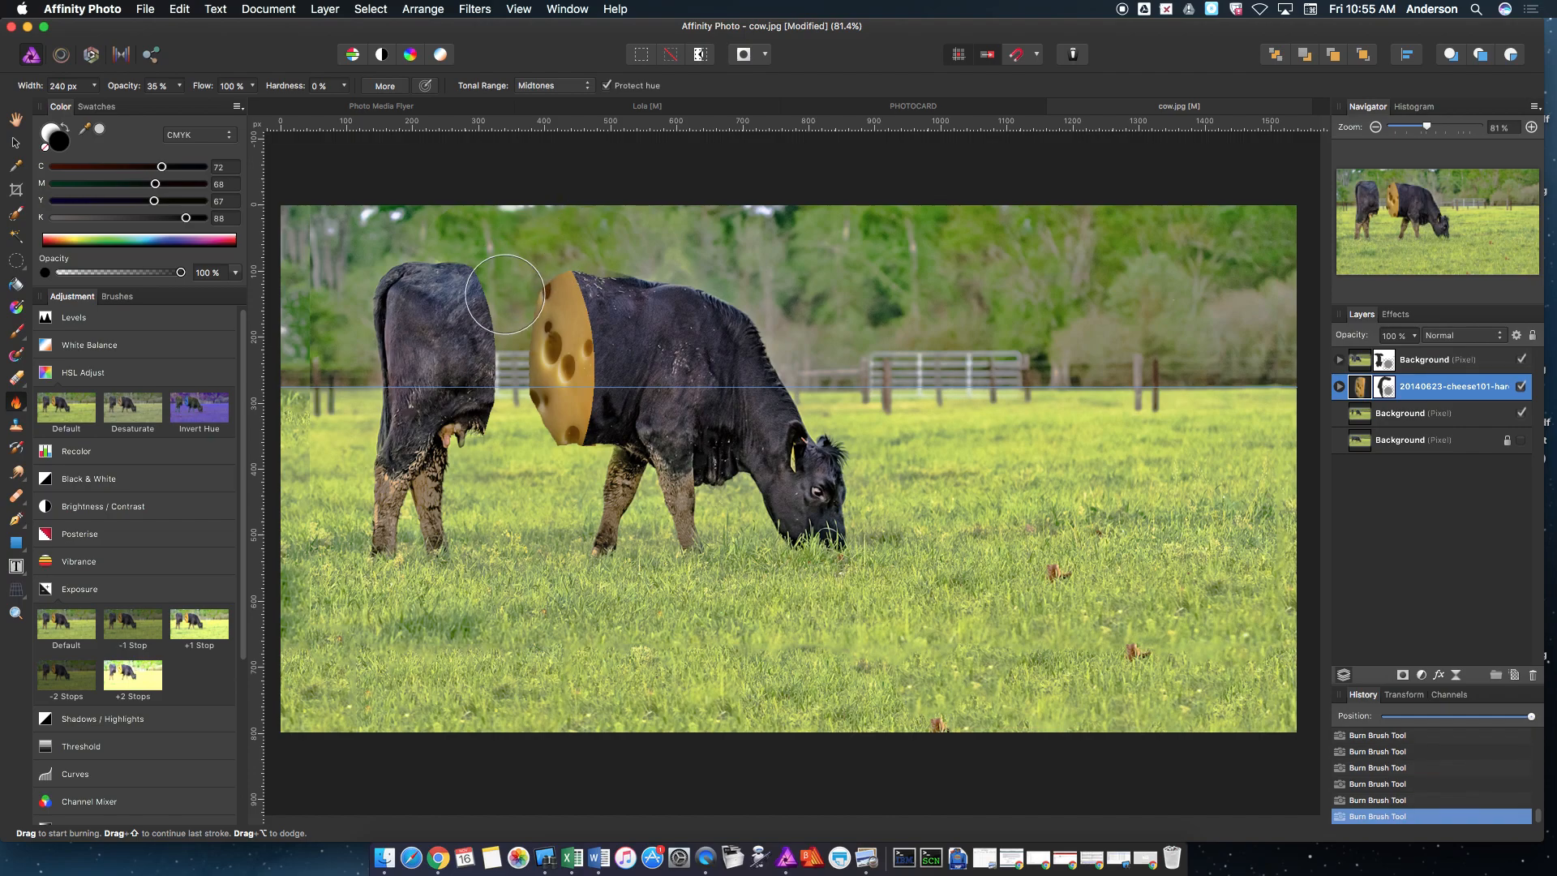
mouse_move(1056, 592)
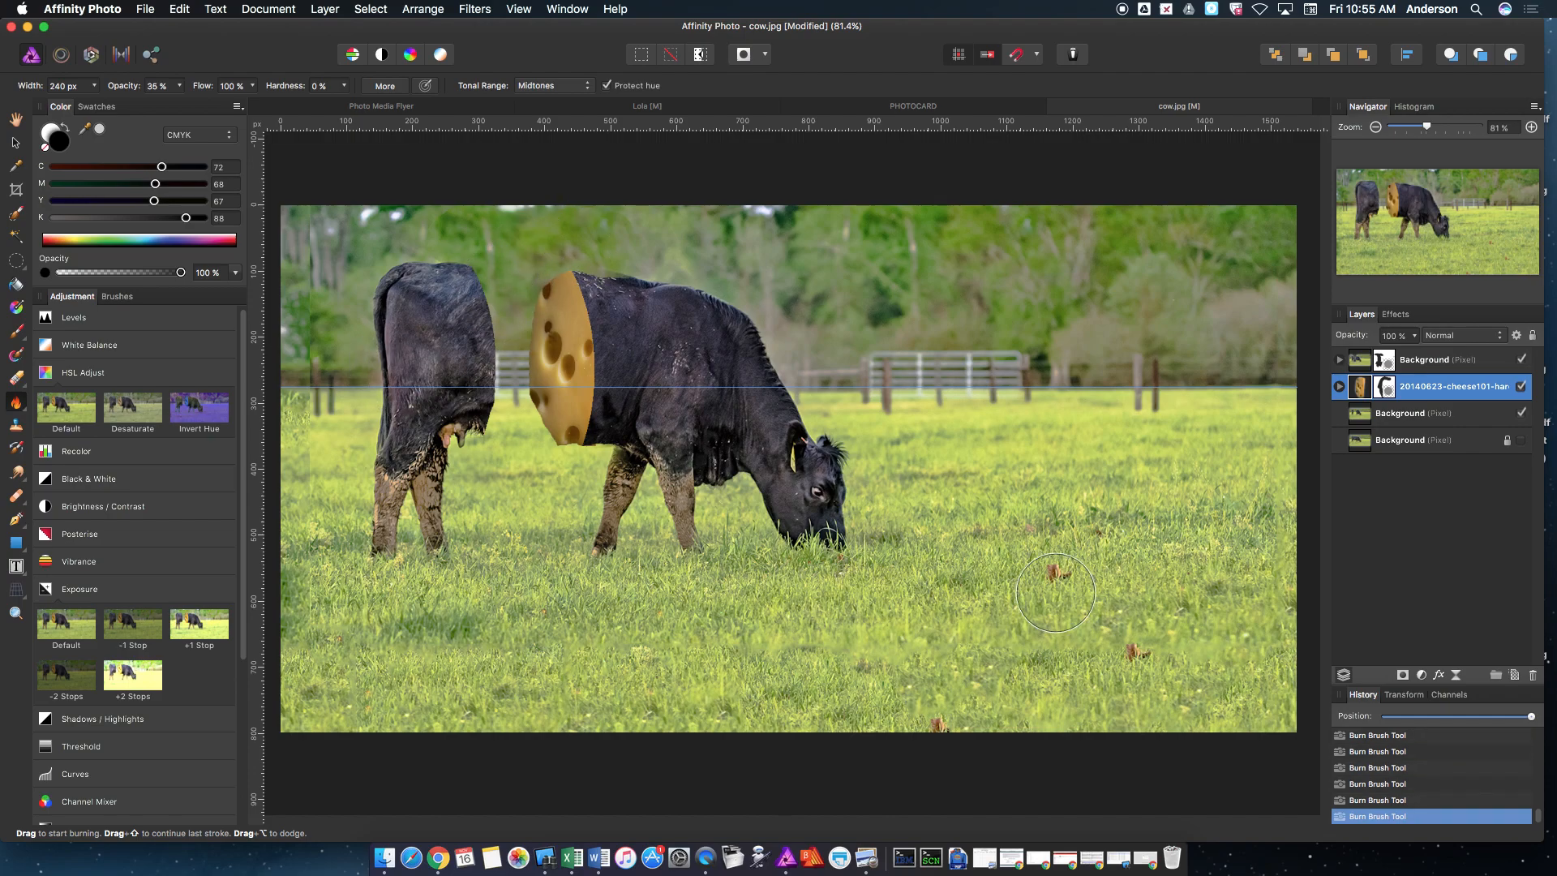
mouse_move(1232, 528)
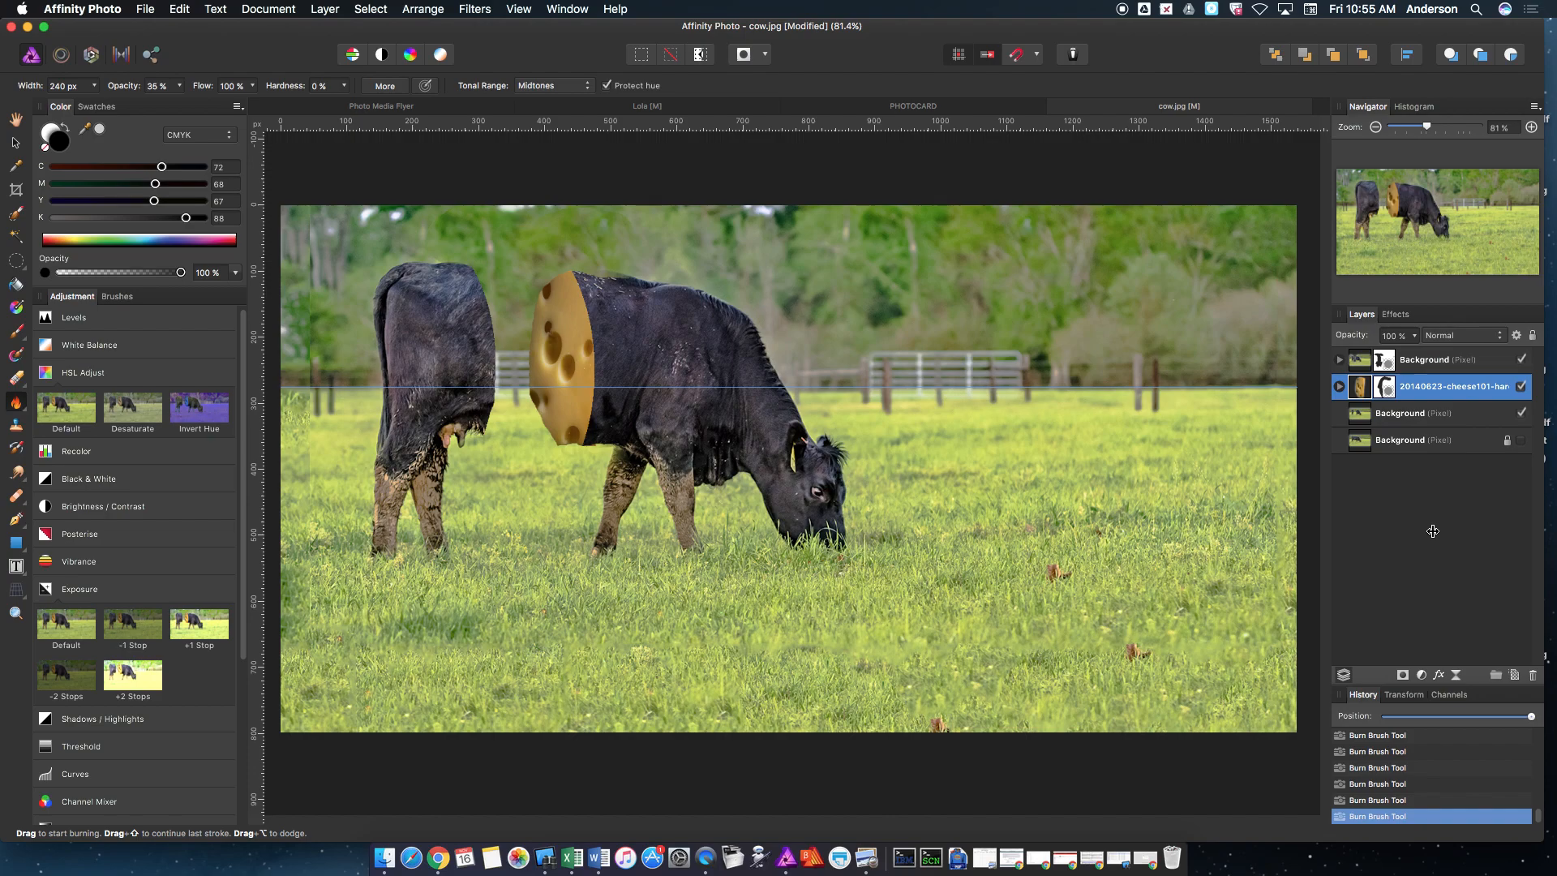
Enable Save History With Document and save as 'Media Assignmnet #8 - Something Sliced'.
click(145, 9)
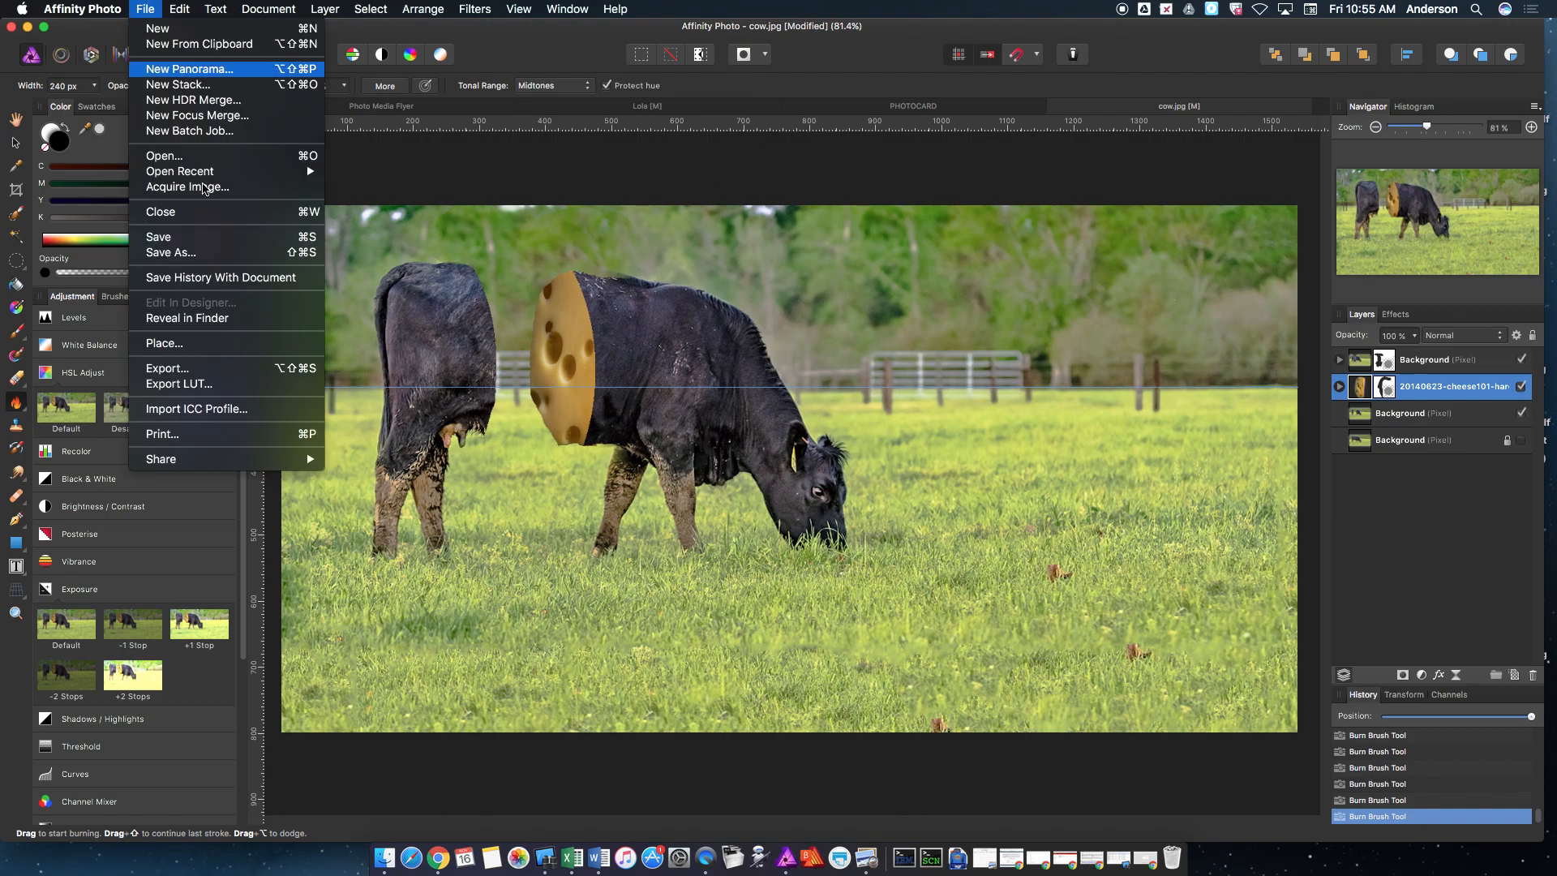
mouse_move(185, 283)
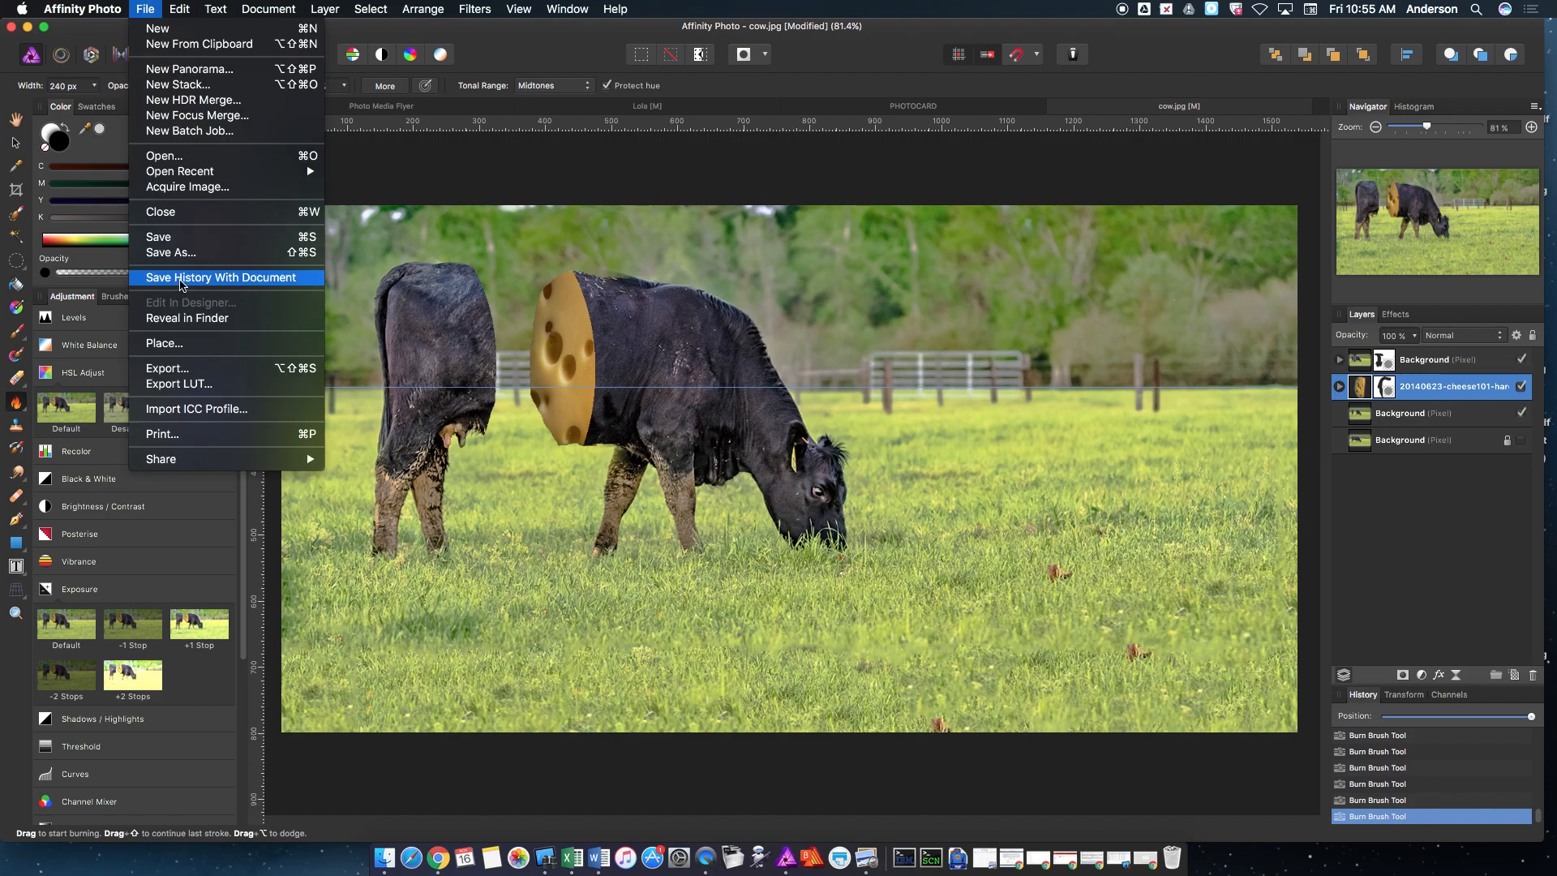
click(222, 277)
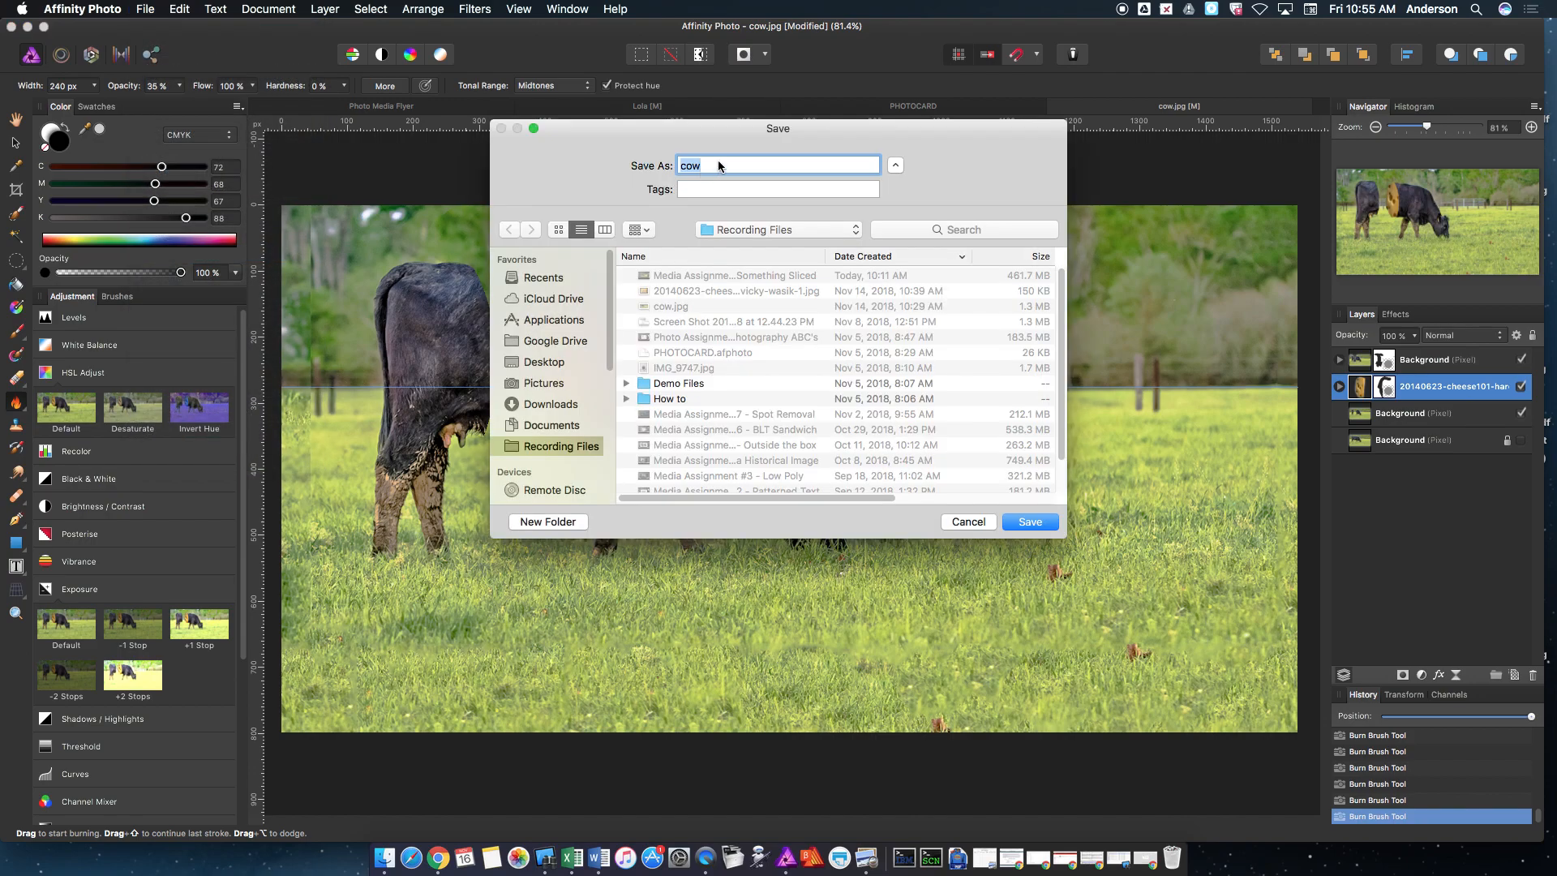
text(P)
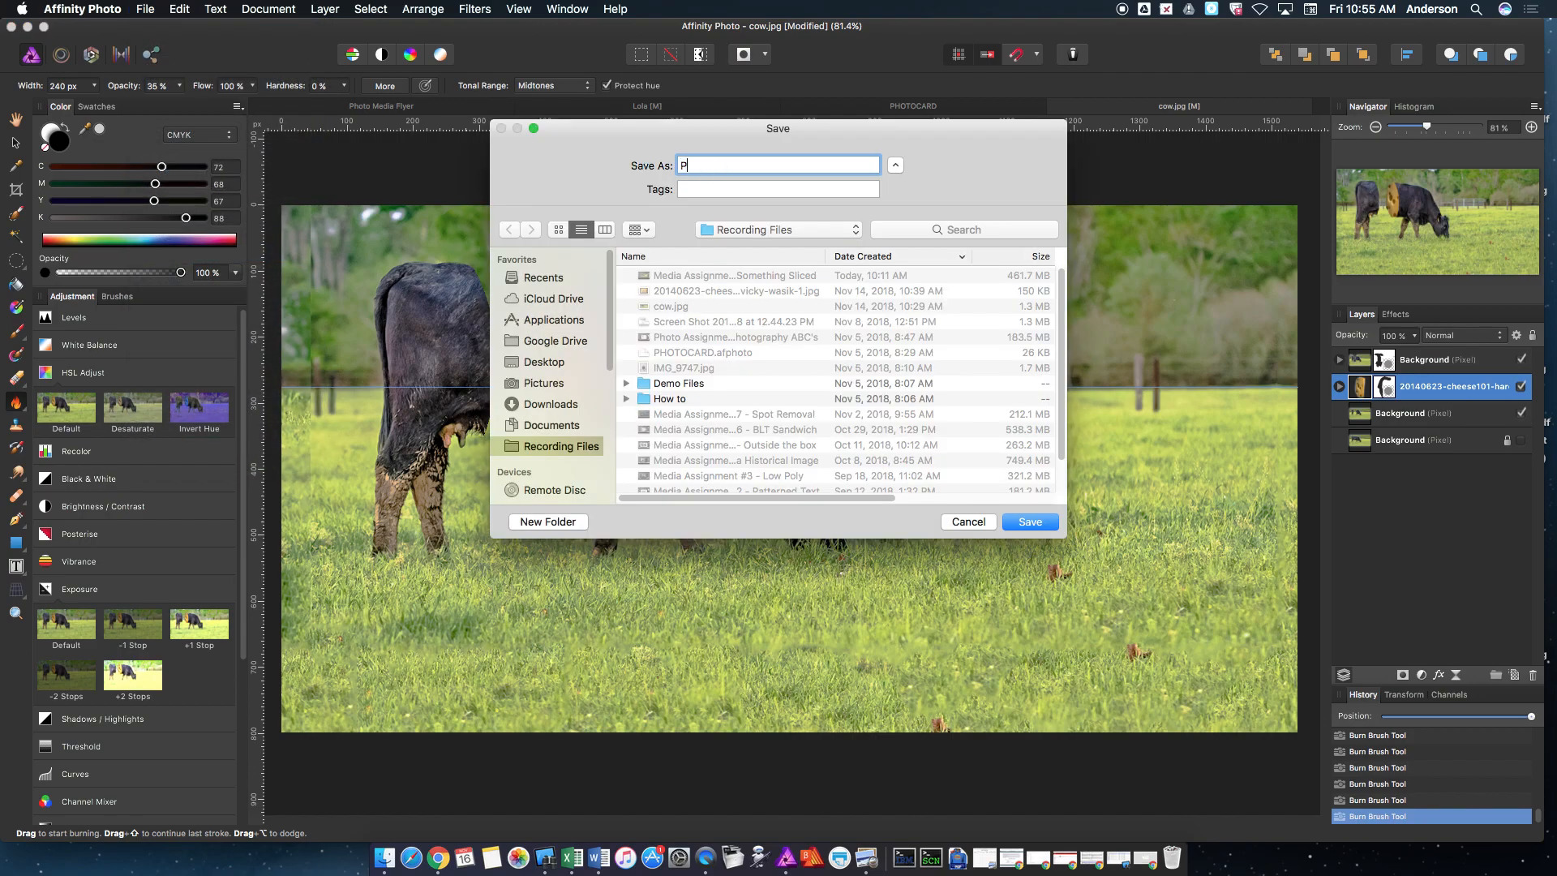
text(hoto)
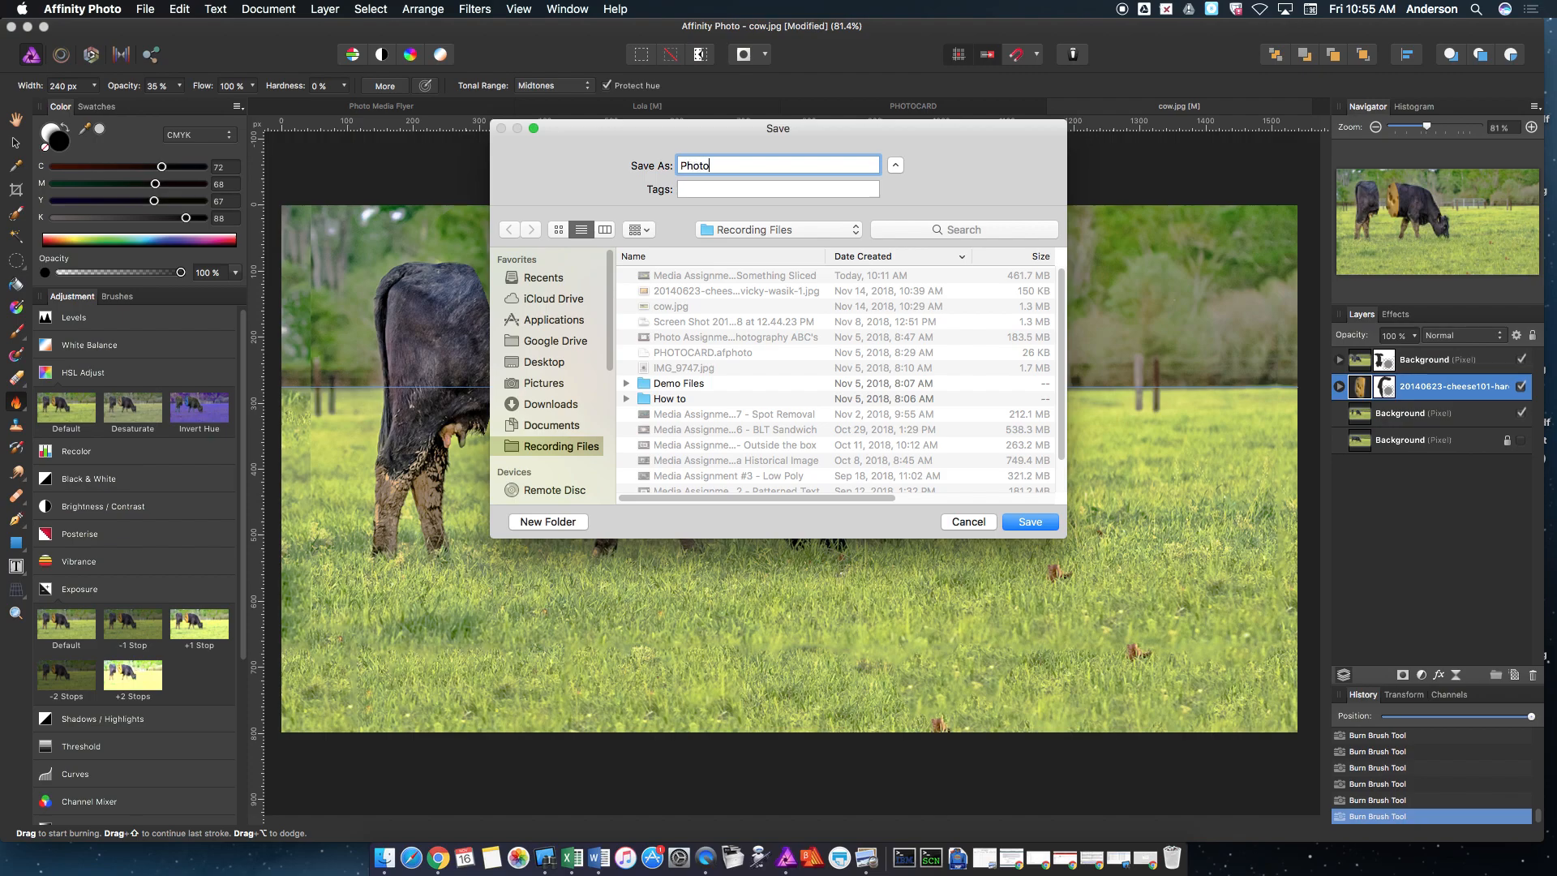
text(Media Assignmnet)
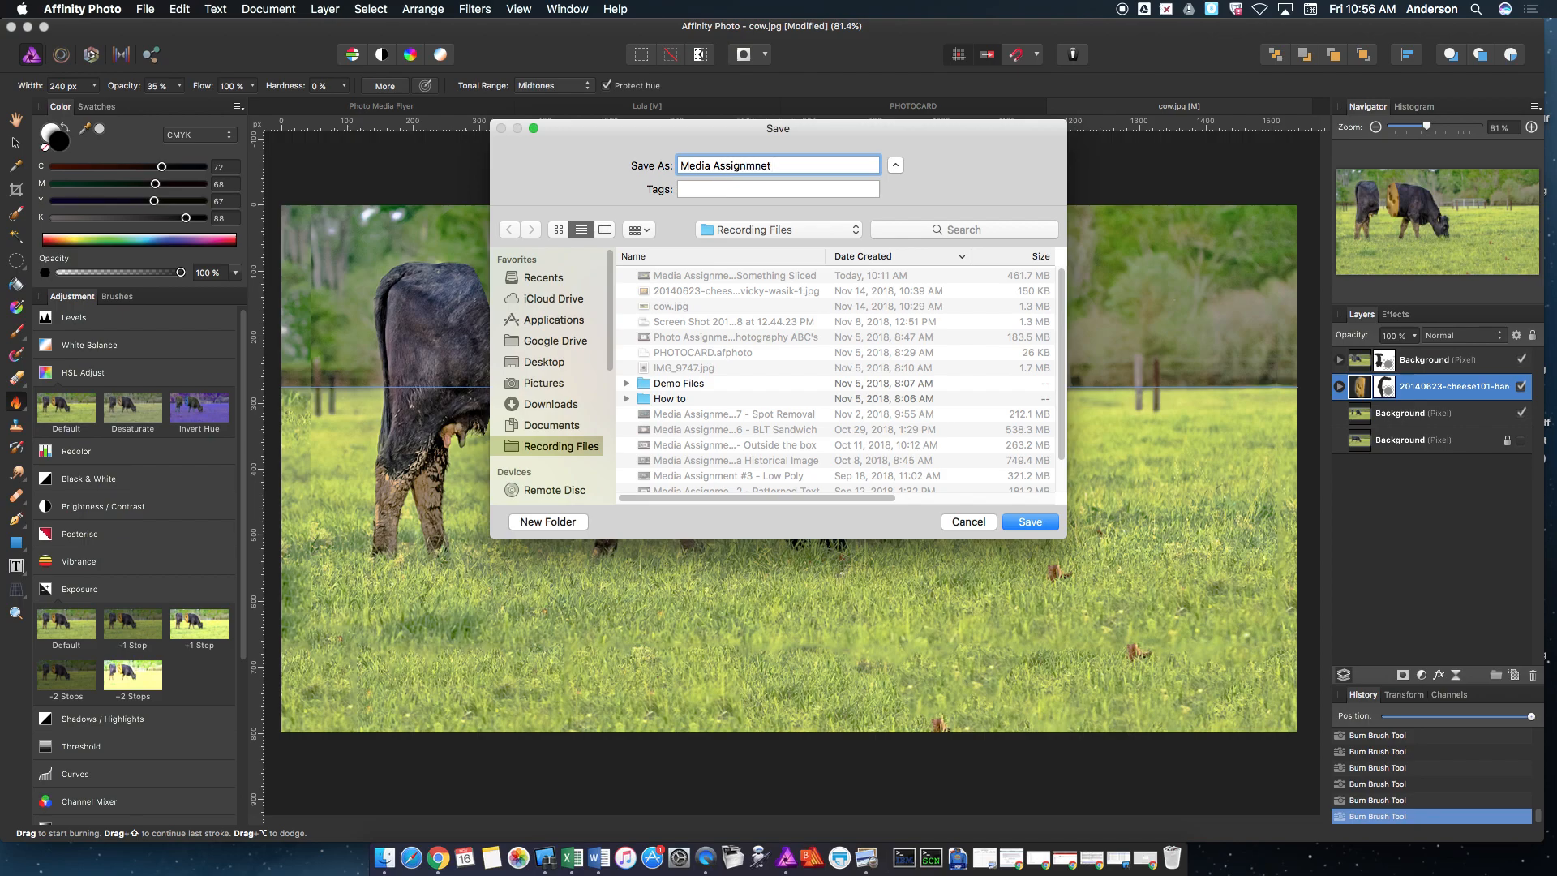
text(#8 - Some)
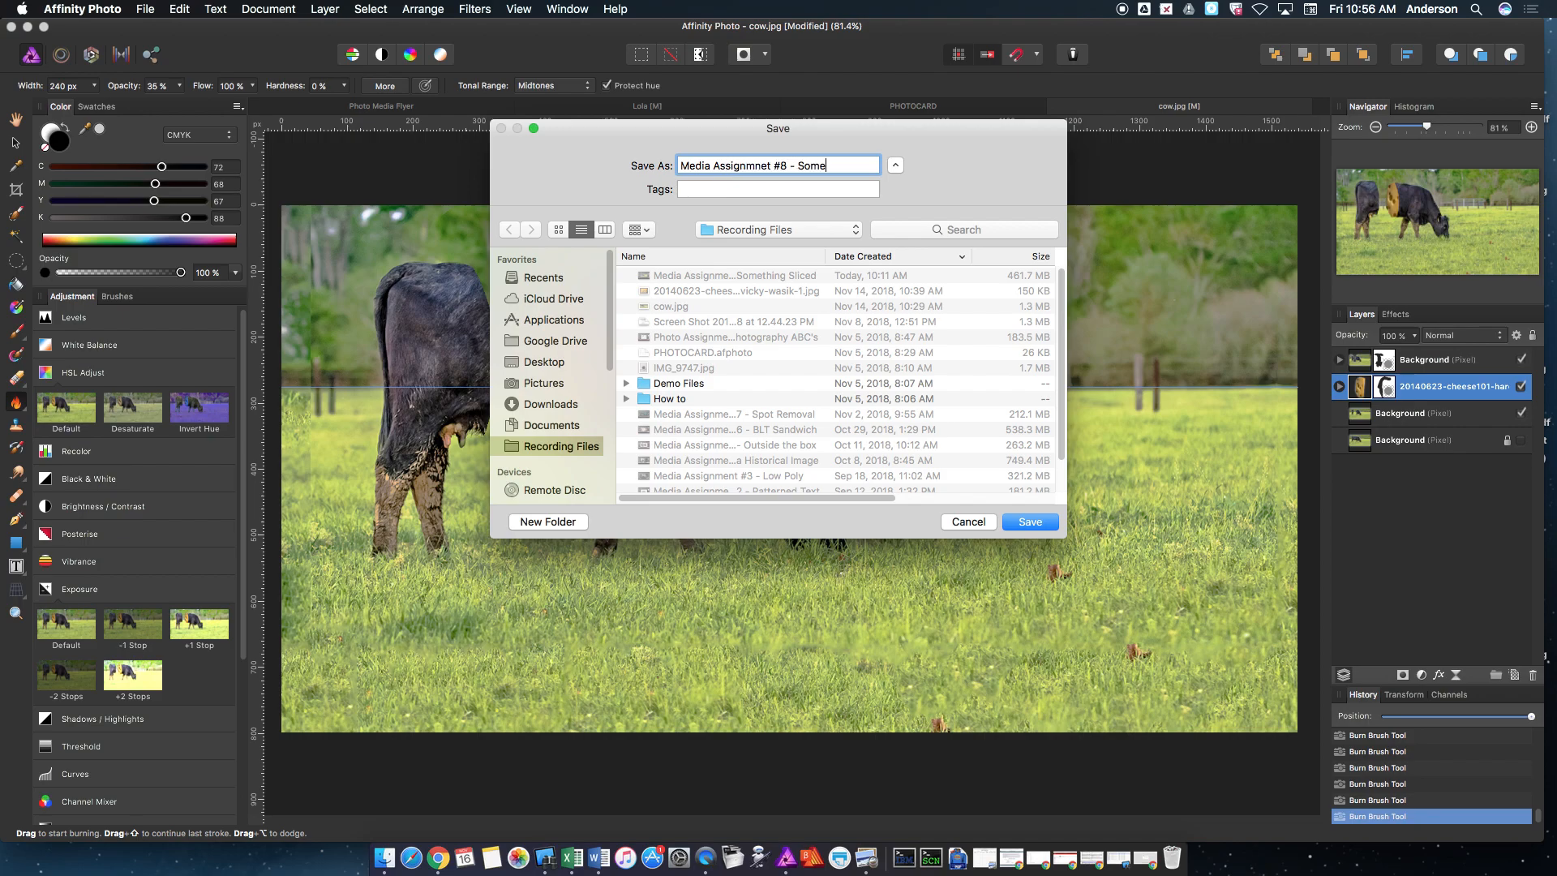
text(thing Sliced)
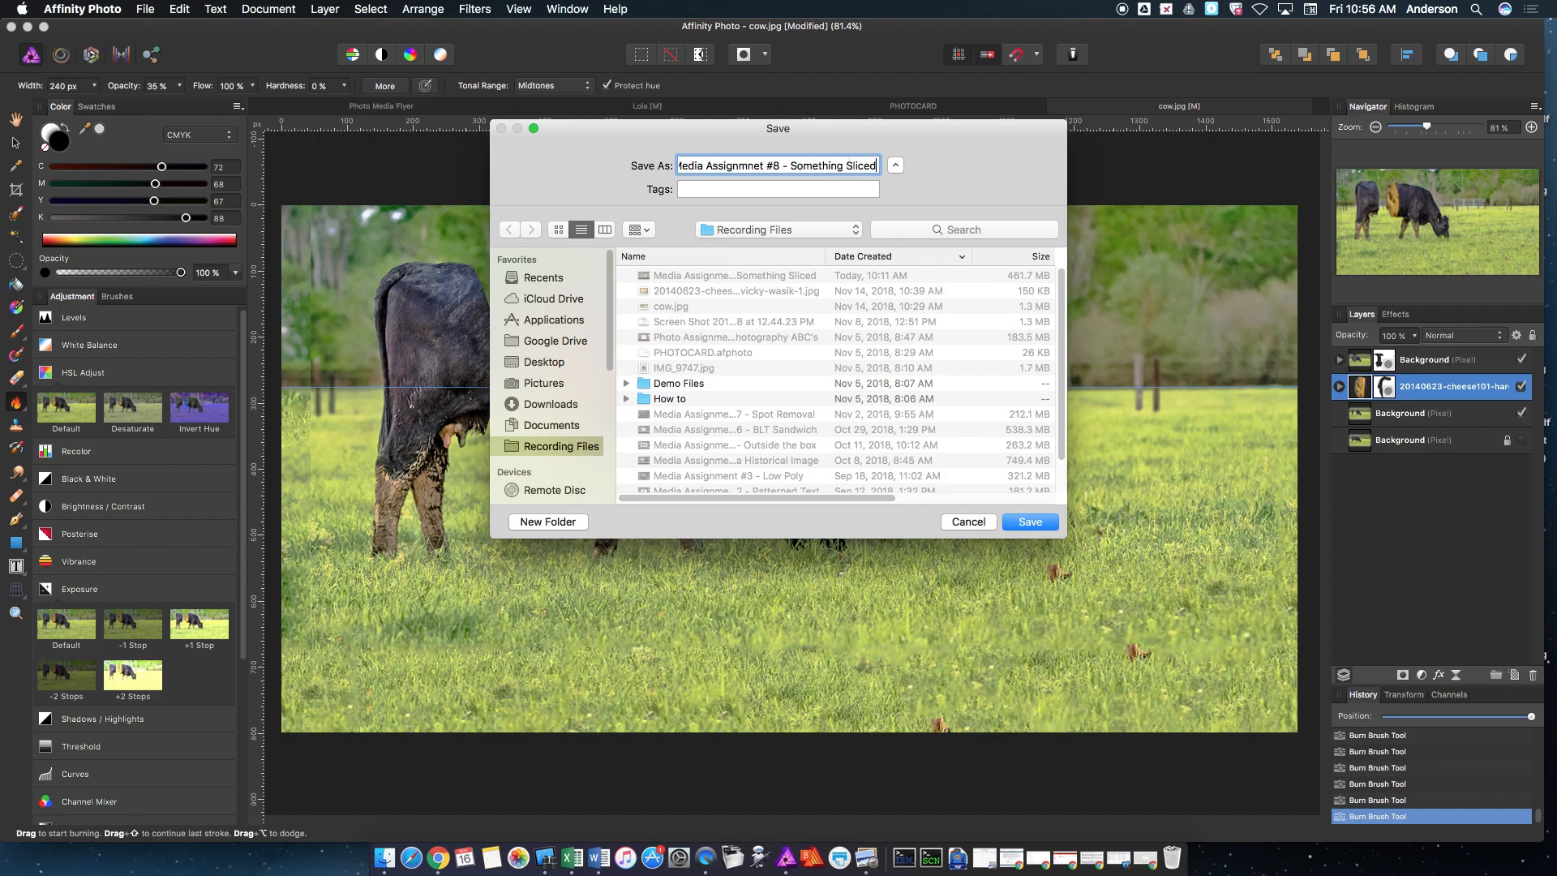
click(1029, 521)
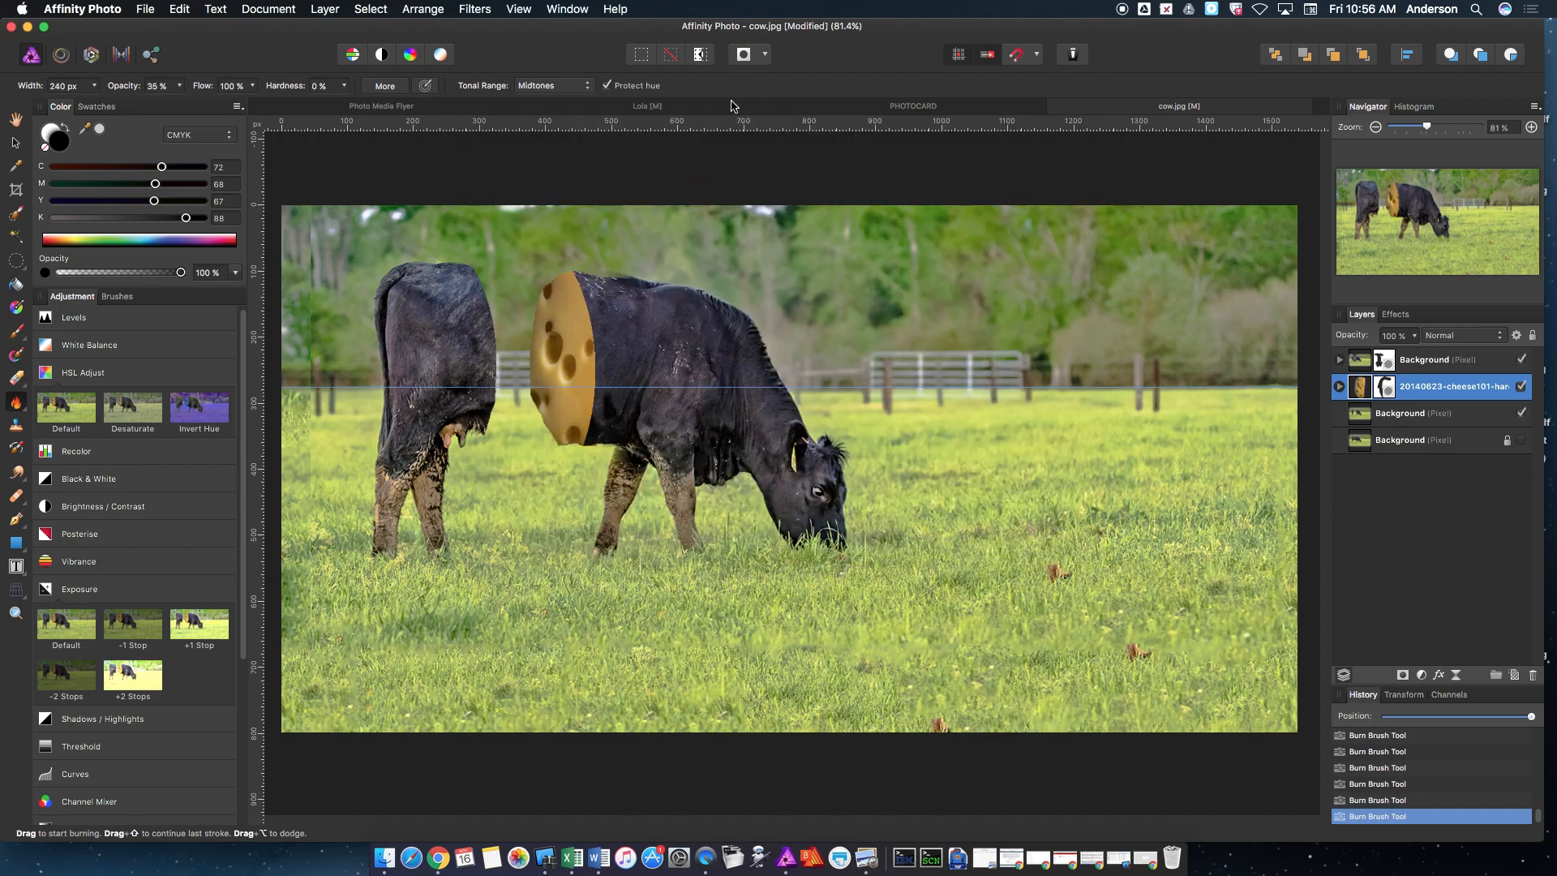
Export the image as a best-quality JPEG into the Recording Files folder.
click(145, 9)
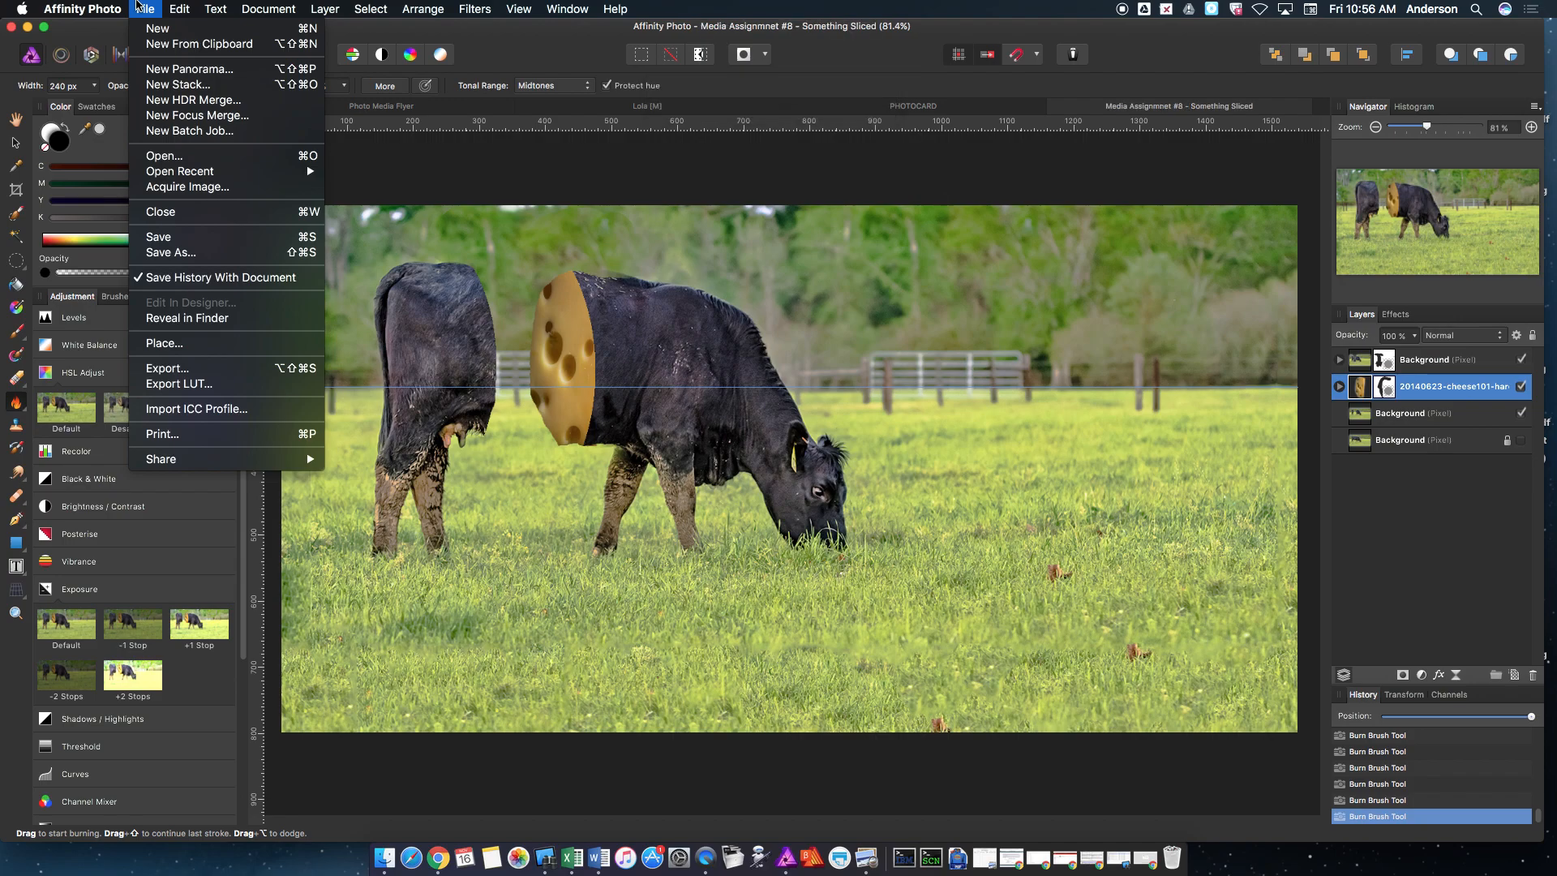
mouse_move(165, 368)
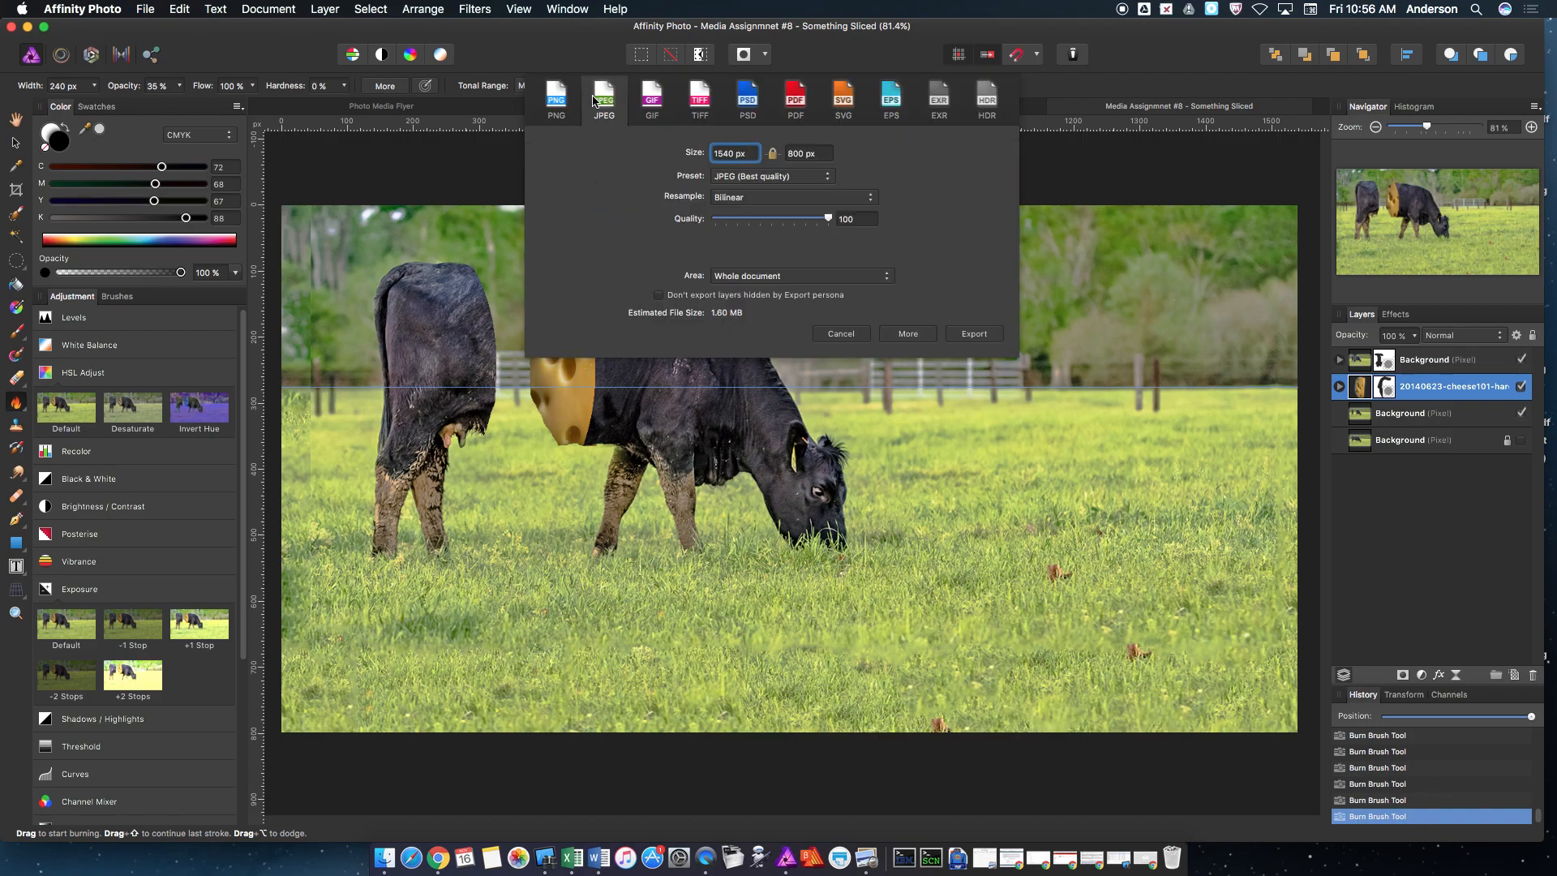
mouse_move(1001, 359)
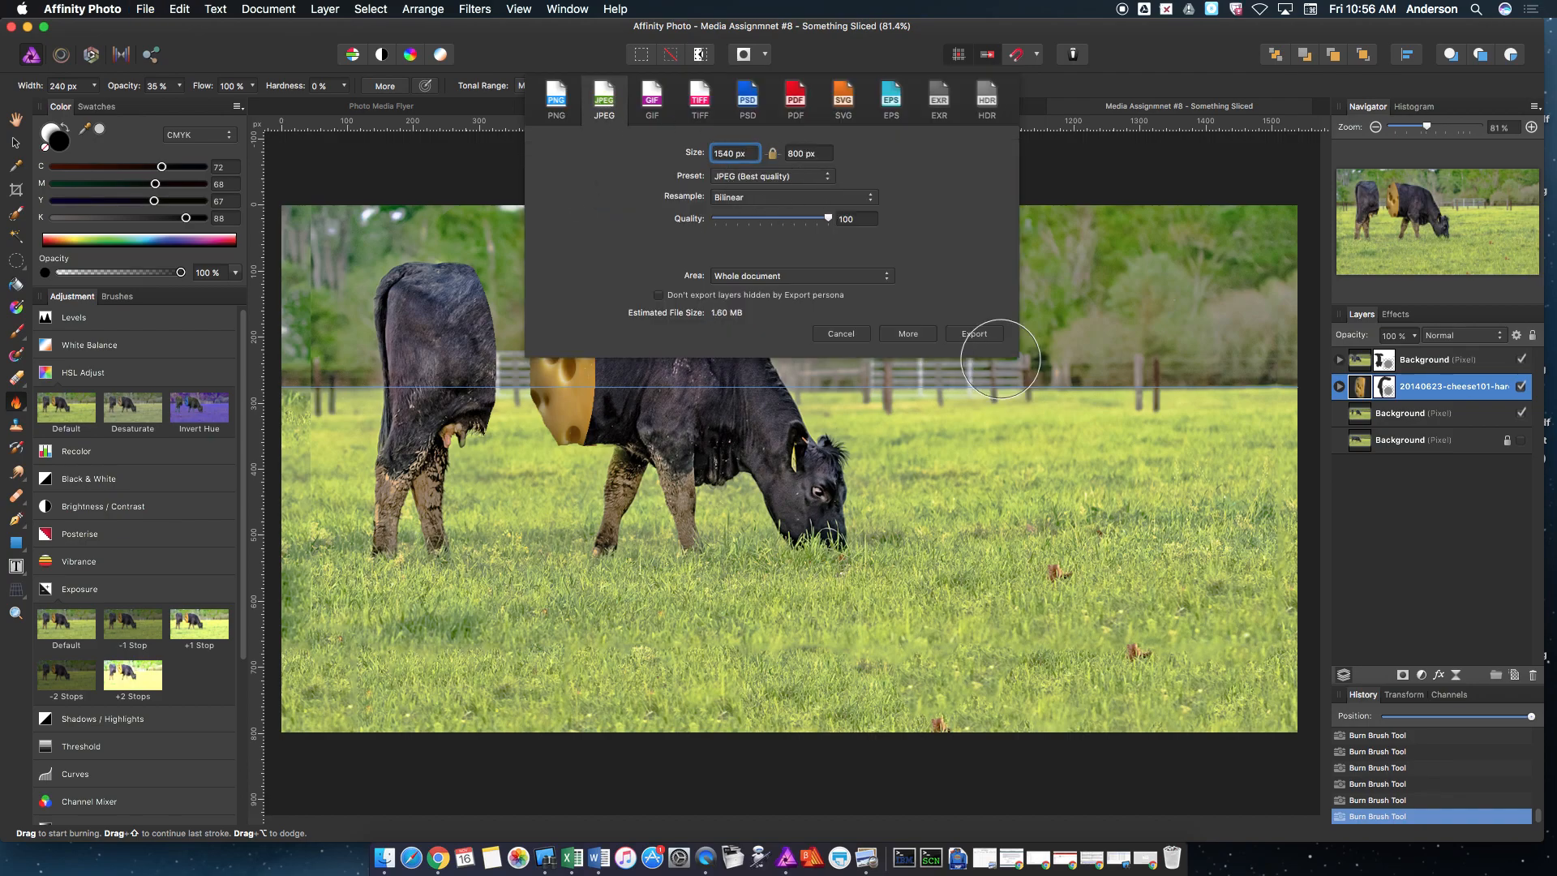
click(973, 332)
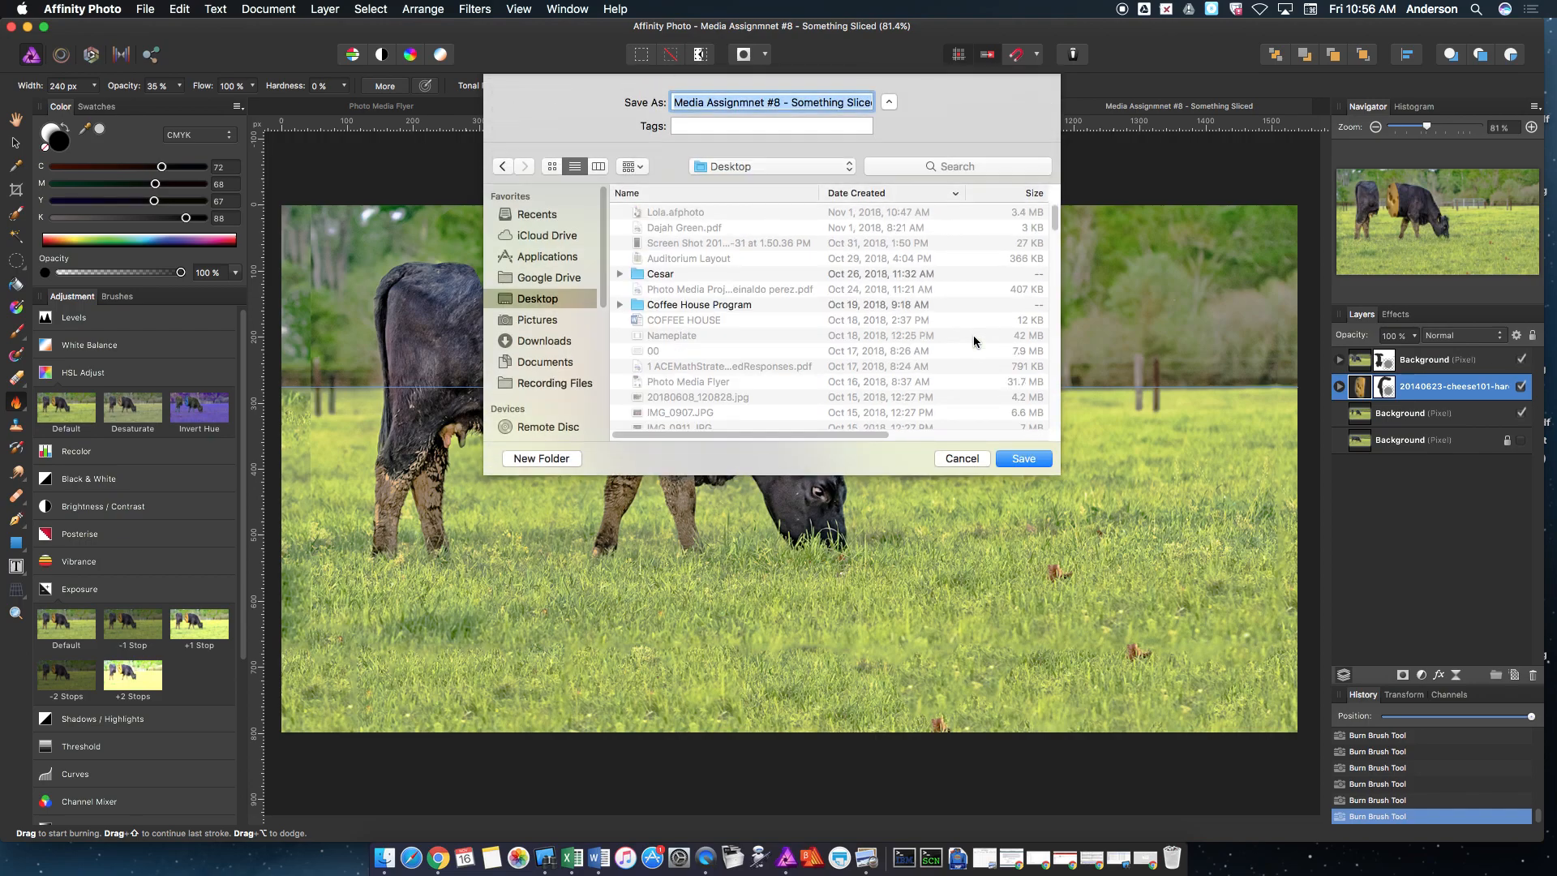
click(554, 382)
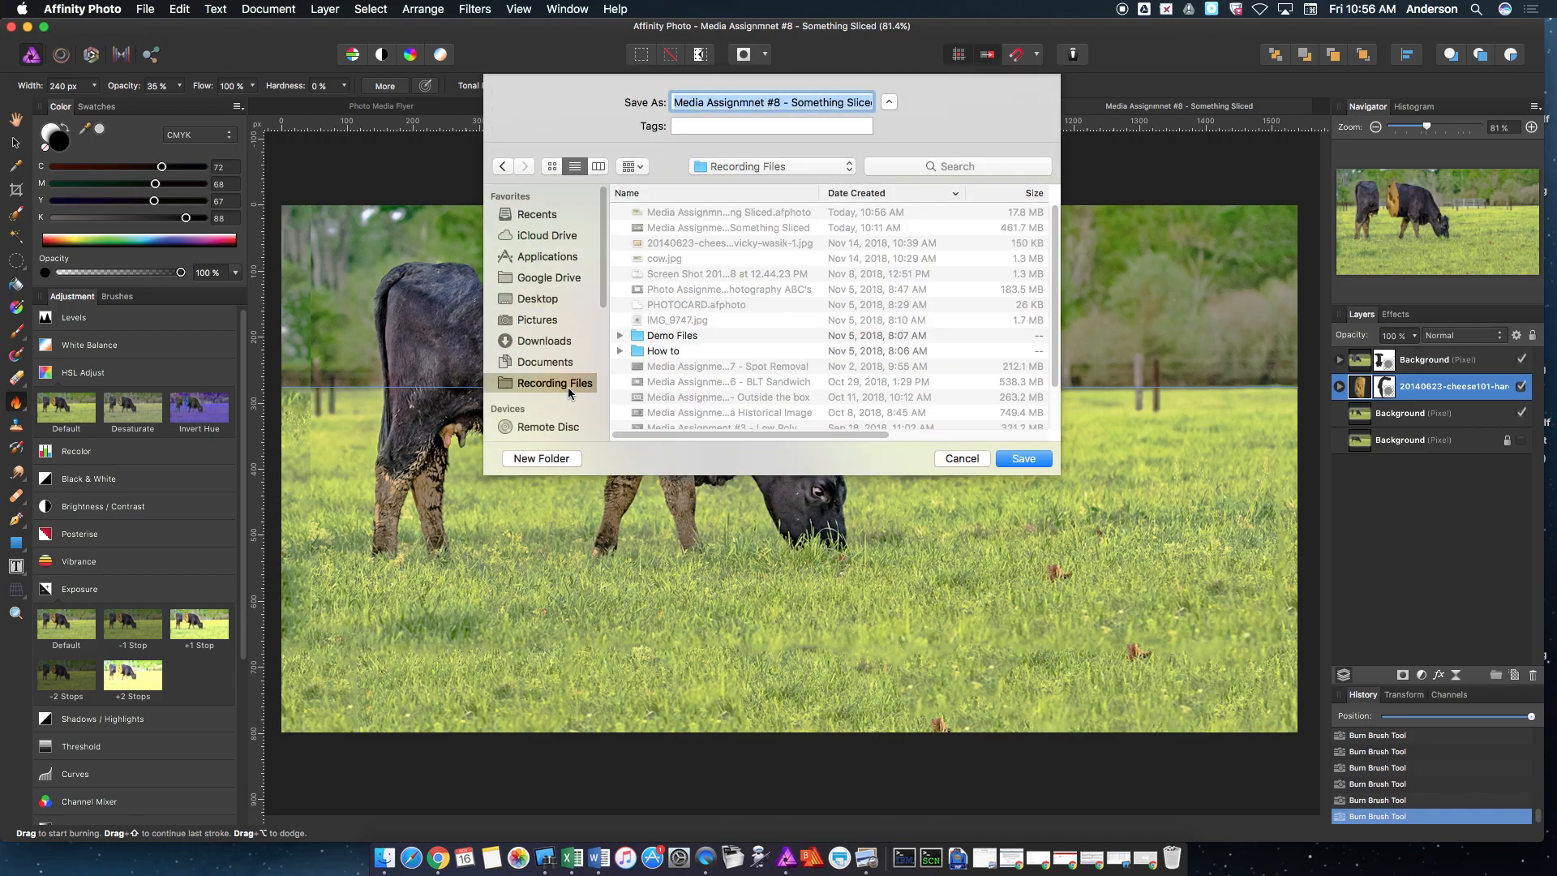
mouse_move(726, 227)
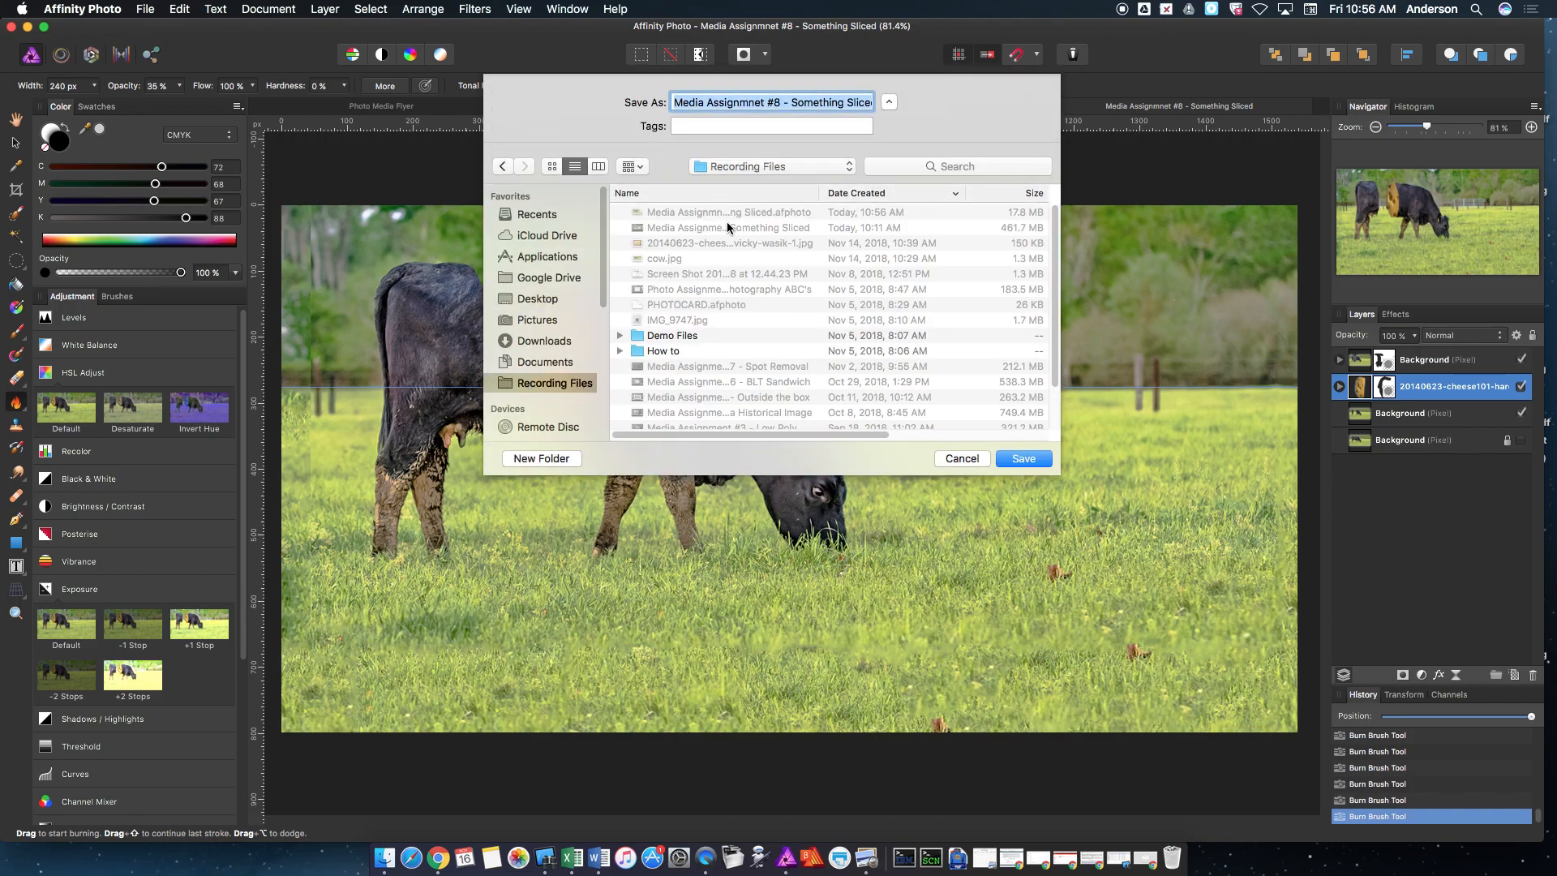
click(1023, 457)
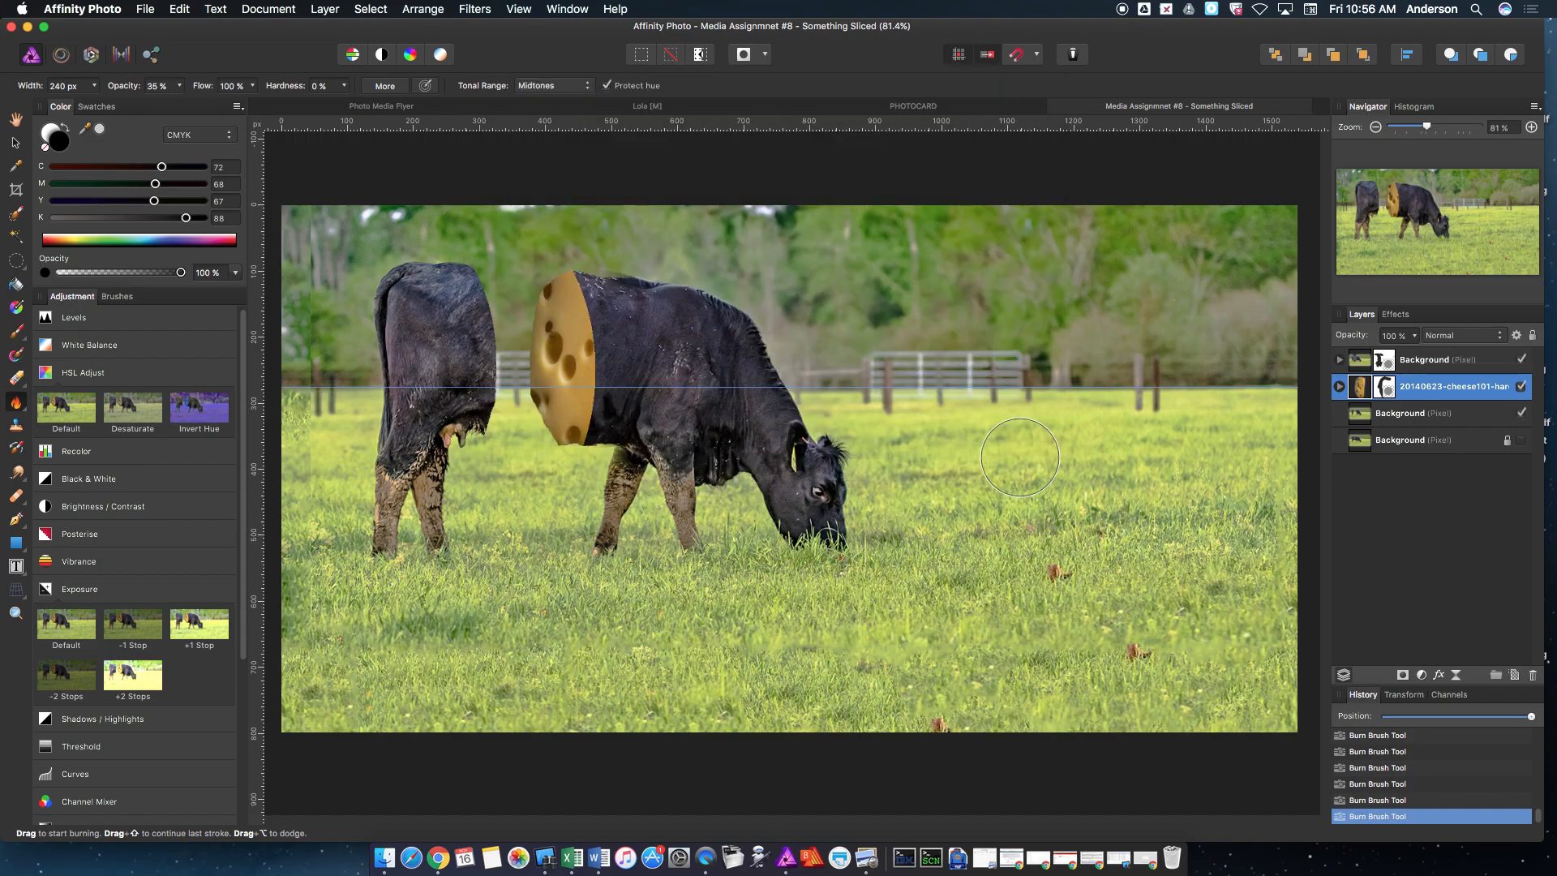
mouse_move(613, 509)
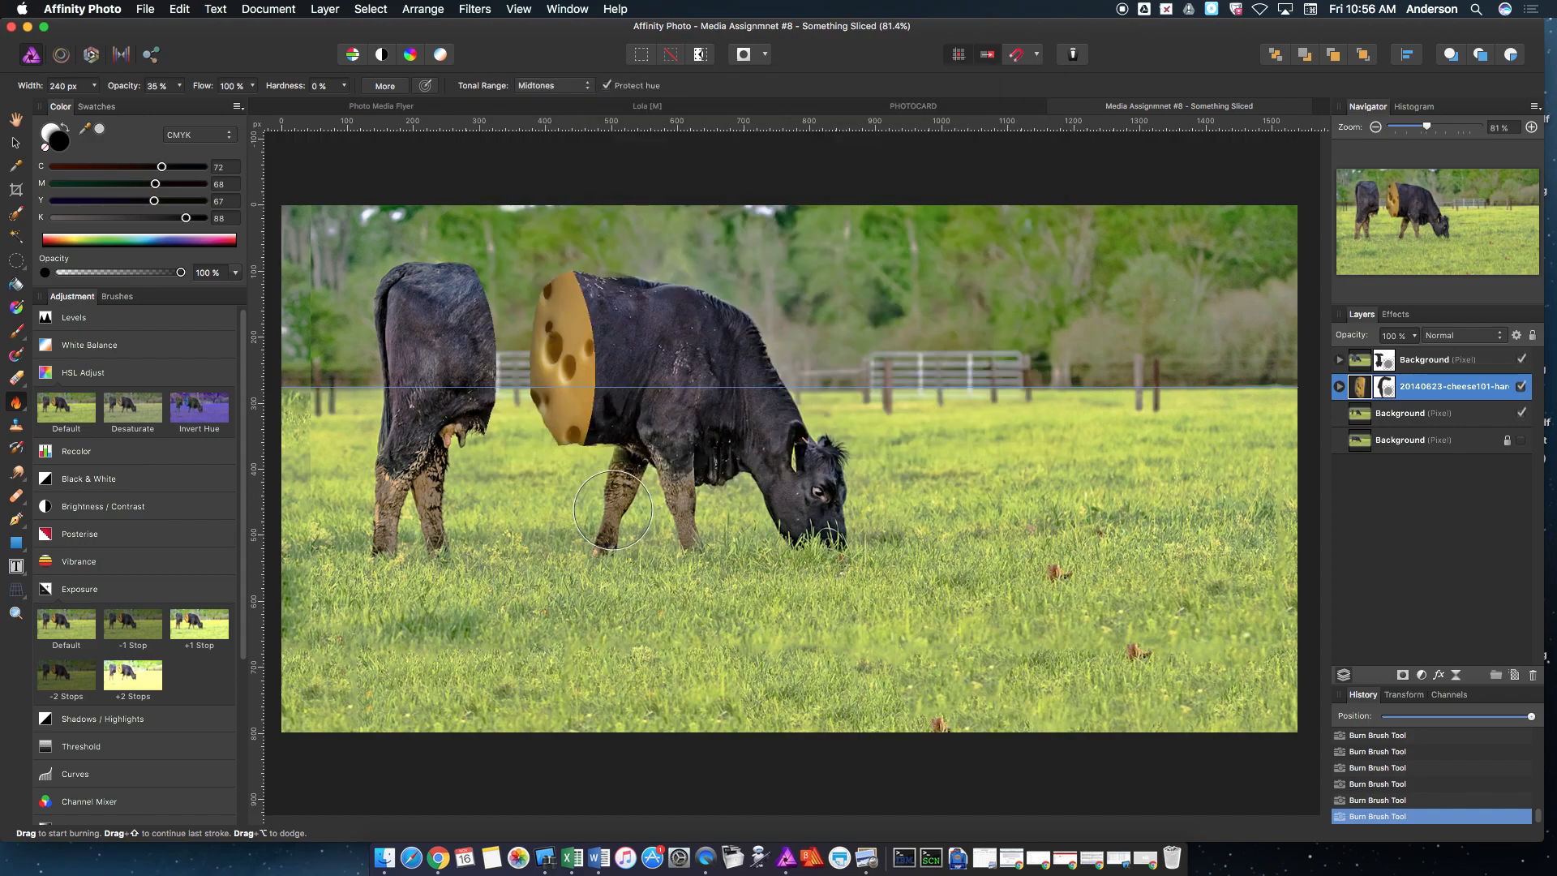
mouse_move(977, 623)
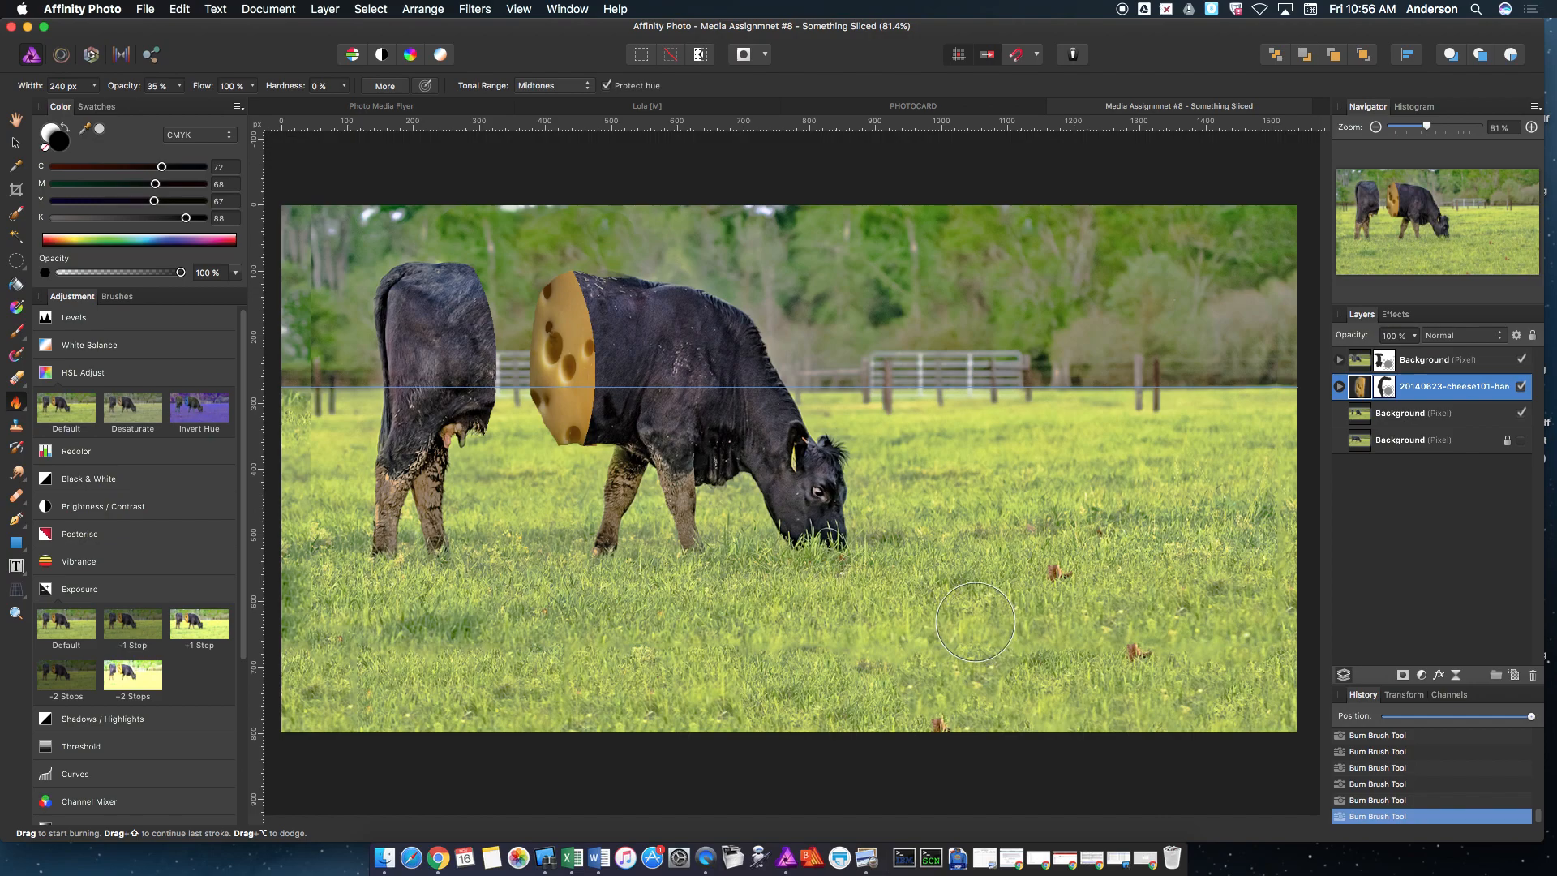
mouse_move(1019, 279)
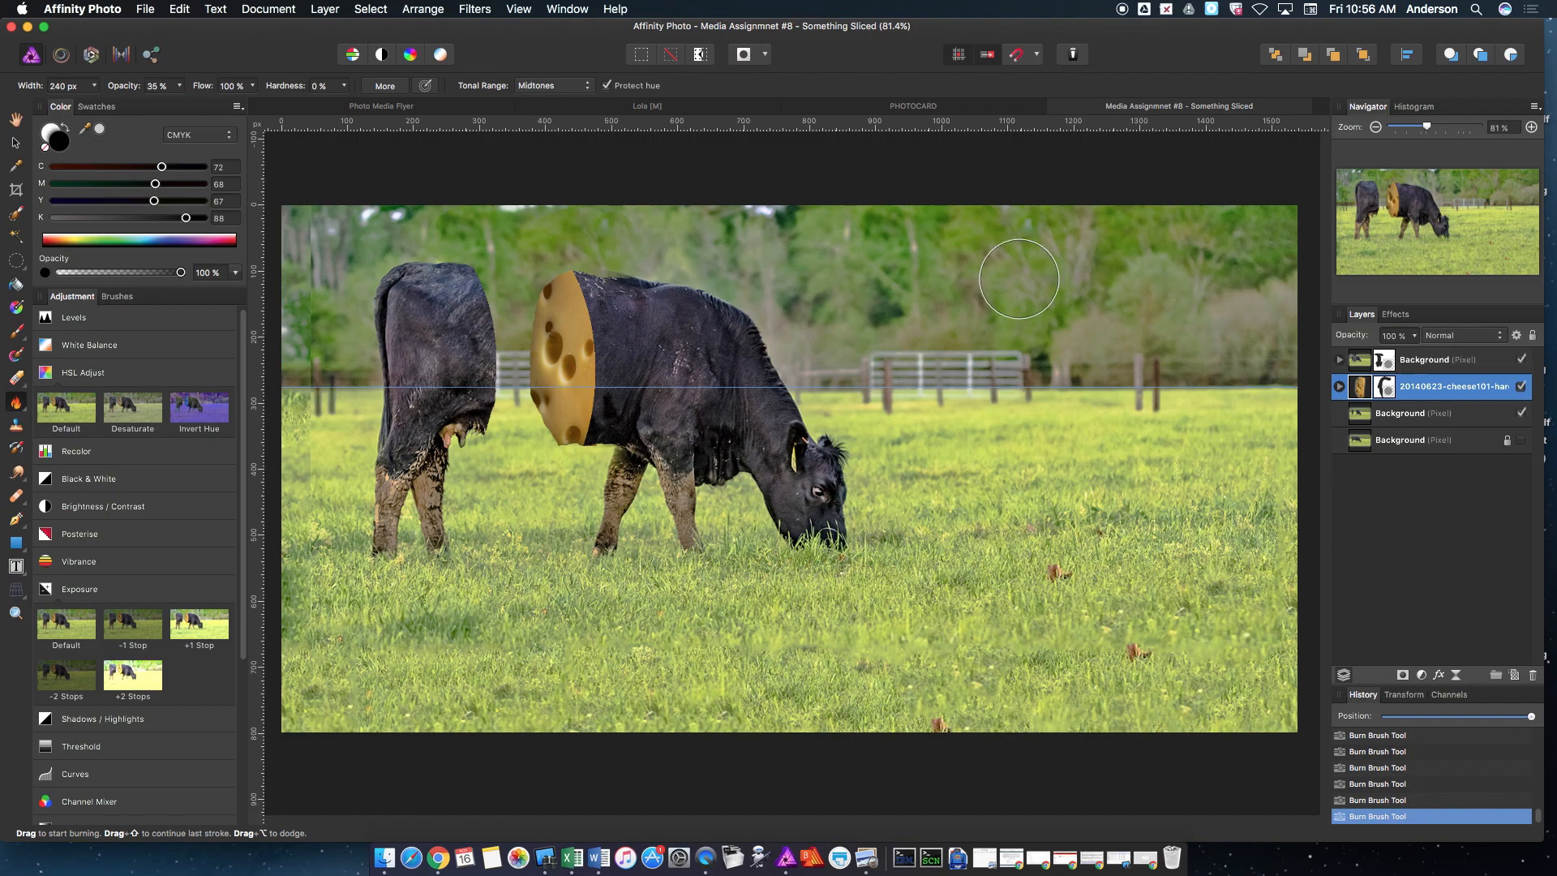